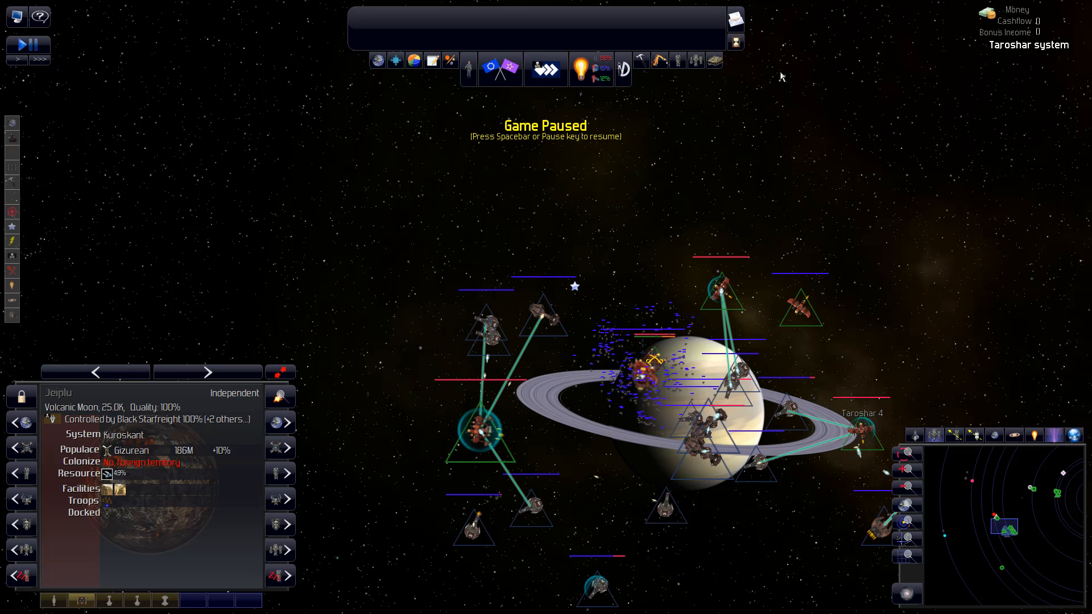
{"action": "mouse_move", "coordinate": [706, 169]}
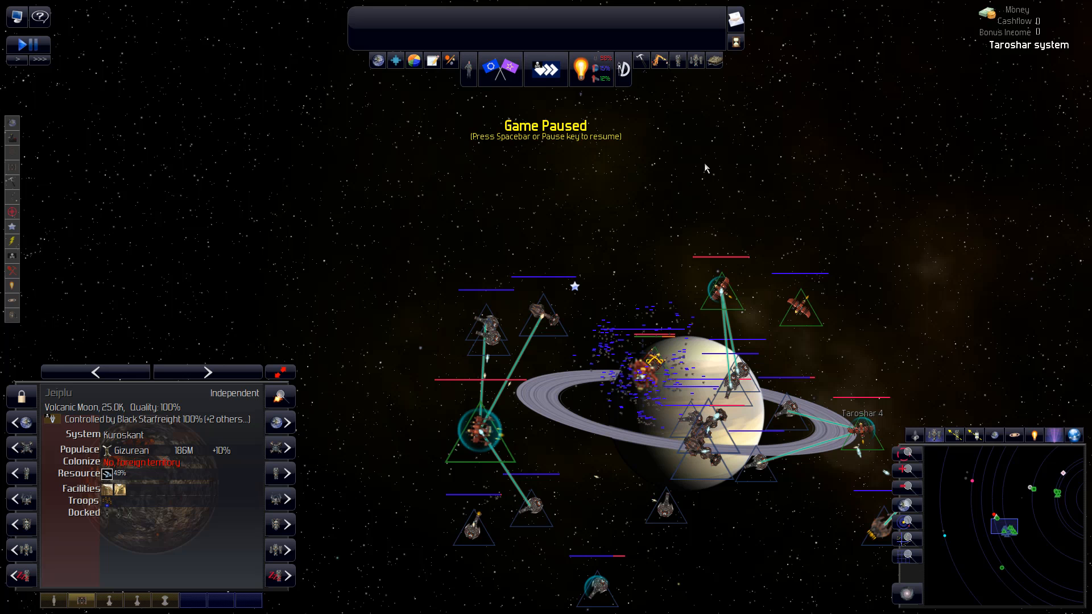
- Resume the game until 2173.04.22, then view the Taroshar 4 Gas Mining Station's stalled construction
{"action": "key", "text": "space"}
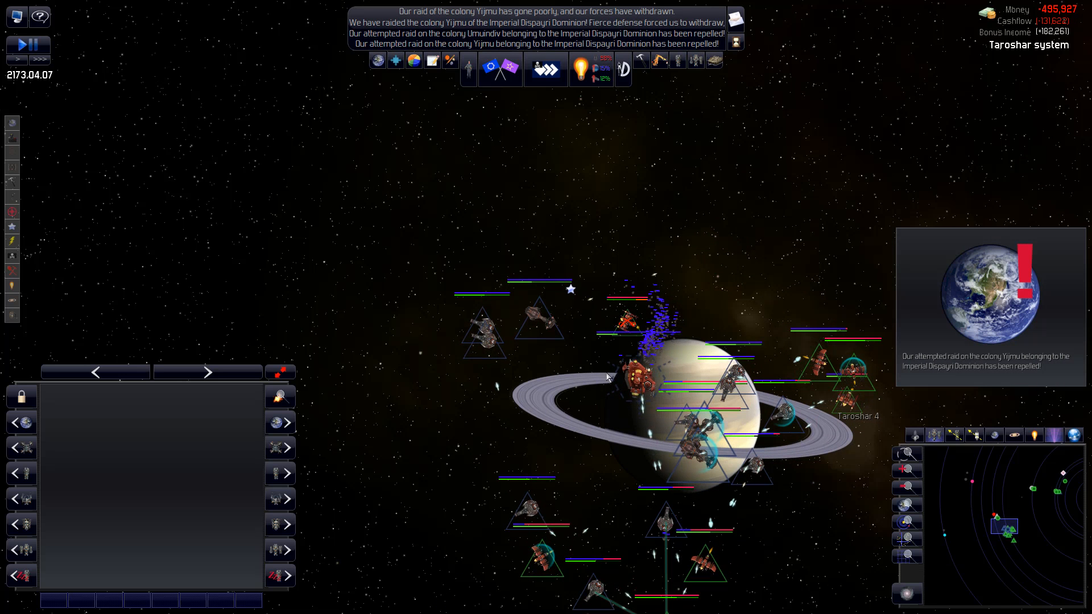
{"action": "left_click", "coordinate": [637, 376]}
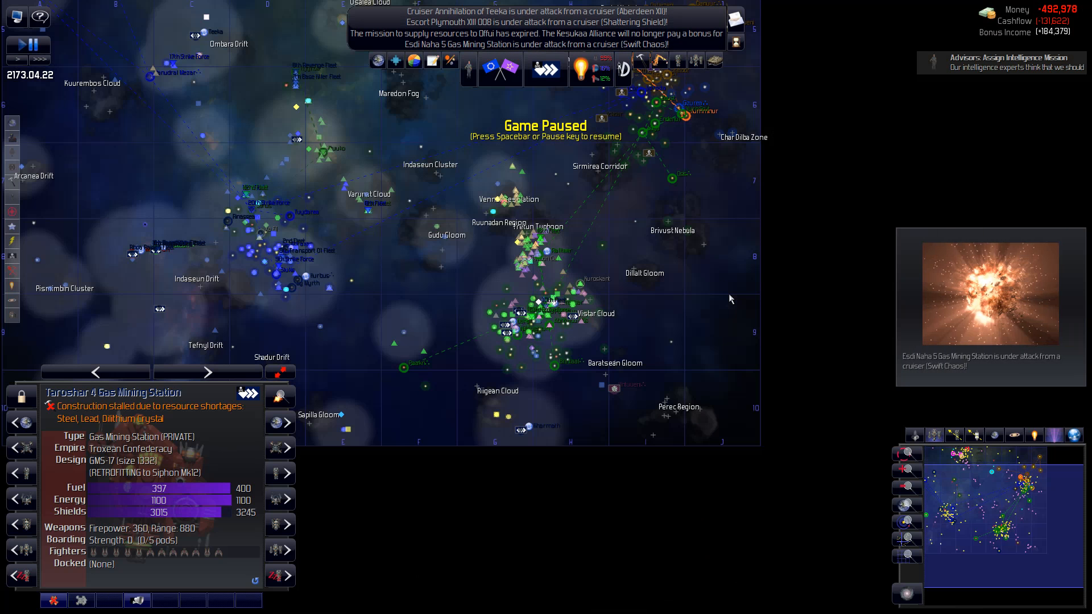
{"action": "mouse_move", "coordinate": [500, 70]}
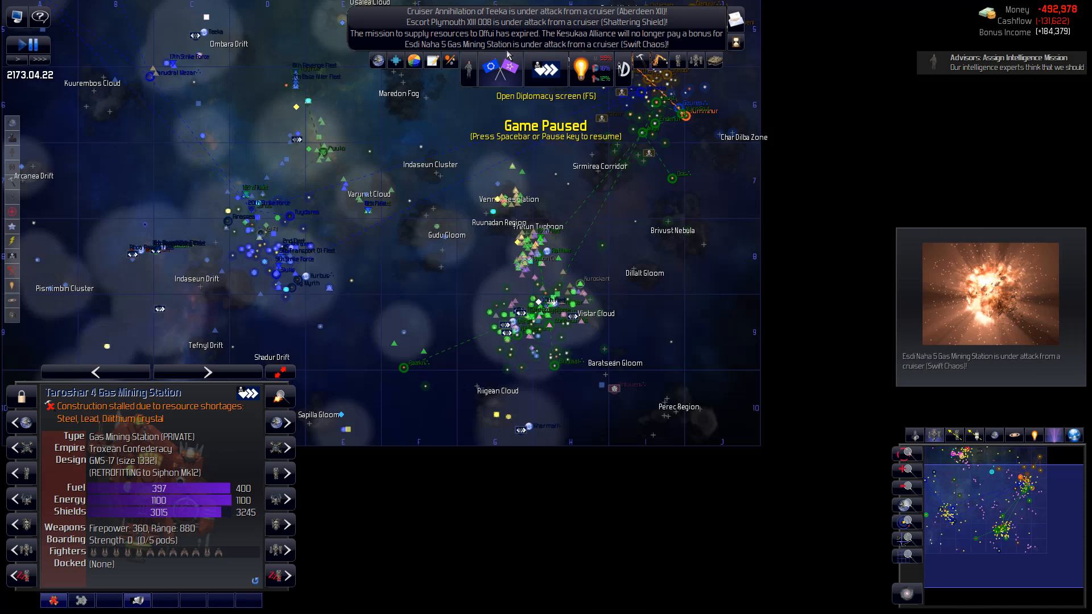
- Jump to the Esdi Naha 5 gas mining station under attack and zoom out toward the Wily Escapade
{"action": "left_click", "coordinate": [545, 44]}
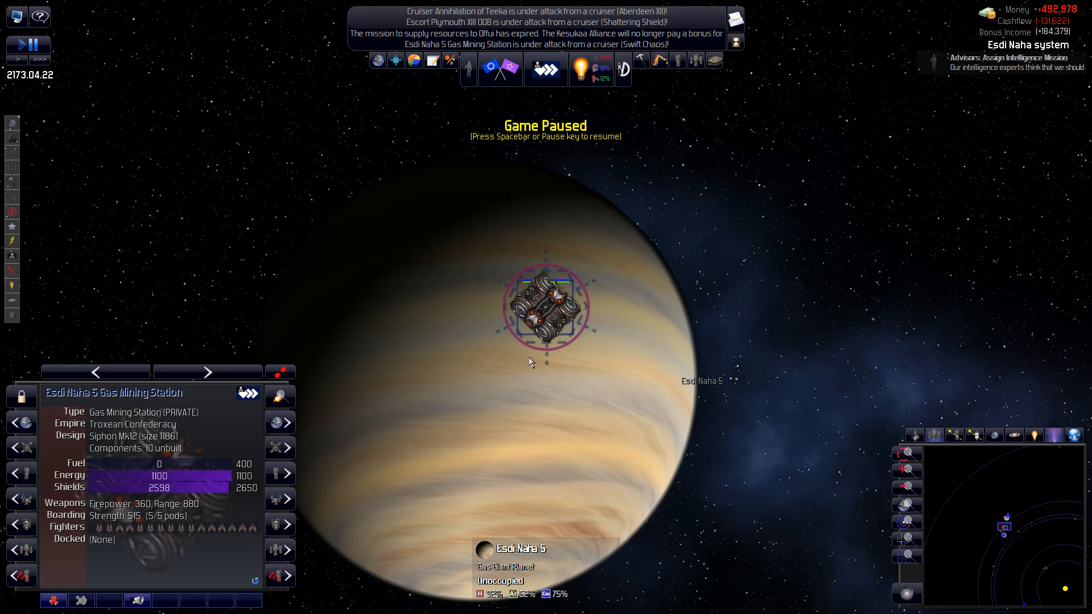
{"action": "scroll", "scroll_direction": "down", "scroll_amount": 3}
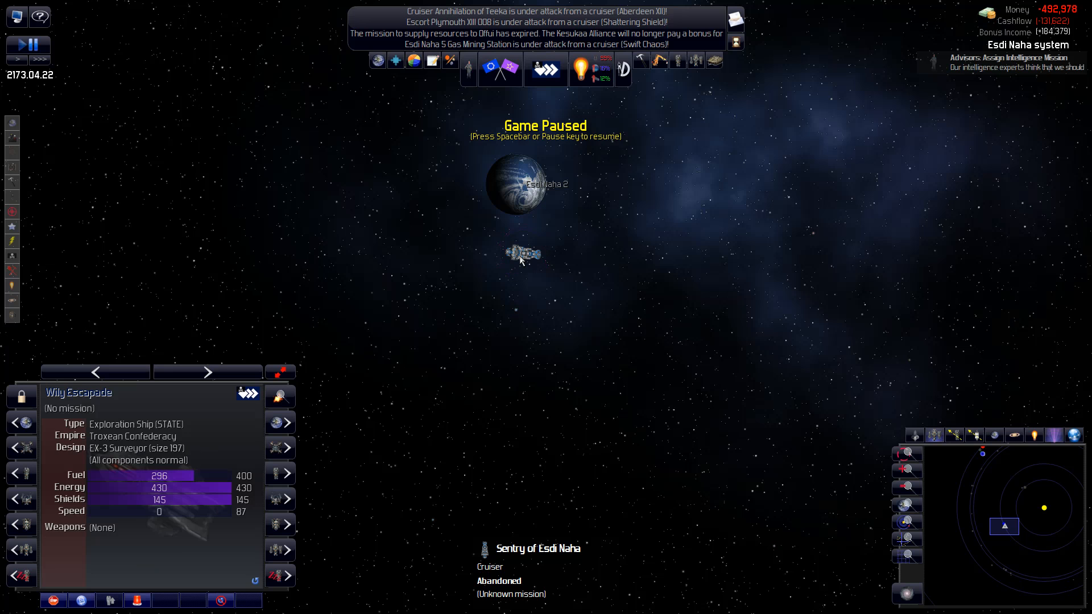
{"action": "mouse_move", "coordinate": [526, 267]}
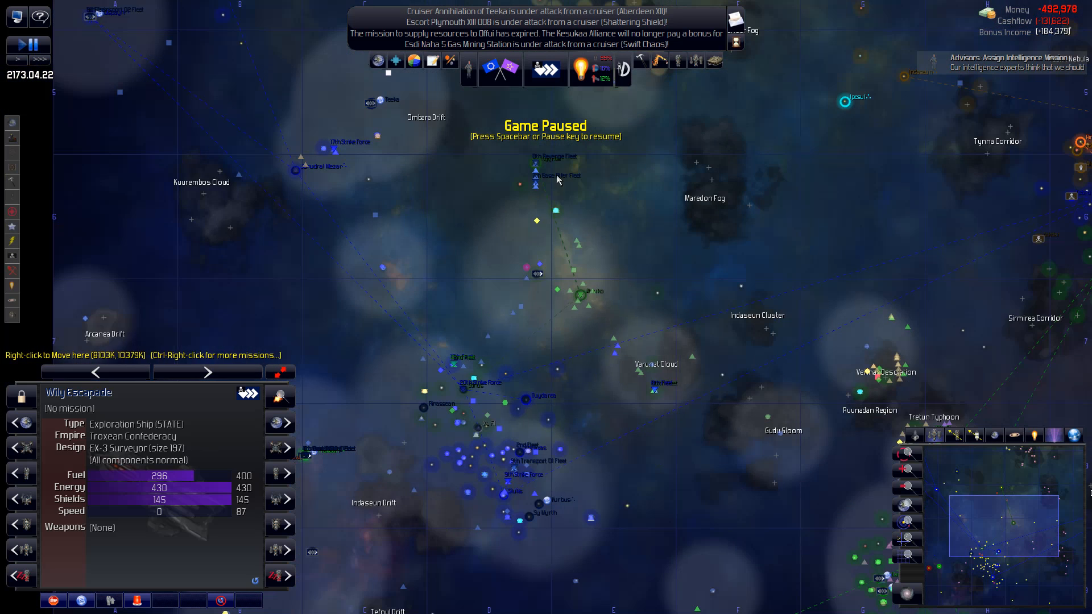
- Inspect the 8th Revenge Fleet at Kygnos, then the 7th Base Killer Fleet's status
{"action": "scroll", "scroll_direction": "up", "scroll_amount": 3}
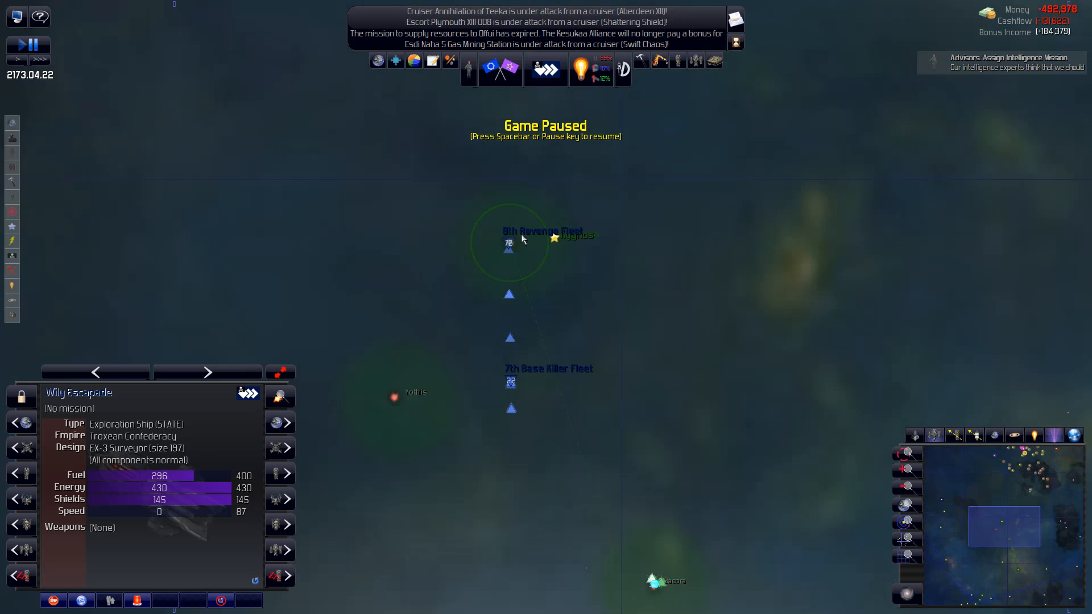
{"action": "left_click", "coordinate": [509, 247]}
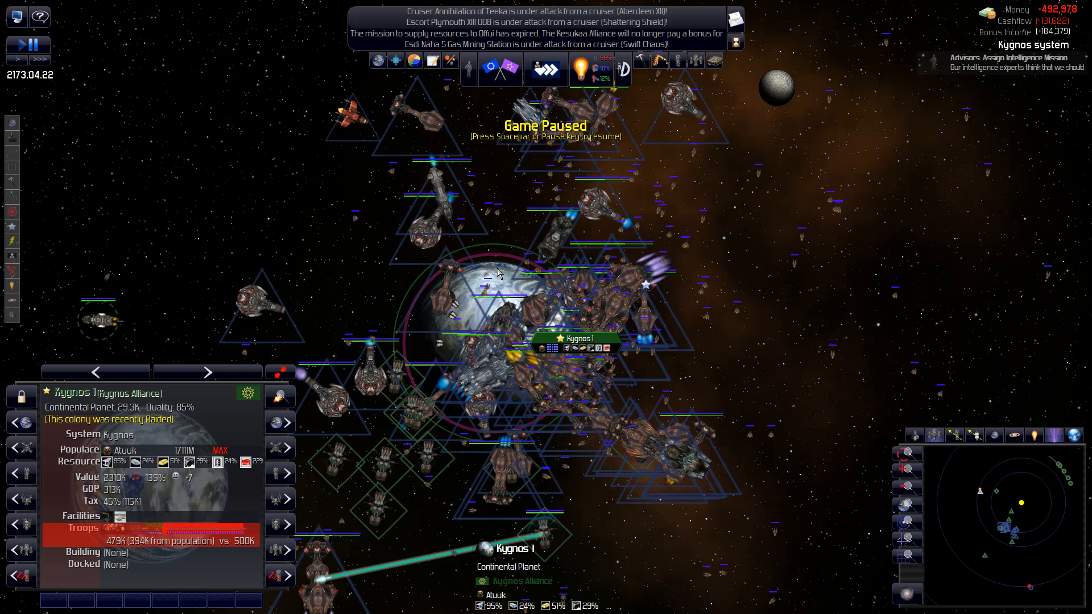
{"action": "mouse_move", "coordinate": [497, 272]}
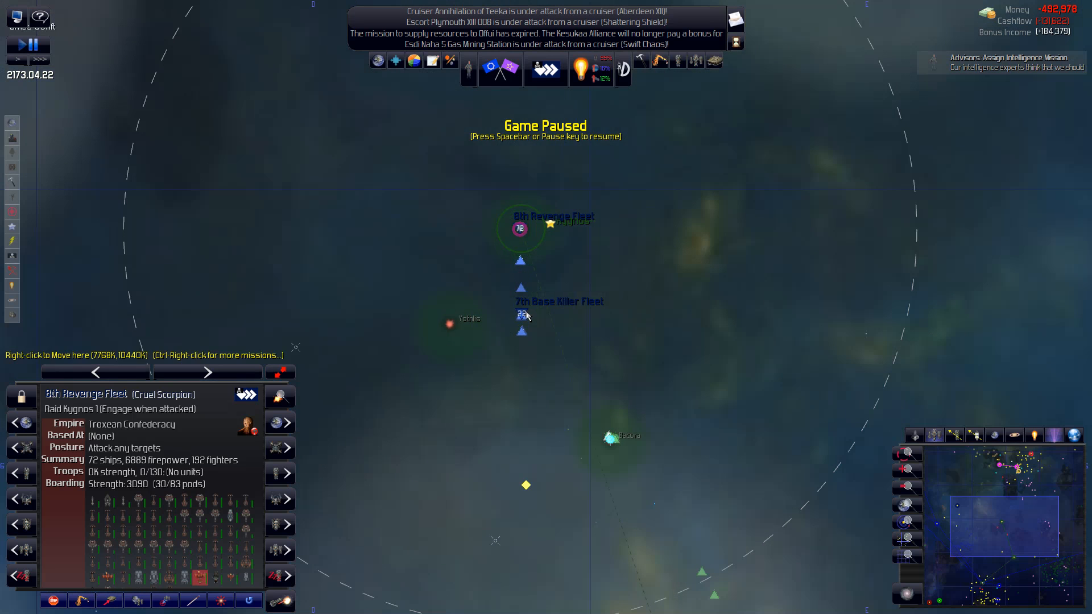
{"action": "left_click", "coordinate": [520, 315]}
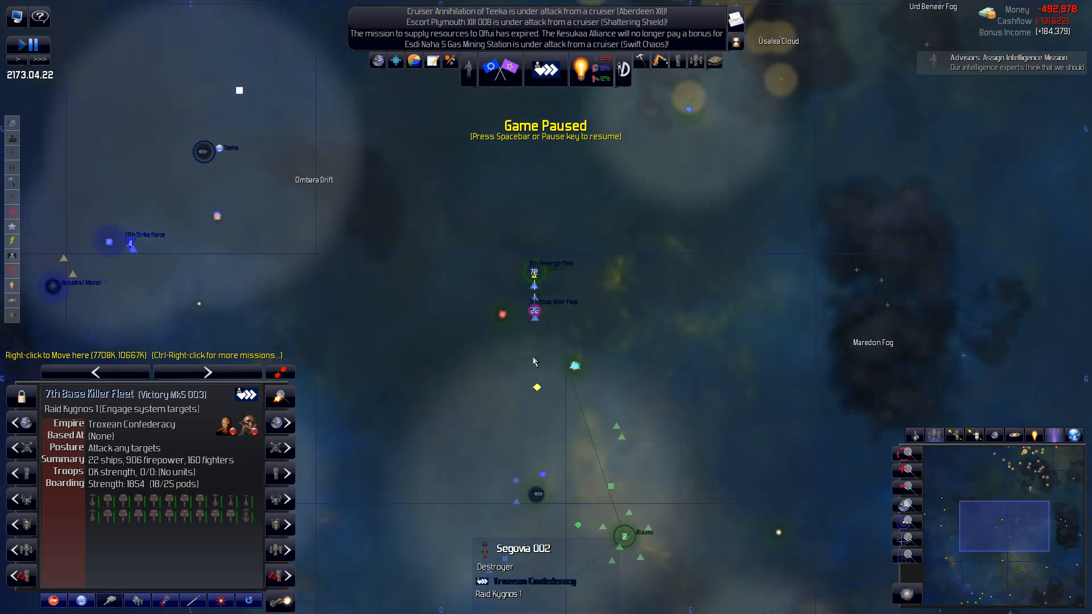
{"action": "scroll", "scroll_direction": "down", "scroll_amount": 3}
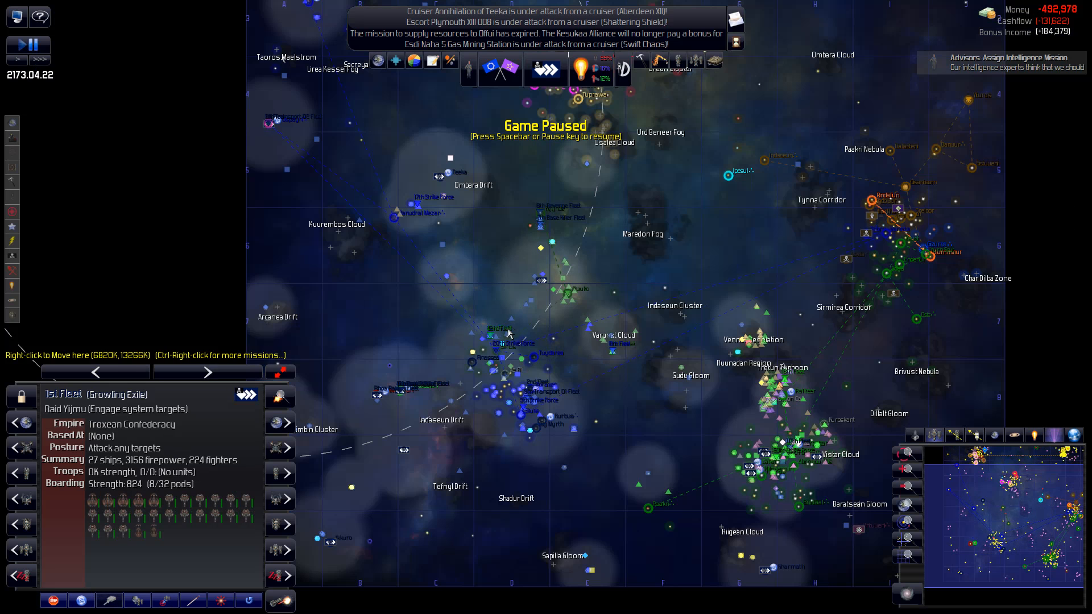
{"action": "mouse_move", "coordinate": [509, 333]}
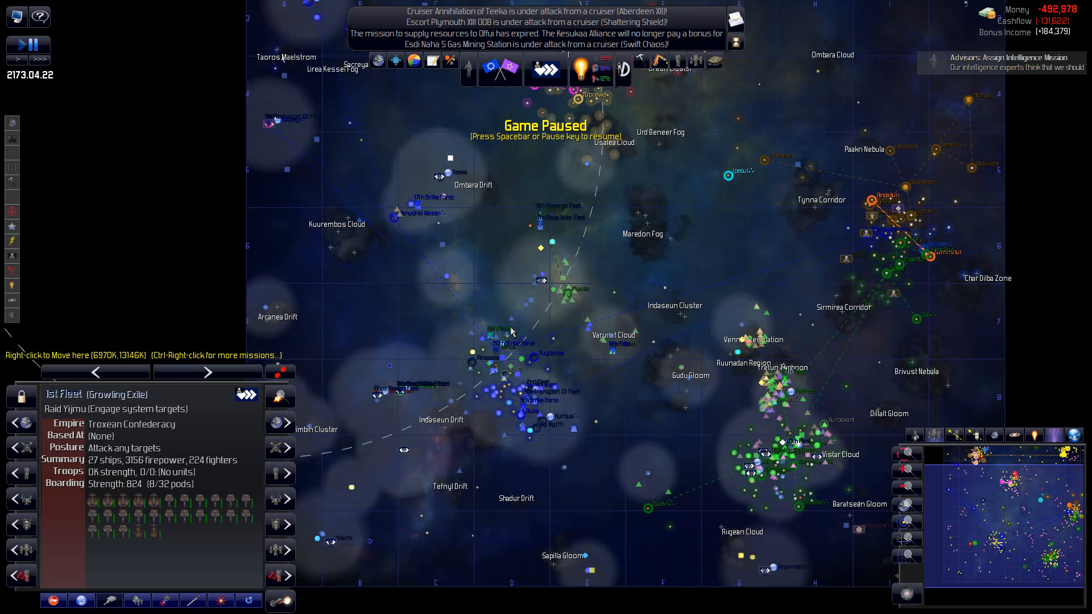
{"action": "mouse_move", "coordinate": [361, 227]}
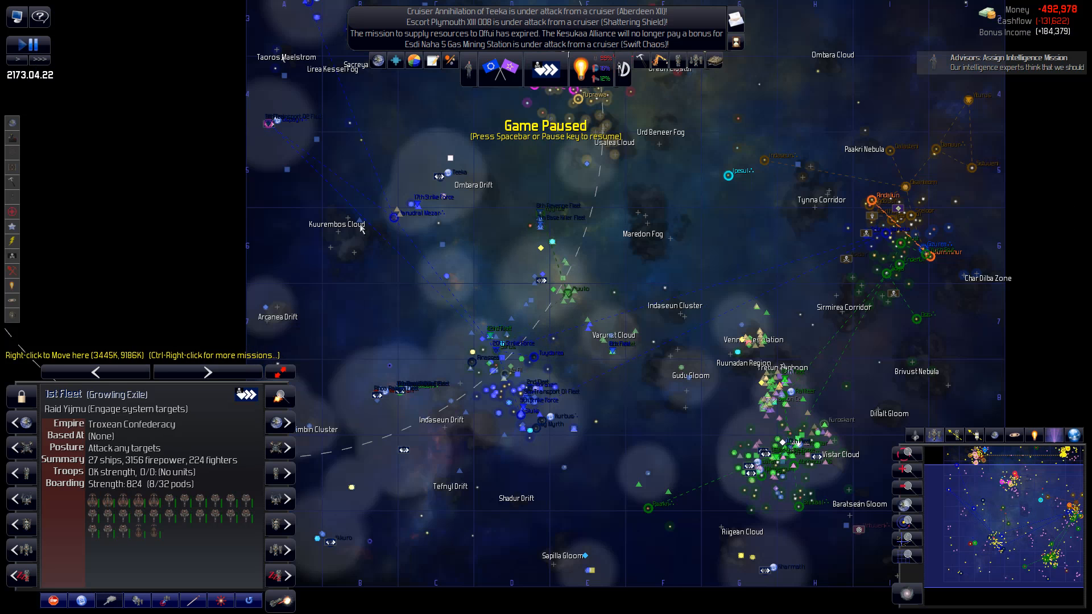
{"action": "mouse_move", "coordinate": [424, 214]}
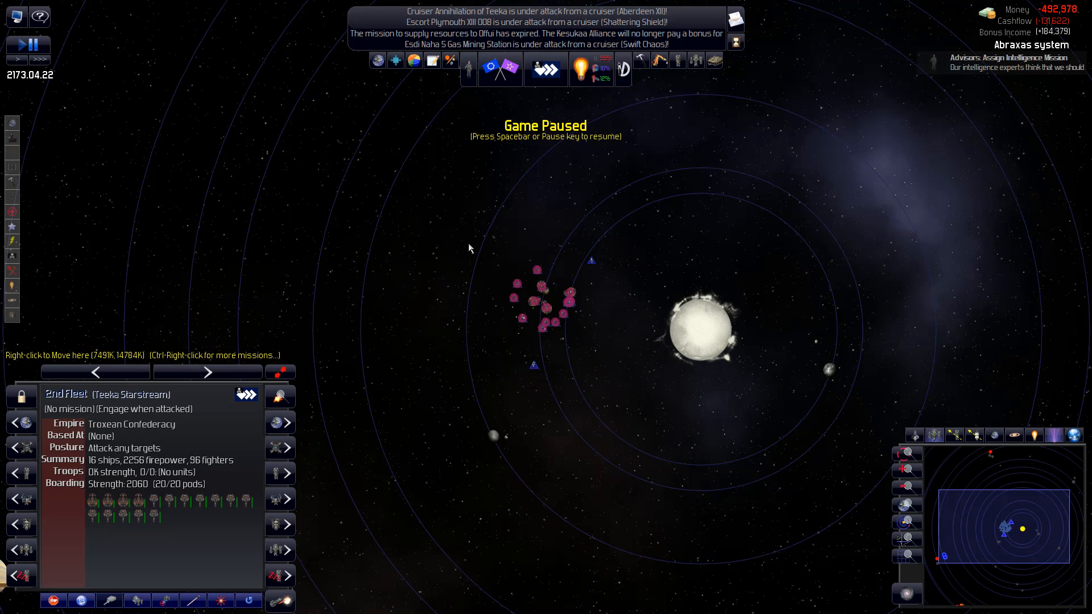
- Inspect the recently raided ocean moon Drant beside Abraxas 10 from the galaxy map
{"action": "scroll", "scroll_direction": "down", "scroll_amount": 3}
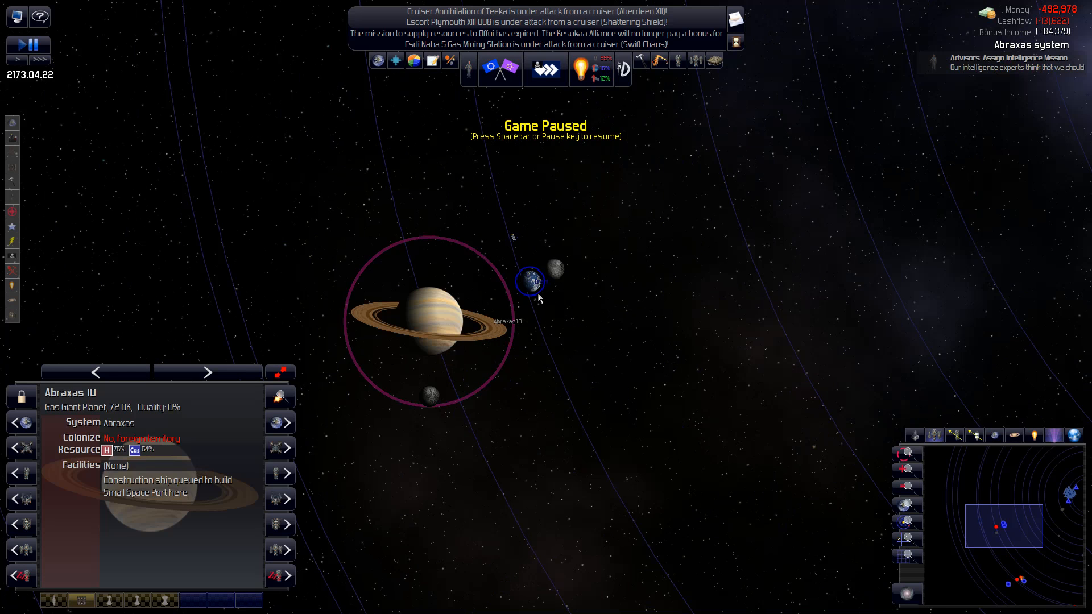
{"action": "left_click", "coordinate": [530, 281]}
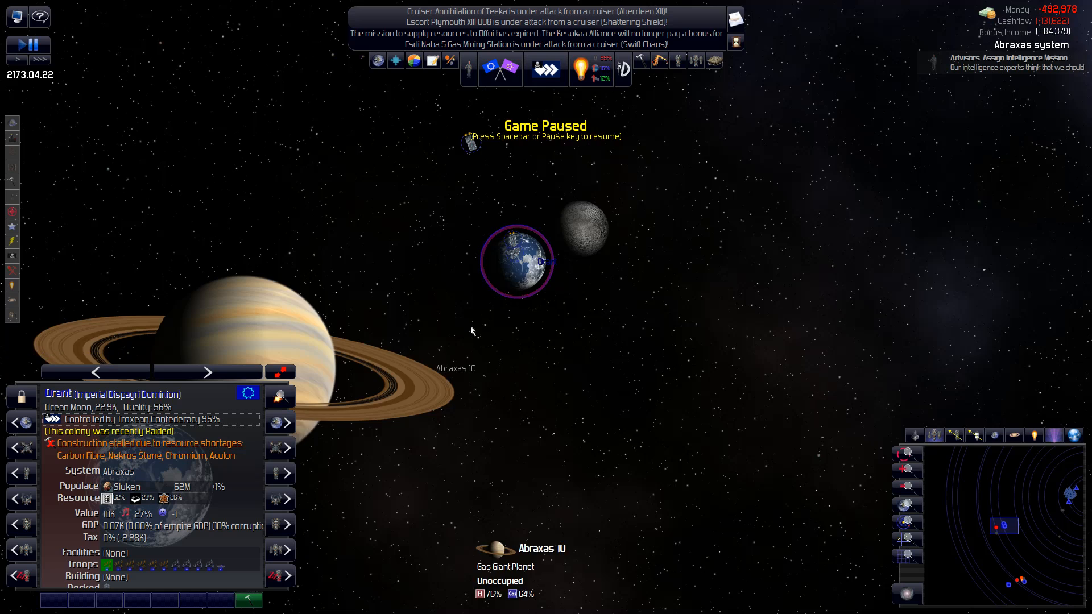
{"action": "scroll", "scroll_direction": "down", "scroll_amount": 3}
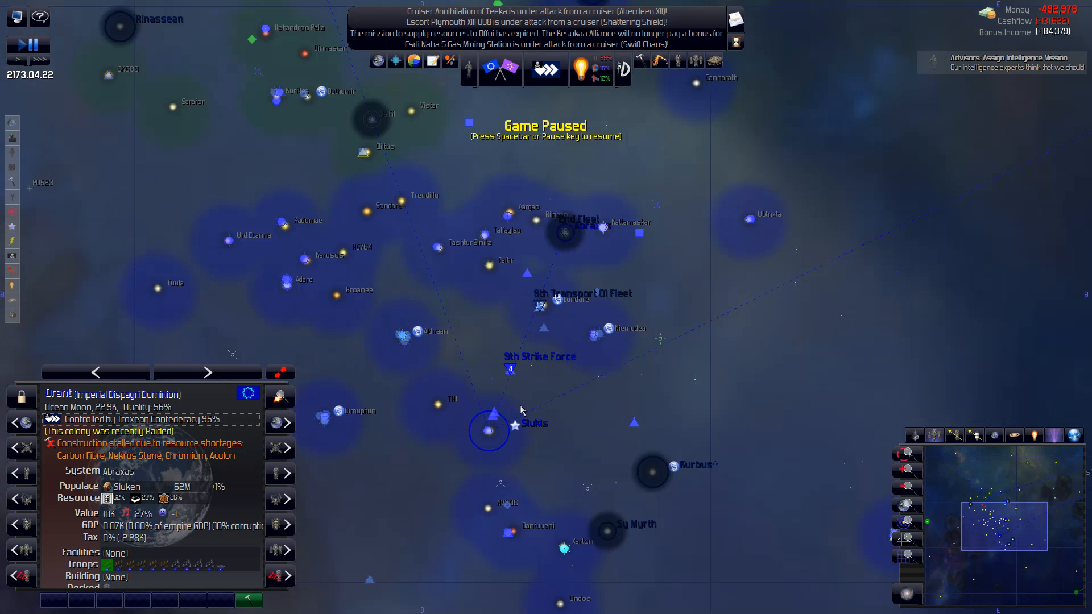
- Inspect the 9th Transport 01 Fleet and the enemy troop transport Sacramento XIII 002 near Kurbus 2
{"action": "left_click", "coordinate": [539, 306]}
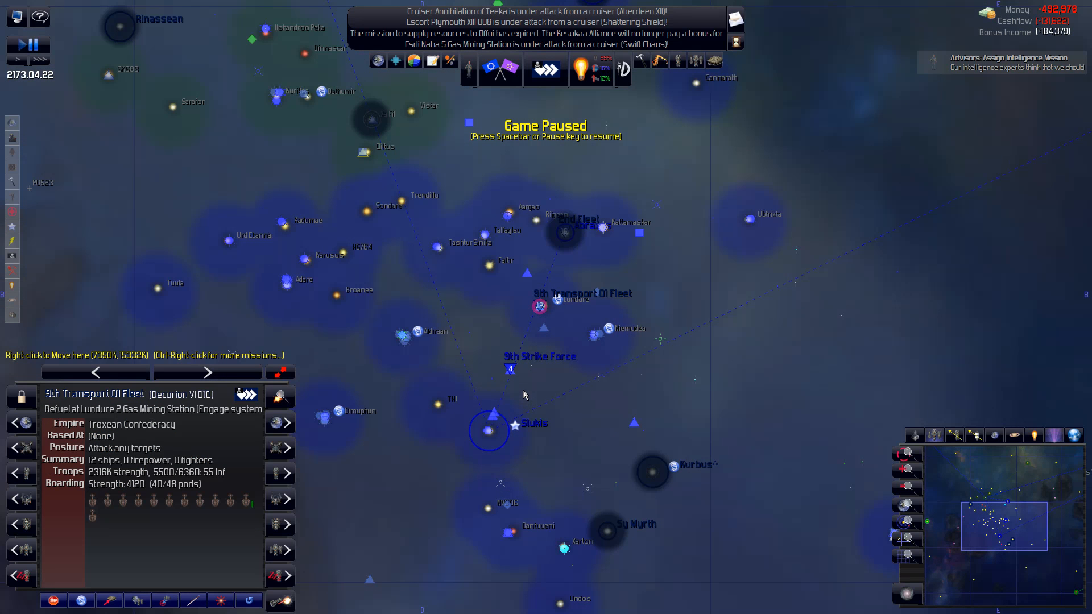
{"action": "mouse_move", "coordinate": [578, 300]}
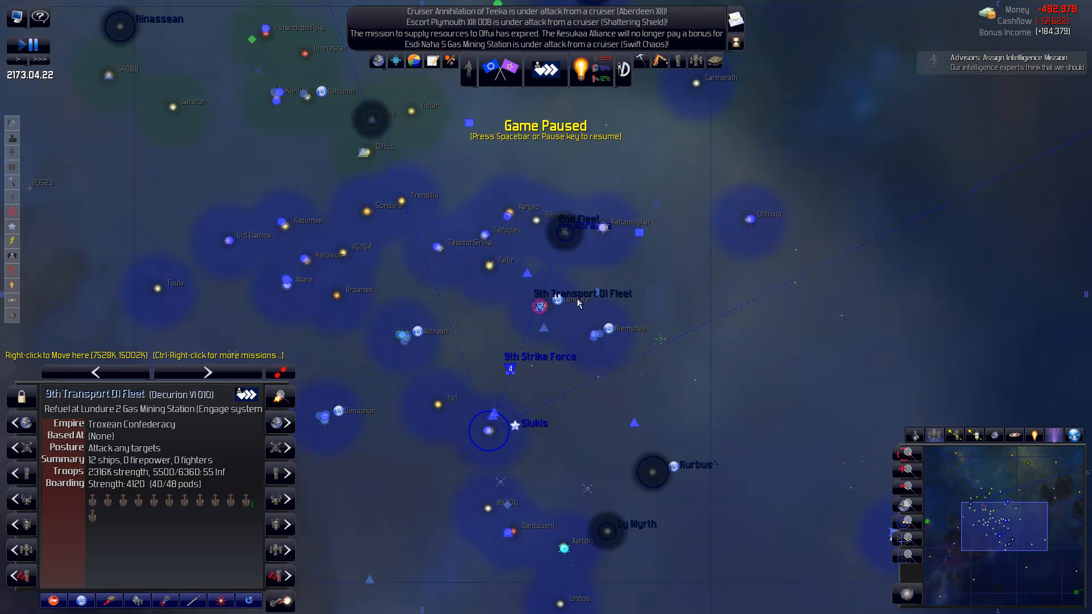
{"action": "mouse_move", "coordinate": [633, 454]}
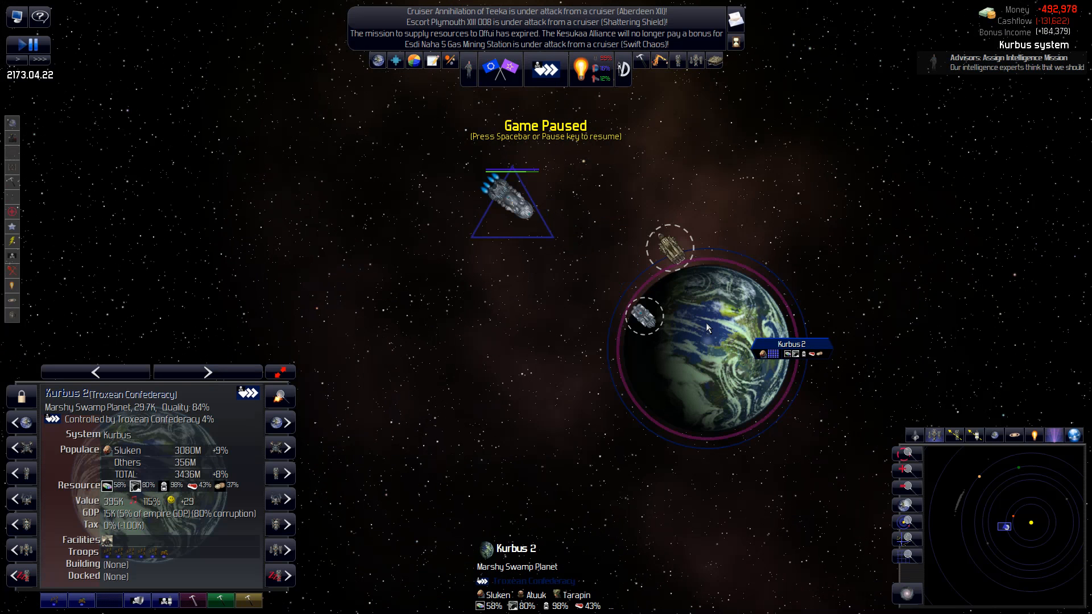
{"action": "left_click", "coordinate": [508, 203]}
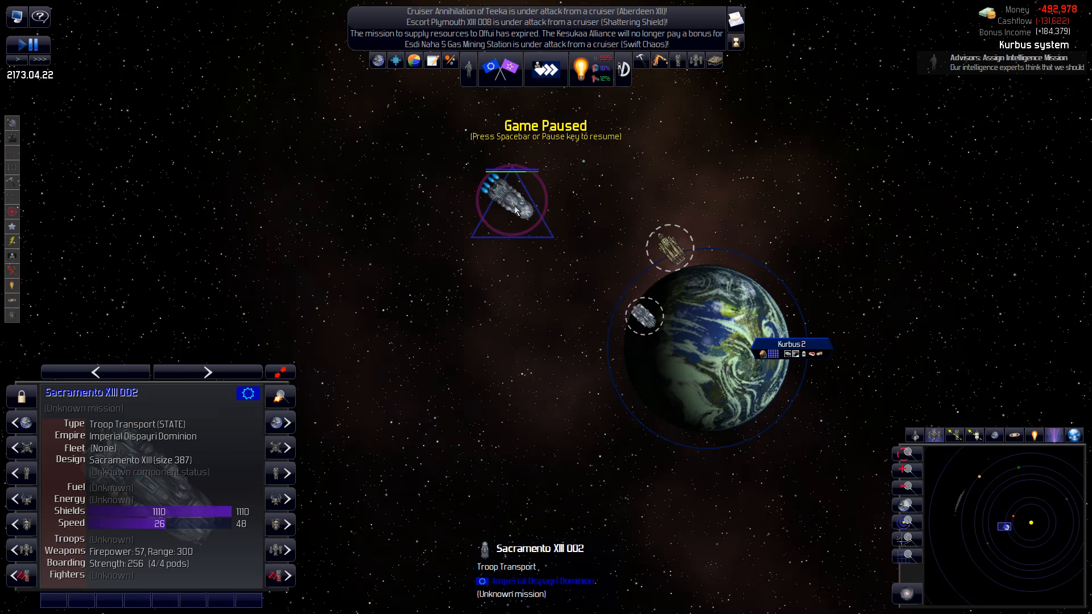
{"action": "mouse_move", "coordinate": [564, 213]}
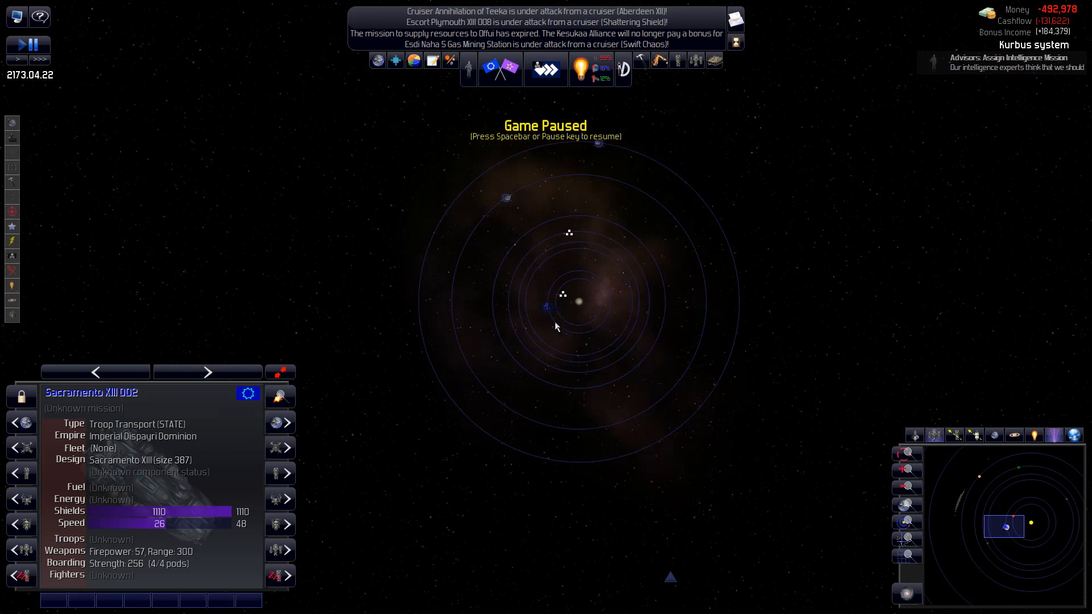
{"action": "scroll", "scroll_direction": "down", "scroll_amount": 3}
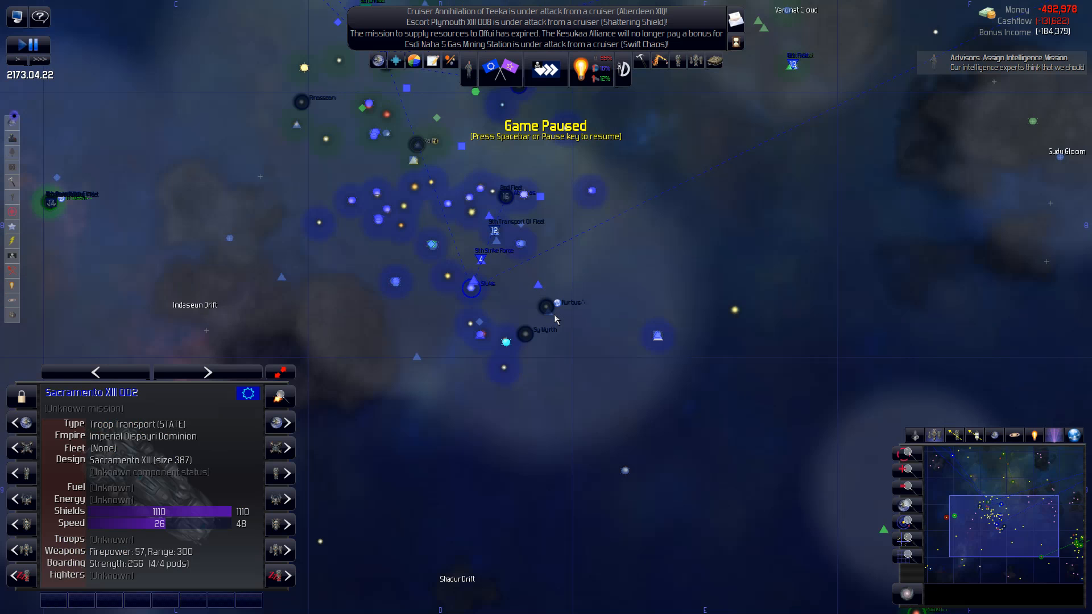
{"action": "mouse_move", "coordinate": [556, 315]}
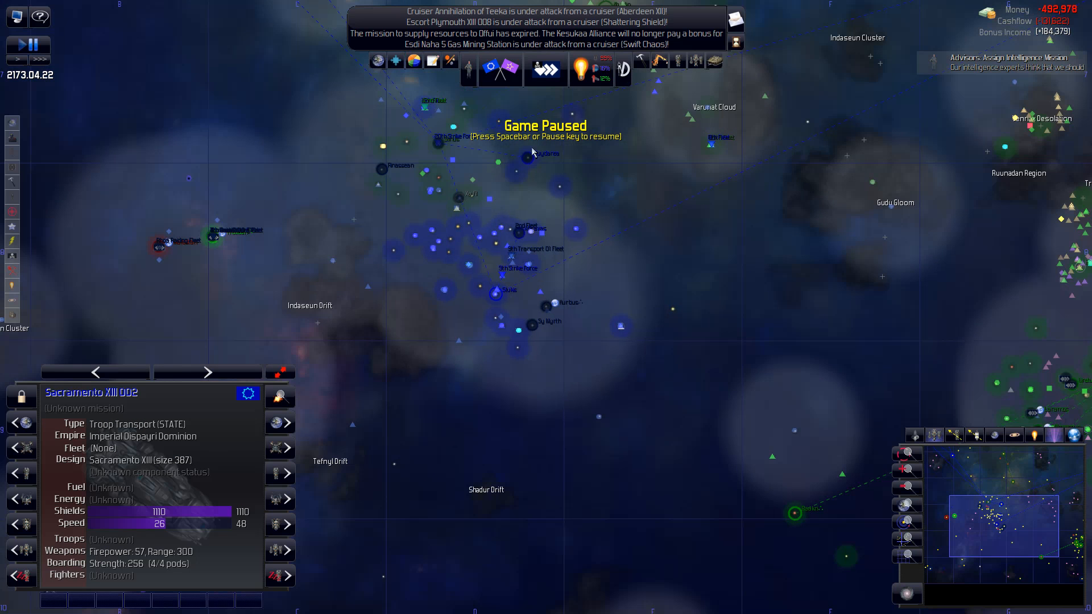
{"action": "mouse_move", "coordinate": [468, 68]}
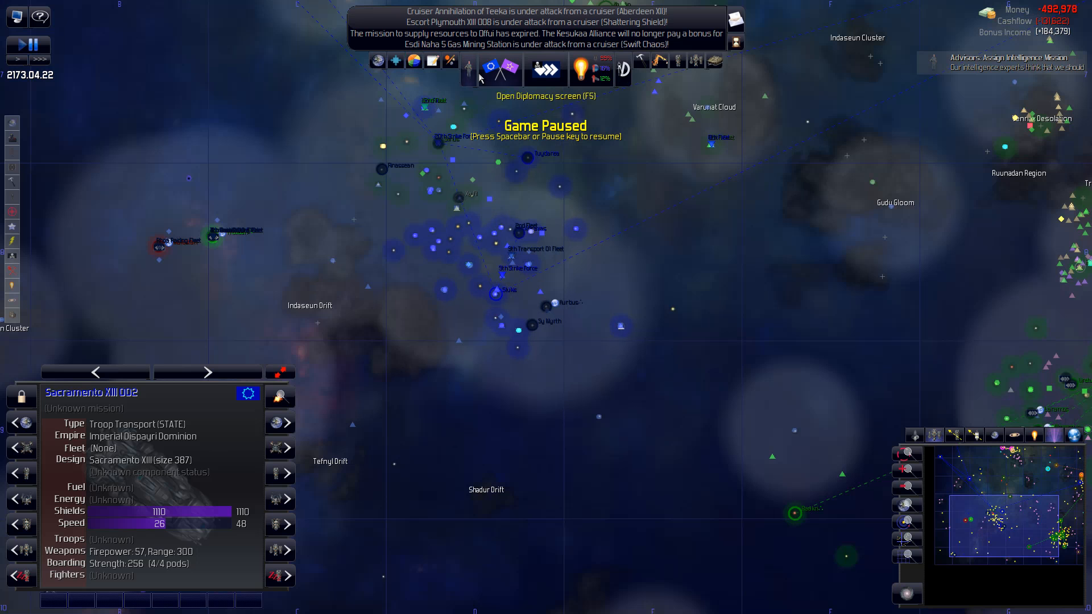
- From the diplomacy overview, start trade talks with the Dispayri Dominion and Tarapin Confederacy without a deal
{"action": "left_click", "coordinate": [498, 71]}
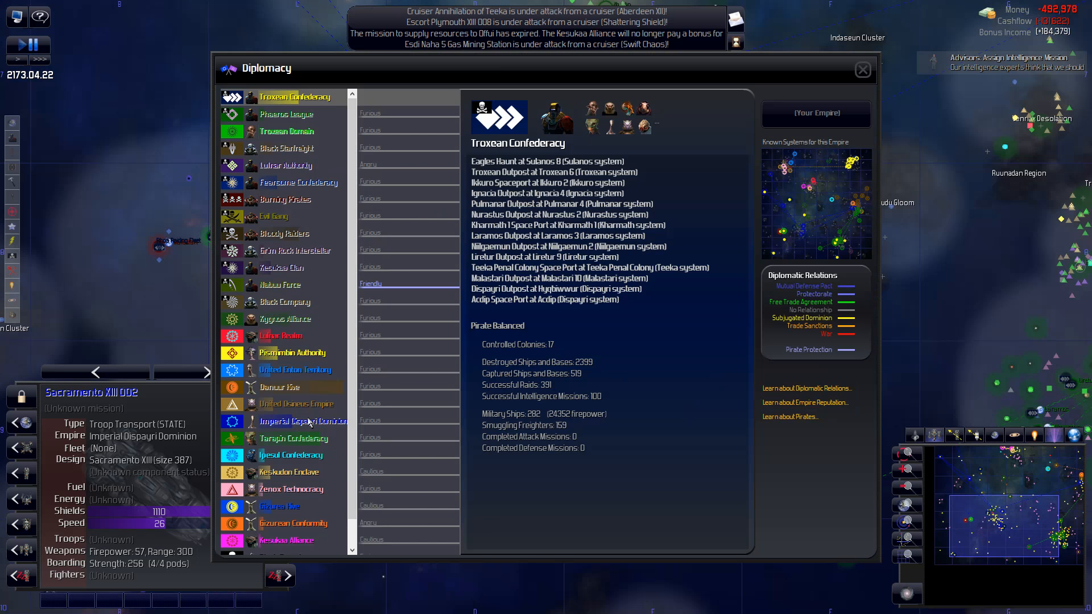
{"action": "left_click", "coordinate": [303, 421]}
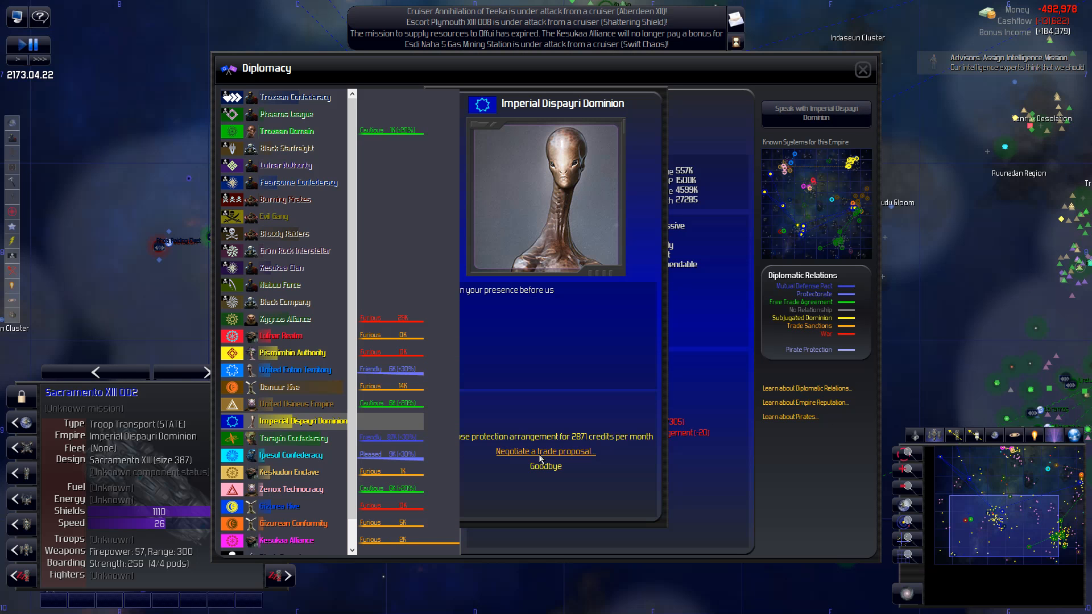
{"action": "left_click", "coordinate": [545, 452]}
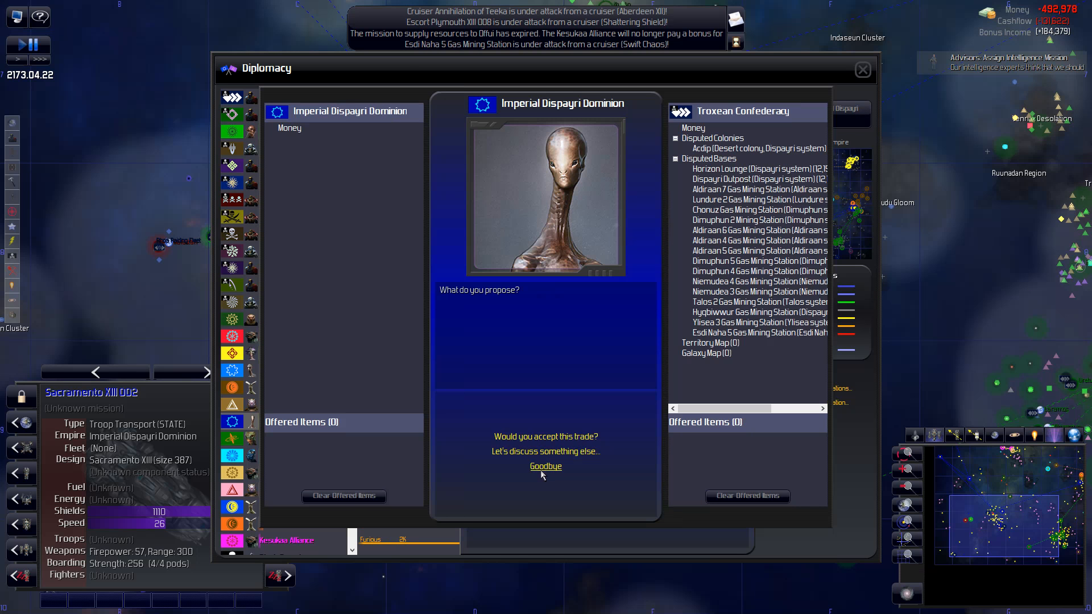
{"action": "left_click", "coordinate": [545, 466]}
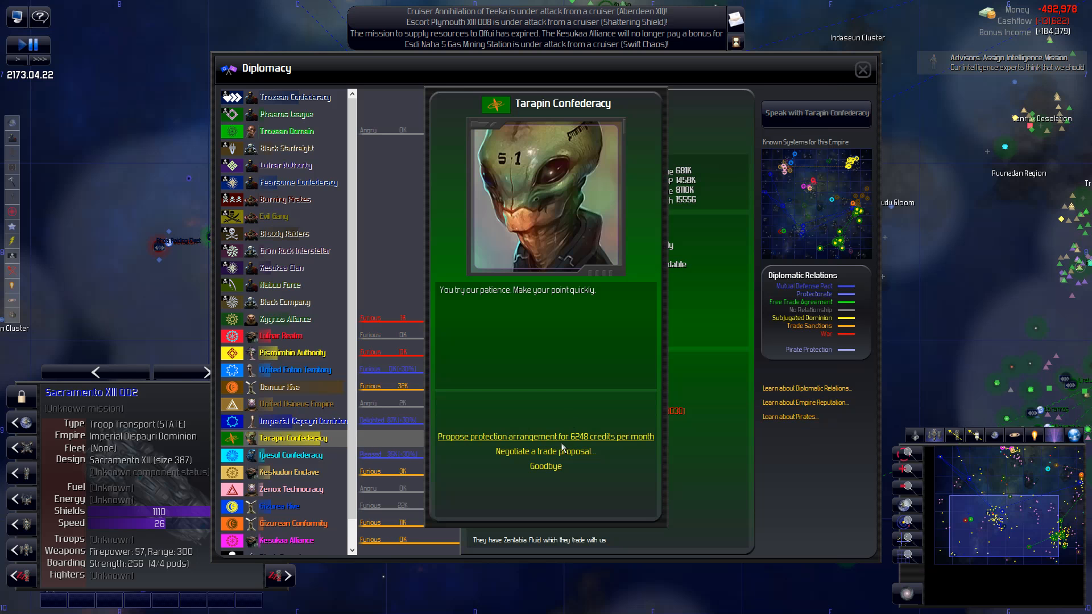
{"action": "left_click", "coordinate": [544, 451]}
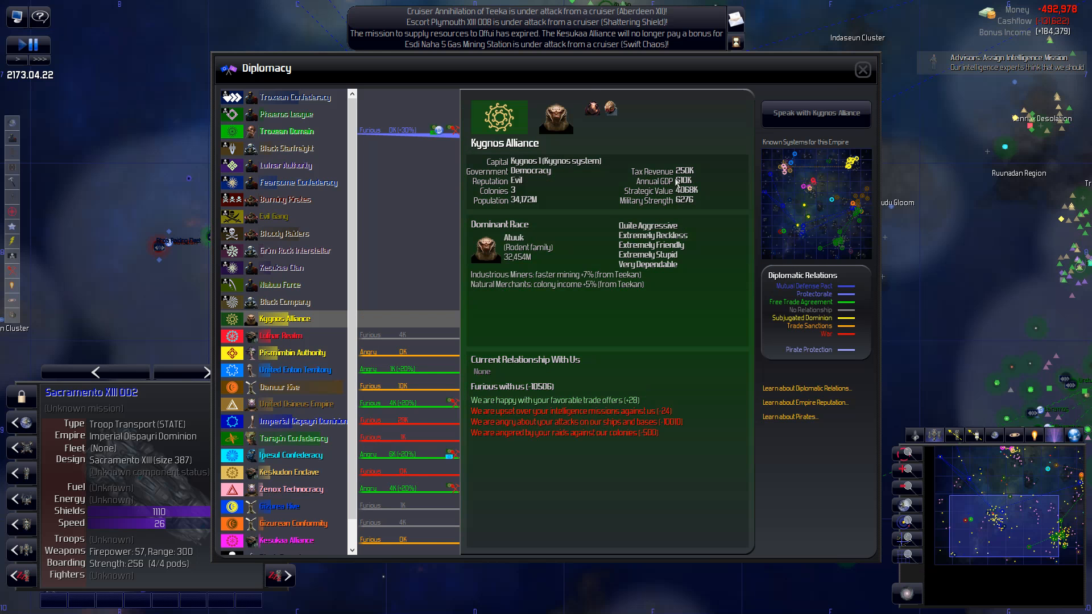
- Hail the Kygnos Alliance, leave trade negotiations without a deal, and close the diplomacy overview
{"action": "left_click", "coordinate": [815, 113]}
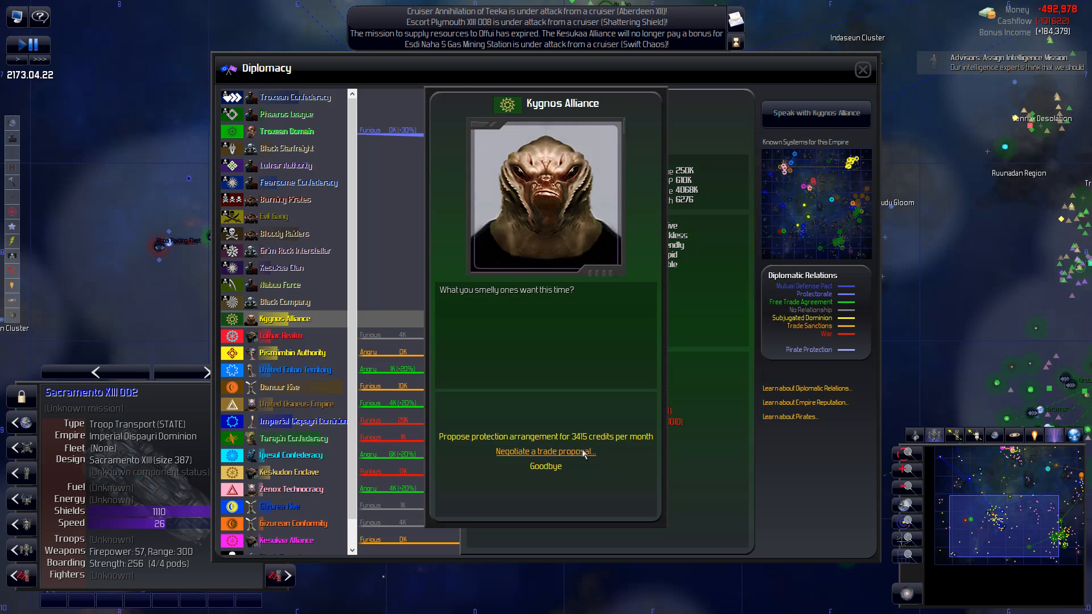
{"action": "left_click", "coordinate": [545, 451]}
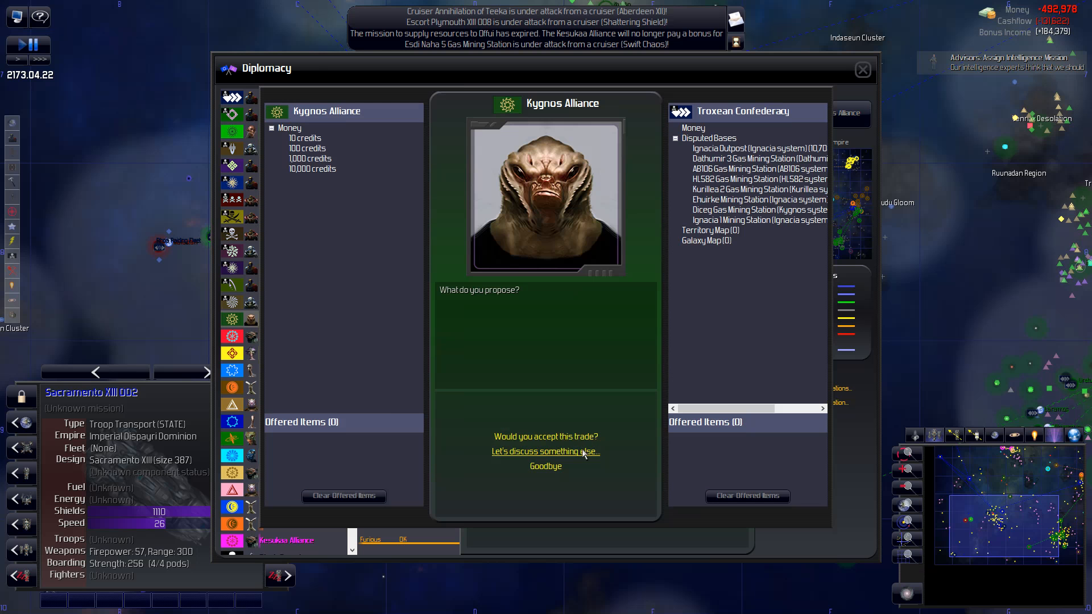
{"action": "mouse_move", "coordinate": [545, 467]}
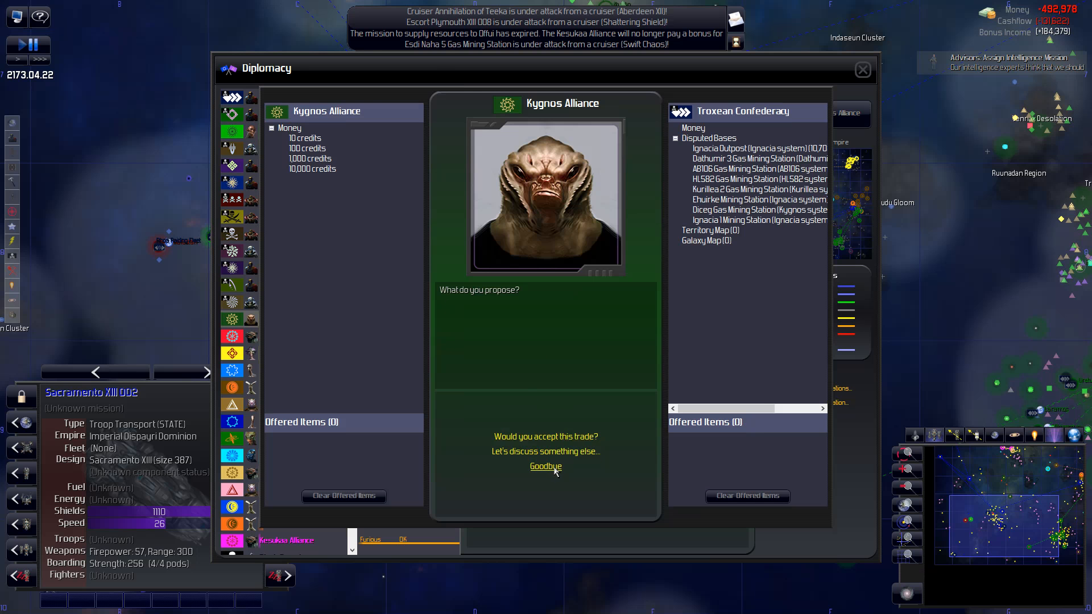
{"action": "left_click", "coordinate": [545, 466]}
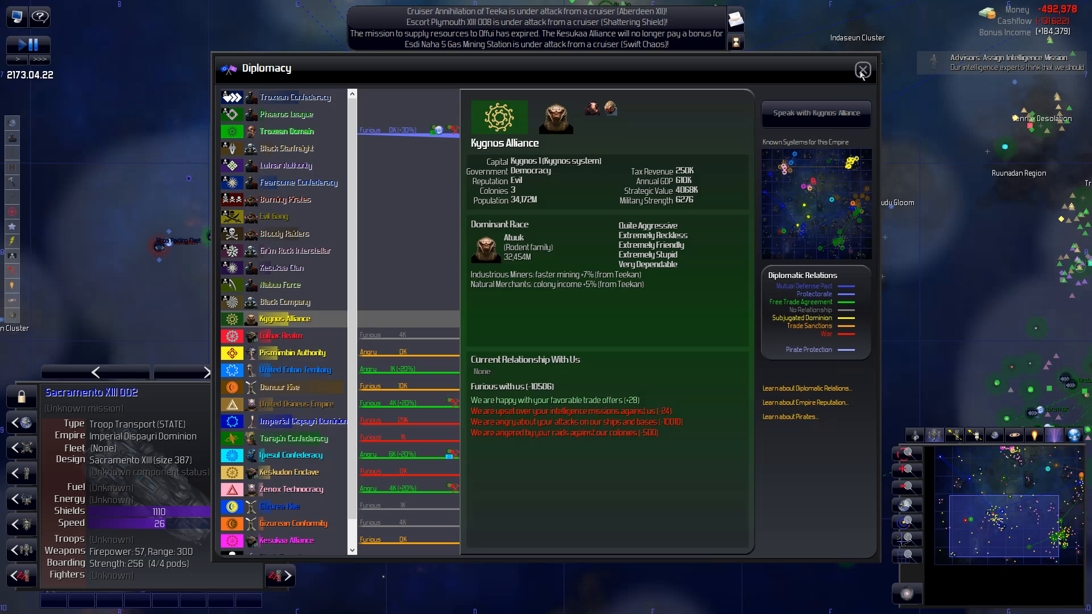
{"action": "left_click", "coordinate": [862, 69]}
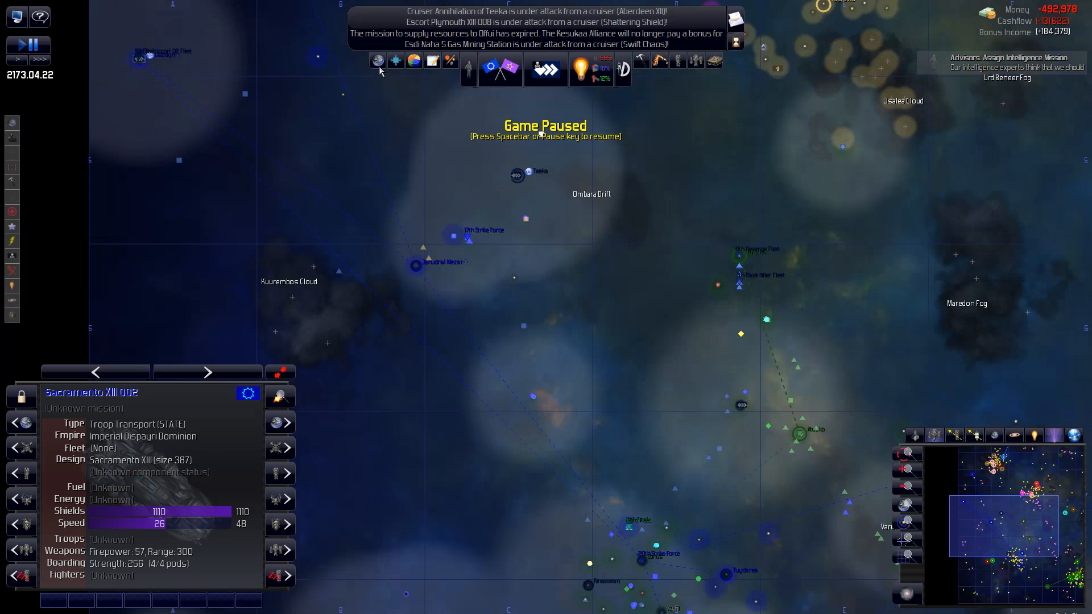
- In the Colonies overview, view Kurbus 2, adjust its tax rate, then view the Acdip colony
{"action": "left_click", "coordinate": [378, 60]}
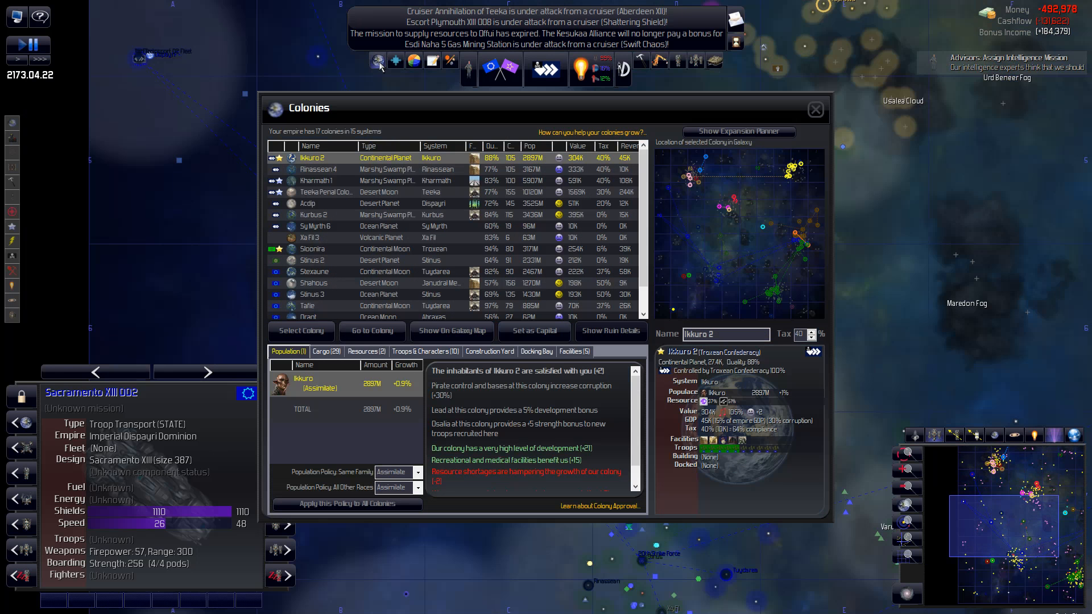
{"action": "mouse_move", "coordinate": [356, 200]}
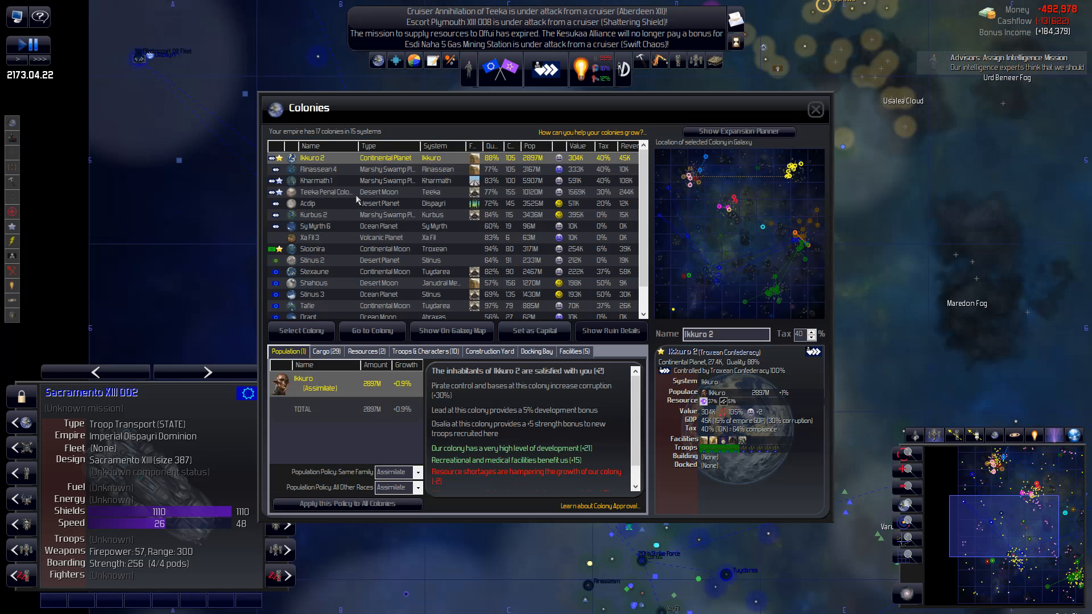
{"action": "mouse_move", "coordinate": [348, 198]}
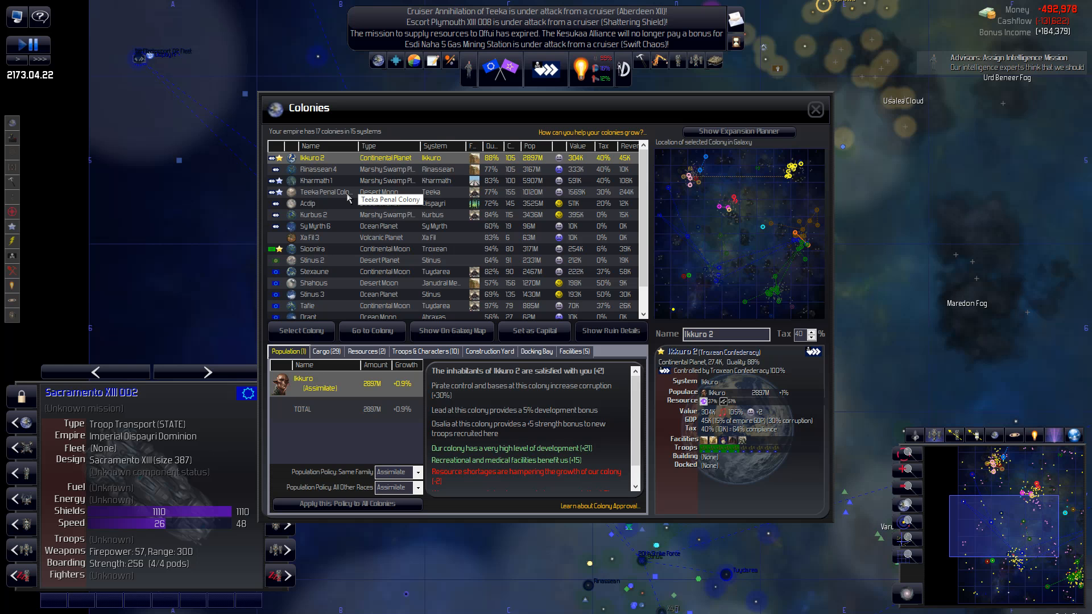
{"action": "mouse_move", "coordinate": [314, 216]}
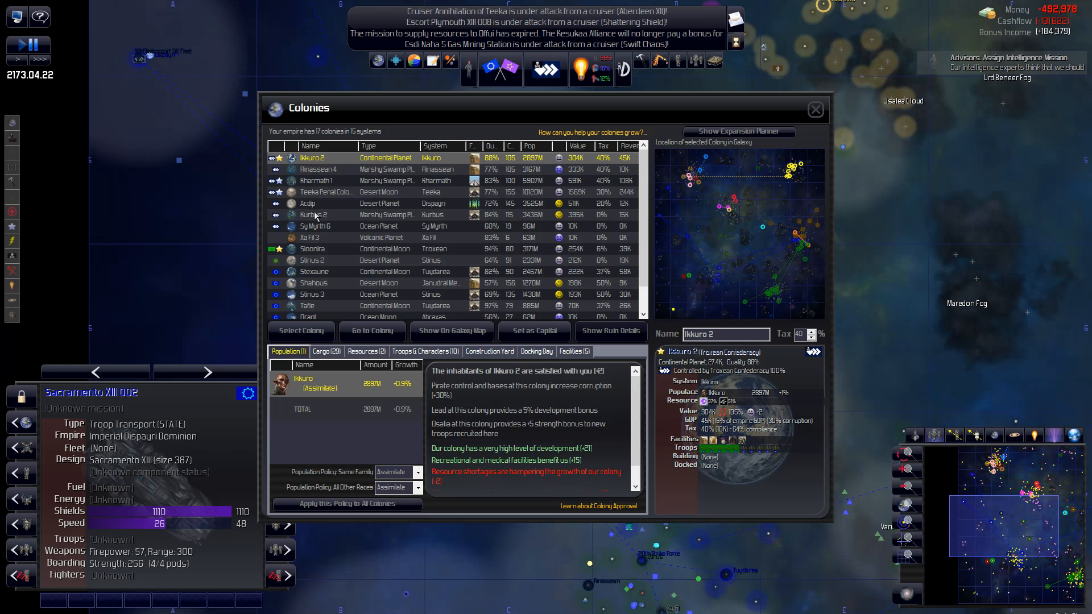
{"action": "left_click", "coordinate": [314, 215]}
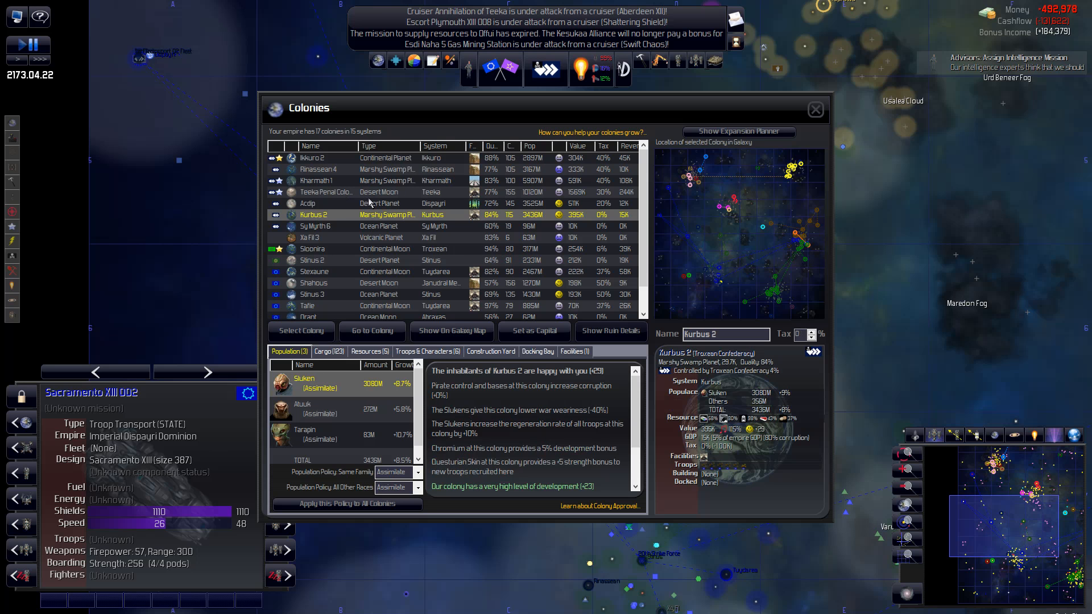
{"action": "mouse_move", "coordinate": [342, 219]}
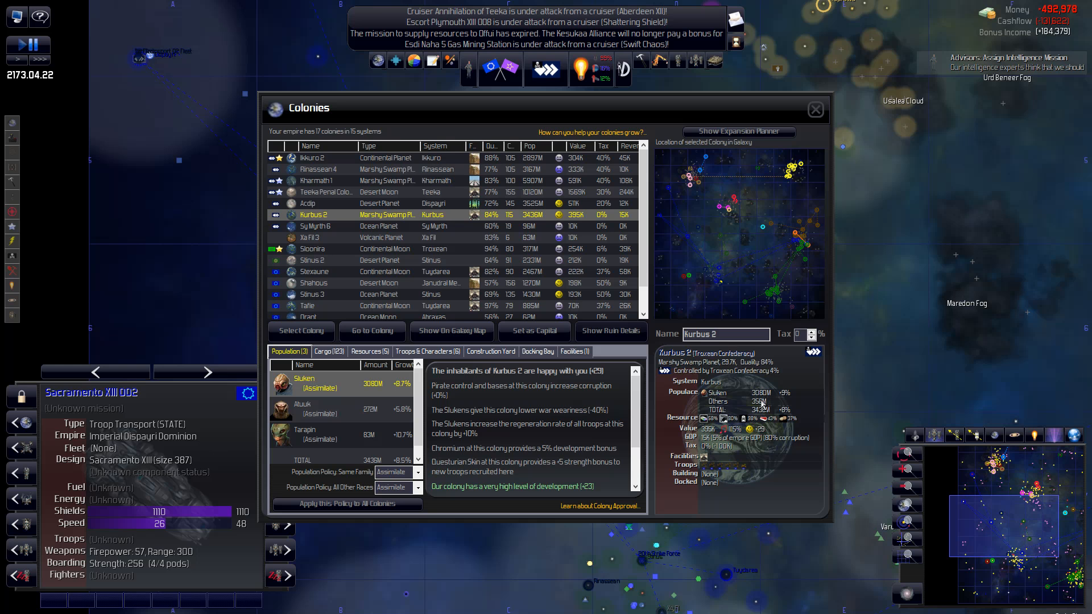
{"action": "mouse_move", "coordinate": [743, 380]}
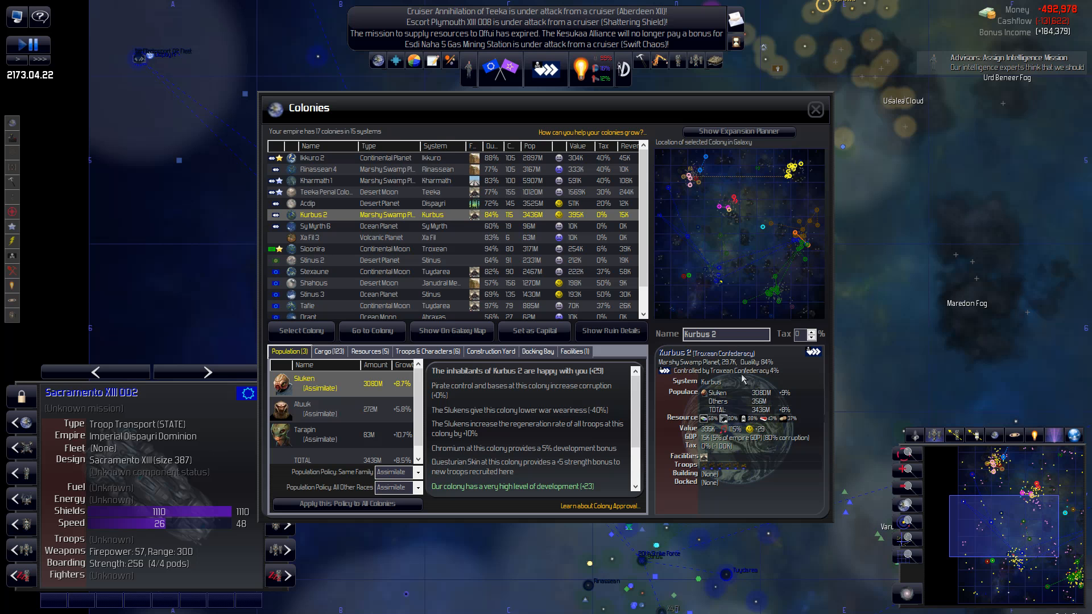
{"action": "mouse_move", "coordinate": [796, 332]}
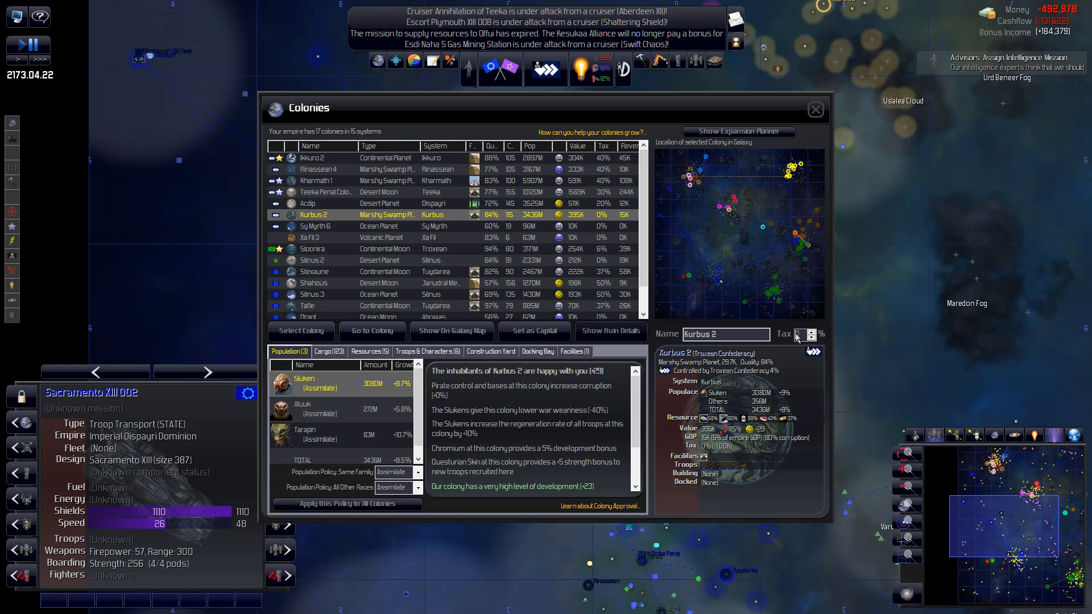
{"action": "left_click", "coordinate": [801, 331]}
{"action": "type", "text": "30"}
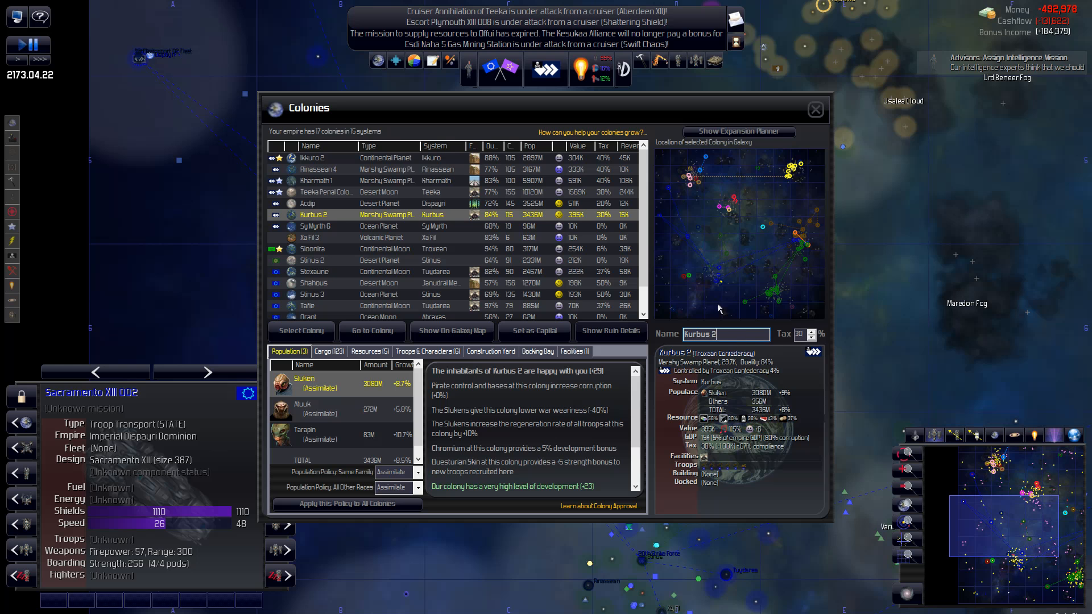
{"action": "mouse_move", "coordinate": [548, 198]}
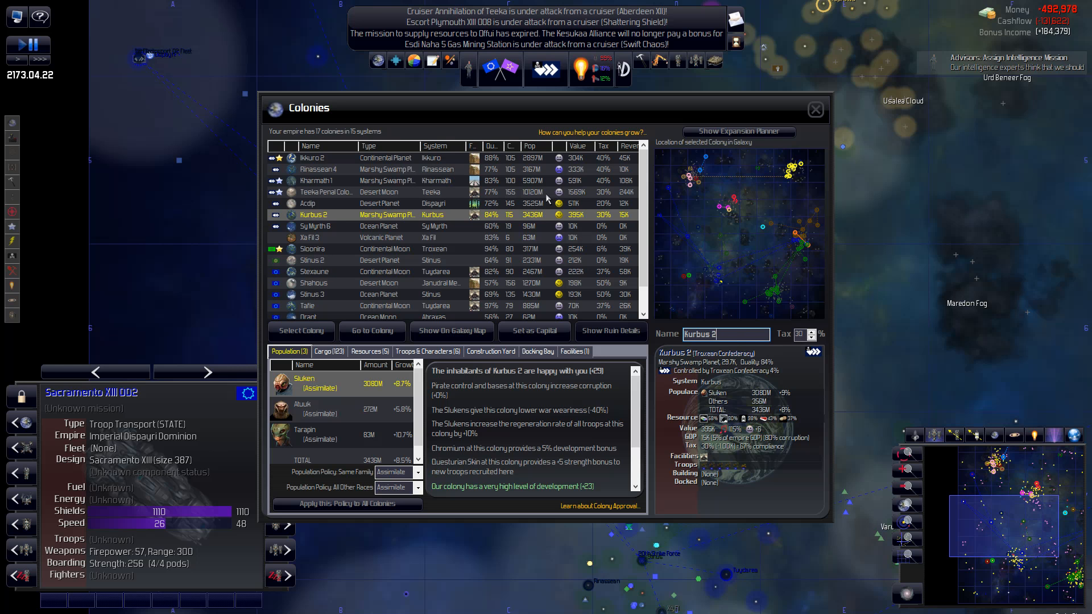
{"action": "left_click", "coordinate": [313, 204]}
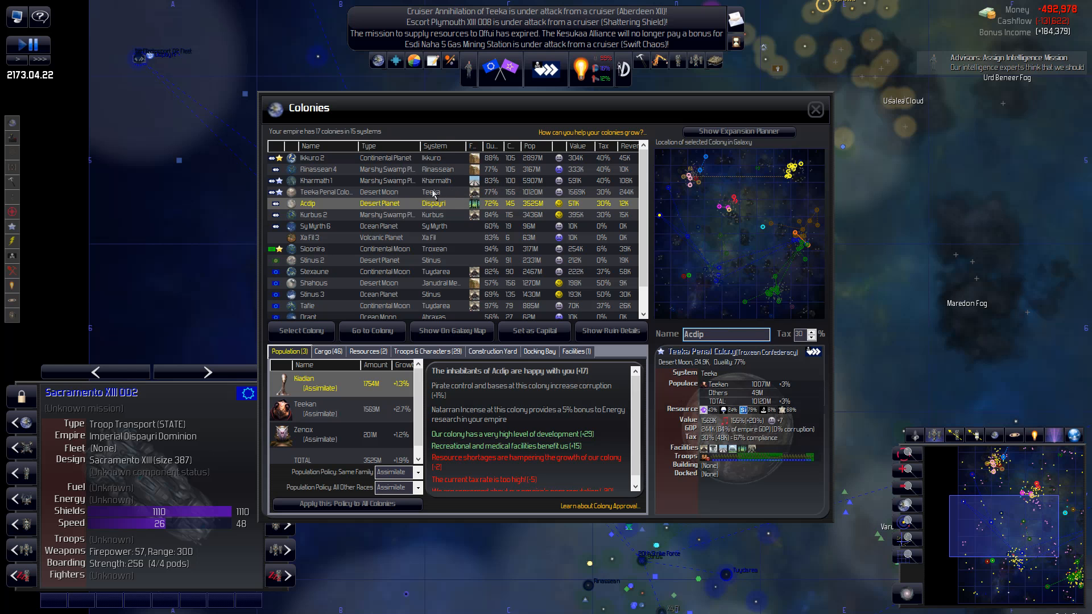
- Review Teeka Penal Colony, Rinassean 4 and Ikkuro 2, then close the colonies overview
{"action": "left_click", "coordinate": [327, 191]}
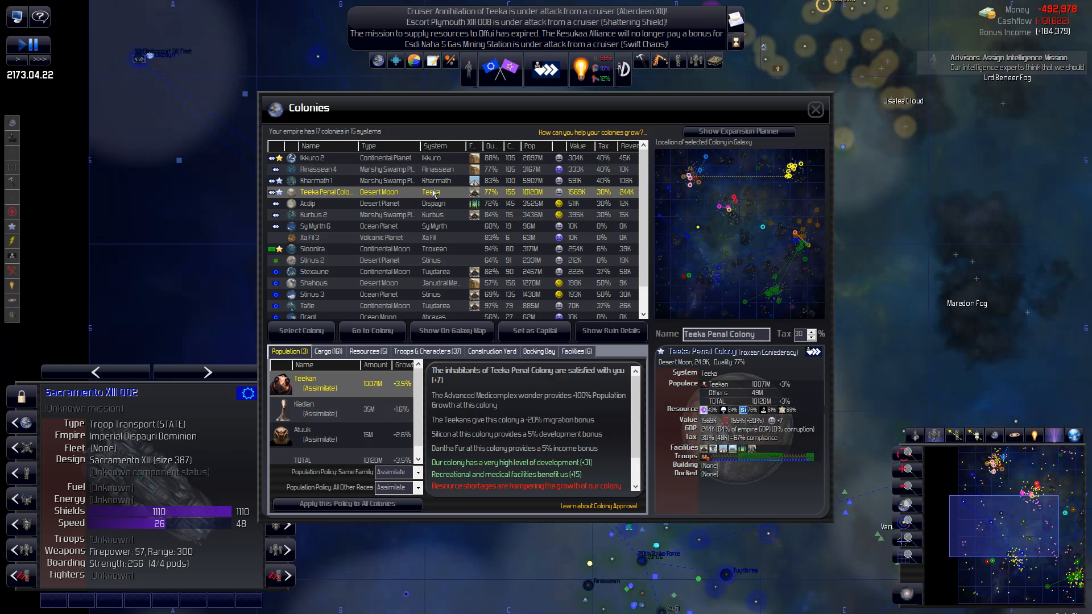
{"action": "mouse_move", "coordinate": [462, 170]}
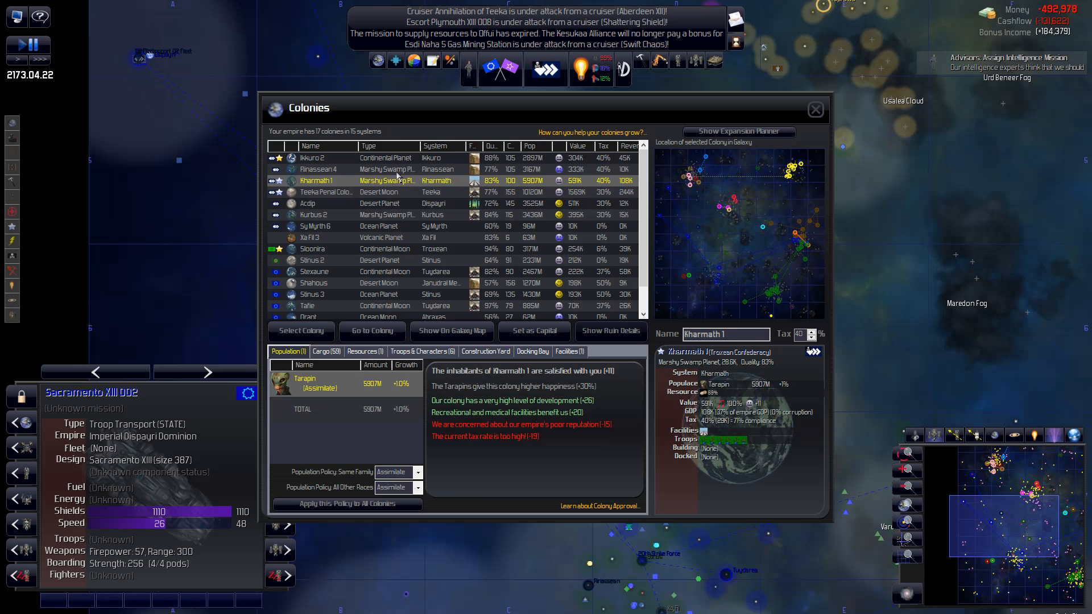
{"action": "left_click", "coordinate": [321, 170]}
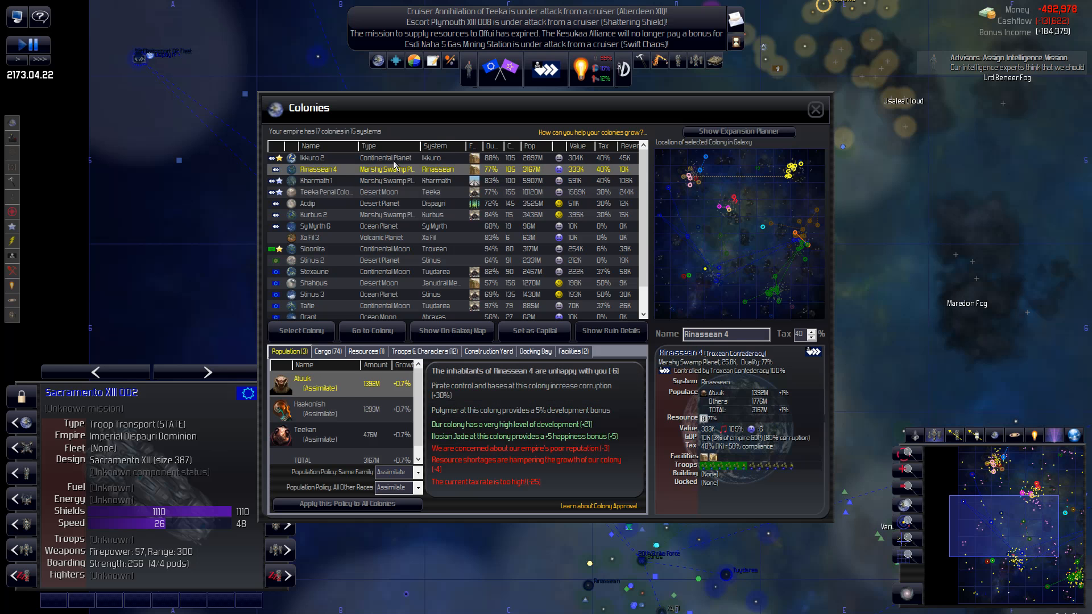
{"action": "left_click", "coordinate": [314, 157]}
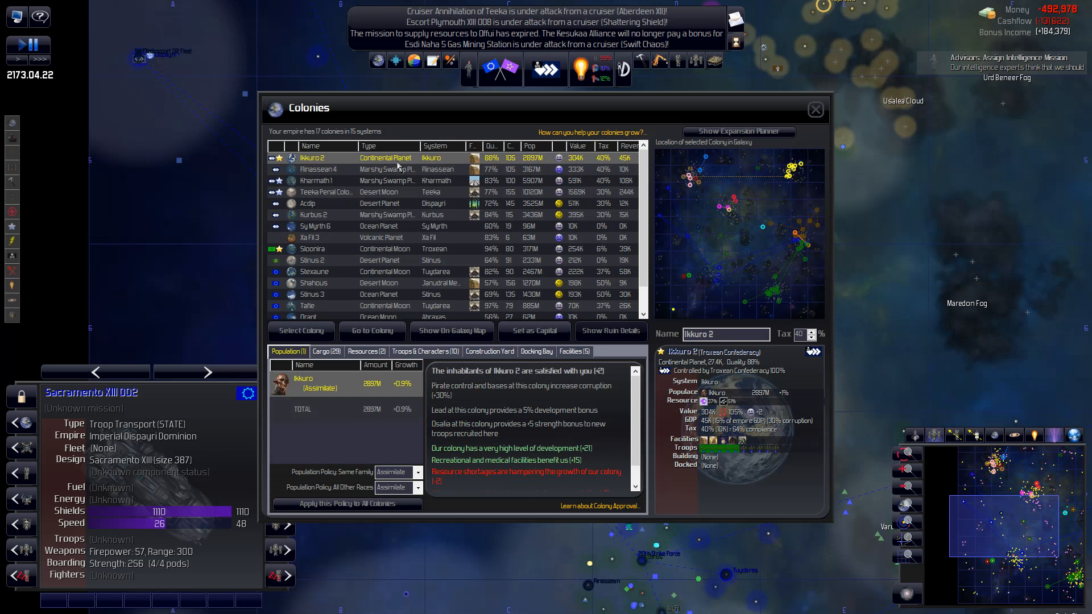
{"action": "mouse_move", "coordinate": [404, 215]}
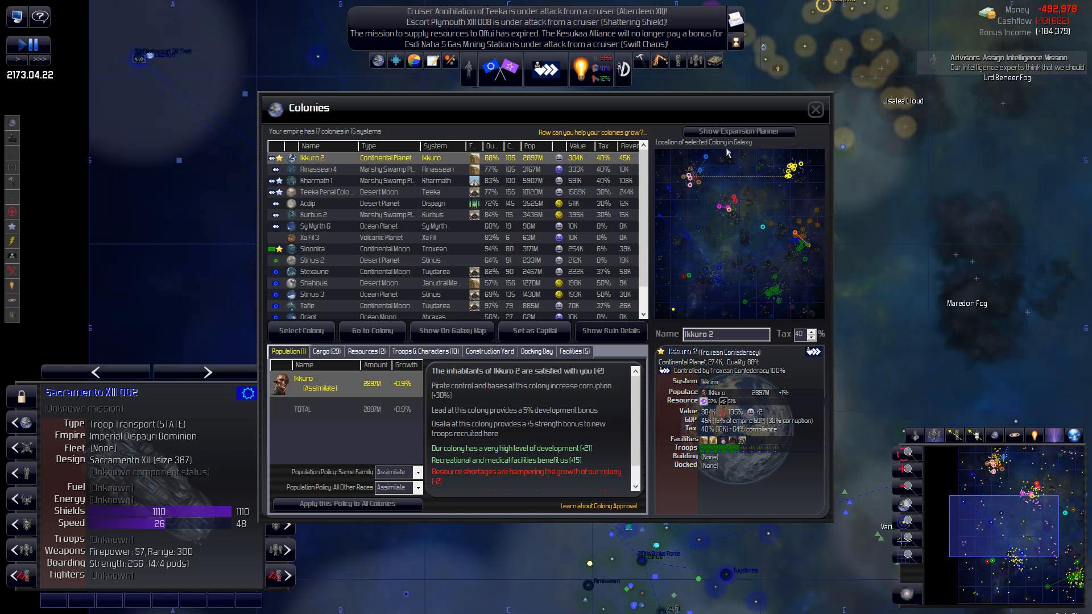
{"action": "left_click", "coordinate": [815, 110]}
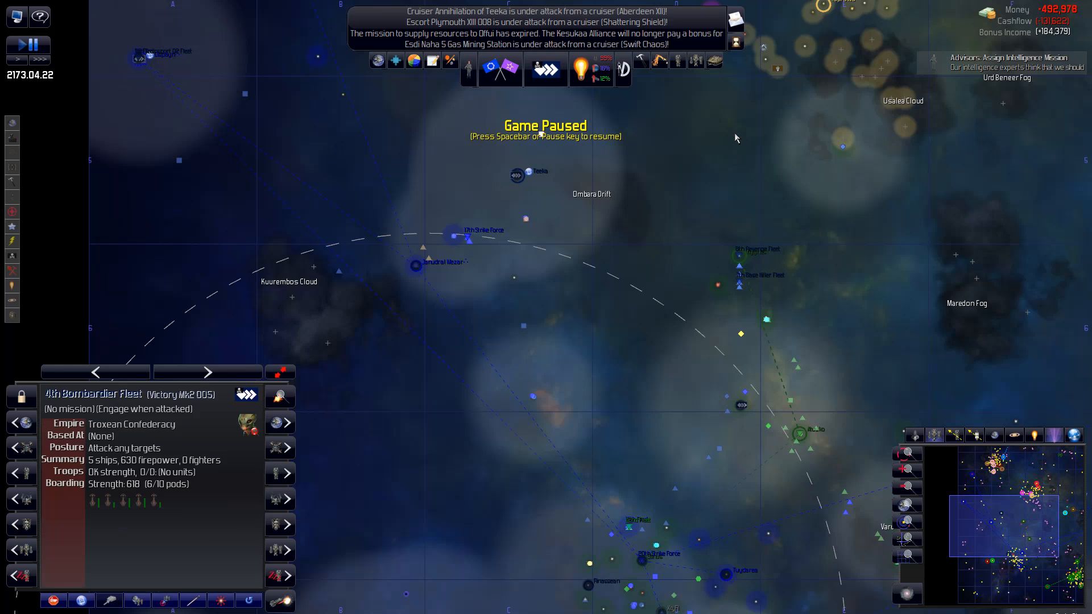
{"action": "mouse_move", "coordinate": [82, 601]}
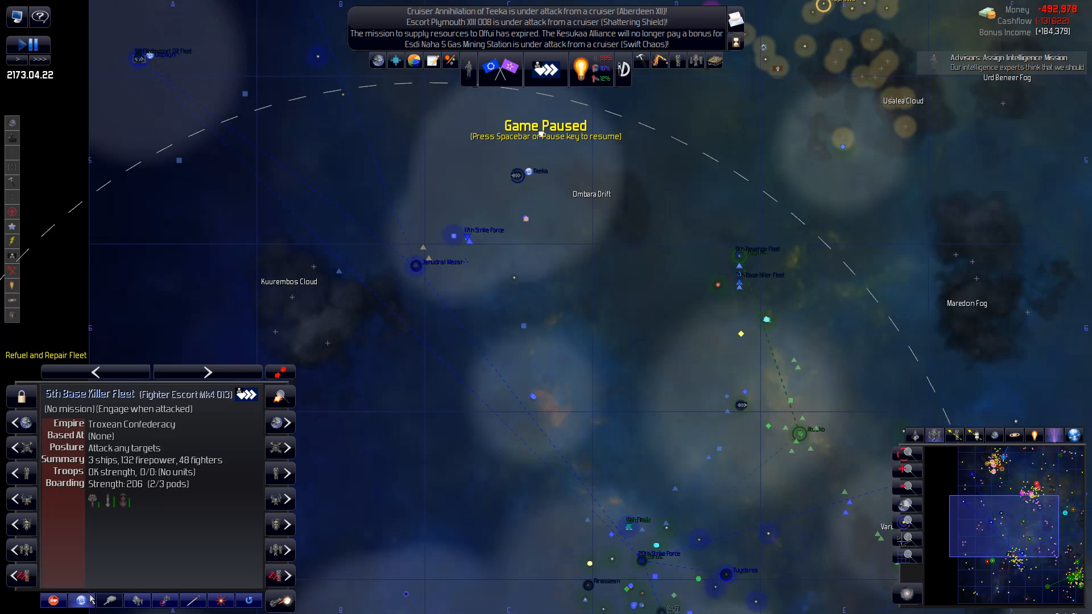
{"action": "mouse_move", "coordinate": [204, 542]}
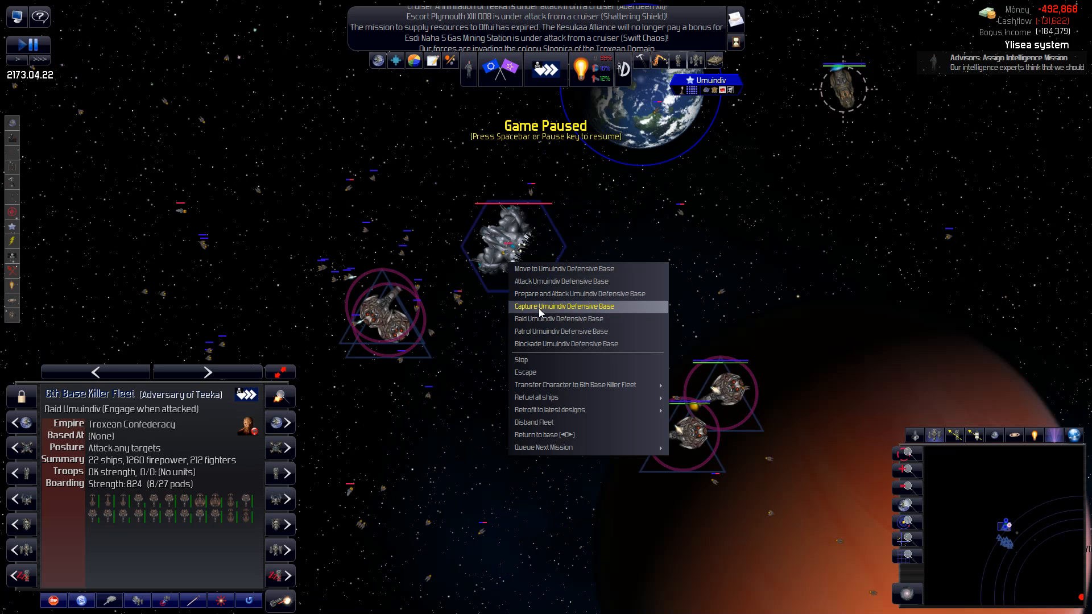
- Order the 6th Base Killer Fleet to capture Umuindiv Defensive Base and pause the game
{"action": "left_click", "coordinate": [565, 306]}
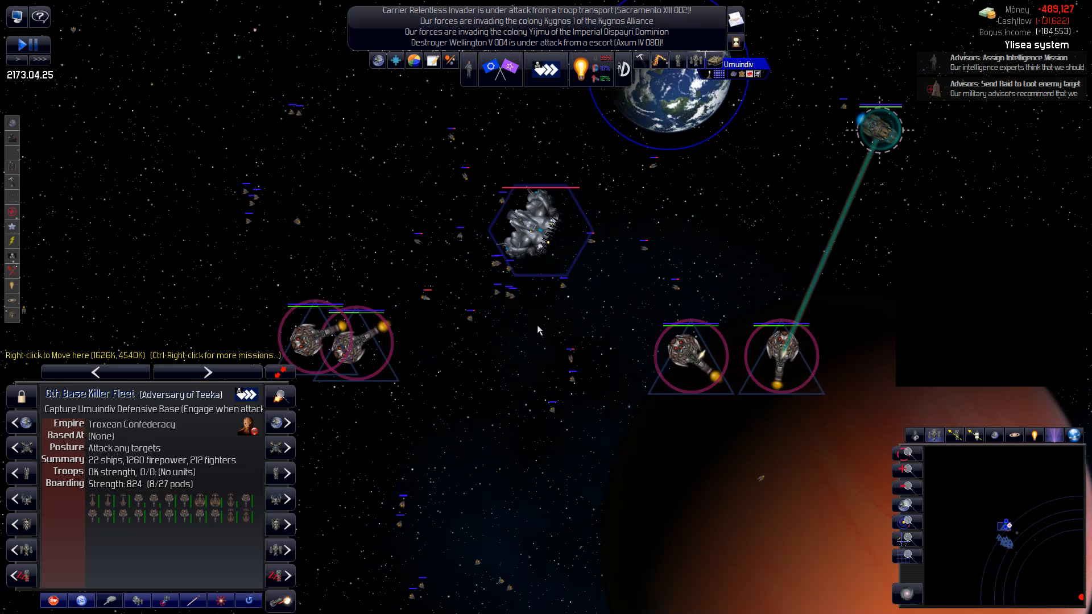
{"action": "key", "text": "space"}
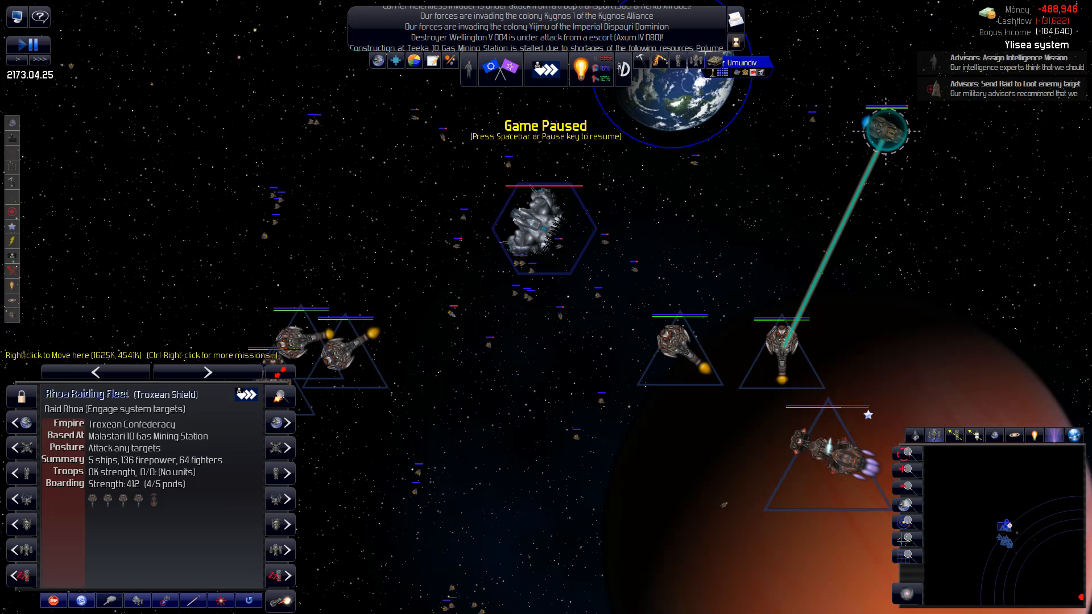
{"action": "mouse_move", "coordinate": [368, 475]}
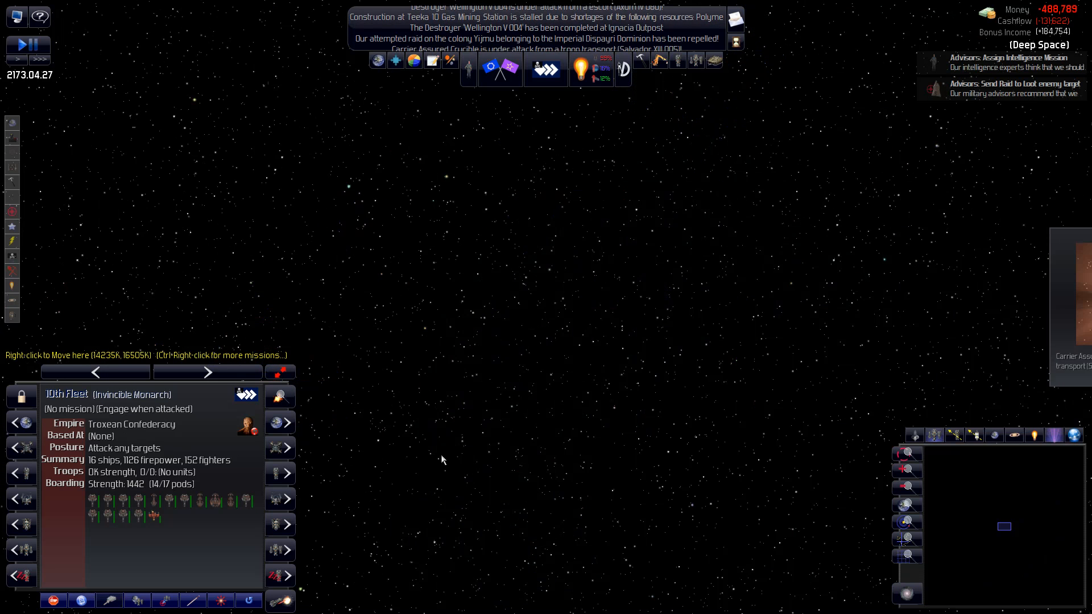
- Let the base capture complete at Yilsea, pause, and select the 5th Base Killer Fleet
{"action": "key", "text": "space"}
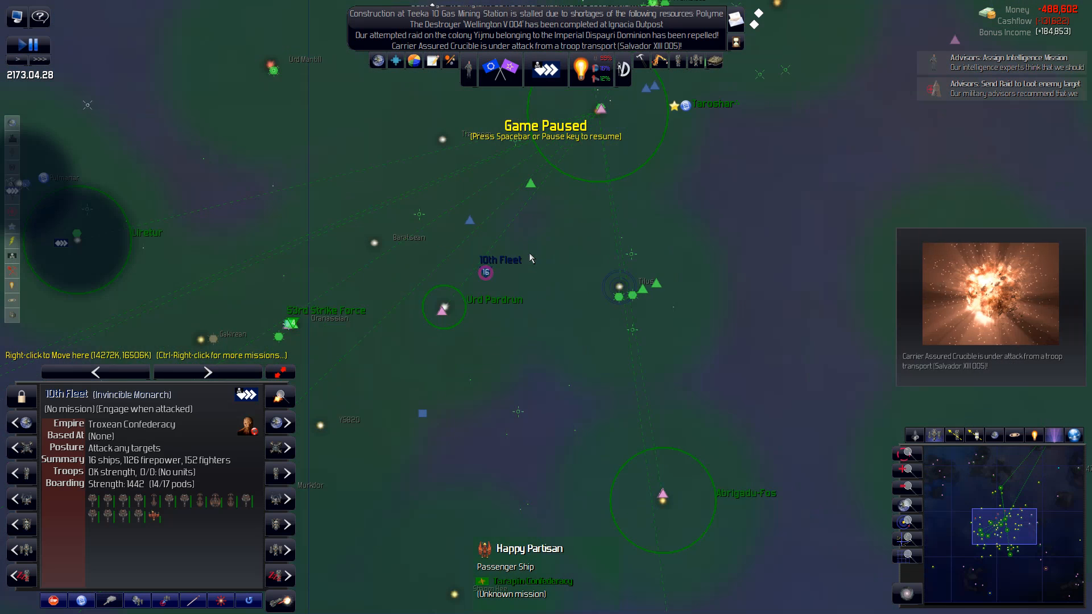
{"action": "scroll", "scroll_direction": "down", "scroll_amount": 3}
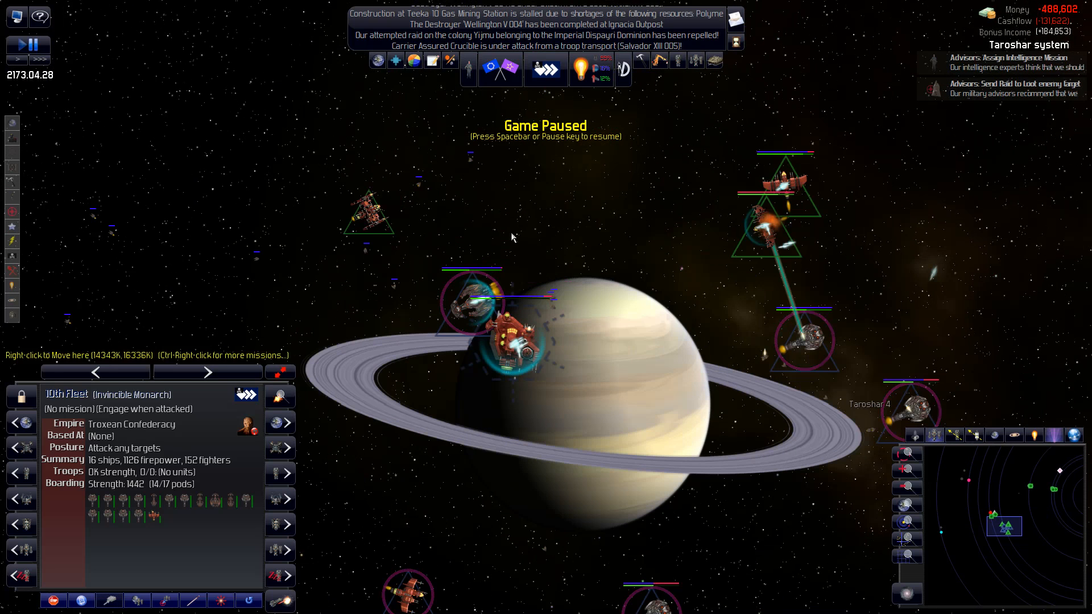
{"action": "mouse_move", "coordinate": [529, 368]}
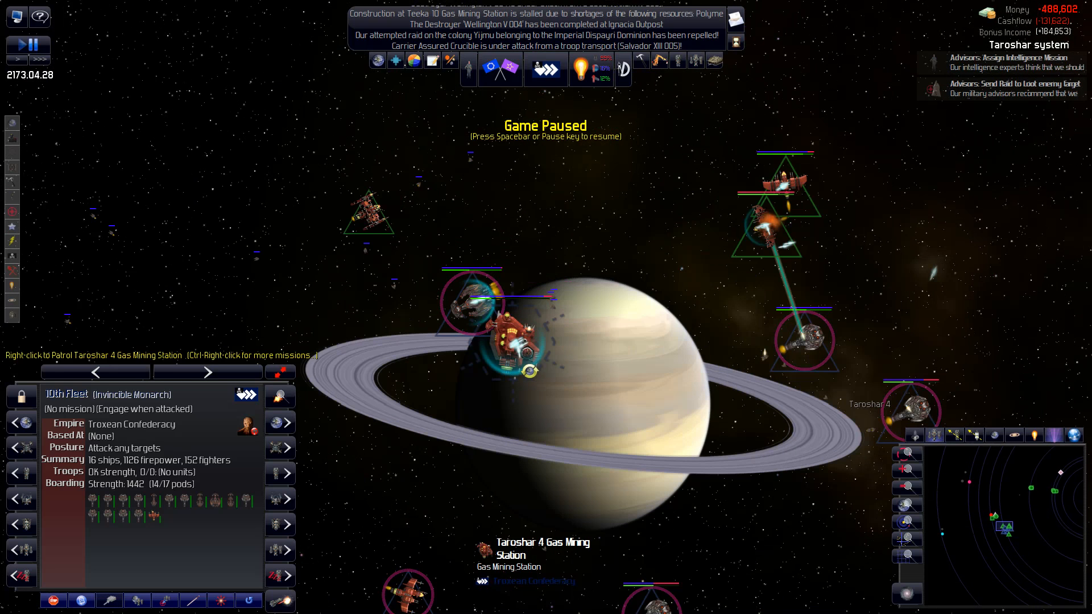
{"action": "mouse_move", "coordinate": [523, 373]}
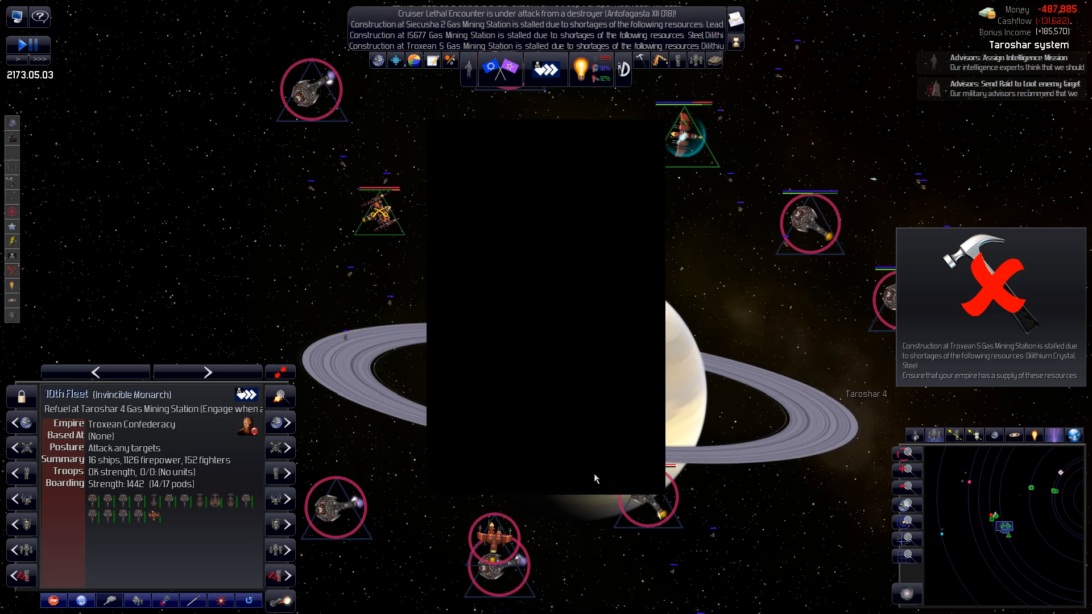
{"action": "key", "text": "space"}
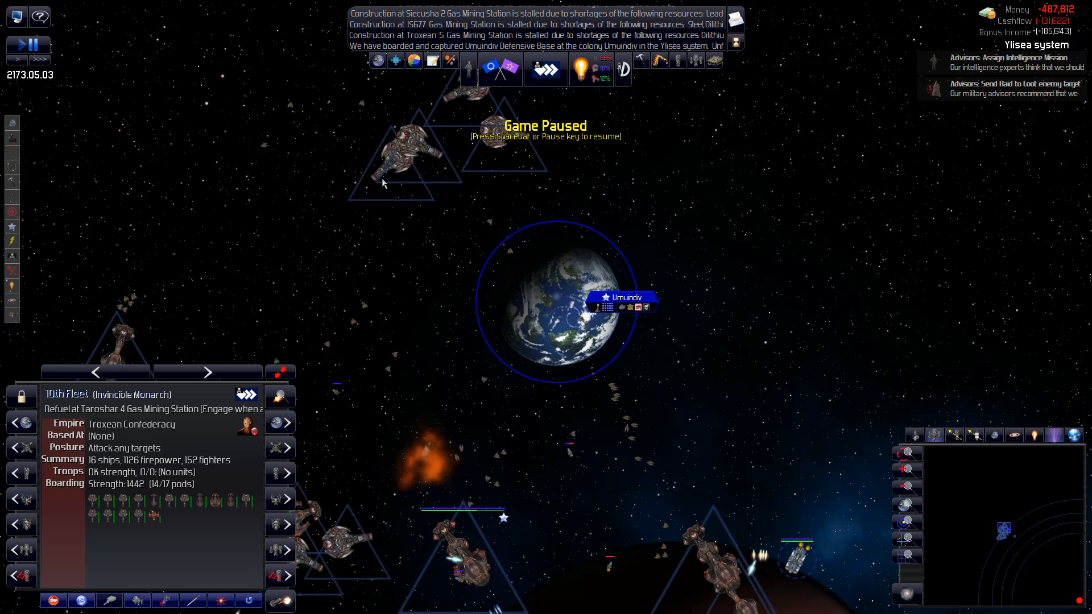
{"action": "mouse_move", "coordinate": [348, 78]}
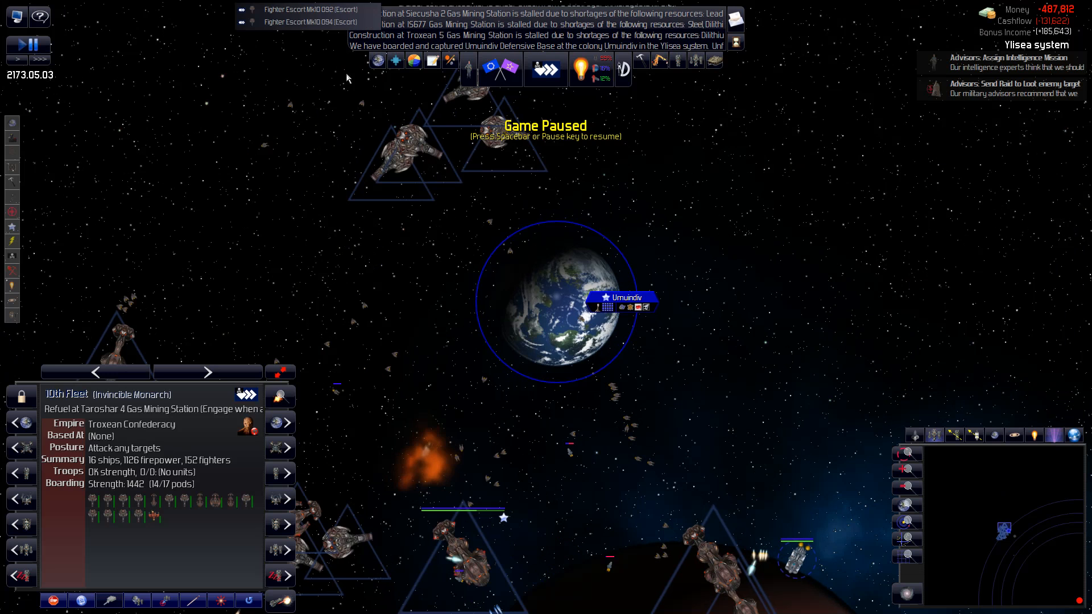
{"action": "left_click", "coordinate": [418, 147]}
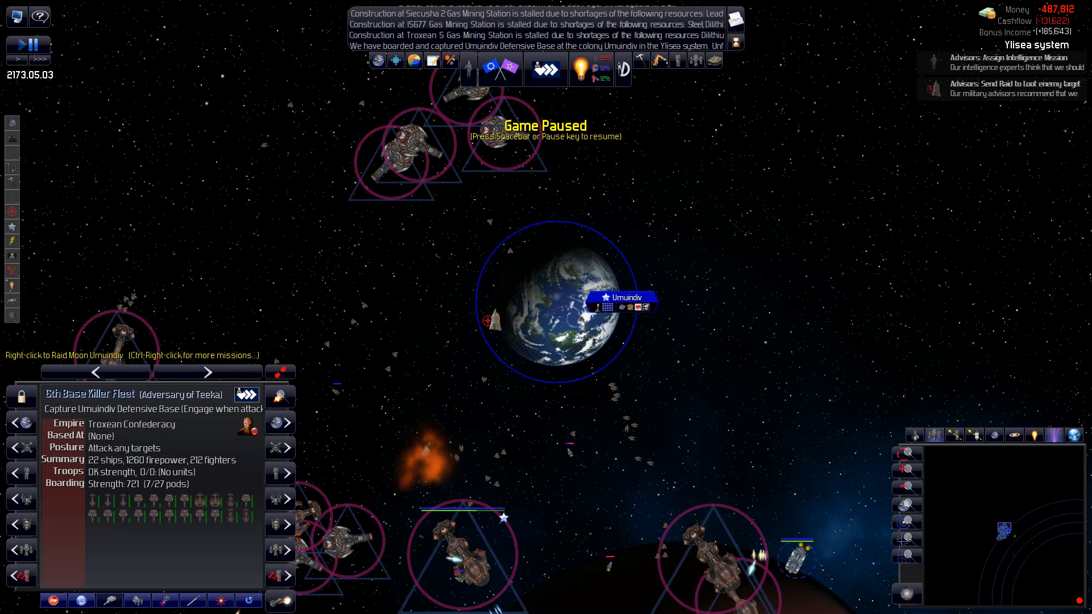
{"action": "key", "text": "space"}
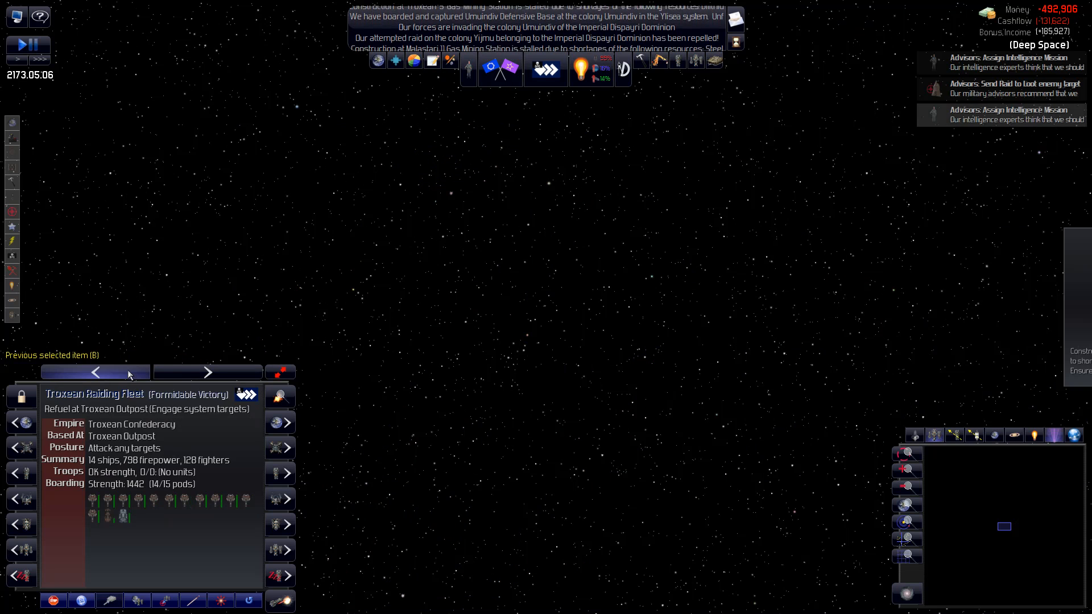
- Step back to an earlier selection and pick the Taroshar 4 Gas Mining Station from the nearby list
{"action": "left_click", "coordinate": [206, 373]}
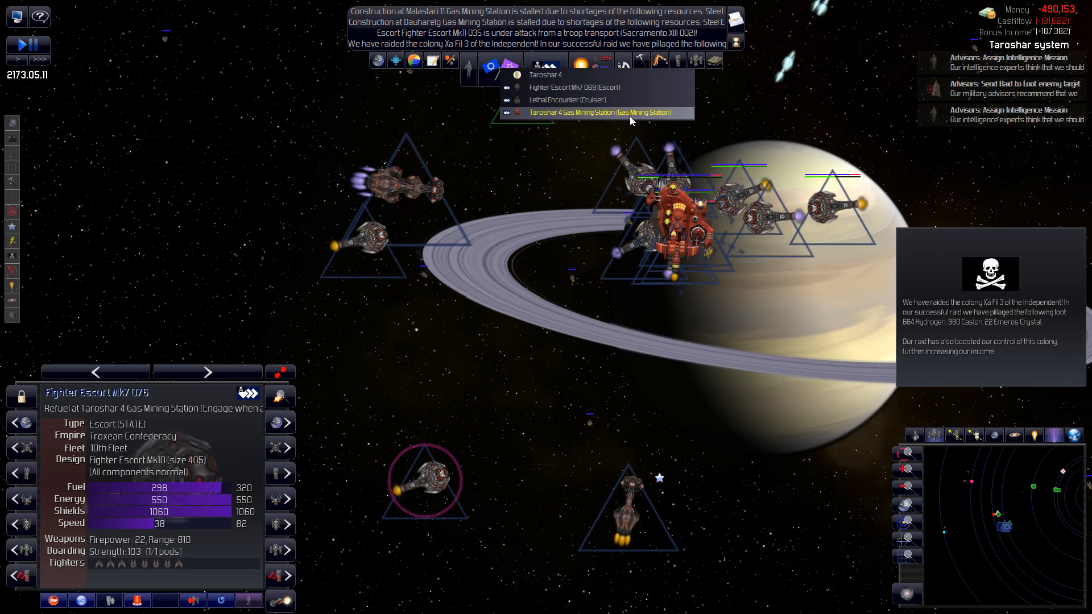
{"action": "left_click", "coordinate": [603, 112]}
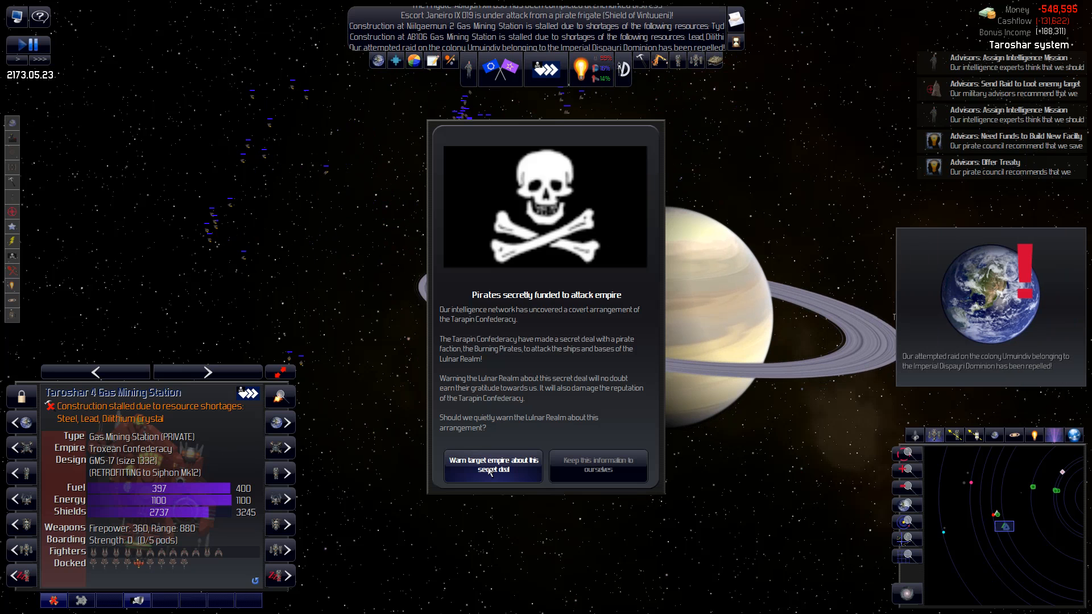
- Warn the targeted empire about the Tarapin Confederacy's secret pirate deal, then pause
{"action": "left_click", "coordinate": [597, 466]}
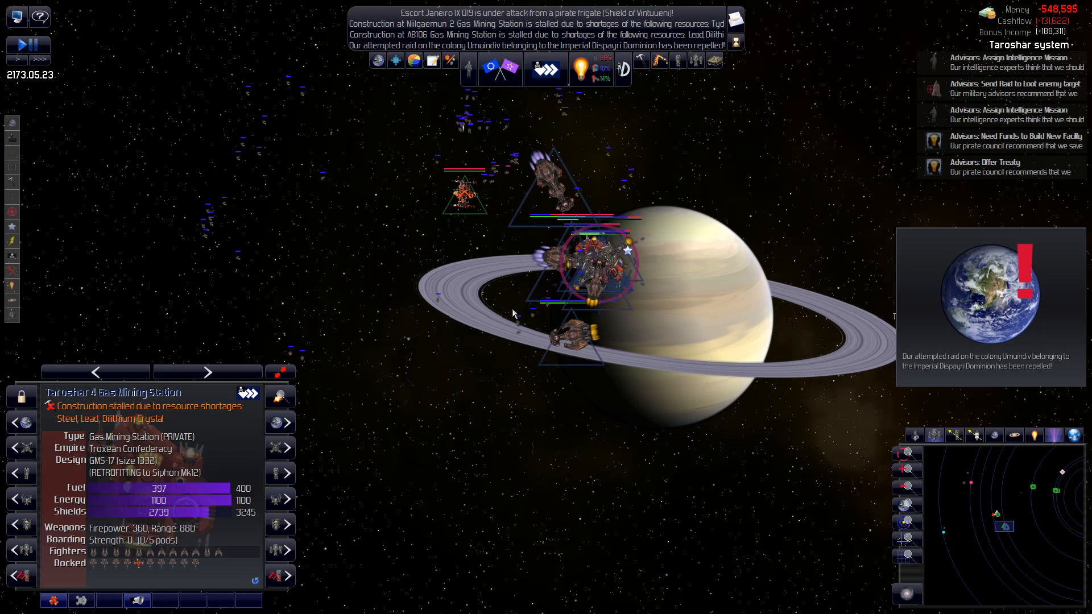
{"action": "key", "text": "space"}
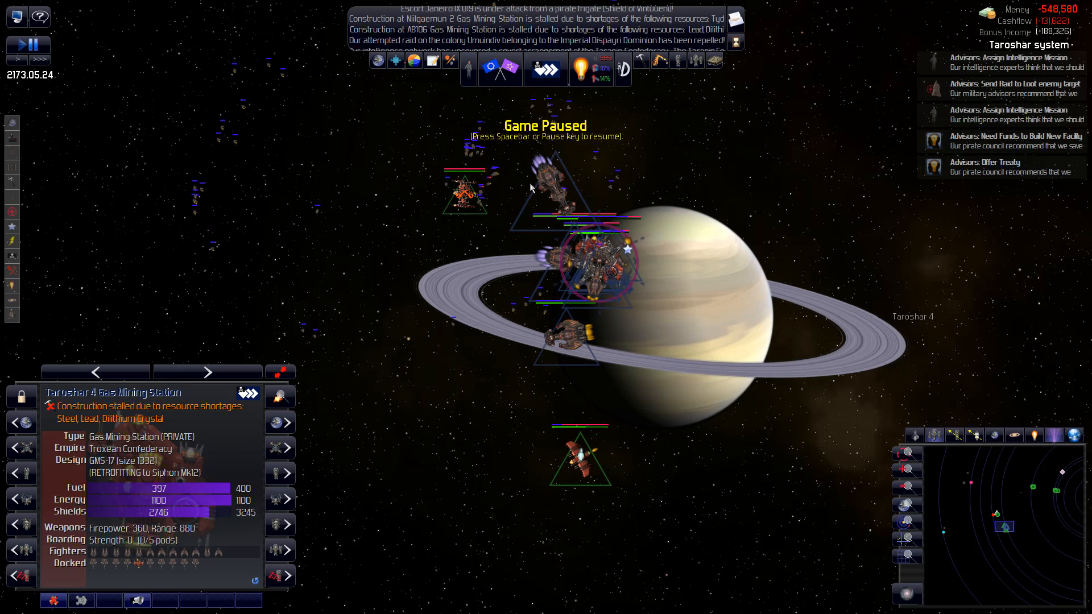
{"action": "mouse_move", "coordinate": [595, 315]}
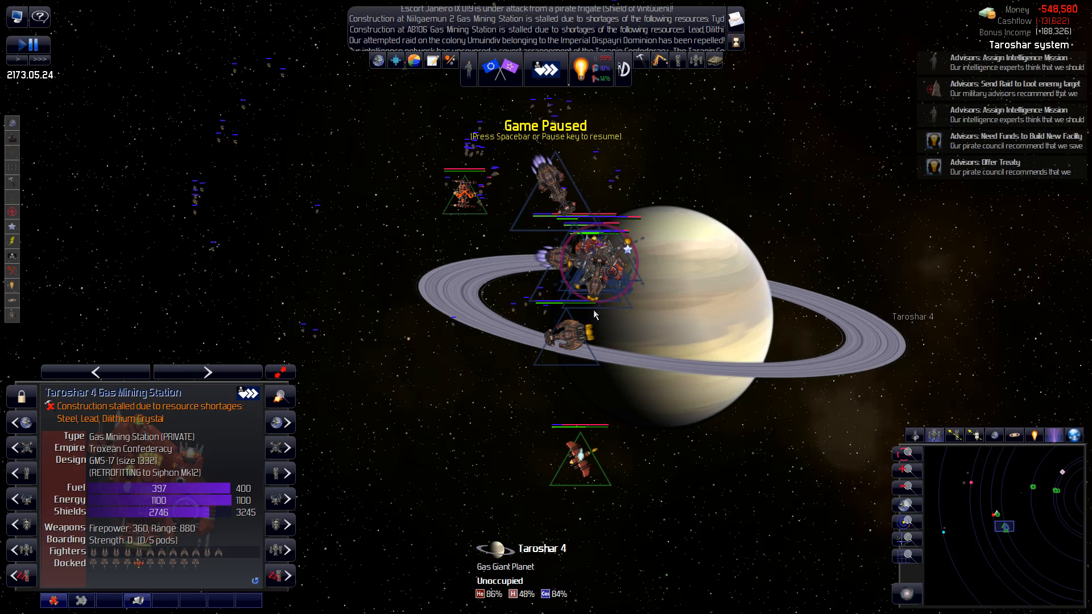
{"action": "mouse_move", "coordinate": [479, 79]}
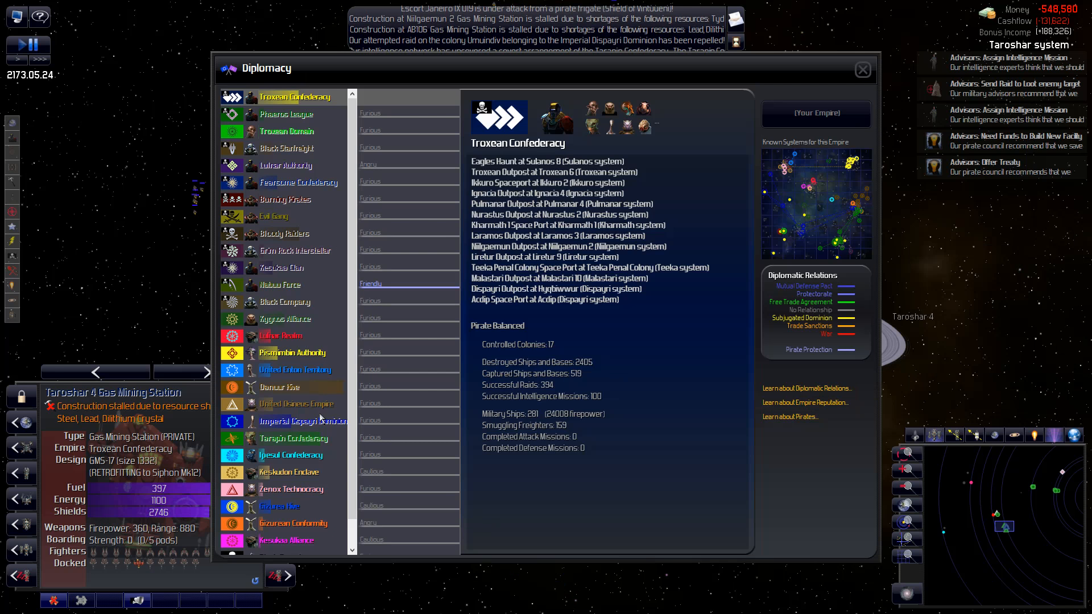
{"action": "left_click", "coordinate": [303, 421]}
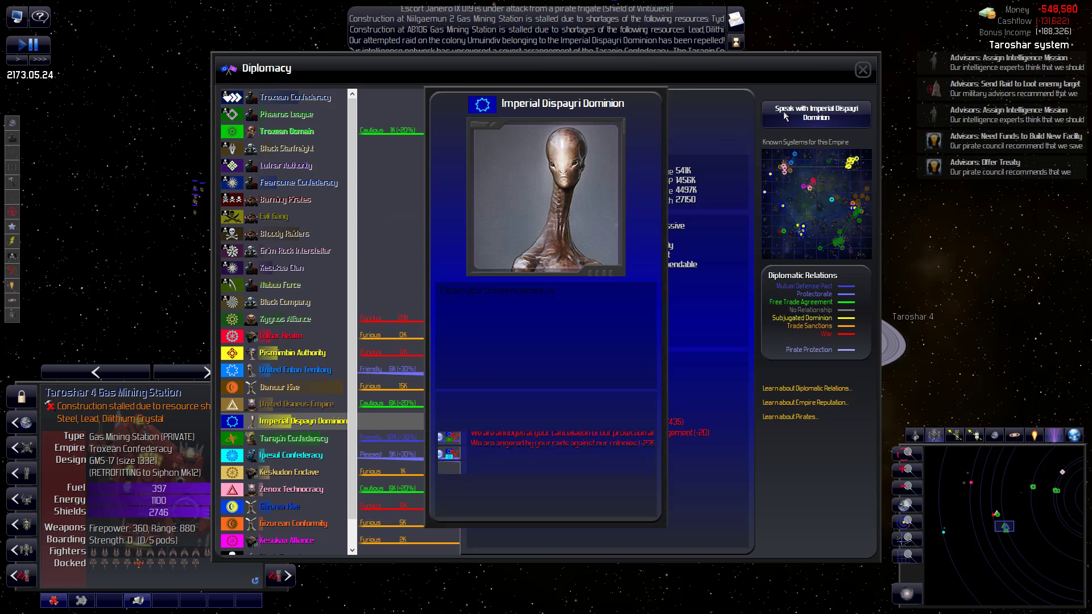
{"action": "left_click", "coordinate": [815, 114]}
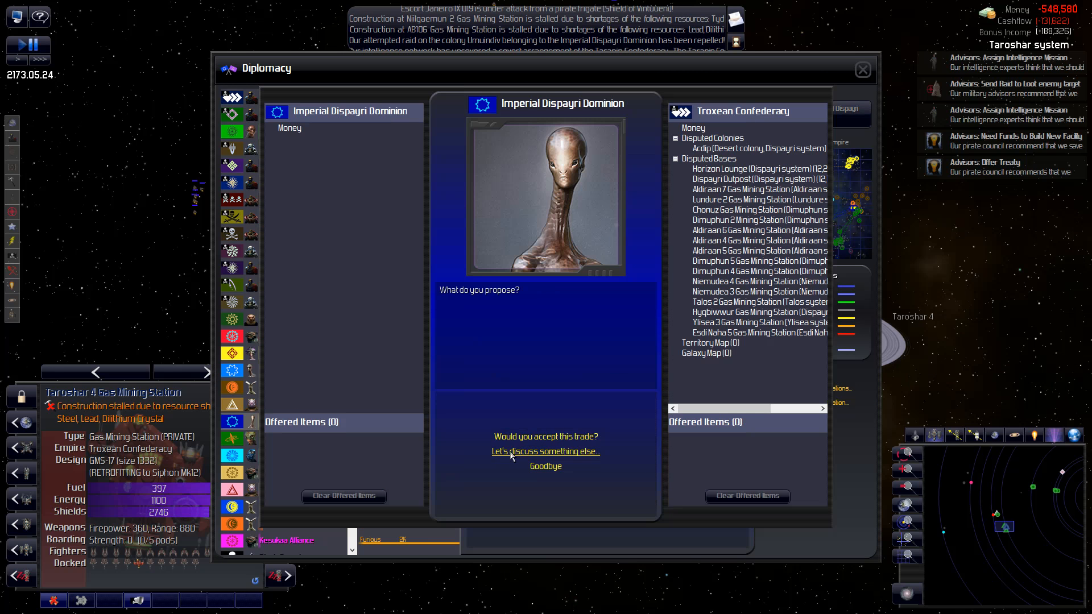
{"action": "left_click", "coordinate": [545, 451]}
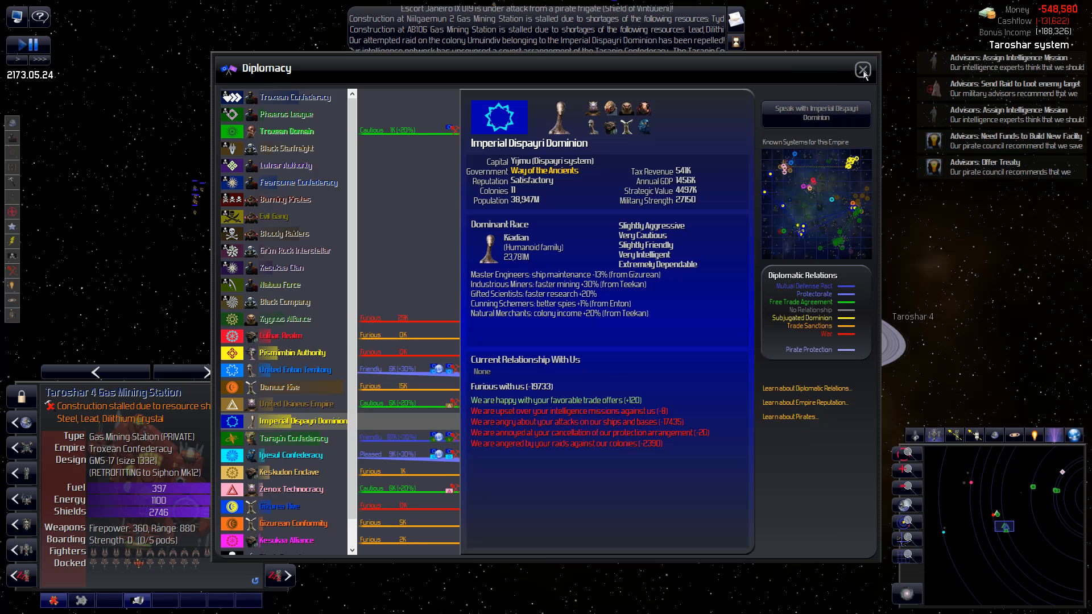
{"action": "left_click", "coordinate": [864, 69]}
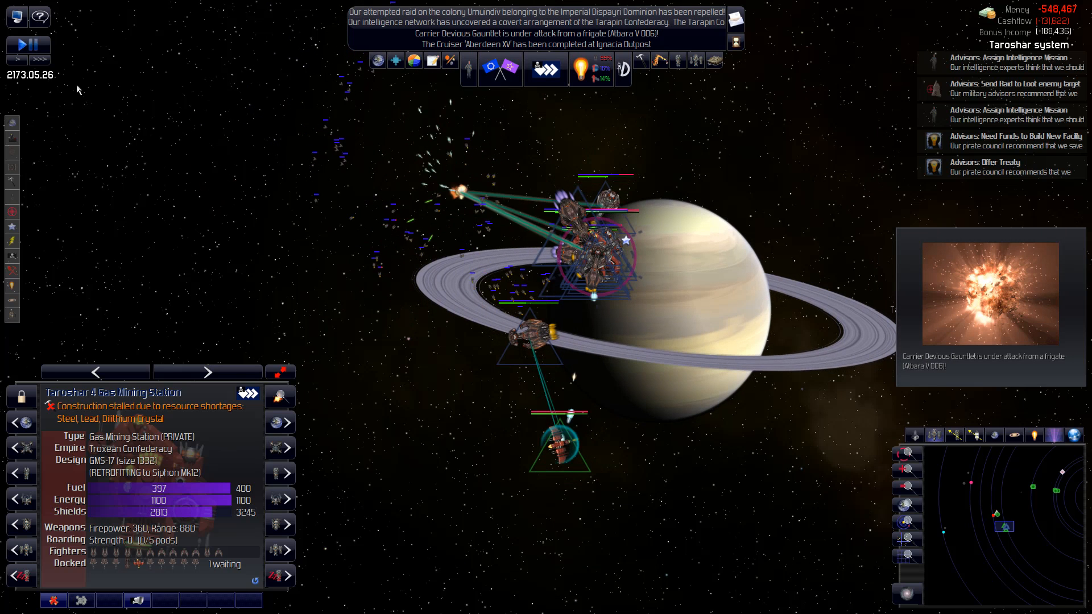
- In Diplomacy, negotiate a trade with the Imperial Dispayri Dominion offering 51,468 credits from their side
{"action": "key", "text": "space"}
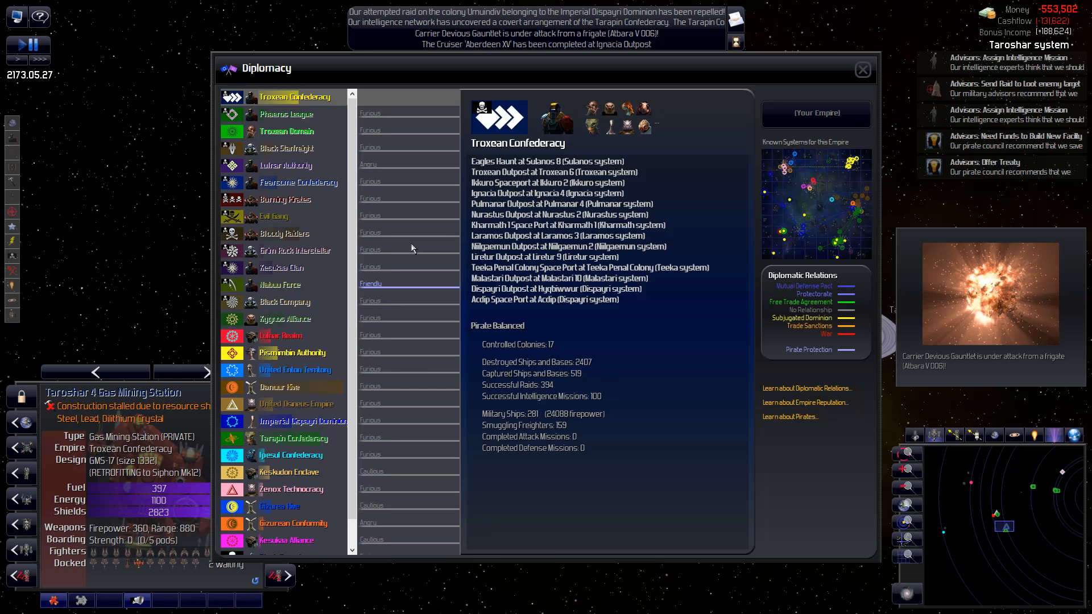
{"action": "left_click", "coordinate": [302, 420]}
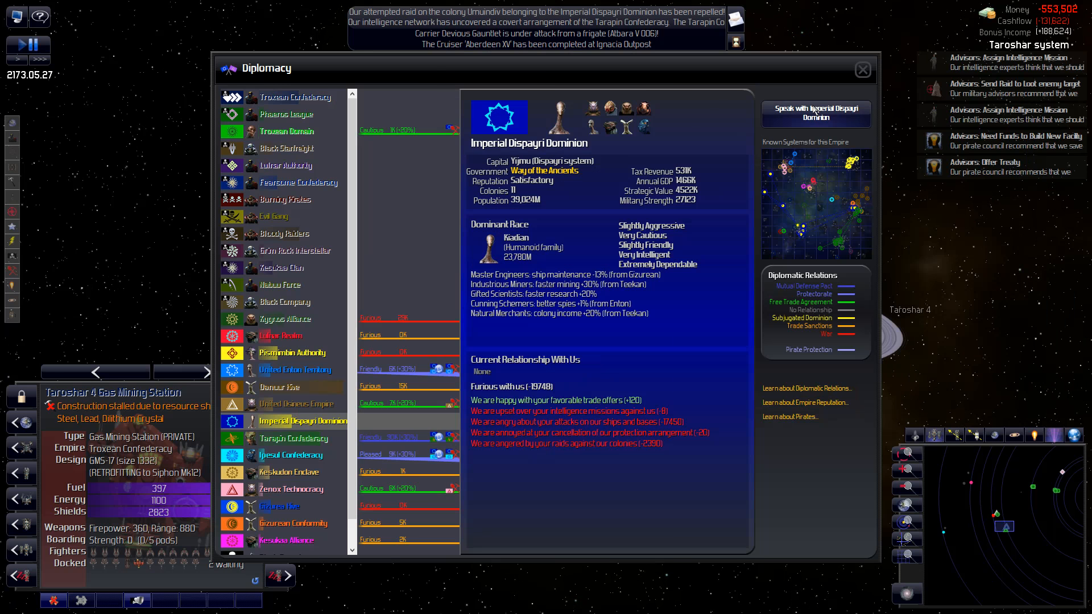
{"action": "left_click", "coordinate": [814, 113]}
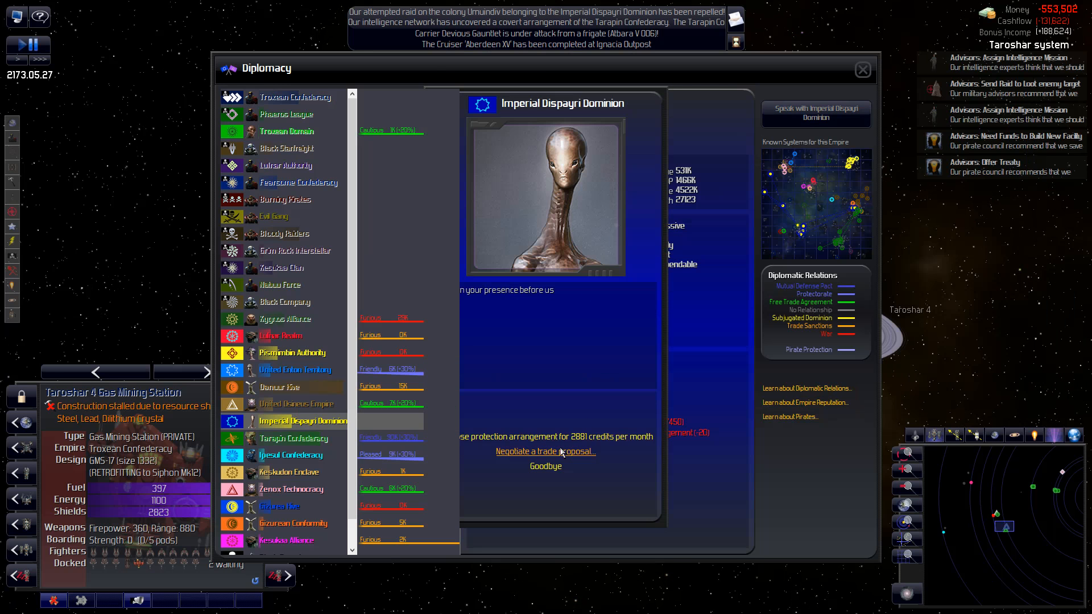
{"action": "left_click", "coordinate": [545, 451]}
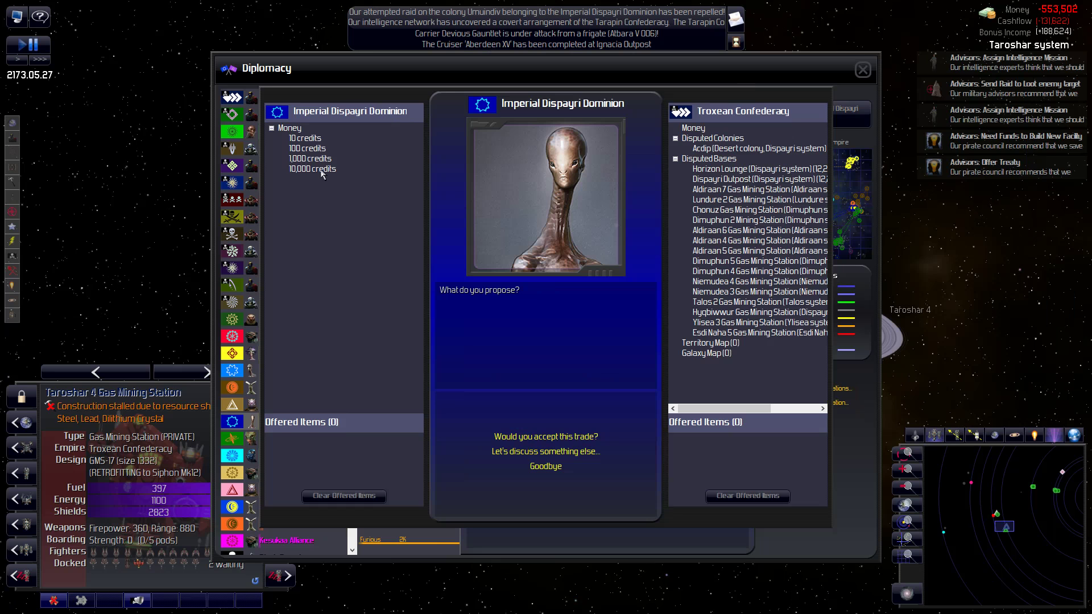
{"action": "left_click", "coordinate": [311, 169]}
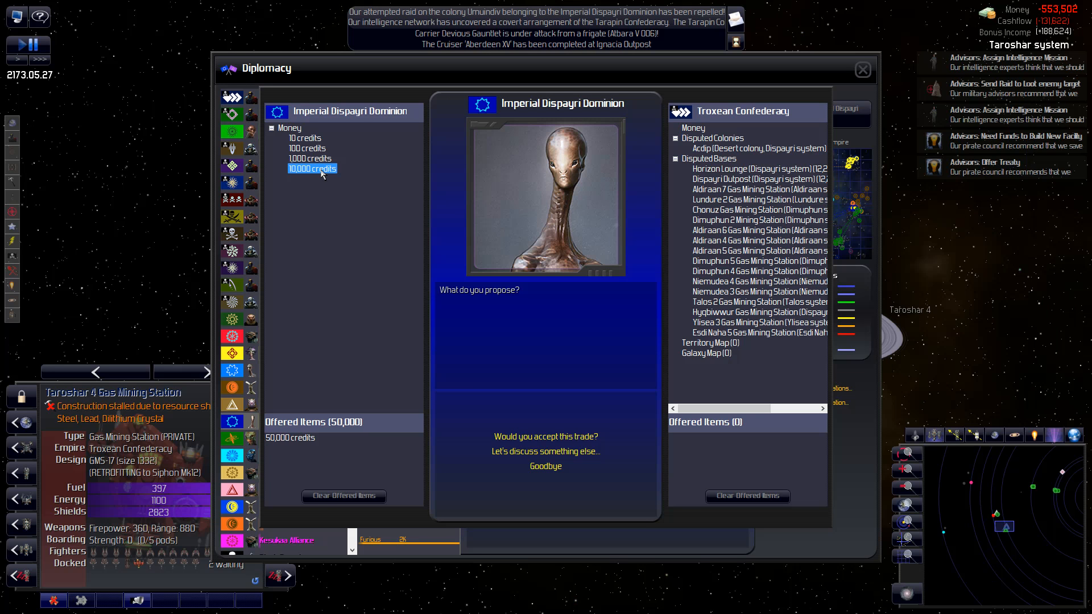
{"action": "left_click", "coordinate": [312, 168]}
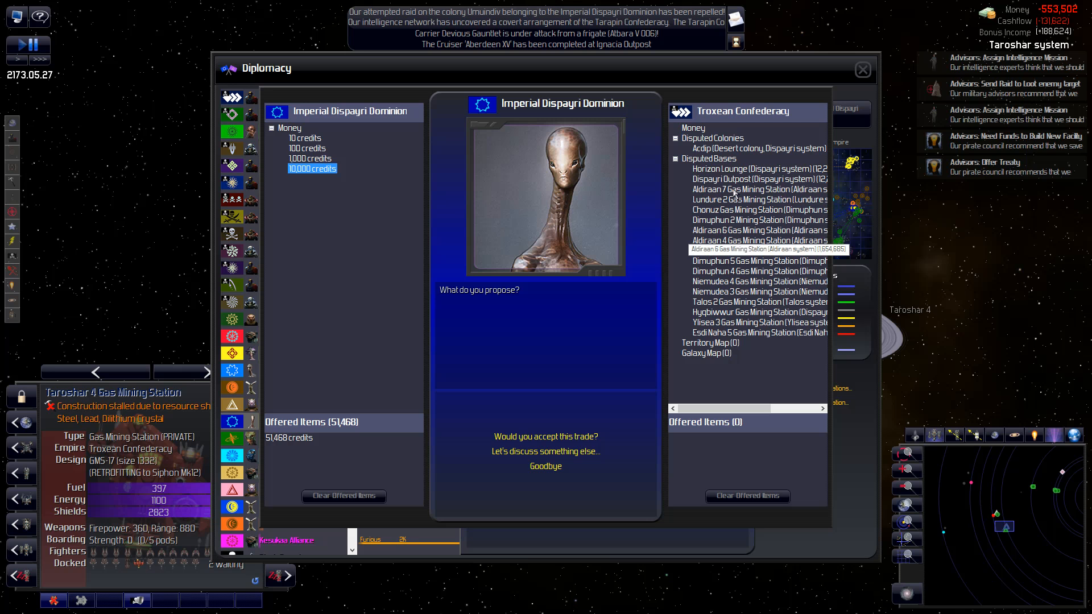
{"action": "mouse_move", "coordinate": [598, 397]}
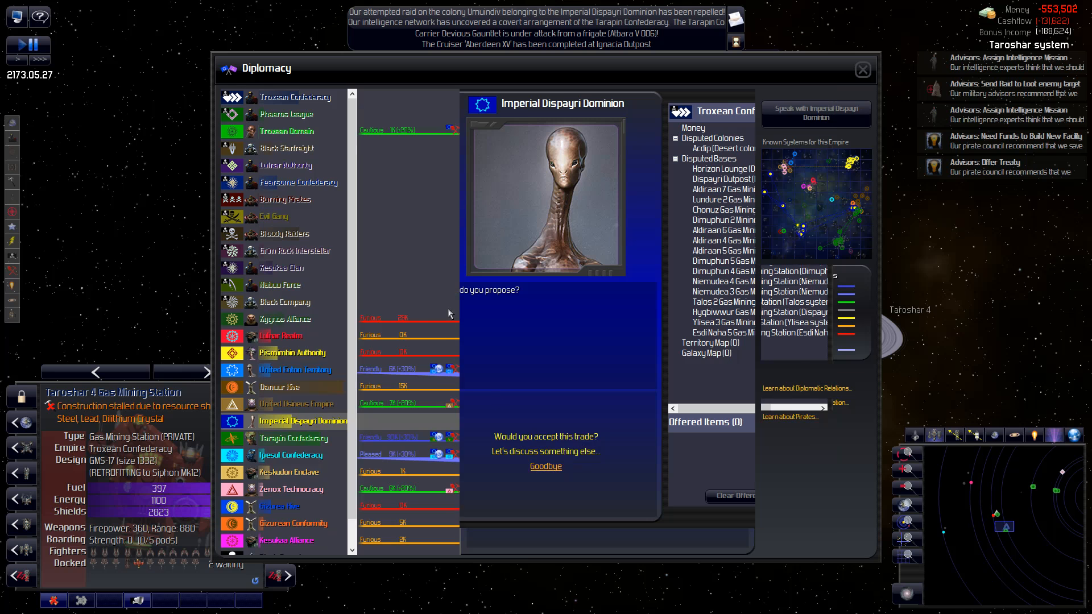
- Negotiate Hequa Mining Station for 77,076 credits with the Tarapin Confederacy, get it accepted, and say goodbye
{"action": "left_click", "coordinate": [293, 438]}
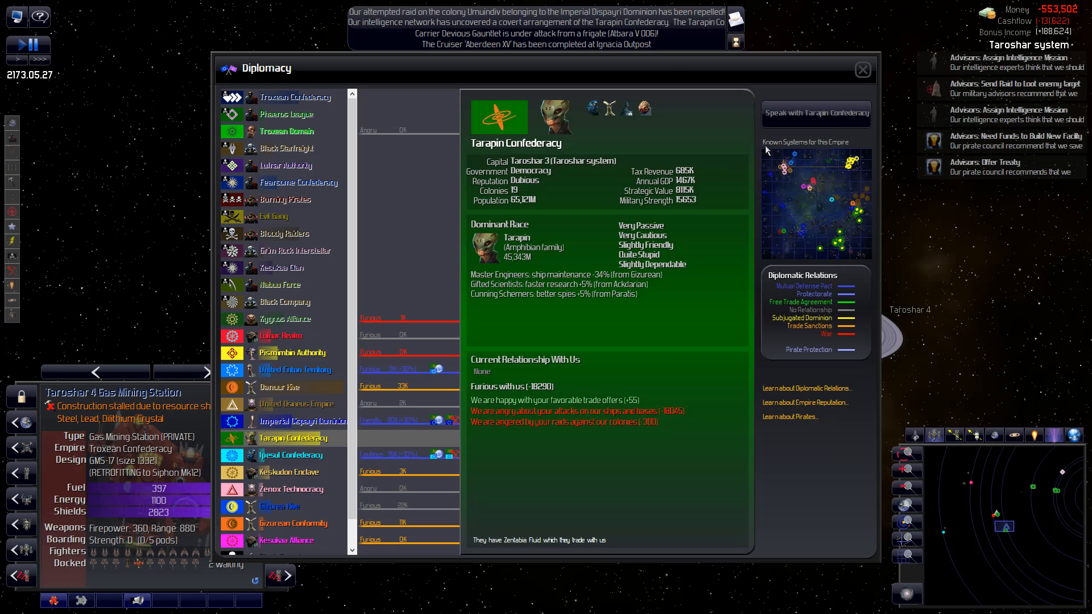
{"action": "left_click", "coordinate": [815, 114]}
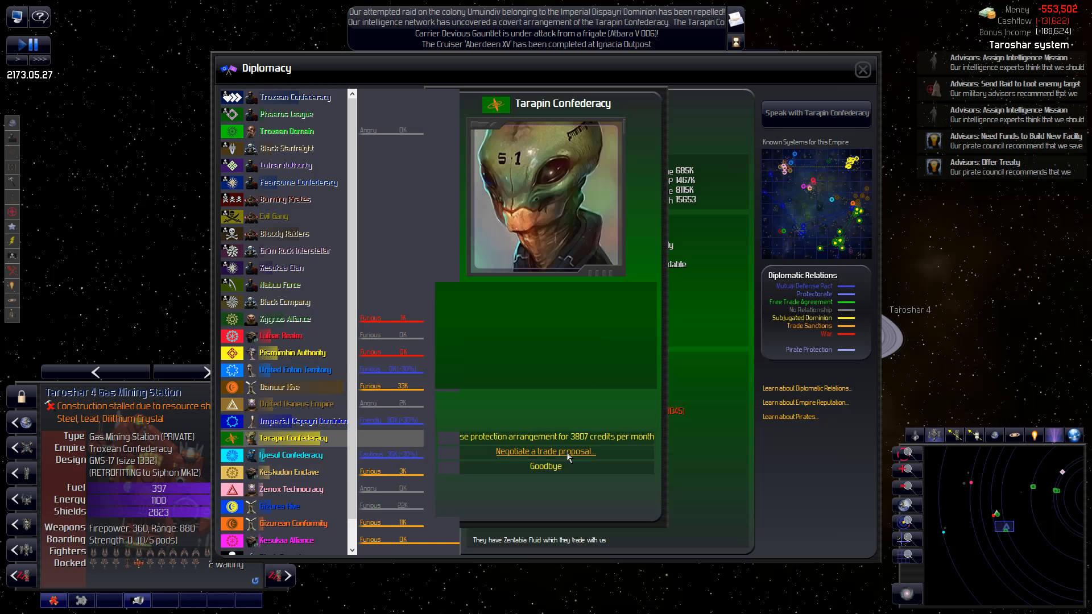
{"action": "left_click", "coordinate": [544, 452]}
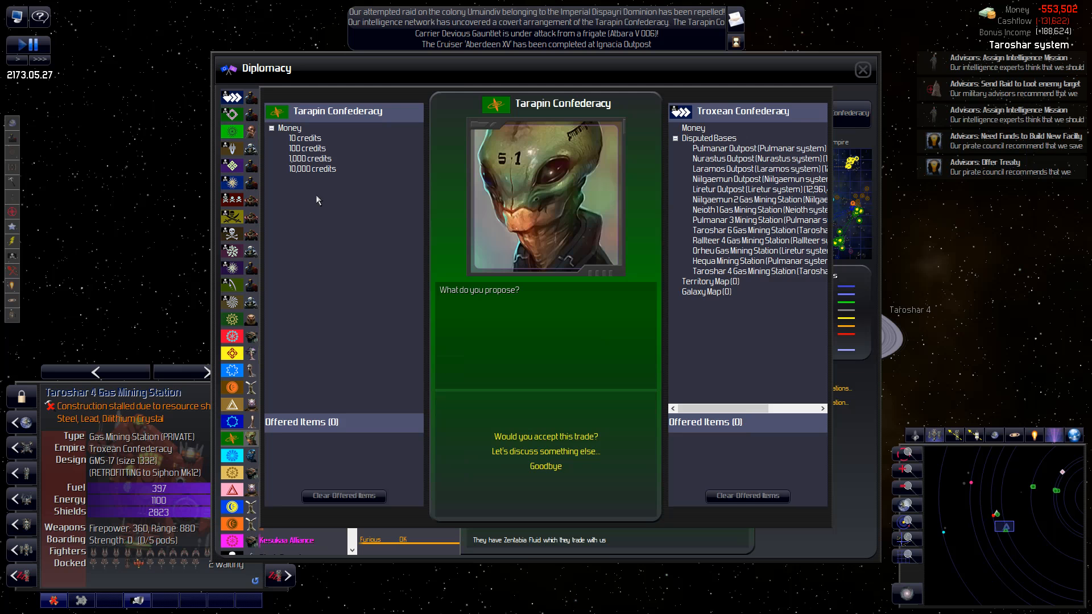
{"action": "left_click", "coordinate": [272, 128]}
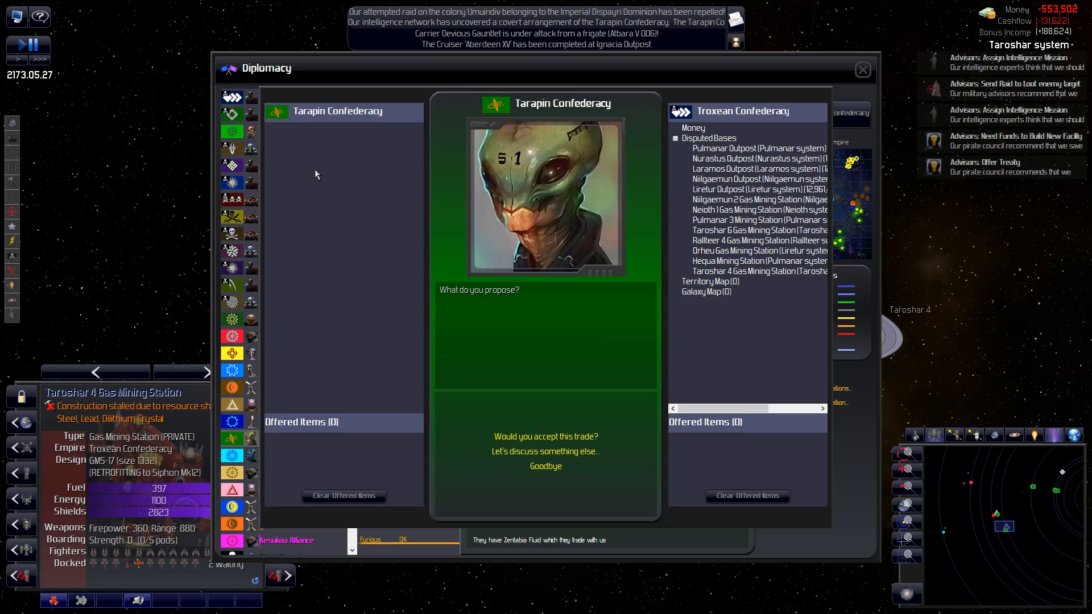
{"action": "left_click", "coordinate": [312, 168]}
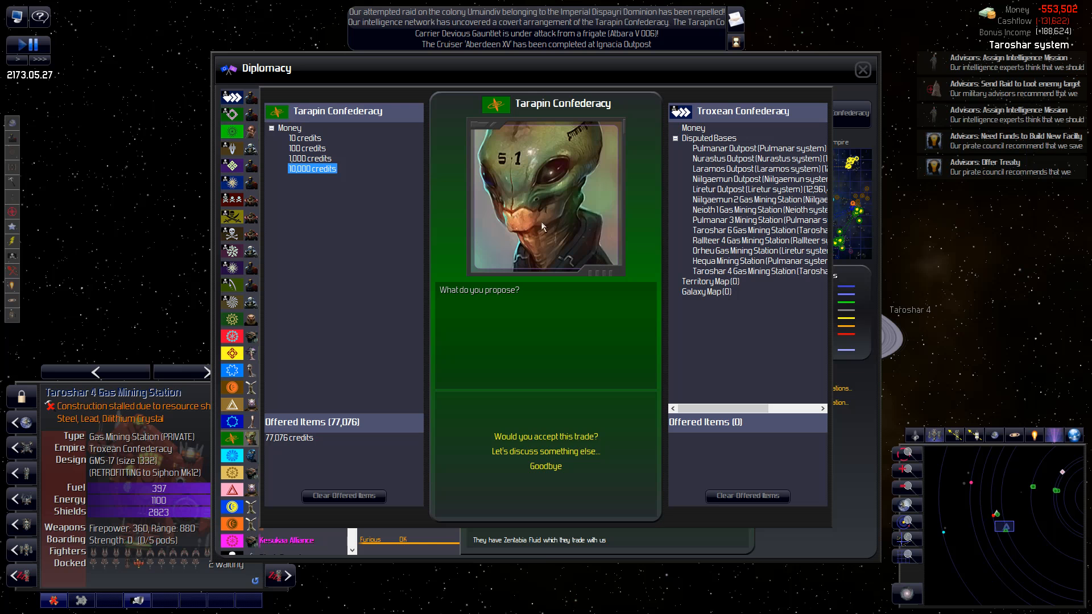
{"action": "mouse_move", "coordinate": [723, 271]}
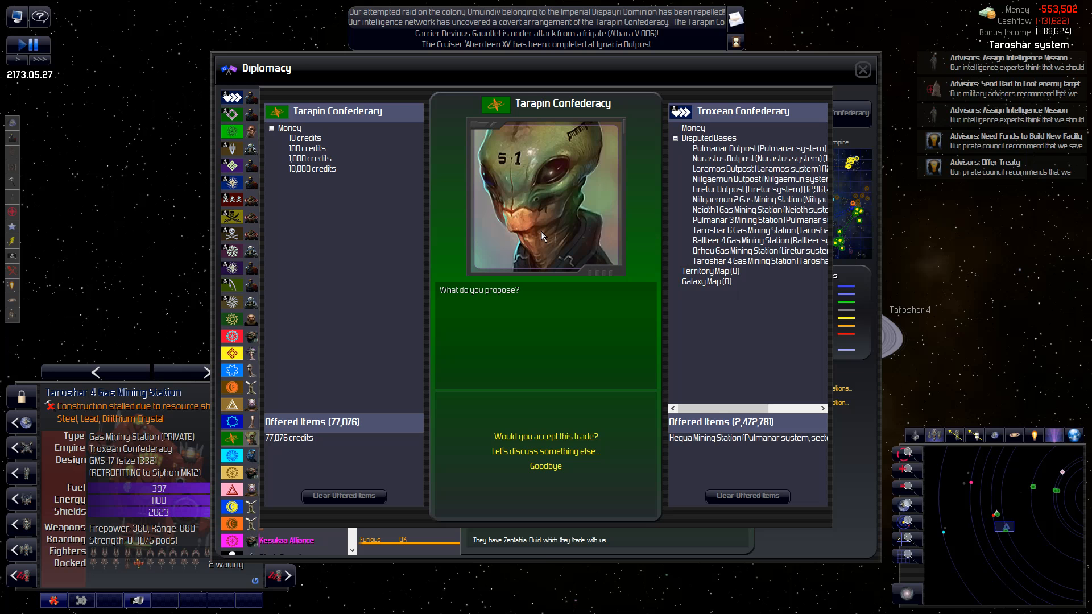
{"action": "mouse_move", "coordinate": [544, 437]}
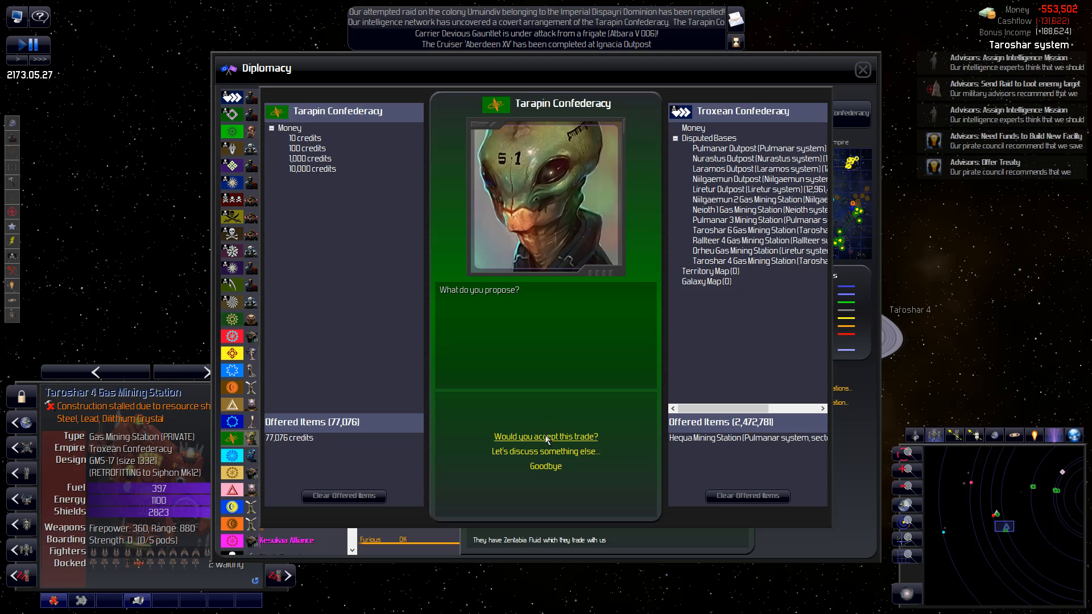
{"action": "left_click", "coordinate": [545, 437]}
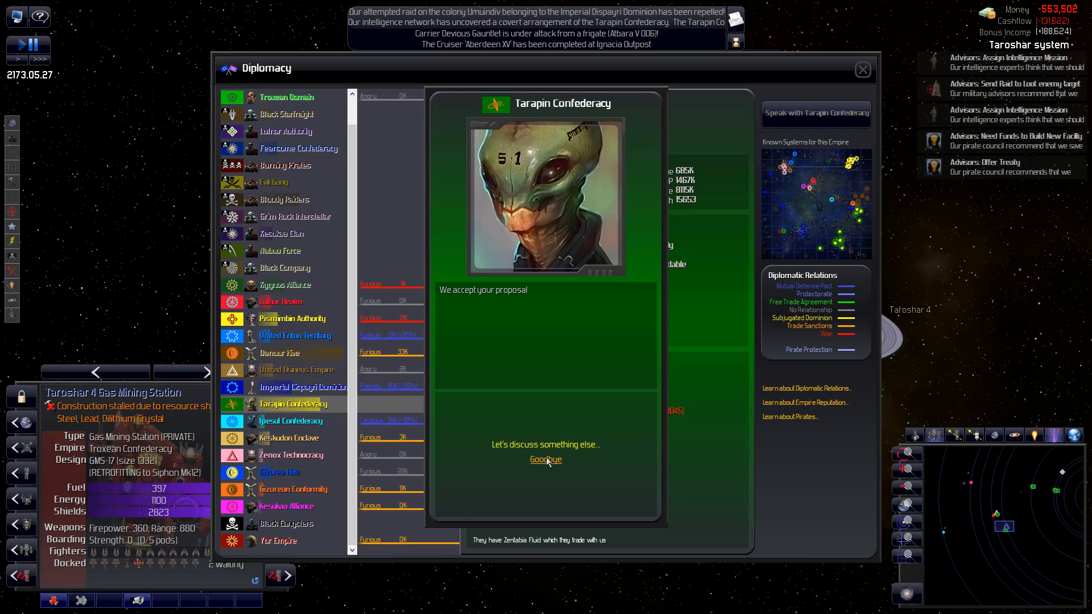
{"action": "left_click", "coordinate": [545, 460]}
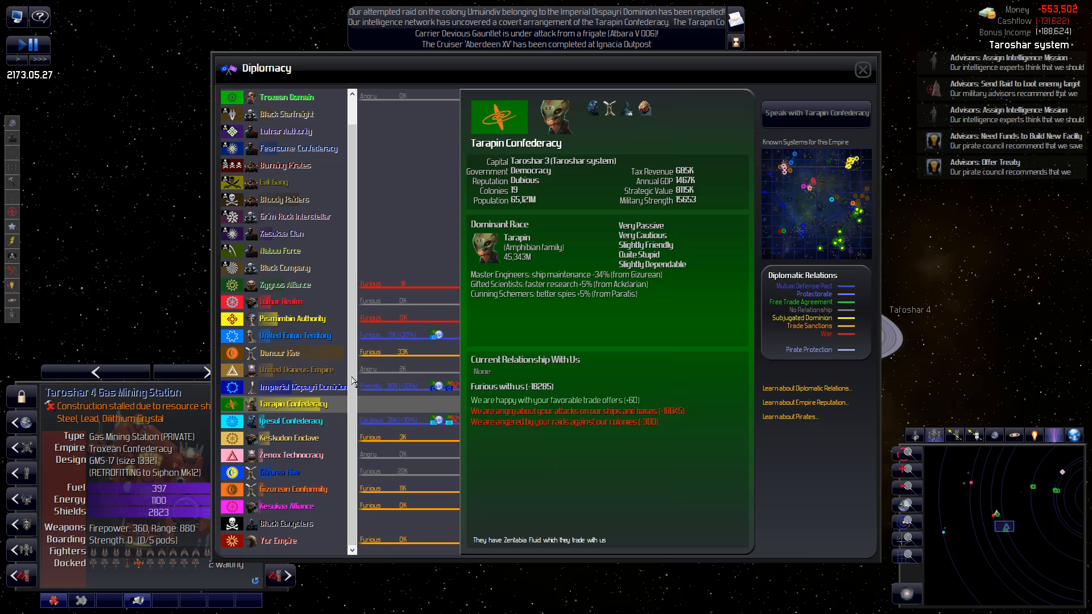
- Negotiate a trade asking the Kygnos Alliance for 24,194 credits
{"action": "left_click", "coordinate": [284, 284]}
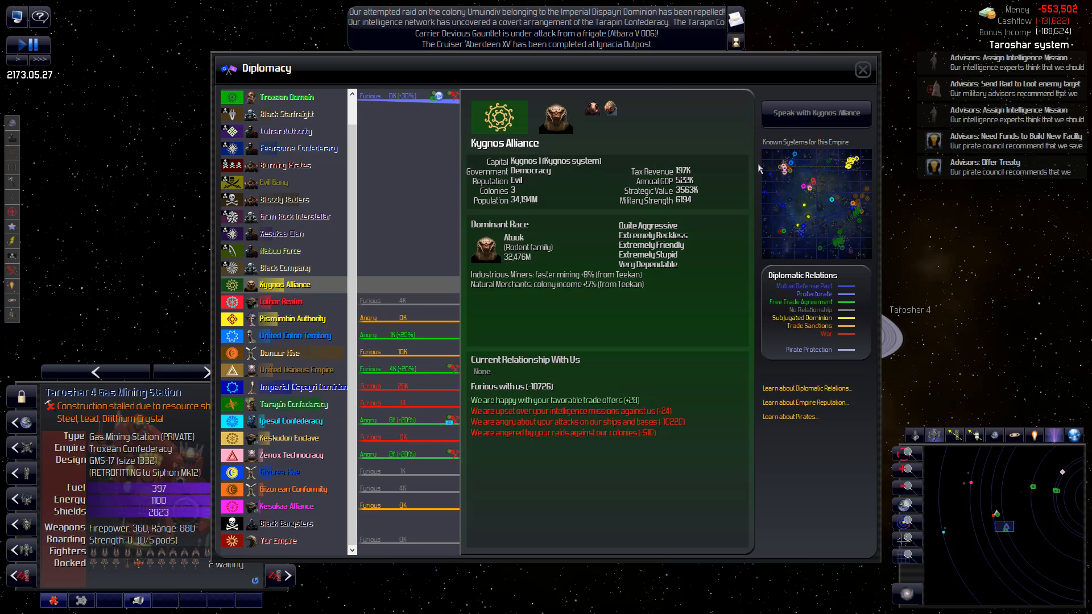
{"action": "left_click", "coordinate": [816, 114]}
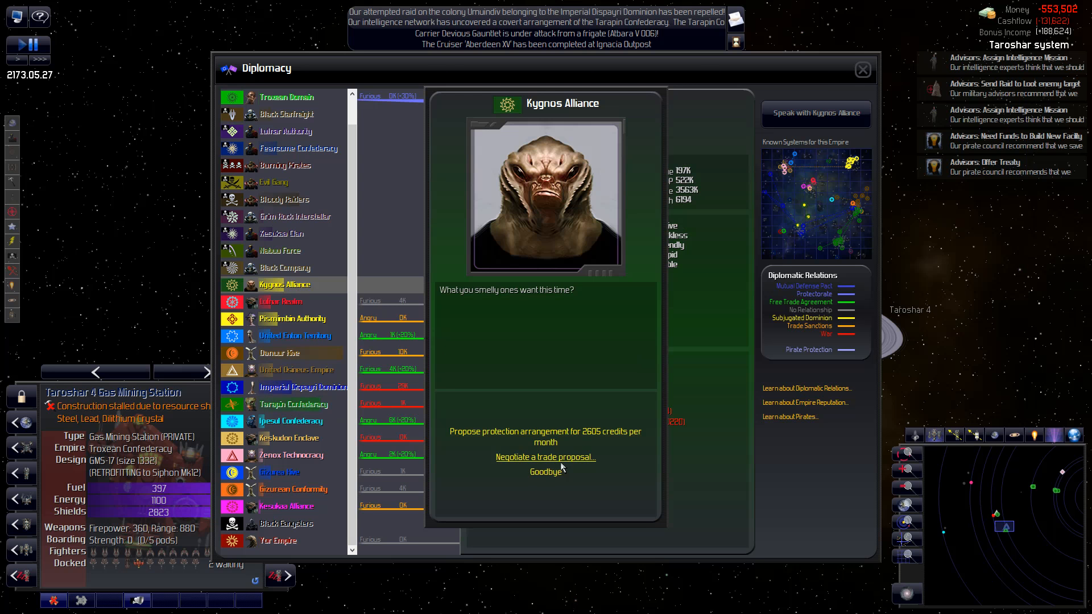
{"action": "left_click", "coordinate": [545, 457]}
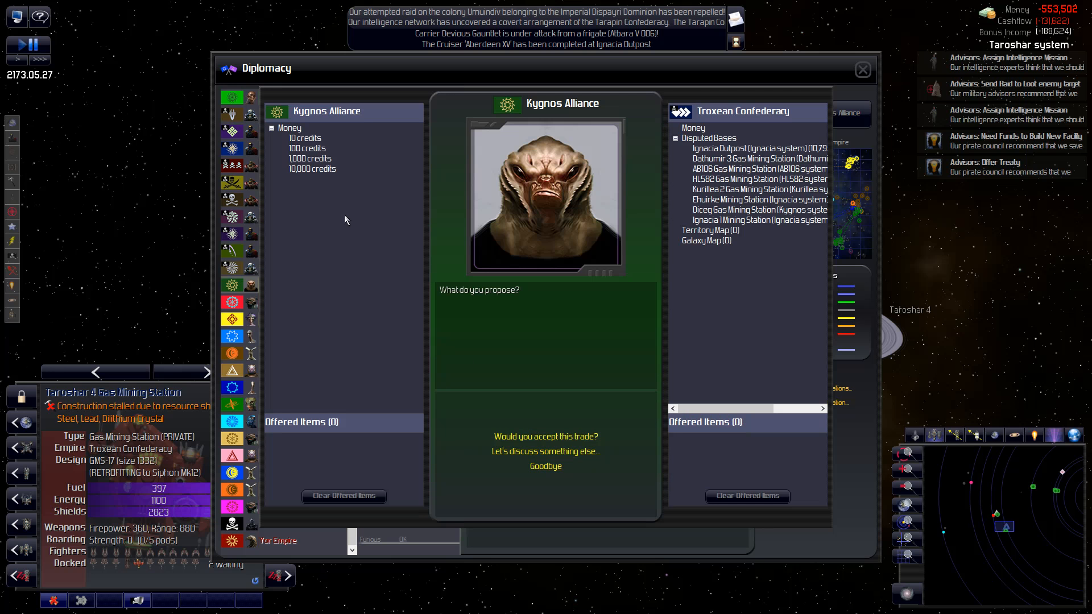
{"action": "left_click", "coordinate": [312, 168]}
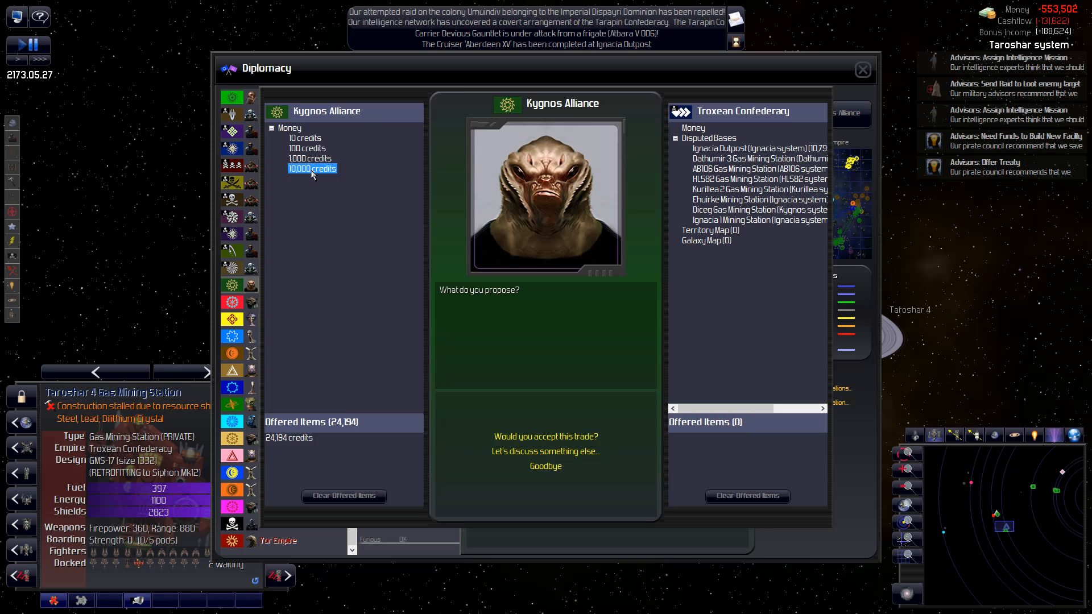
{"action": "mouse_move", "coordinate": [504, 416]}
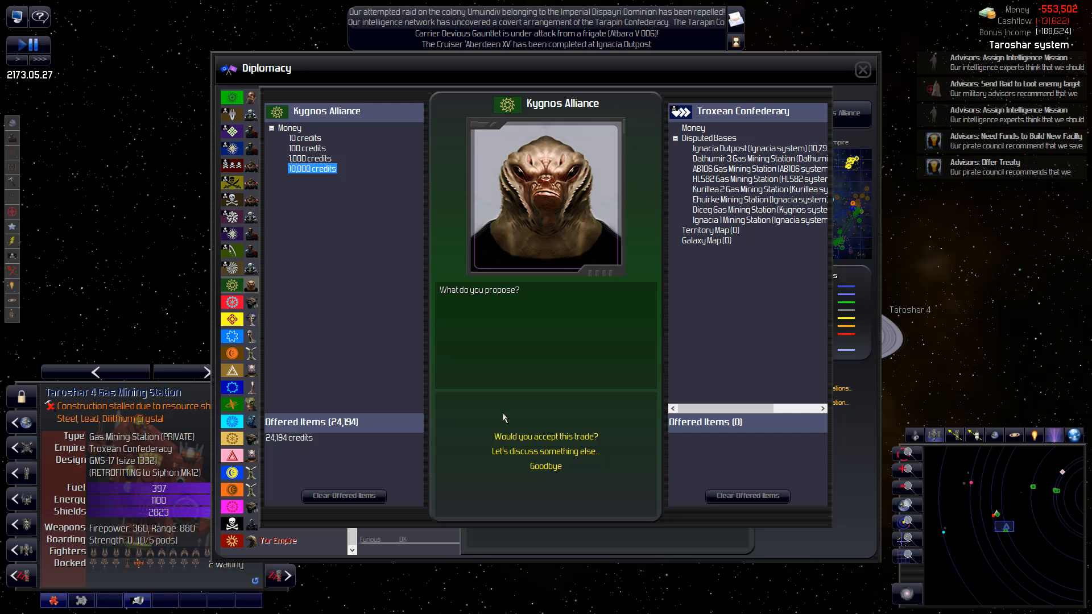
{"action": "mouse_move", "coordinate": [544, 466]}
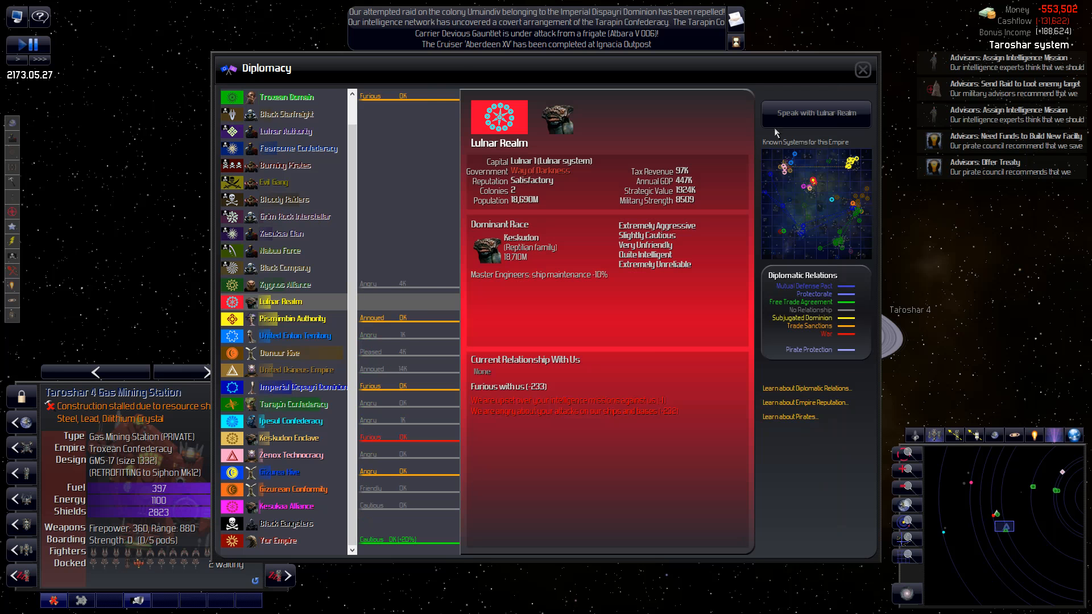
- Propose a protection arrangement to the Pismimbin Authority, which rejects it, and end the talk
{"action": "left_click", "coordinate": [815, 114]}
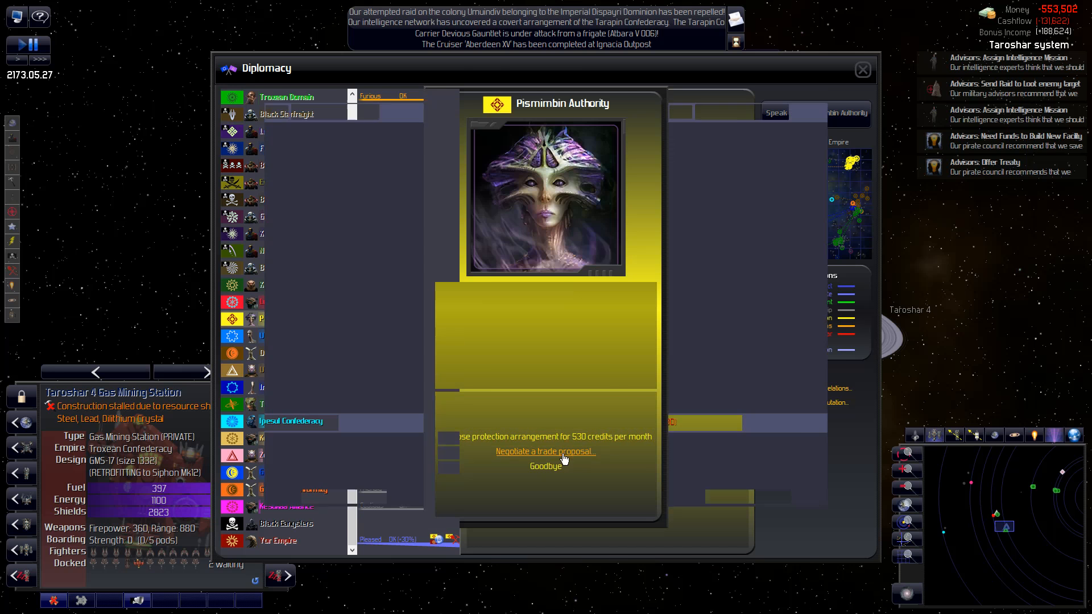
{"action": "left_click", "coordinate": [545, 452]}
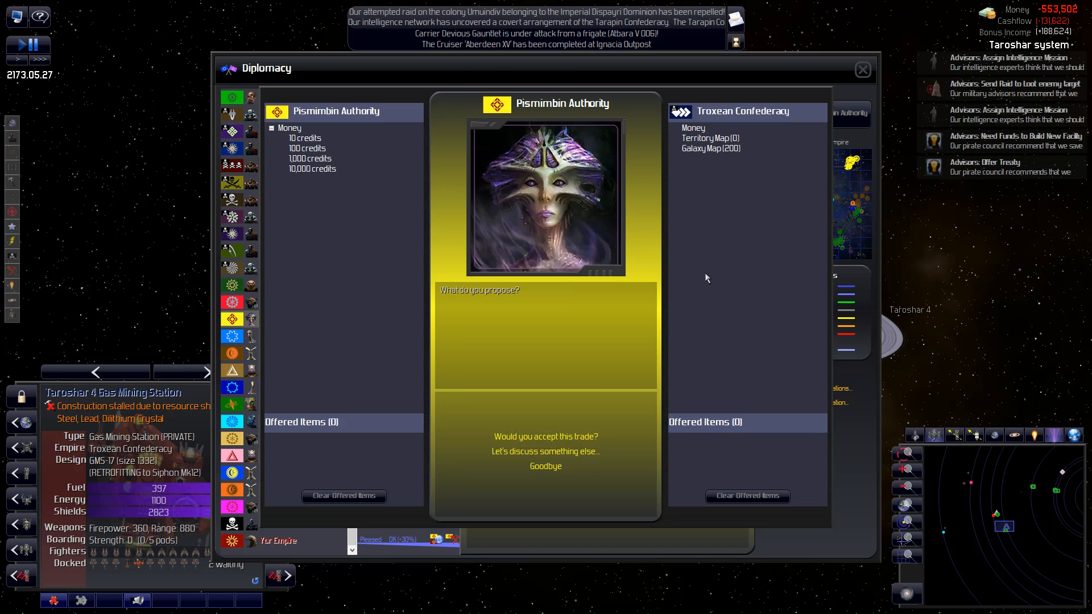
{"action": "left_click", "coordinate": [312, 169]}
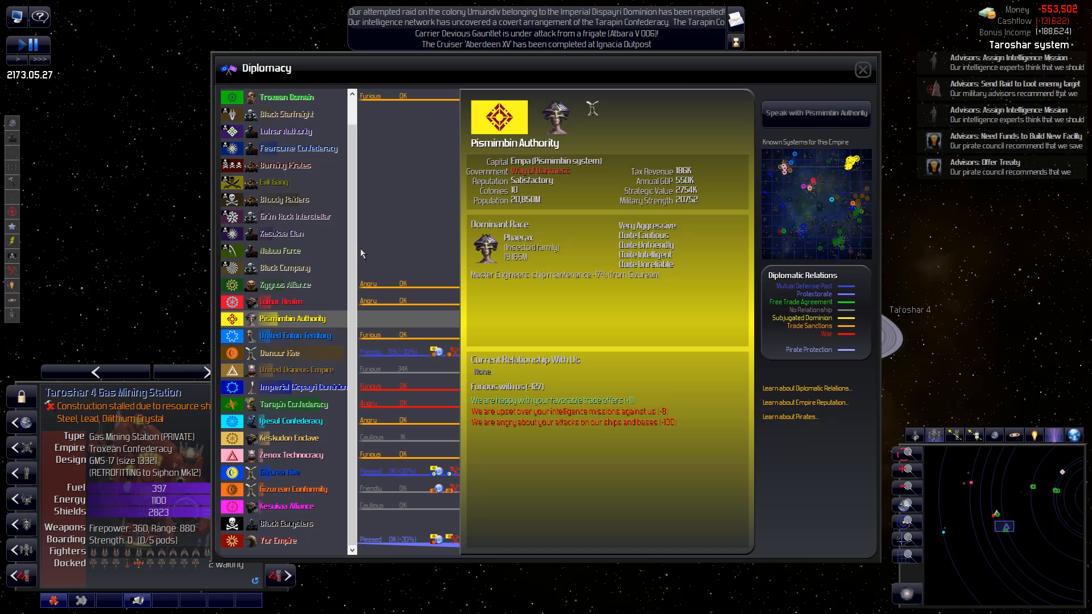
{"action": "mouse_move", "coordinate": [766, 132]}
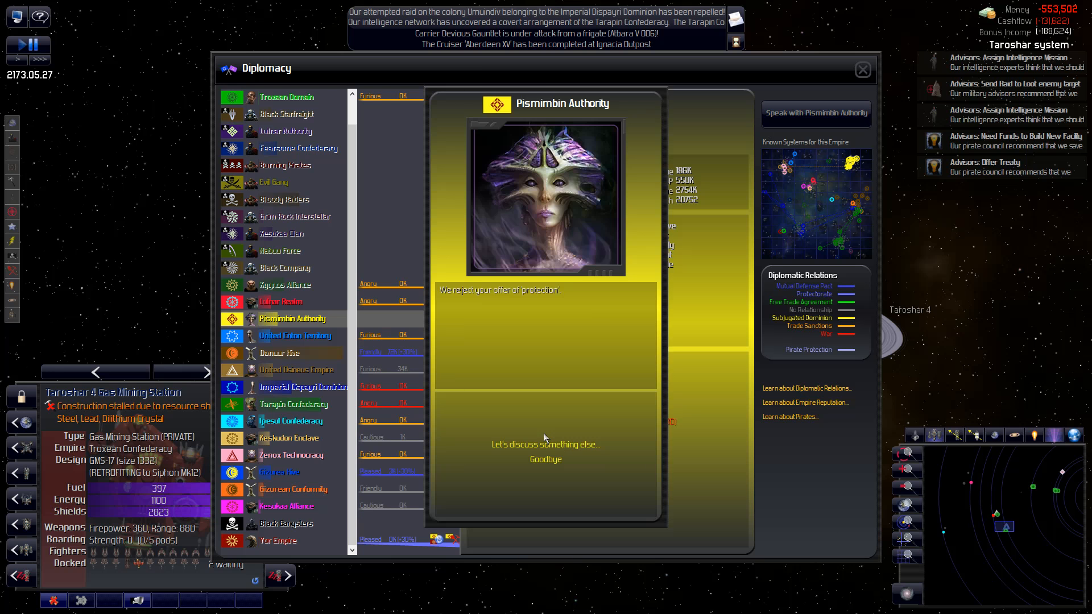
{"action": "left_click", "coordinate": [281, 301]}
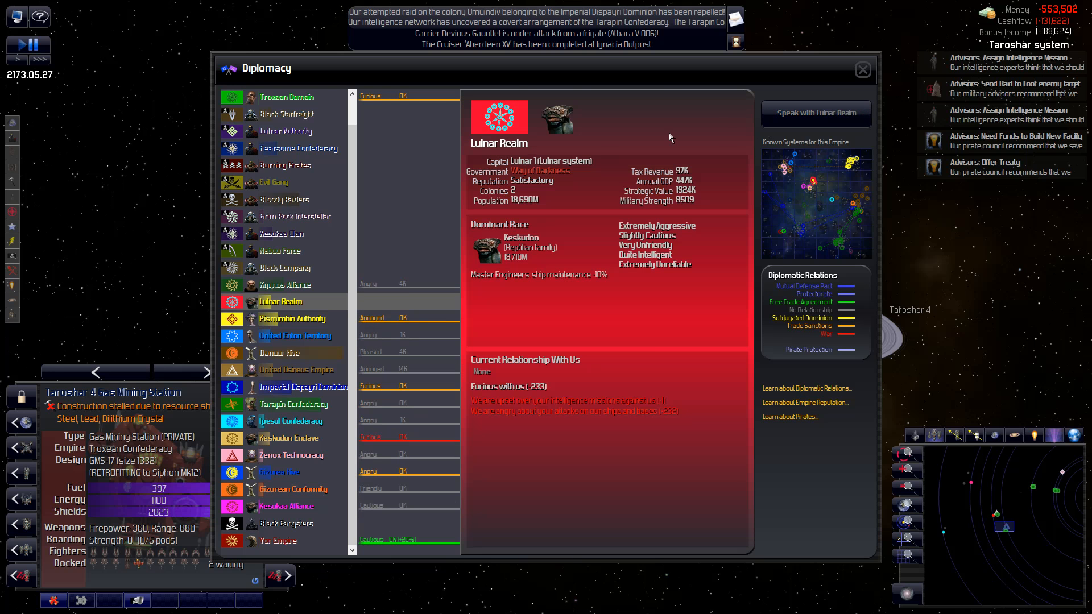
- Start a conversation with the United Enton Territory to propose protection, also rejected
{"action": "left_click", "coordinate": [814, 114]}
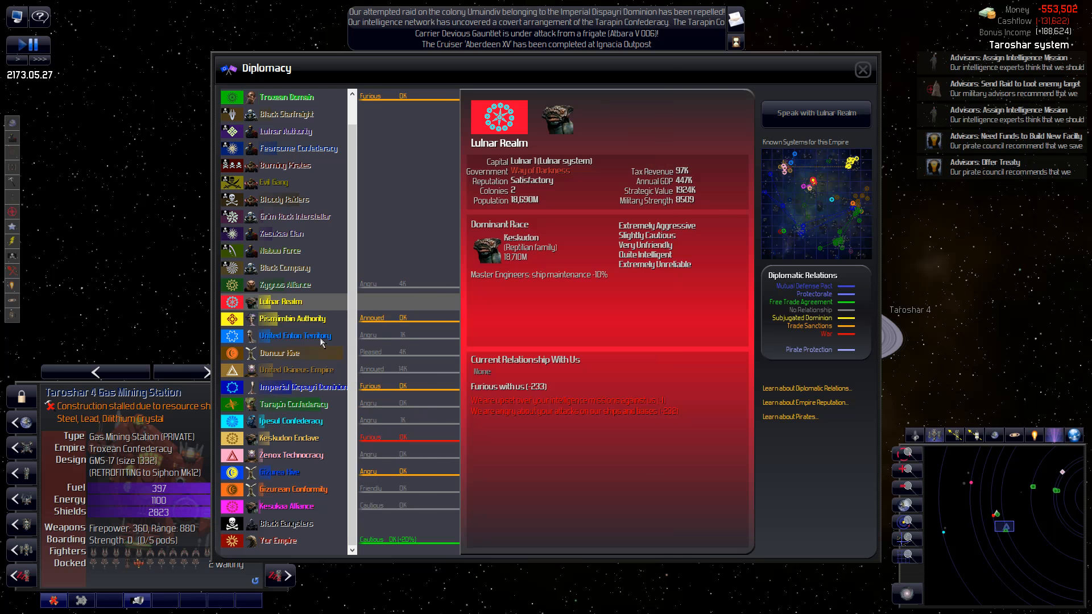
{"action": "left_click", "coordinate": [295, 334]}
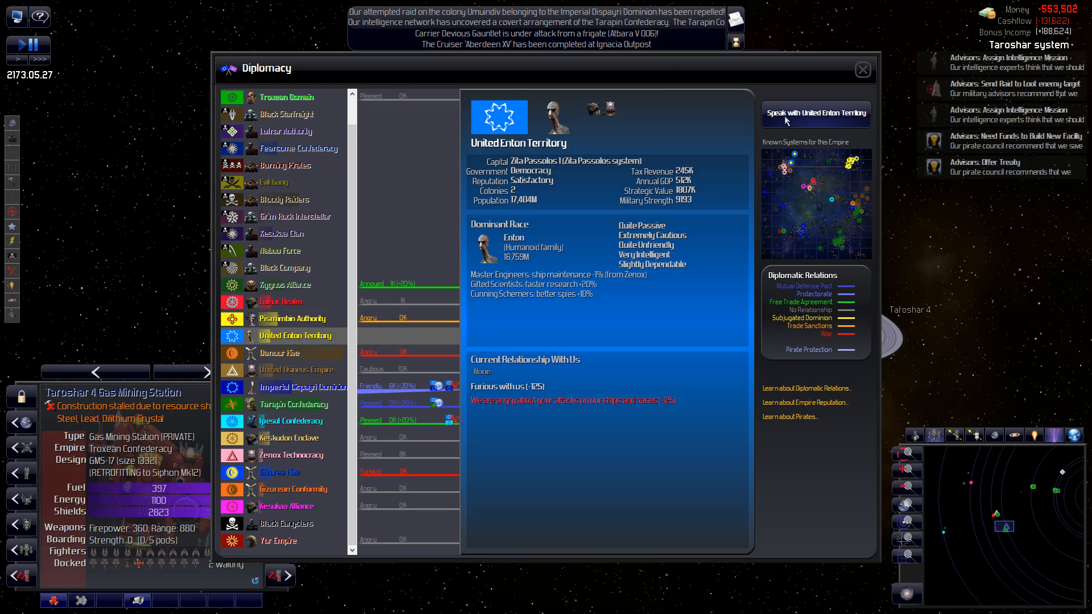
{"action": "left_click", "coordinate": [814, 112]}
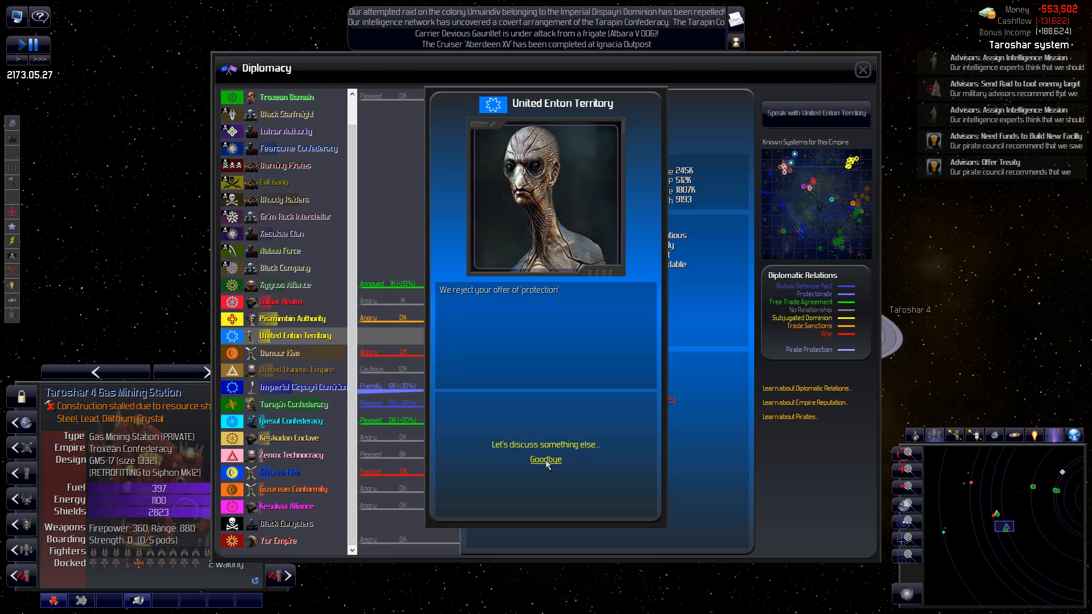
- Leave the Enton talk, ask the Danuur Hive for 325,300 credits in a trade, then say goodbye
{"action": "left_click", "coordinate": [282, 352]}
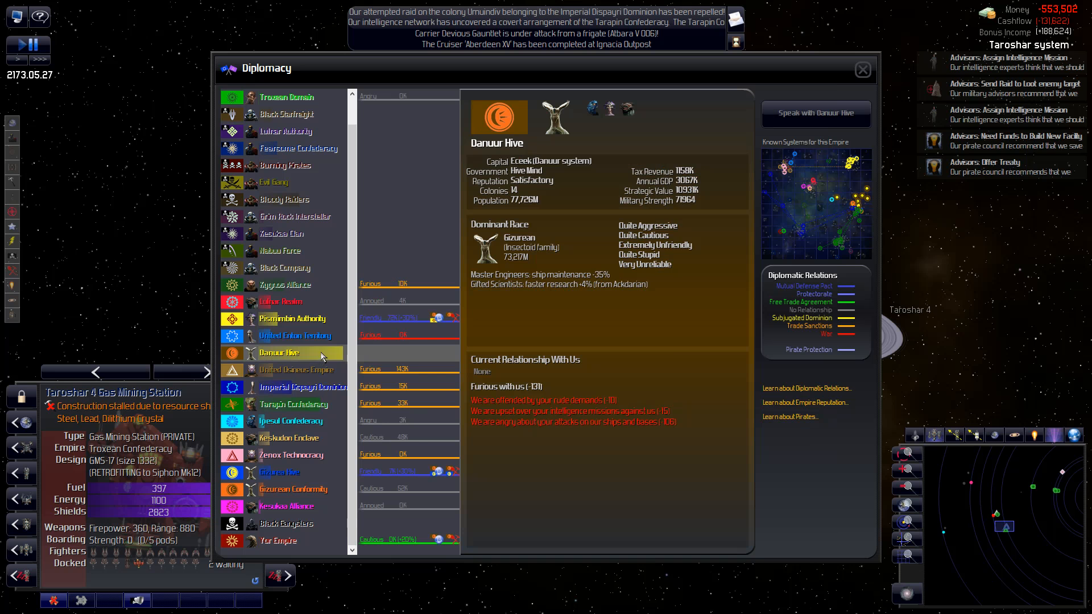
{"action": "mouse_move", "coordinate": [815, 114]}
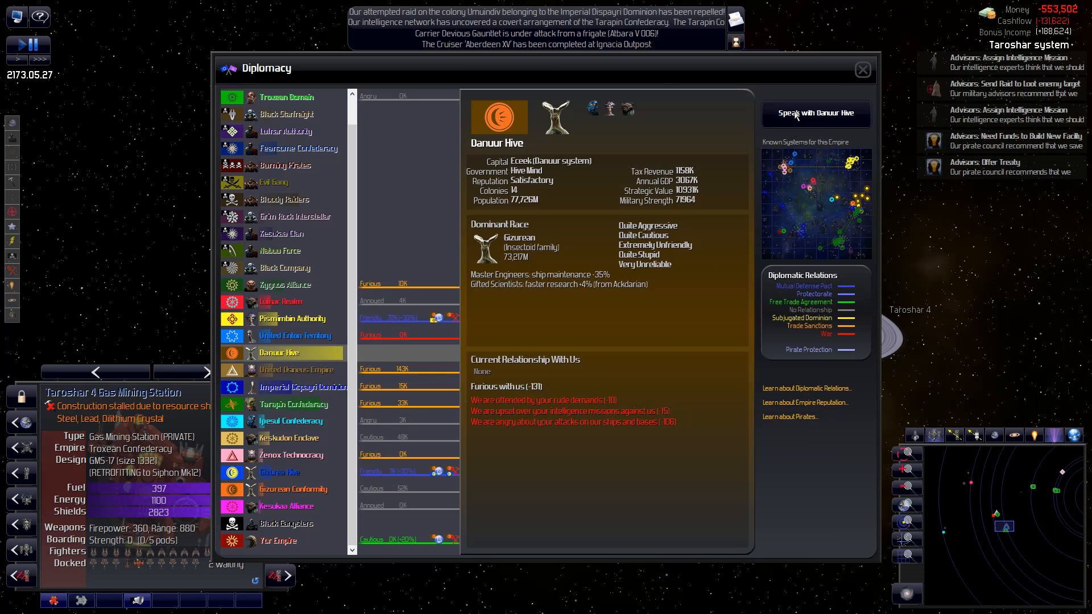
{"action": "left_click", "coordinate": [816, 114]}
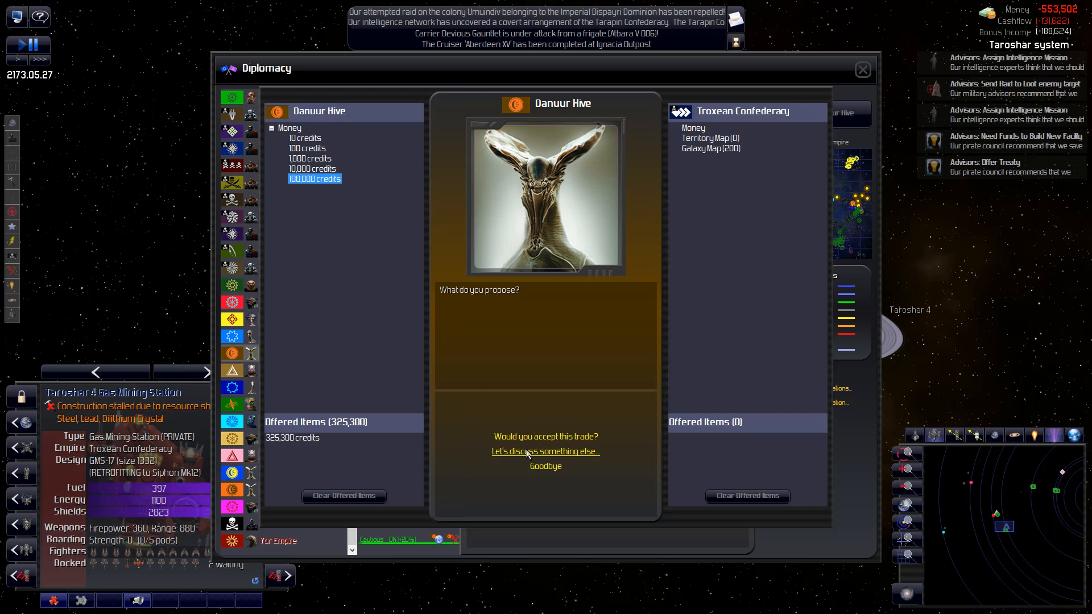
{"action": "mouse_move", "coordinate": [545, 466]}
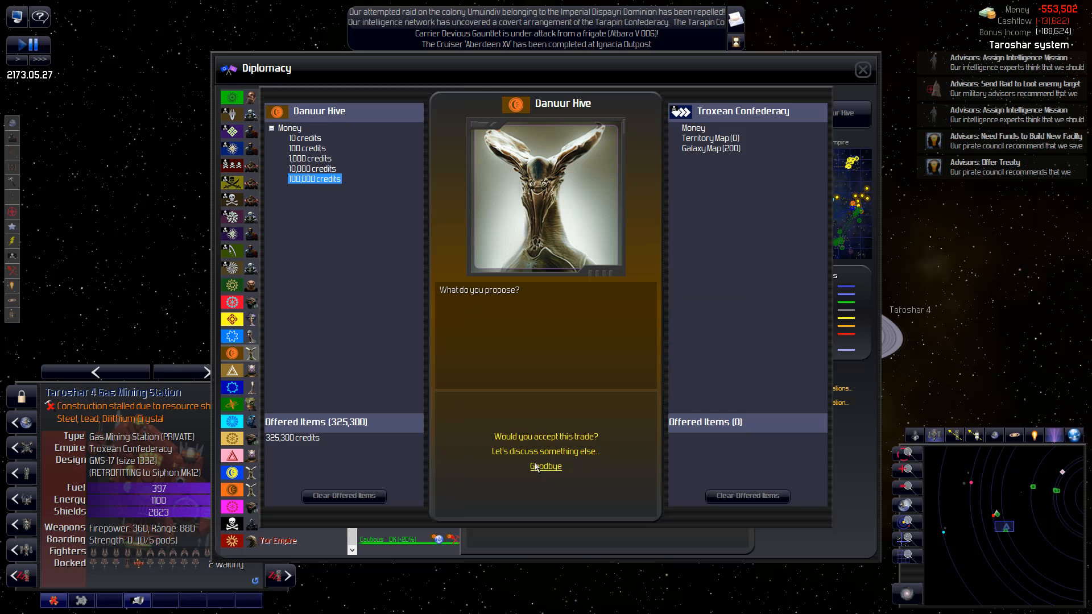
{"action": "left_click", "coordinate": [545, 466]}
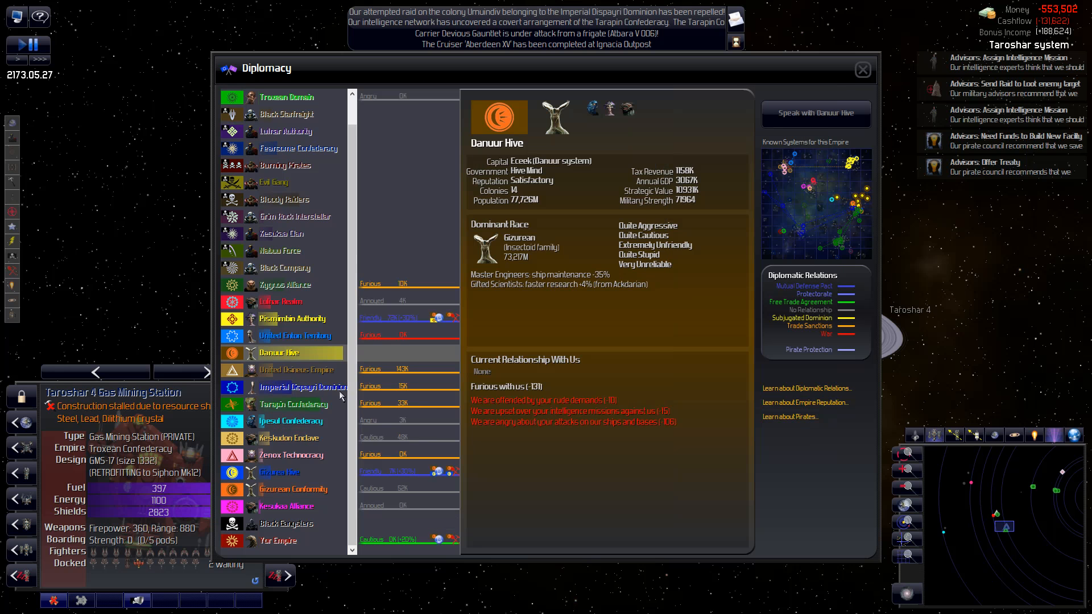
- Offer protection to the United Osineus Empire, which rejects it, and end the conversation
{"action": "left_click", "coordinate": [296, 370]}
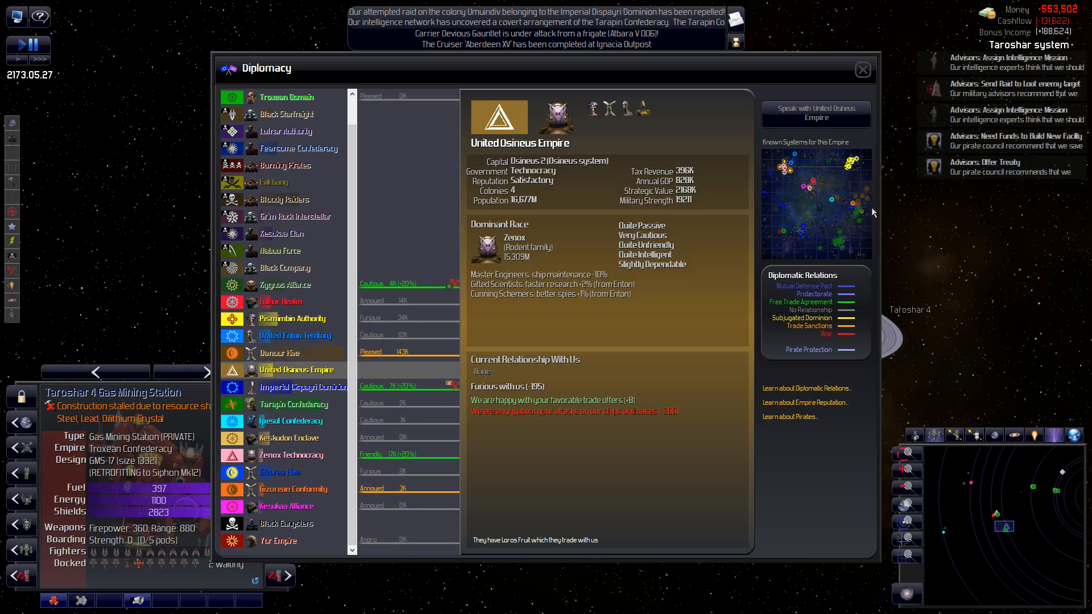
{"action": "mouse_move", "coordinate": [723, 152]}
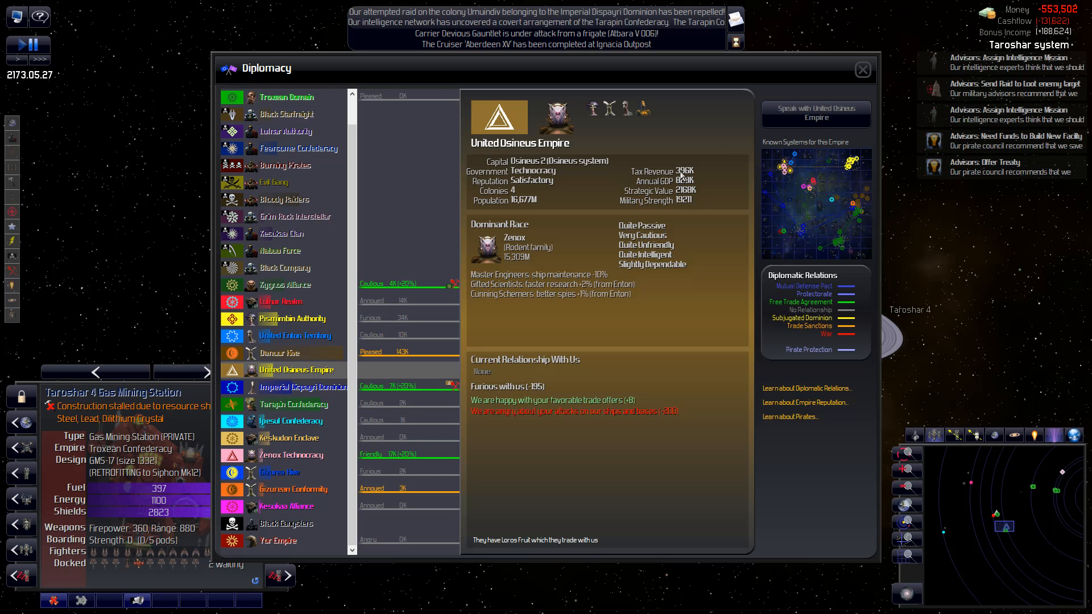
{"action": "mouse_move", "coordinate": [777, 170]}
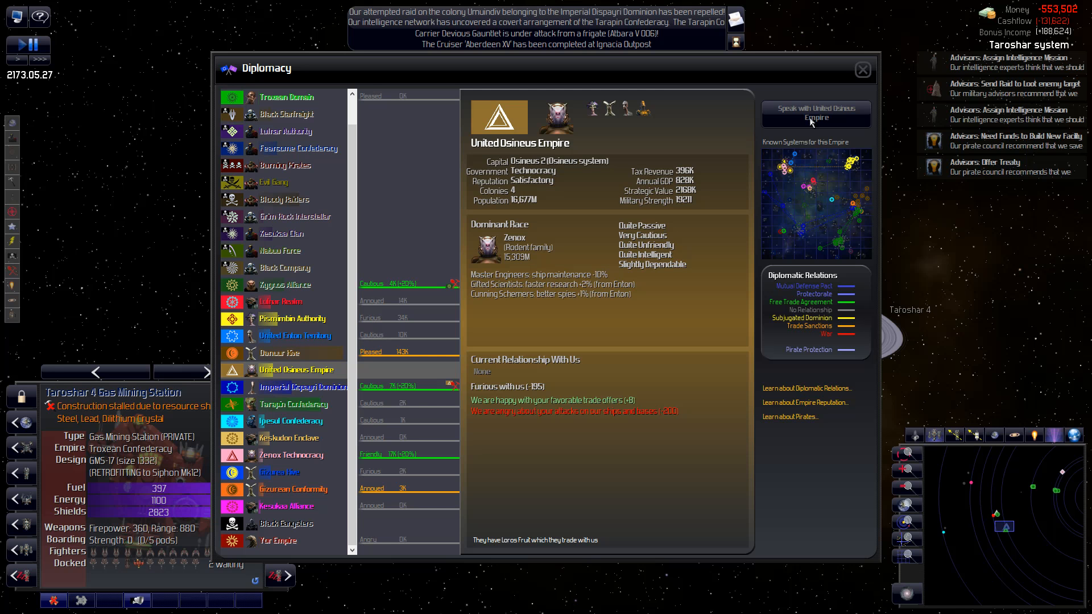
{"action": "left_click", "coordinate": [814, 113]}
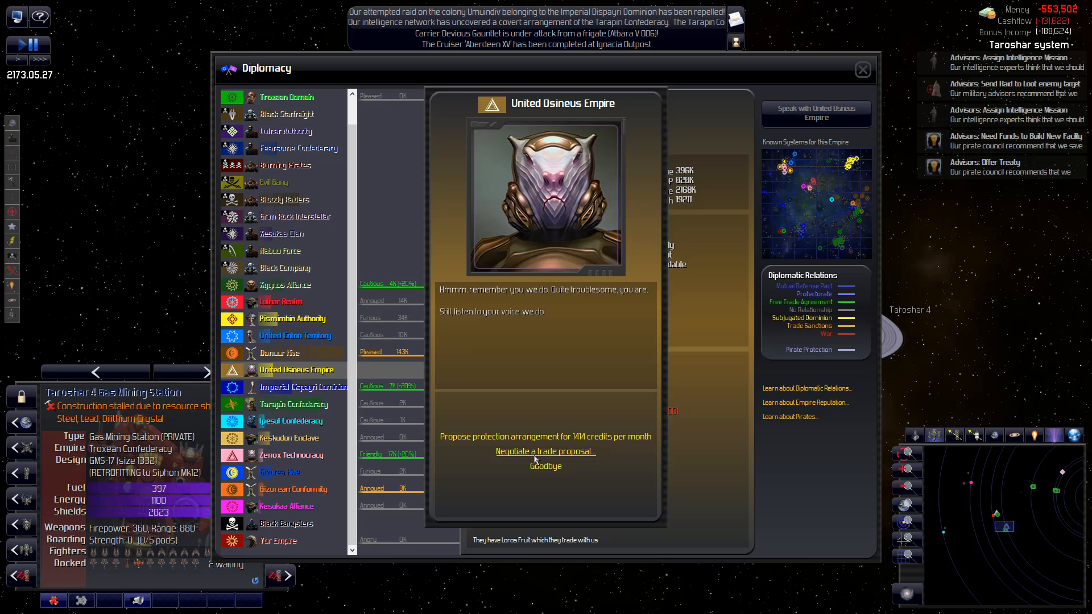
{"action": "left_click", "coordinate": [545, 452]}
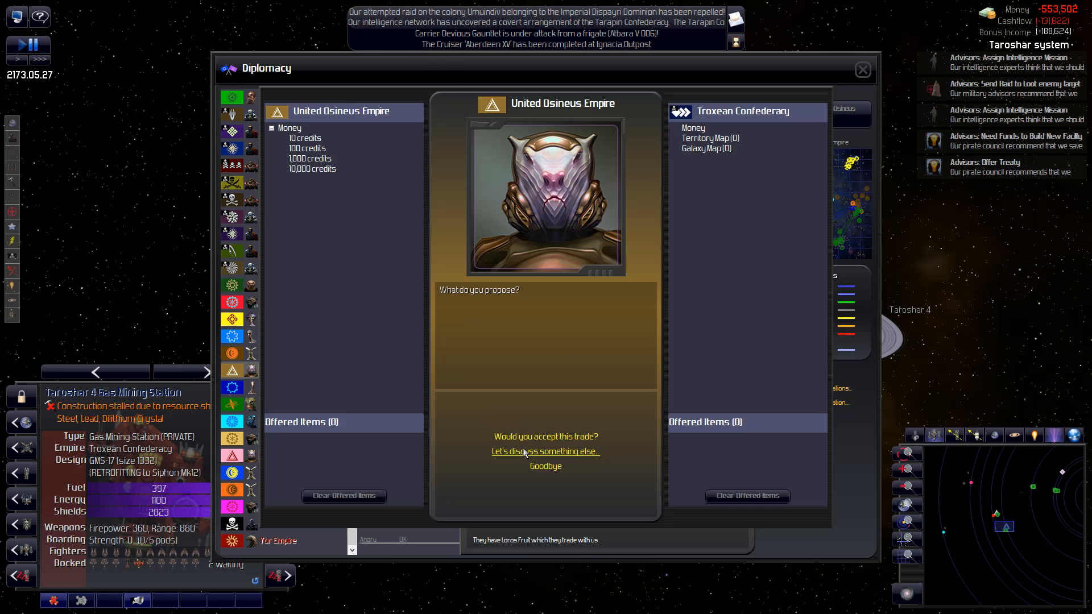
{"action": "left_click", "coordinate": [545, 452]}
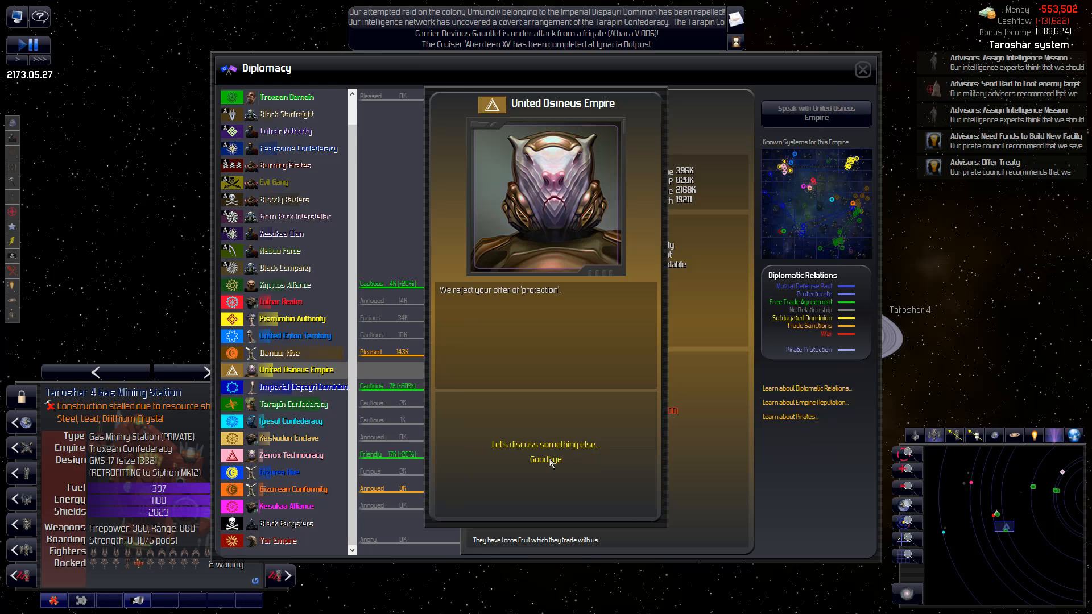
{"action": "left_click", "coordinate": [545, 445]}
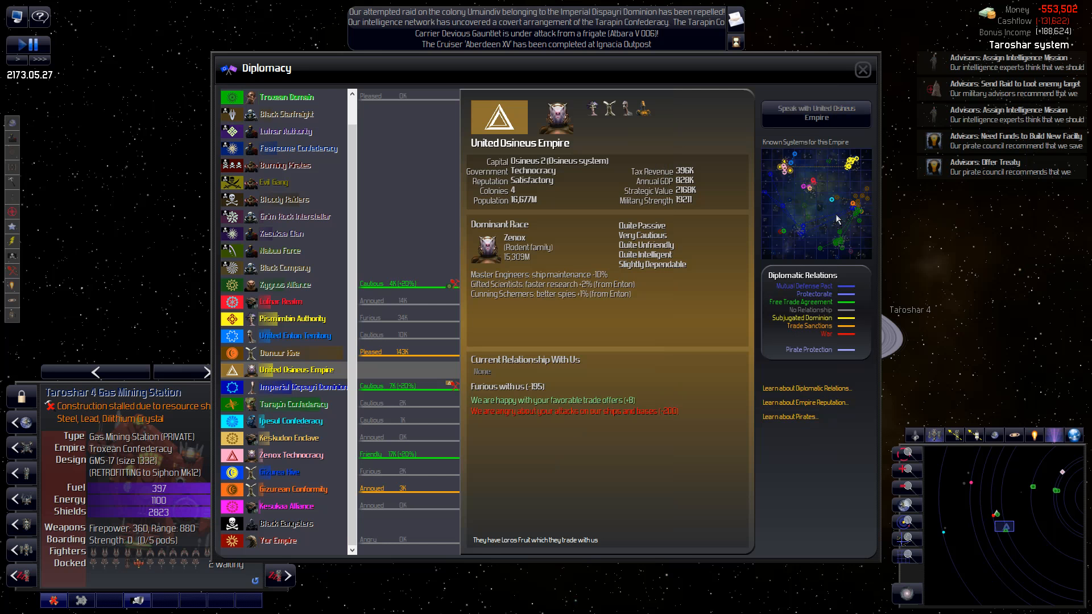
{"action": "mouse_move", "coordinate": [856, 222]}
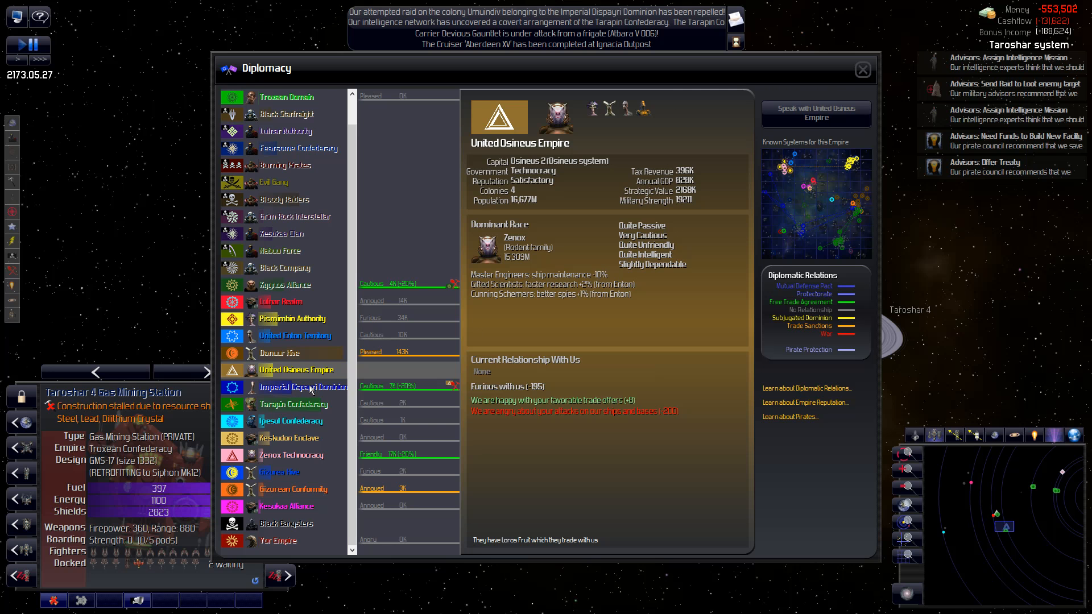
{"action": "left_click", "coordinate": [291, 421]}
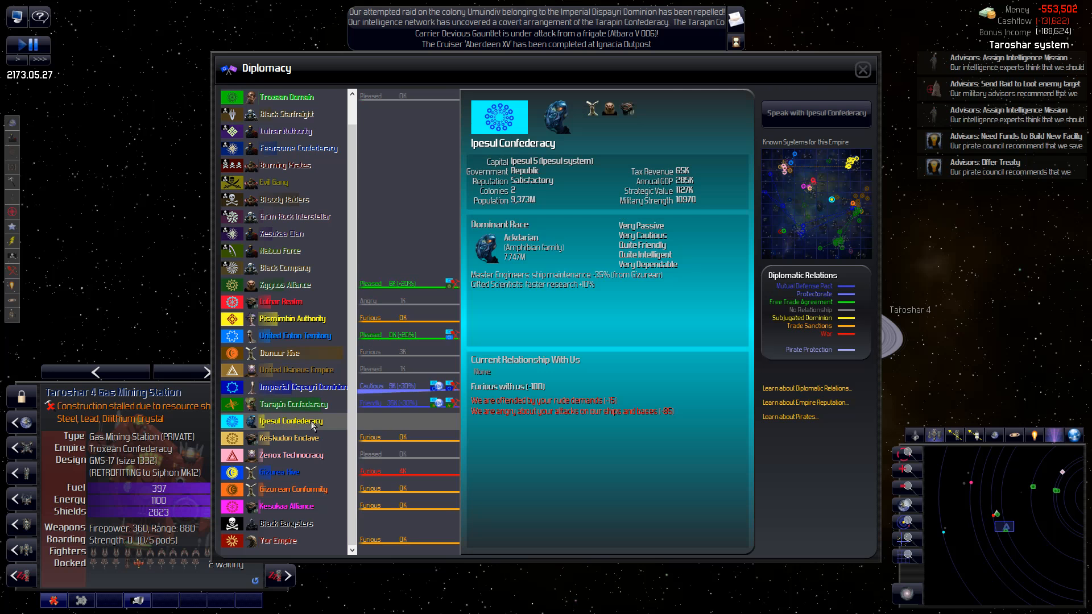
{"action": "mouse_move", "coordinate": [761, 134]}
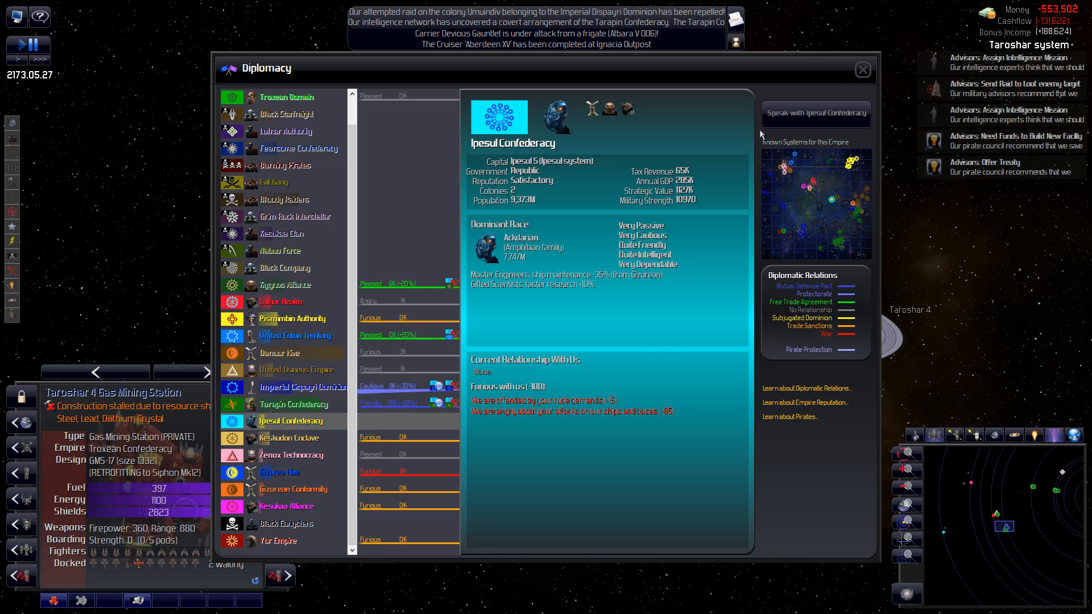
{"action": "left_click", "coordinate": [862, 69]}
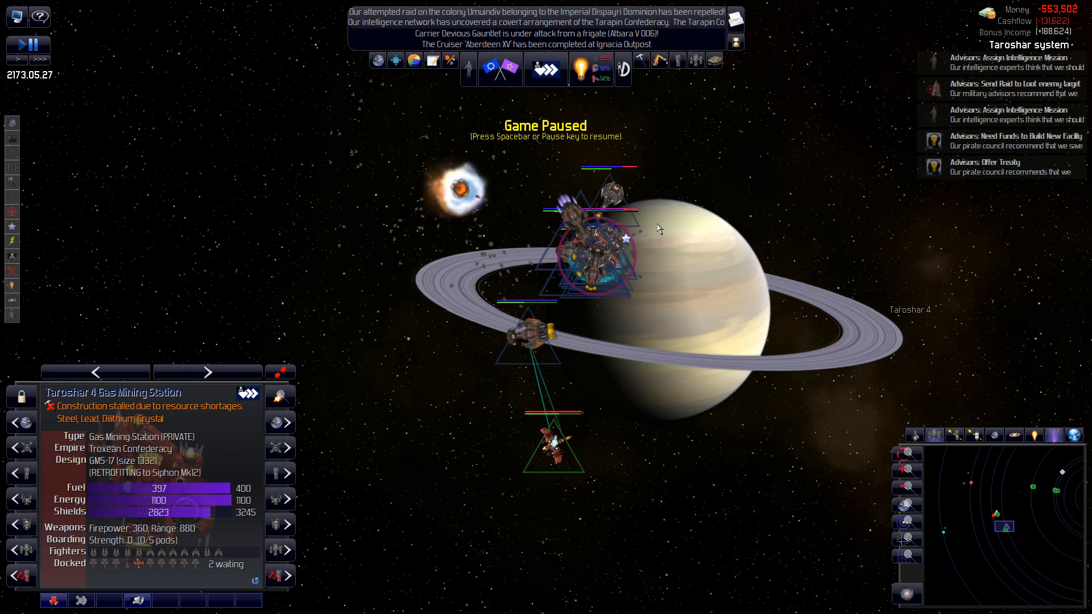
{"action": "mouse_move", "coordinate": [620, 200]}
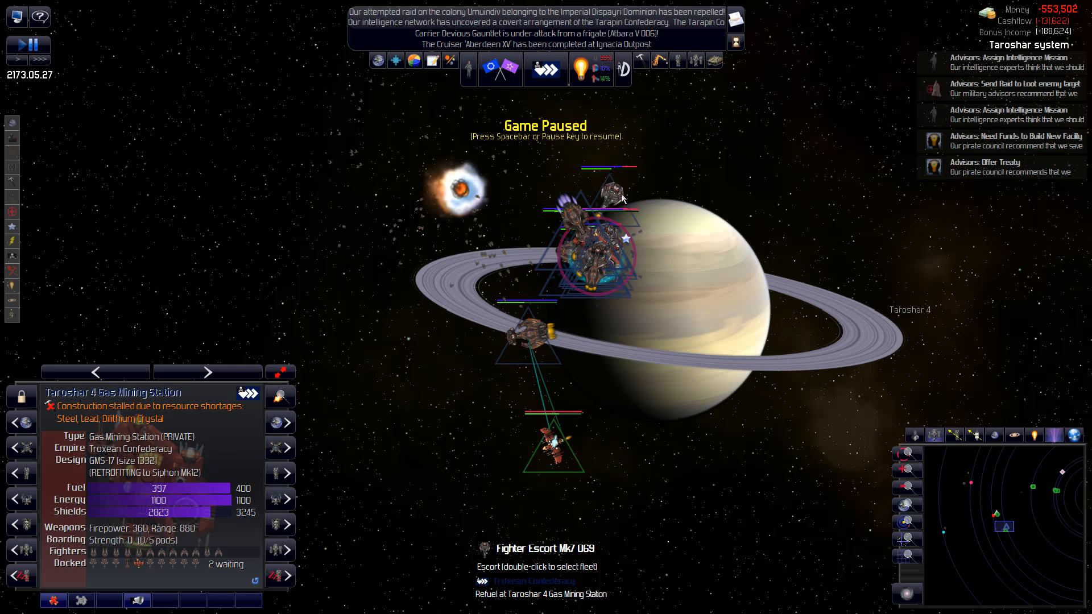
- Run the game briefly, capturing Gerrita Jandirrosk, then pause on the raided colony Xa Fil 3
{"action": "key", "text": "space"}
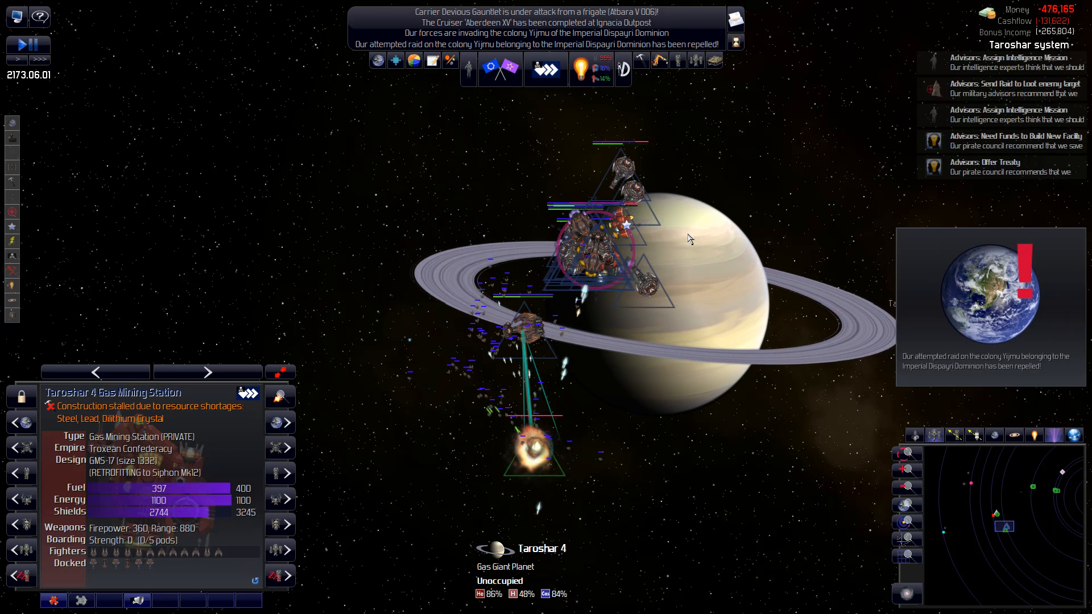
{"action": "key", "text": "space"}
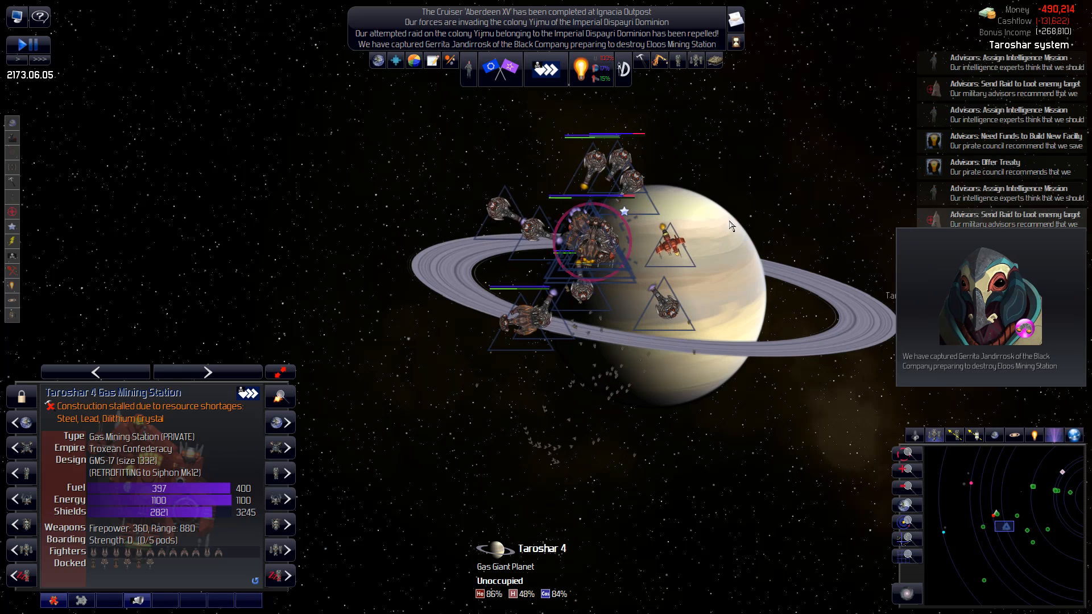
{"action": "key", "text": "space"}
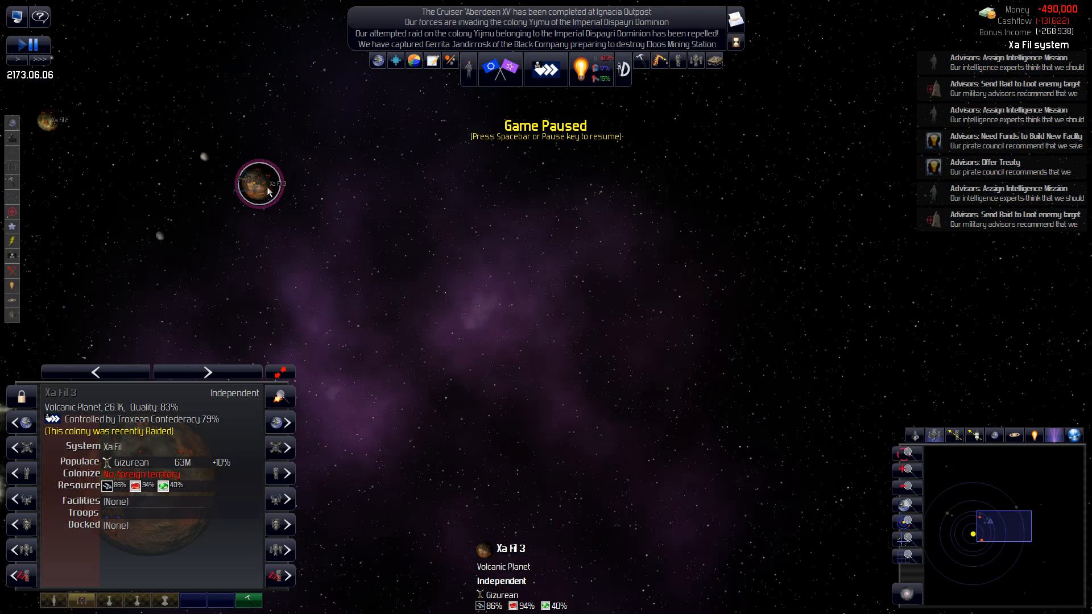
{"action": "mouse_move", "coordinate": [268, 227]}
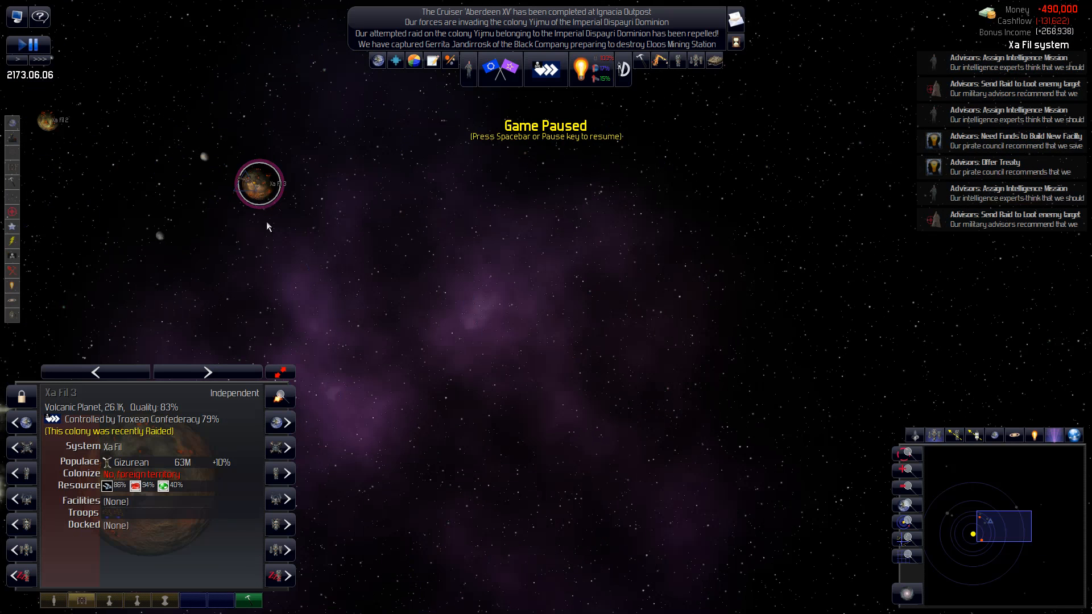
{"action": "mouse_move", "coordinate": [252, 186]}
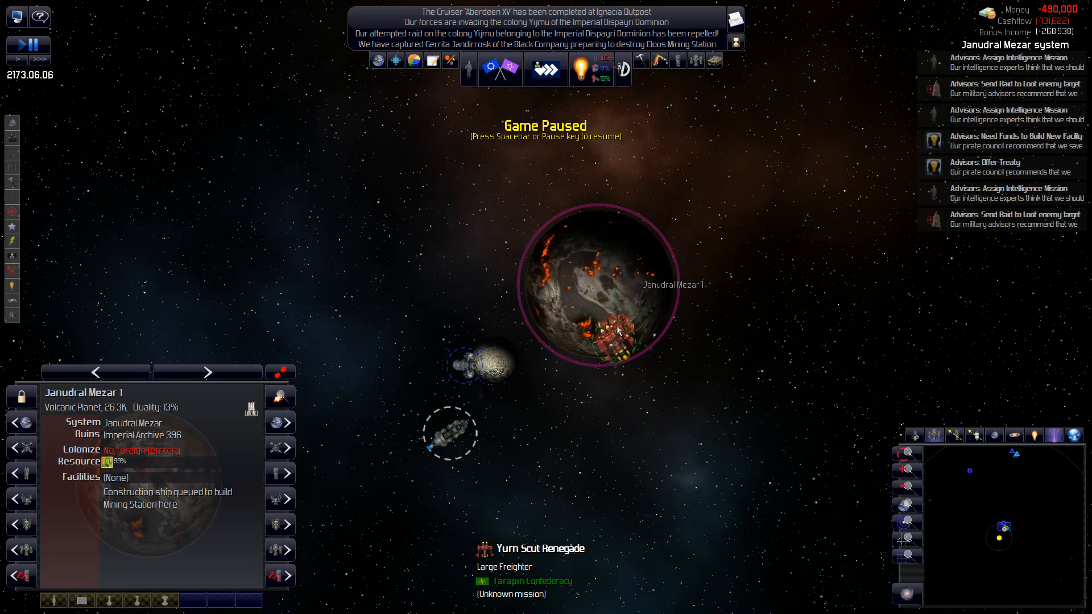
- Select the Tarapin Confederacy's Janudral Mezar 1 Mining Station on the galaxy map
{"action": "left_click", "coordinate": [612, 331]}
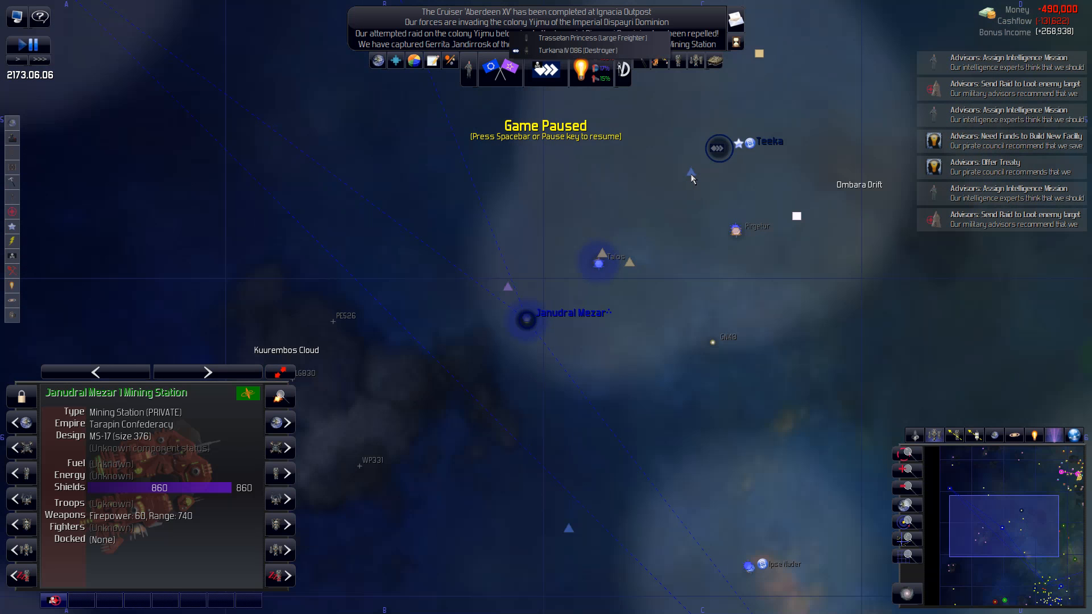
- Select the destroyer Turkana IV 086 and zoom in toward Janudral Mezar
{"action": "left_click", "coordinate": [594, 50]}
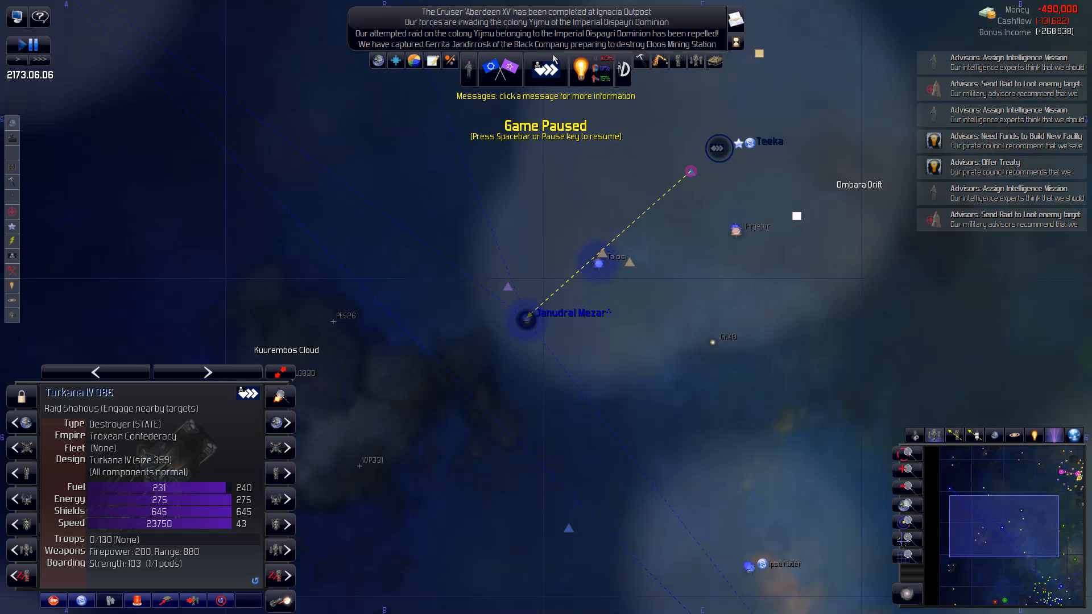
{"action": "mouse_move", "coordinate": [529, 353]}
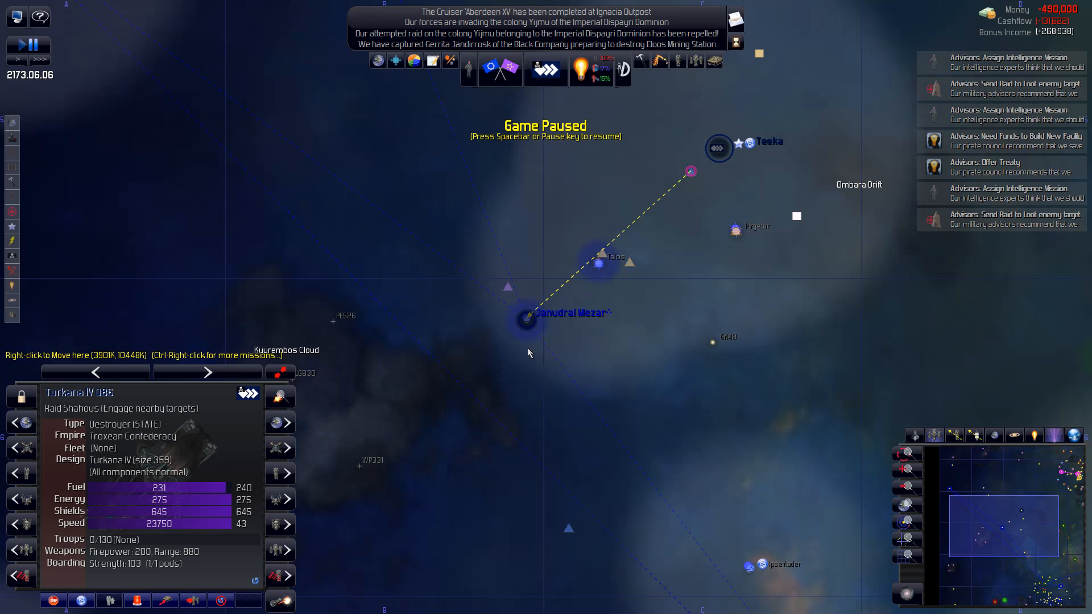
{"action": "mouse_move", "coordinate": [542, 339]}
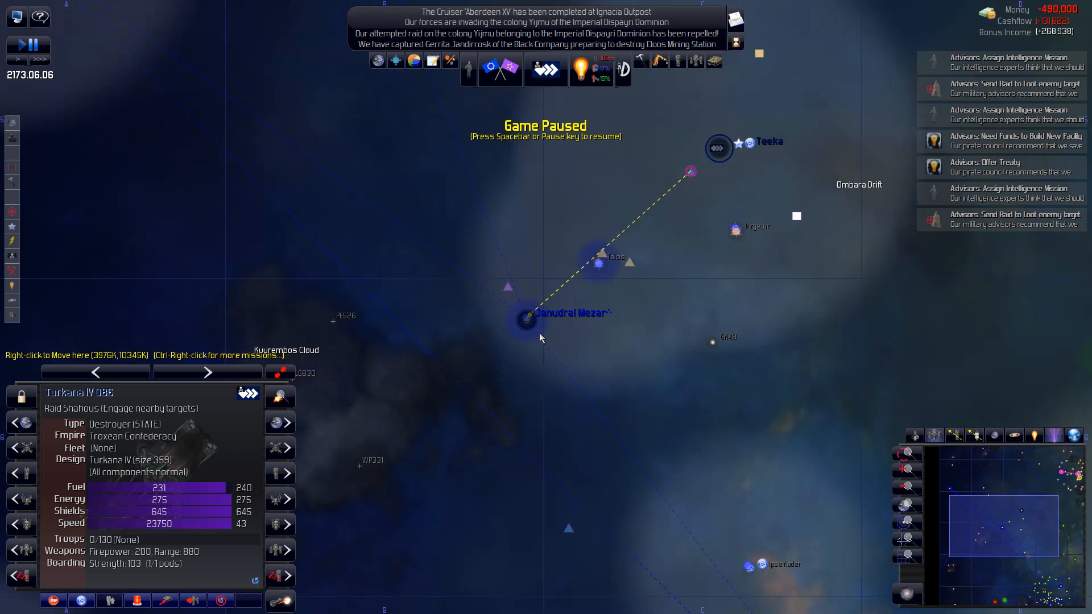
{"action": "scroll", "scroll_direction": "down", "scroll_amount": 3}
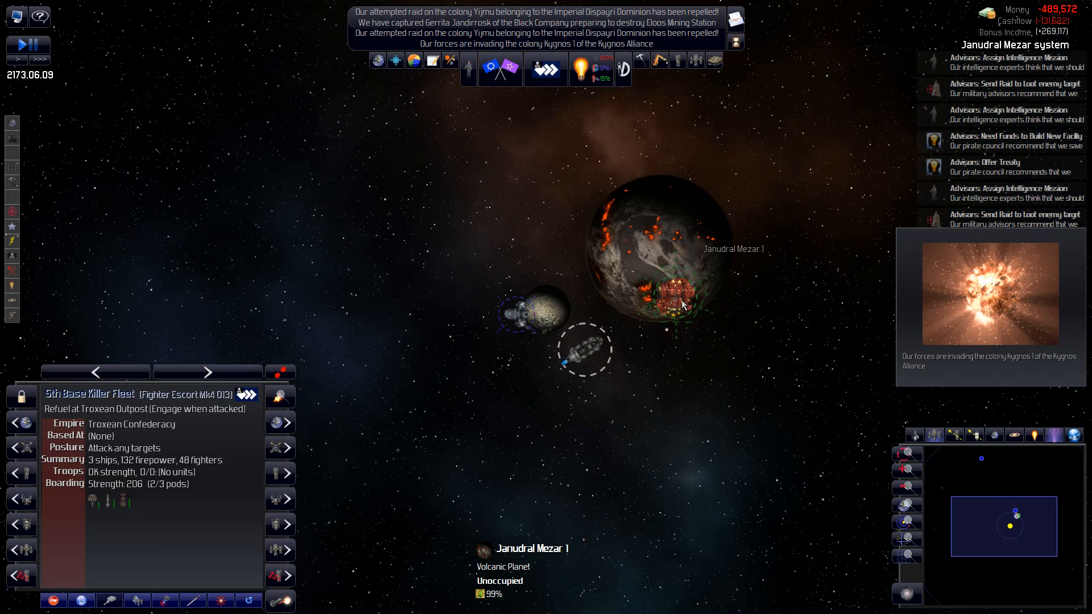
- Queue the 5th Base Killer Fleet to move to Janudral Mezar 1 Mining Station next
{"action": "right_click", "coordinate": [681, 305]}
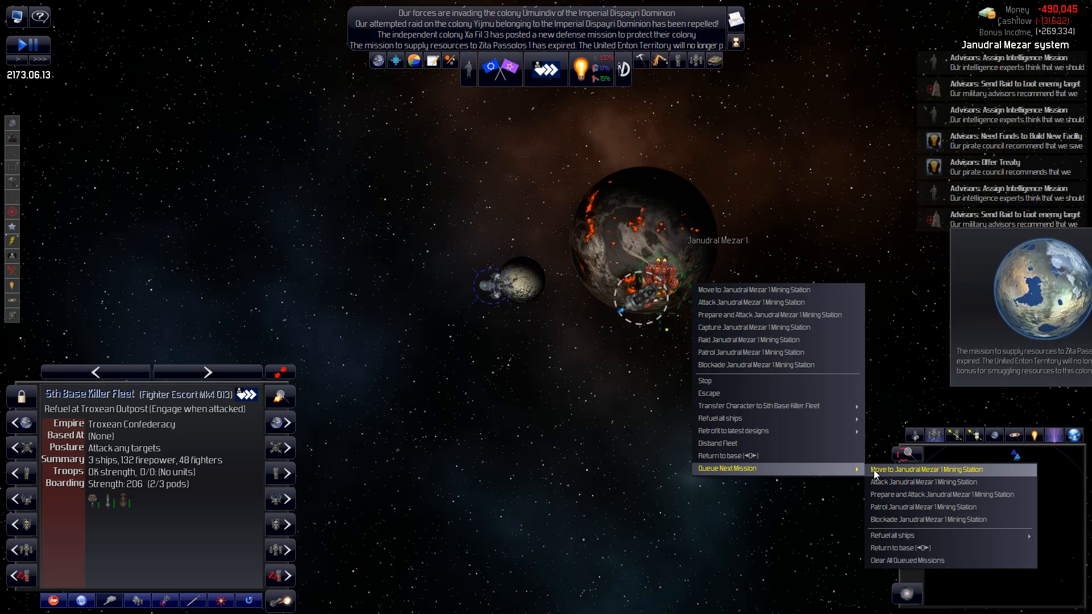
{"action": "mouse_move", "coordinate": [679, 479]}
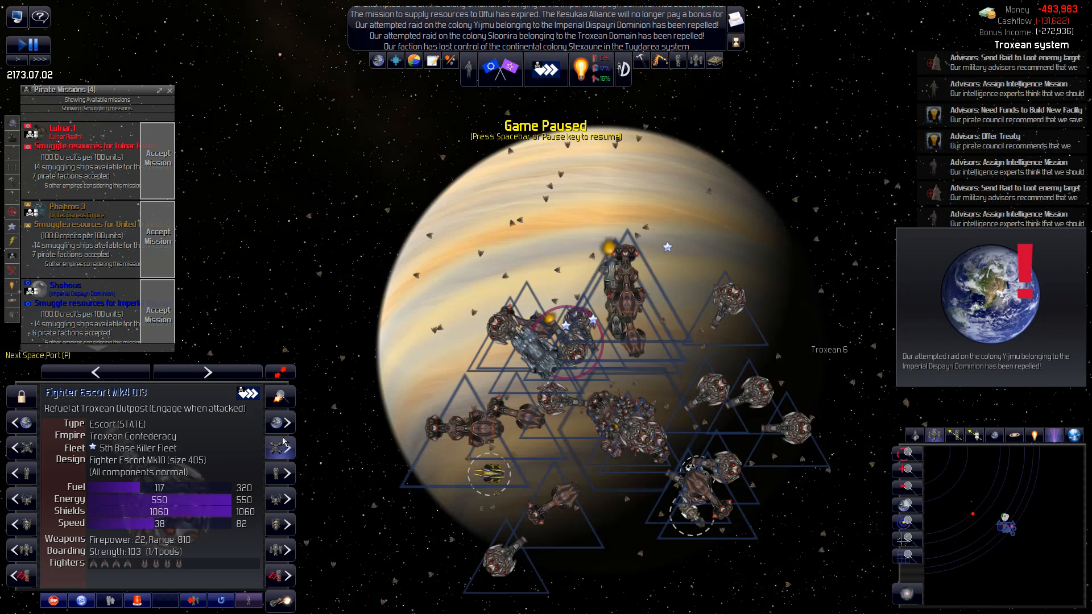
{"action": "mouse_move", "coordinate": [626, 445]}
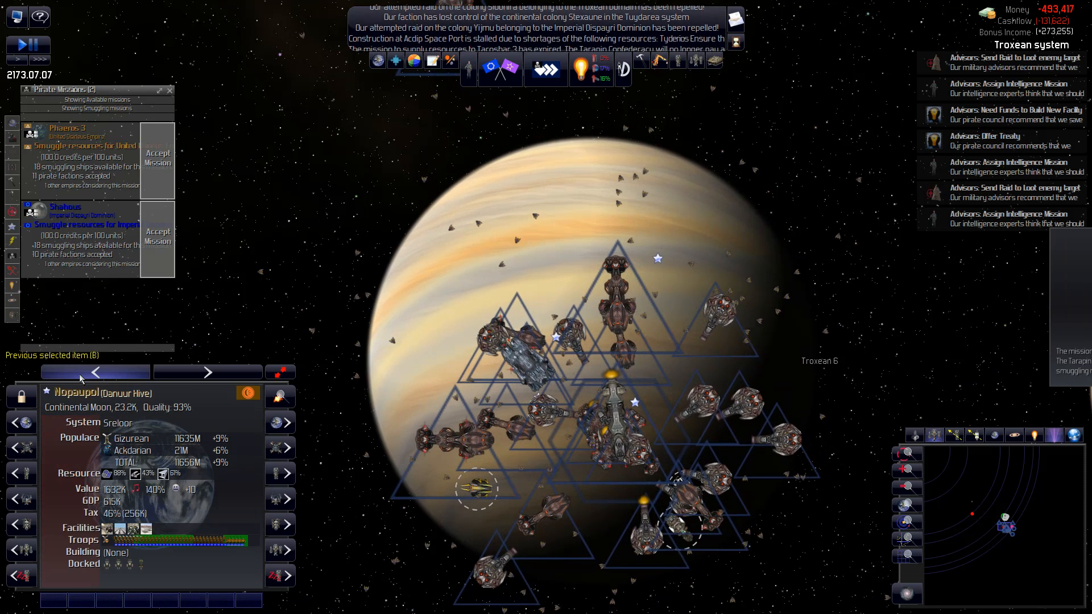
- Return to the previously selected item, back in the Janudral Mezar system
{"action": "left_click", "coordinate": [206, 372]}
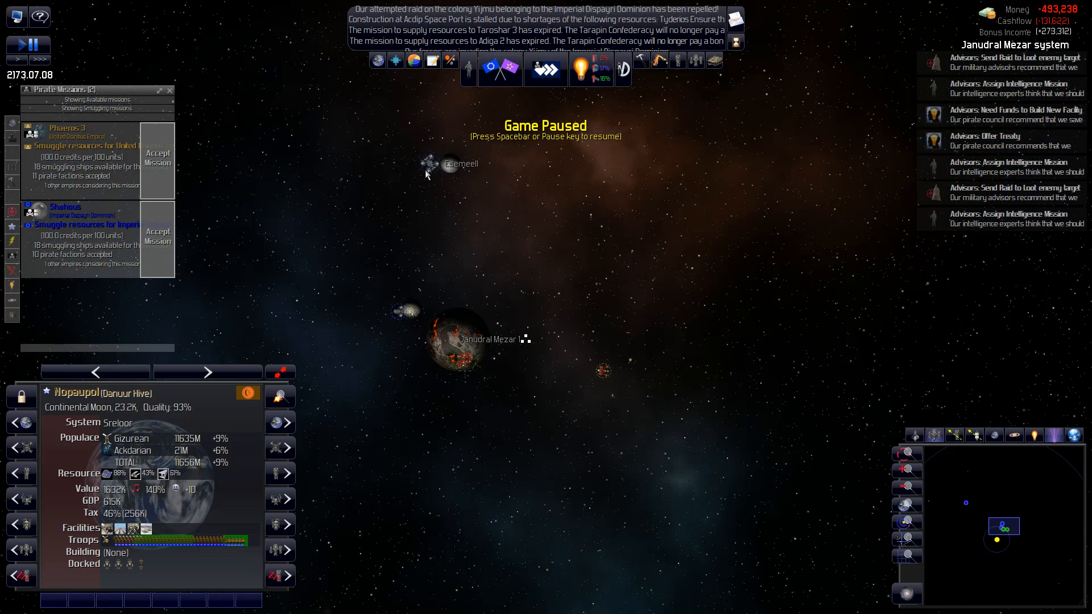
- Inspect Esemeell Mining Station and the nearby fleet, then bring up the diplomacy overview
{"action": "left_click", "coordinate": [429, 164]}
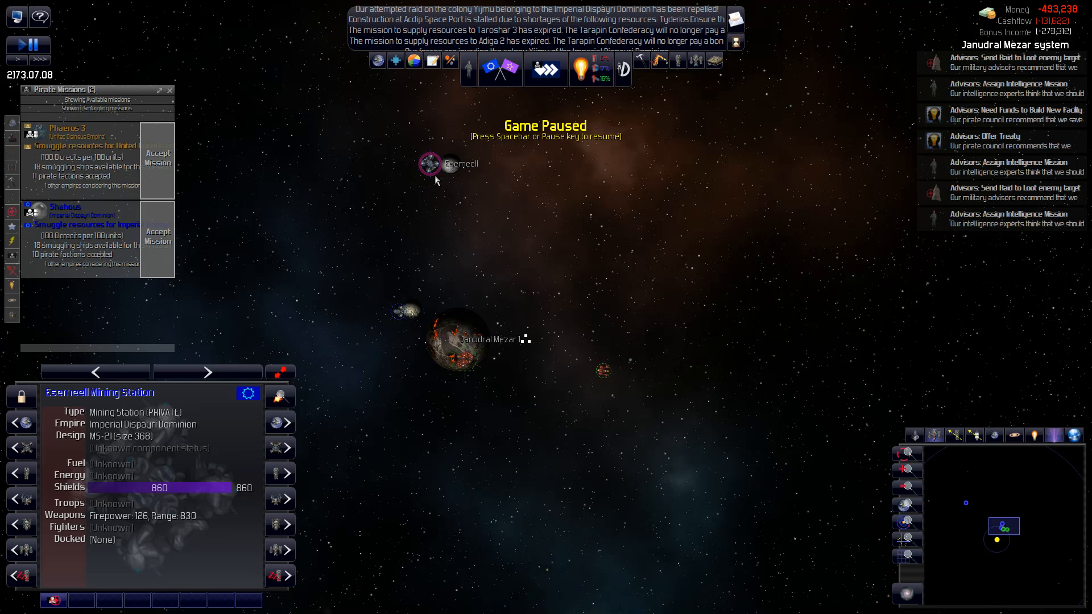
{"action": "mouse_move", "coordinate": [561, 427]}
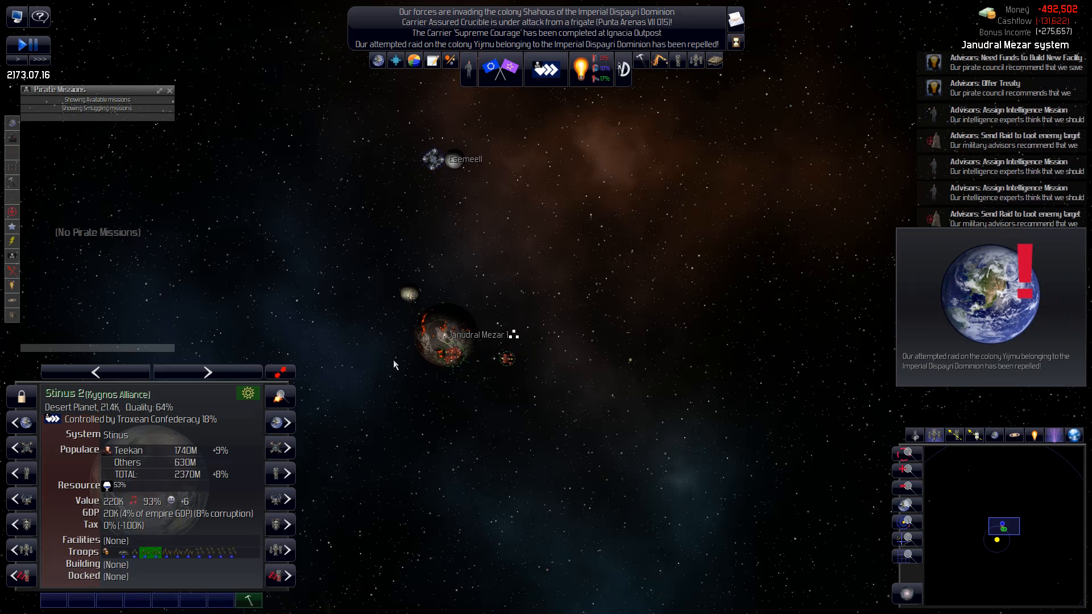
{"action": "left_click", "coordinate": [460, 382]}
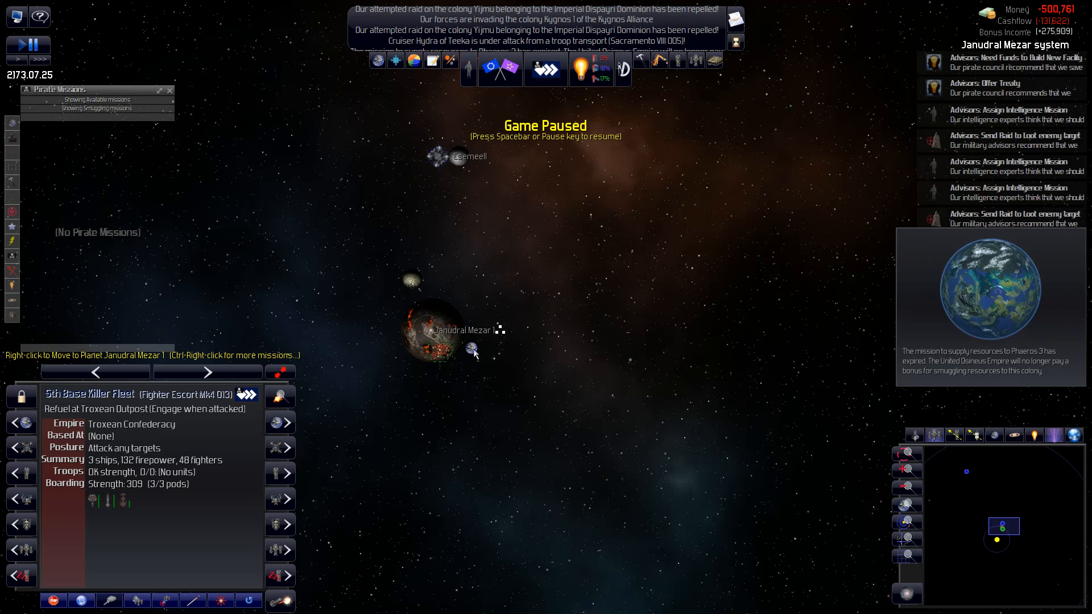
{"action": "mouse_move", "coordinate": [545, 69]}
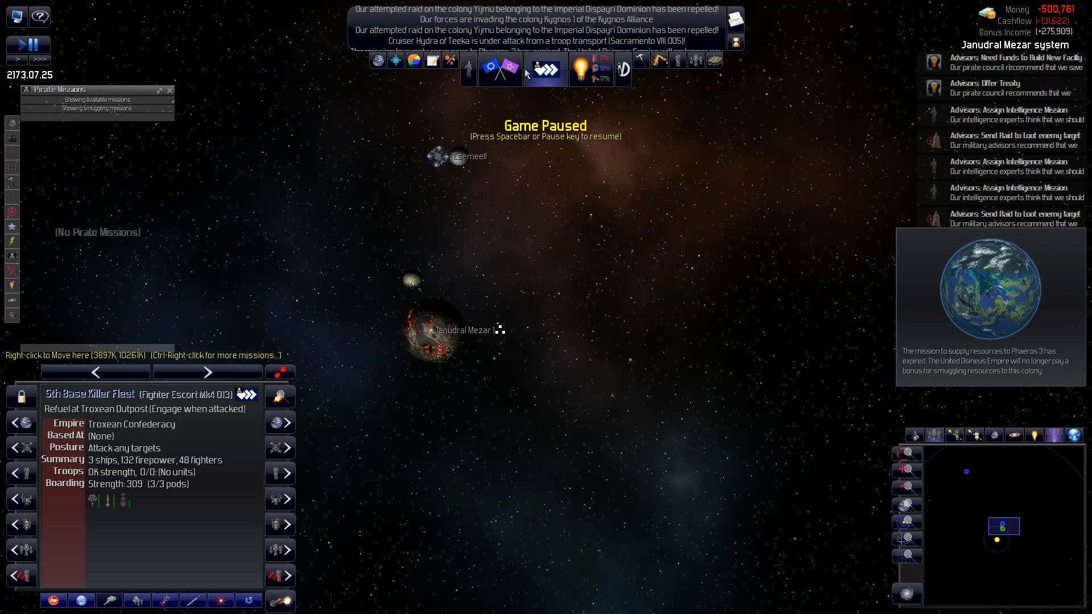
{"action": "left_click", "coordinate": [498, 69]}
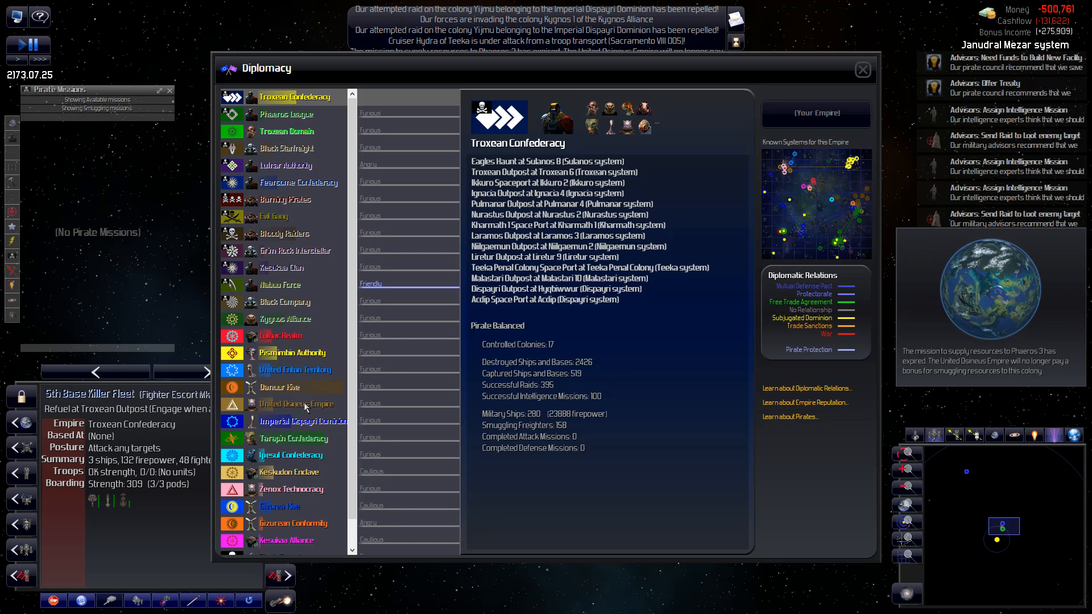
- Review the Tarapin Confederacy, start trade talks with them and leave
{"action": "left_click", "coordinate": [294, 438]}
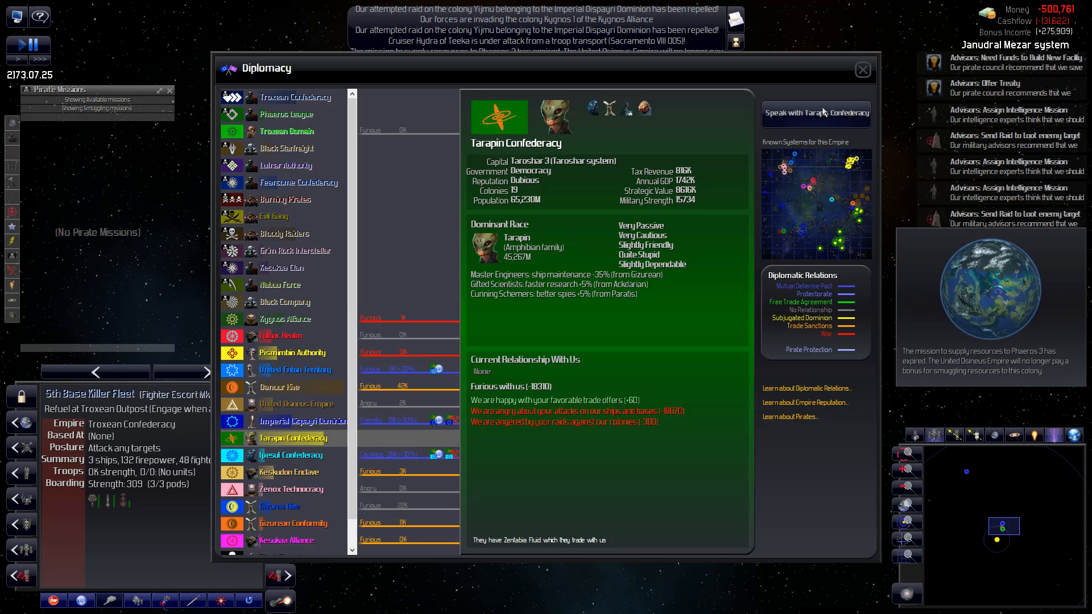
{"action": "left_click", "coordinate": [816, 114]}
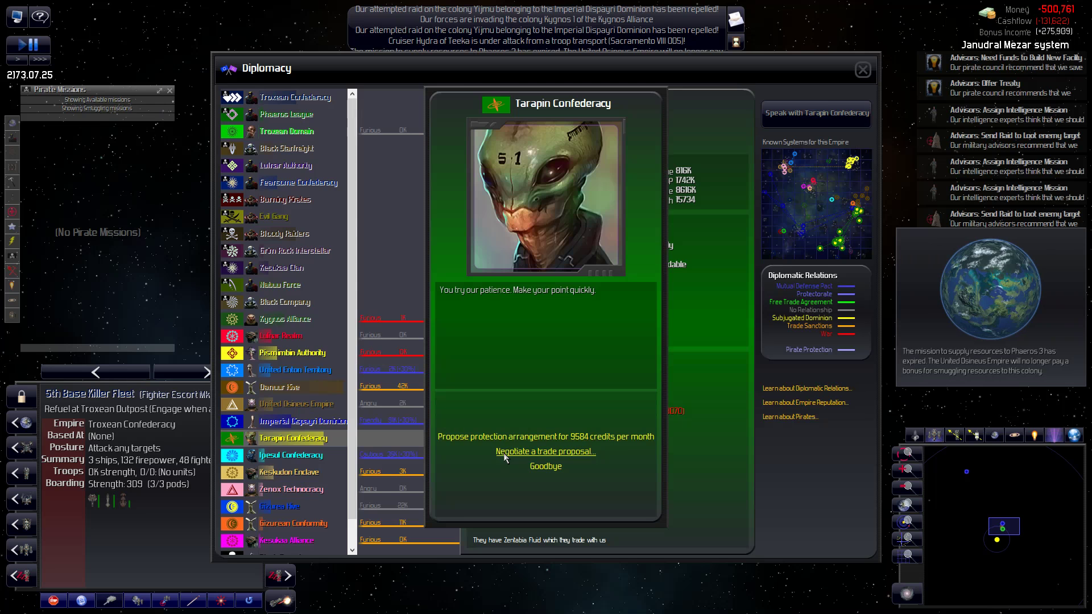
{"action": "left_click", "coordinate": [544, 452]}
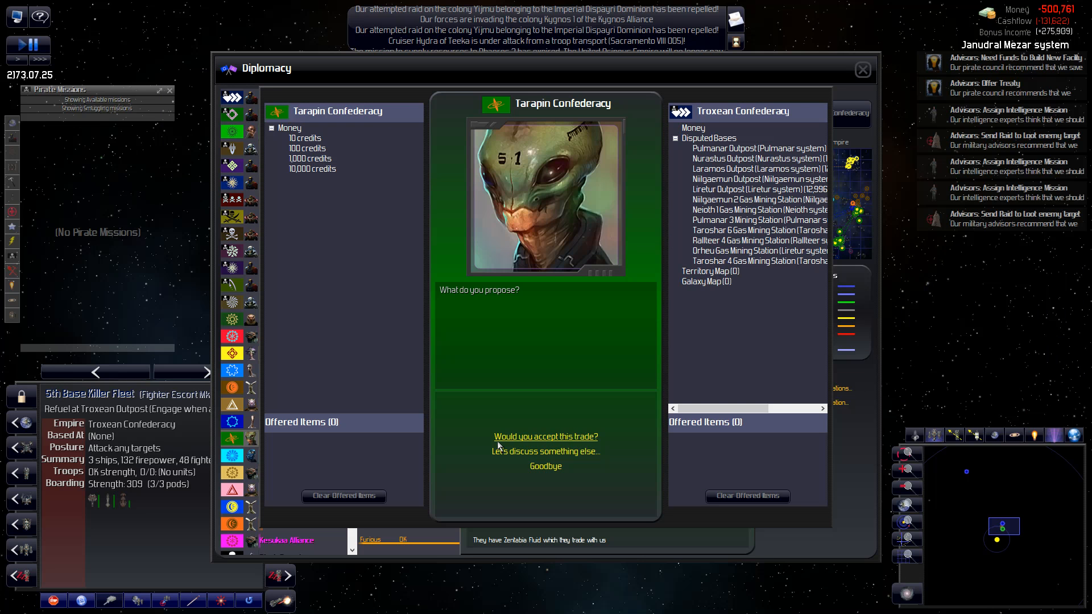
{"action": "left_click", "coordinate": [311, 168]}
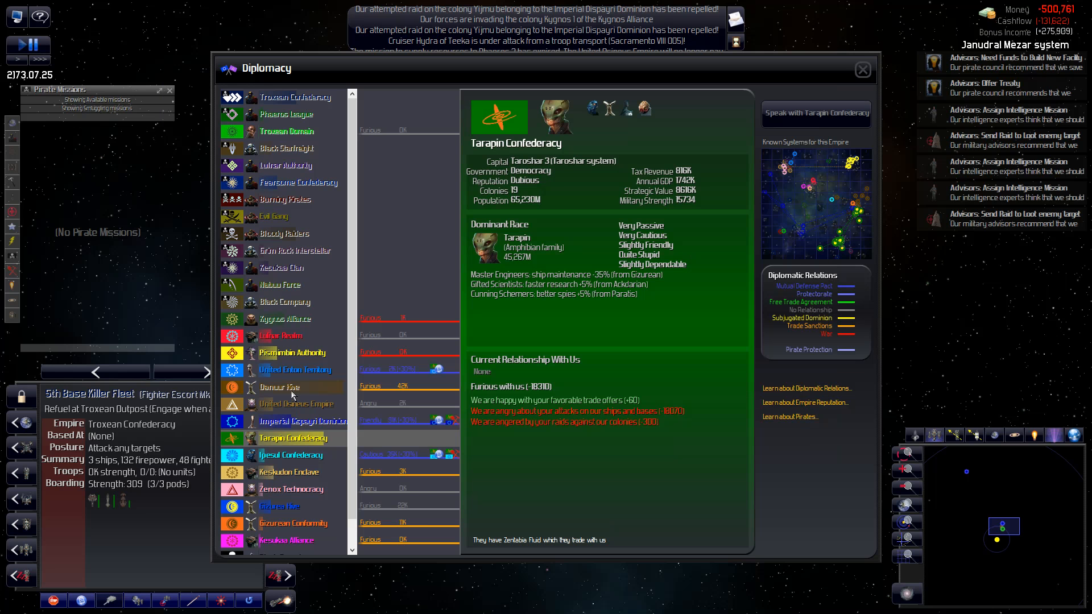
- Review the Kygnos Alliance, greet them and say goodbye, then close diplomacy
{"action": "left_click", "coordinate": [286, 319]}
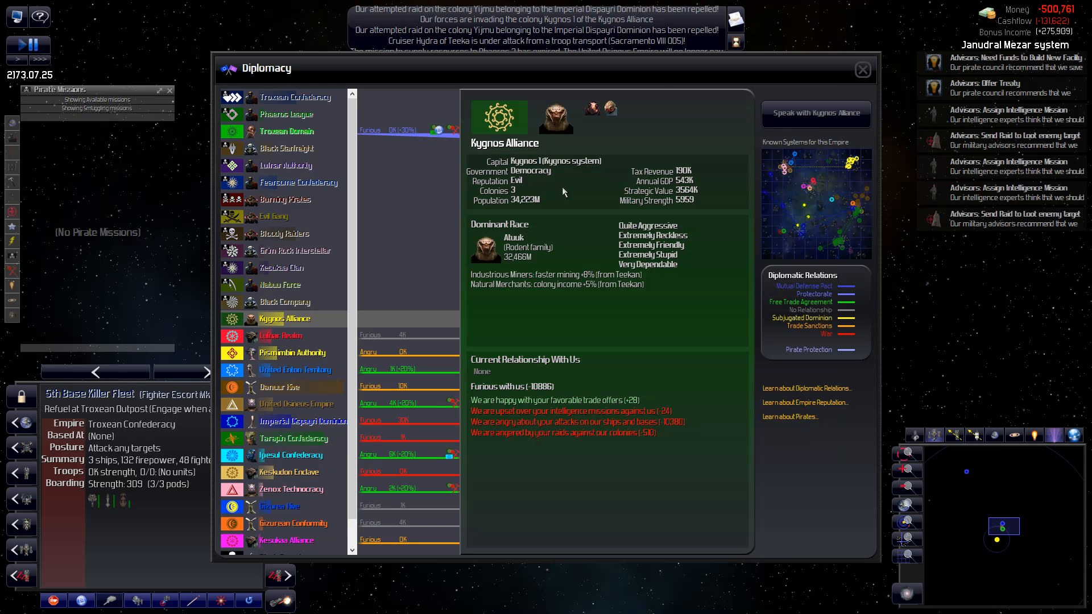
{"action": "left_click", "coordinate": [816, 113]}
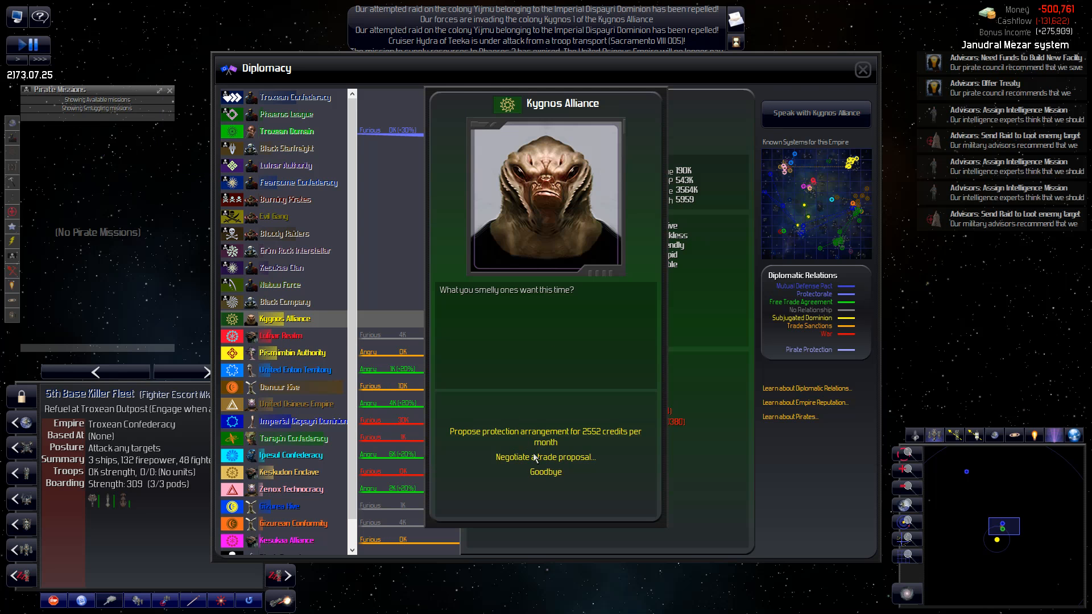
{"action": "left_click", "coordinate": [545, 458]}
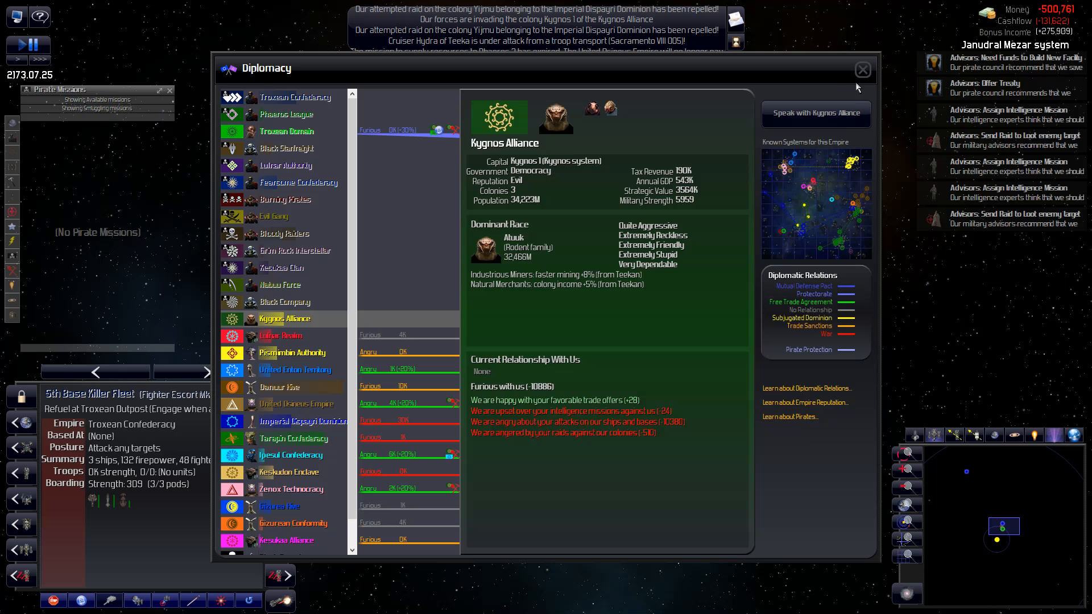
{"action": "left_click", "coordinate": [863, 69]}
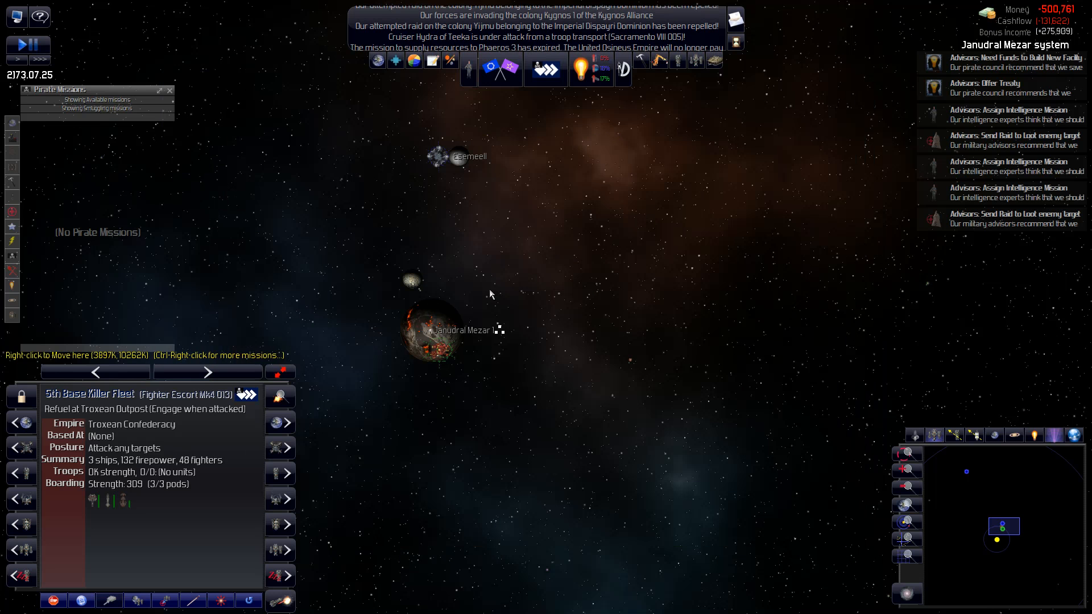
{"action": "mouse_move", "coordinate": [419, 381]}
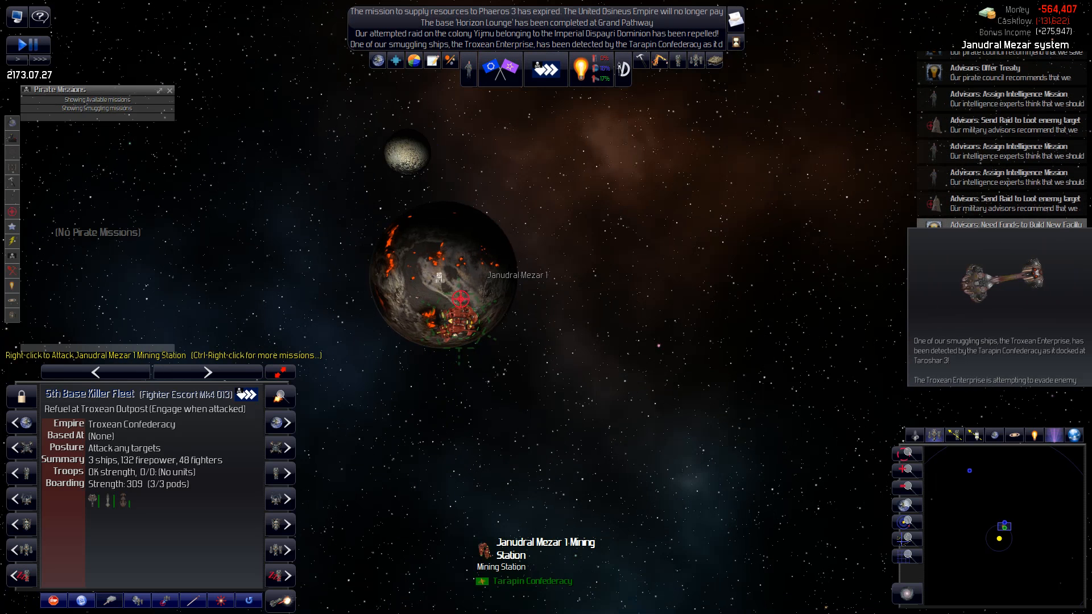
- Select the carrier Merciless Night from the fleet panel
{"action": "left_click", "coordinate": [460, 321]}
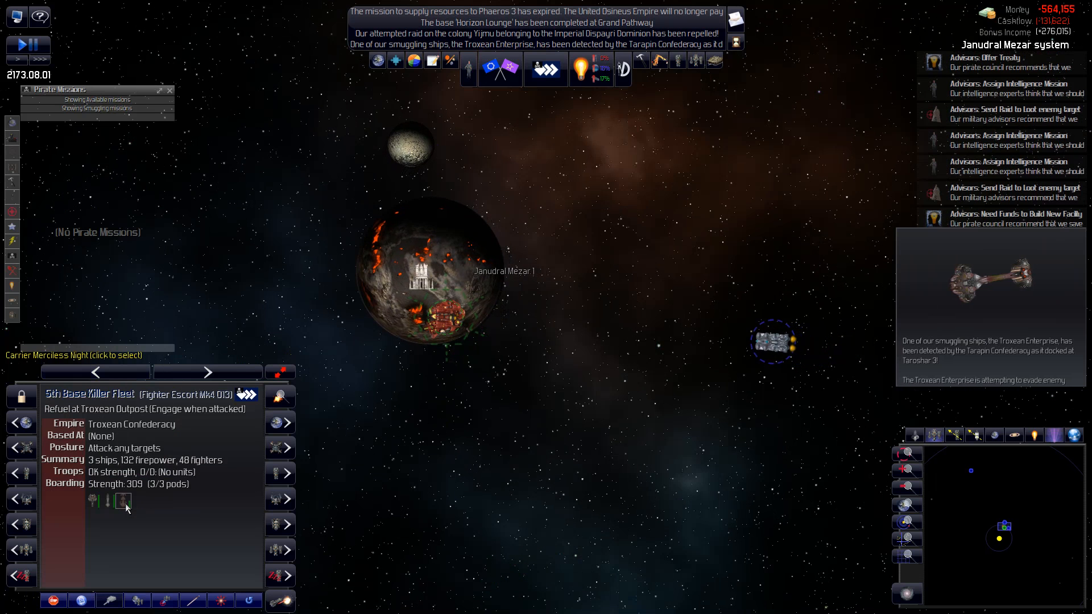
{"action": "left_click", "coordinate": [123, 501]}
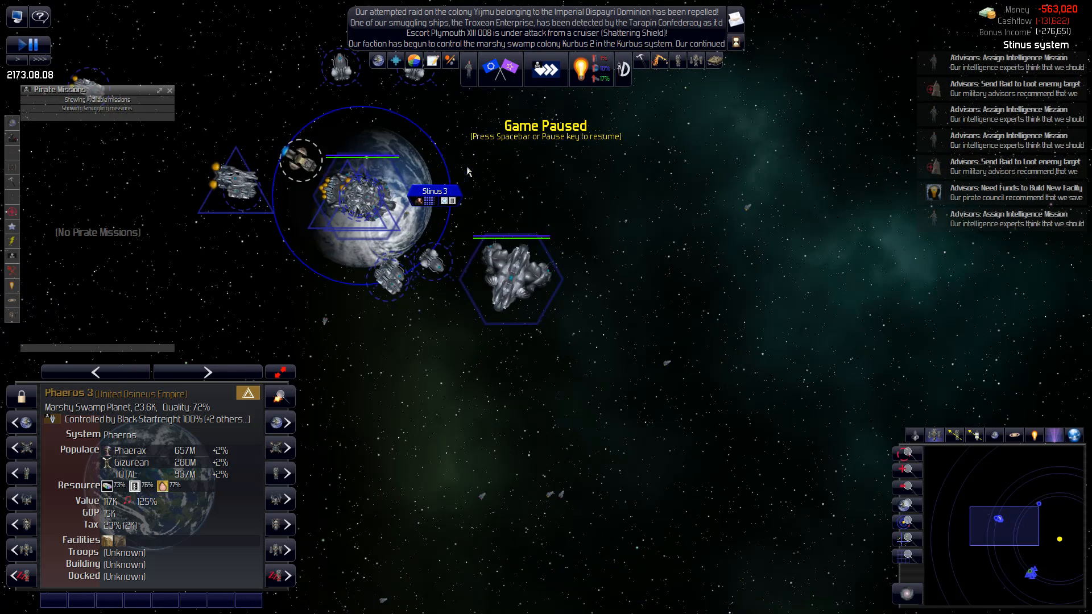
- Order the fleet to attack Janudral Mezar 1 Mining Station and pause the game
{"action": "scroll", "scroll_direction": "down", "scroll_amount": 3}
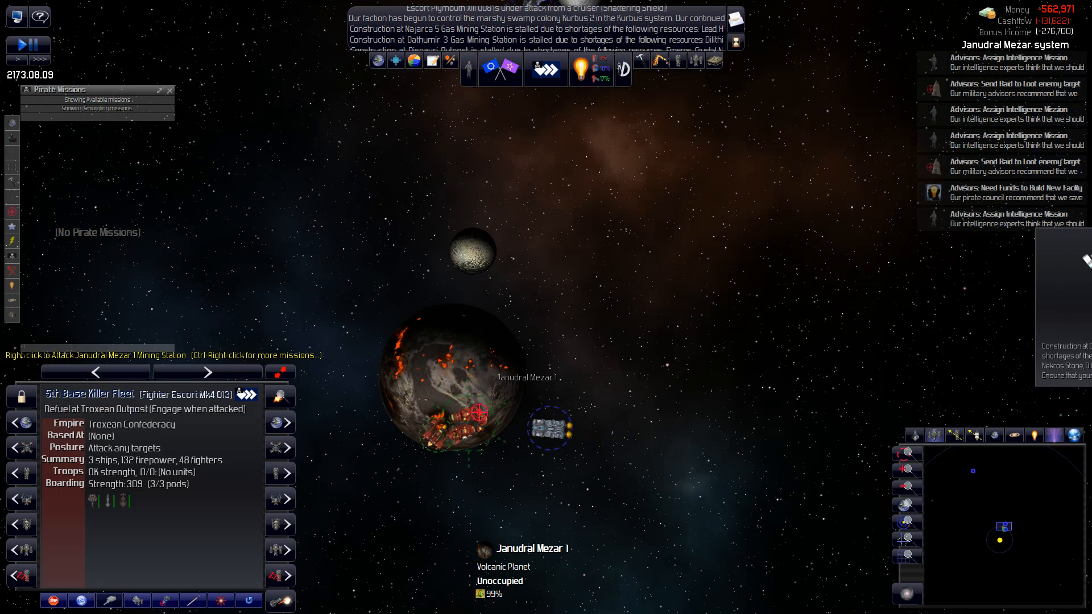
{"action": "right_click", "coordinate": [553, 428]}
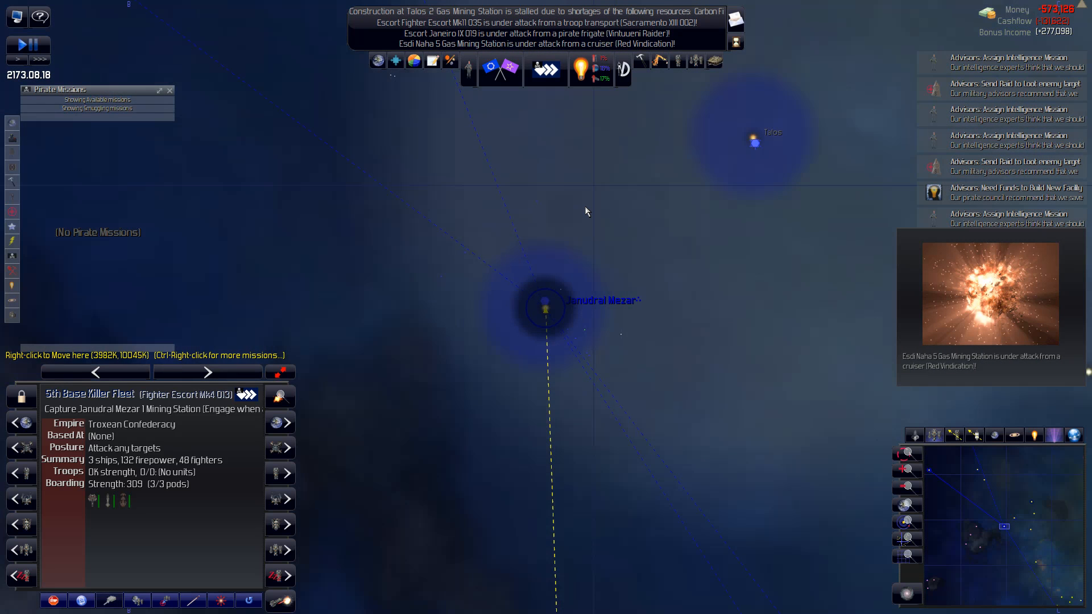
{"action": "key", "text": "space"}
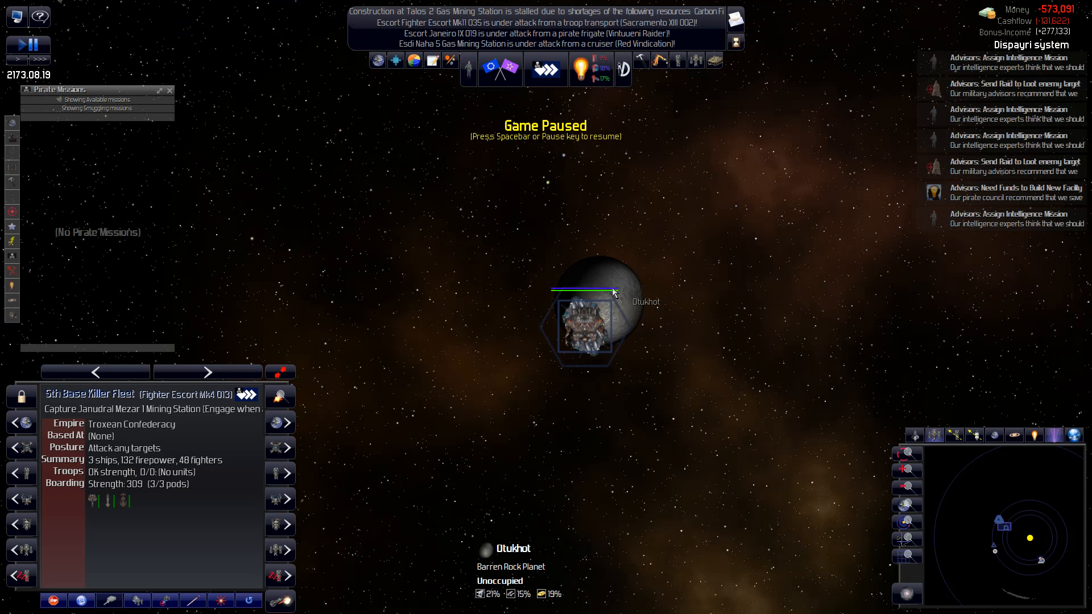
- Pick the planet Otukhot from its stack and inspect the resupply ship Dispayri Legacy
{"action": "left_click", "coordinate": [481, 205]}
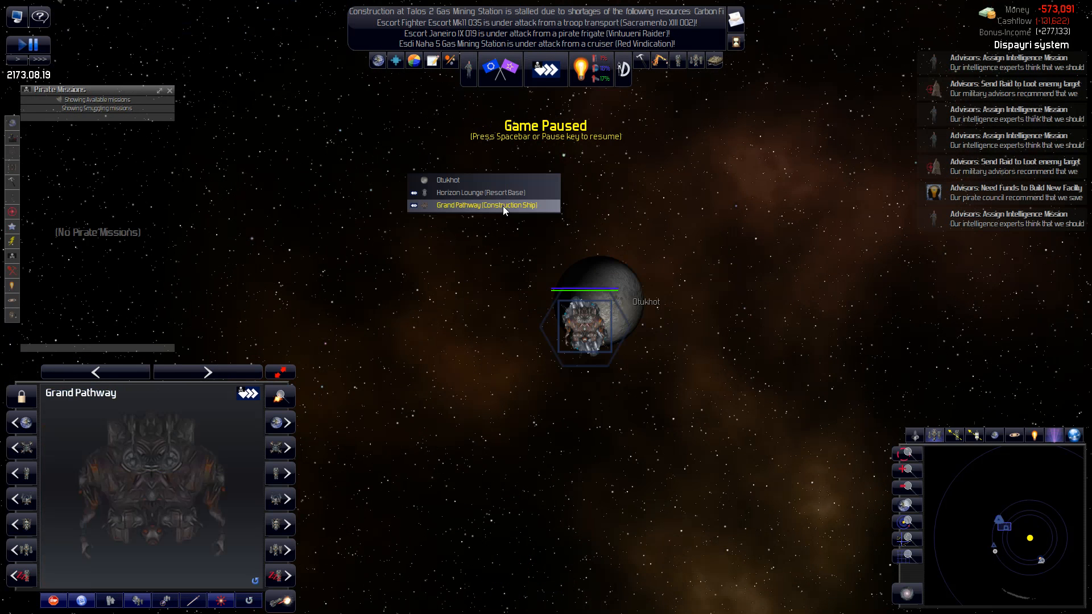
{"action": "left_click", "coordinate": [448, 180]}
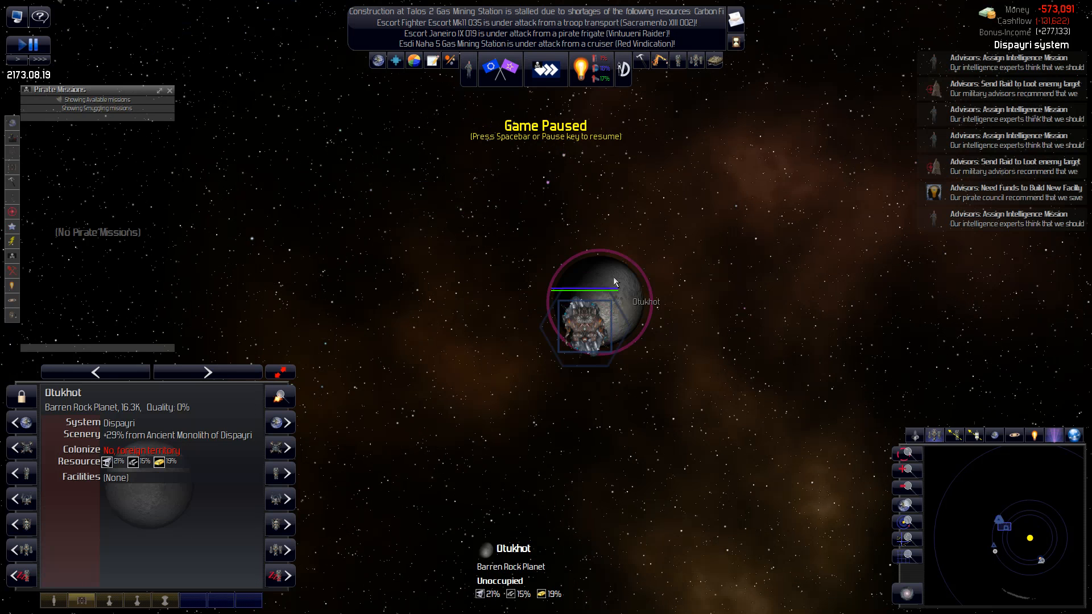
{"action": "mouse_move", "coordinate": [351, 398]}
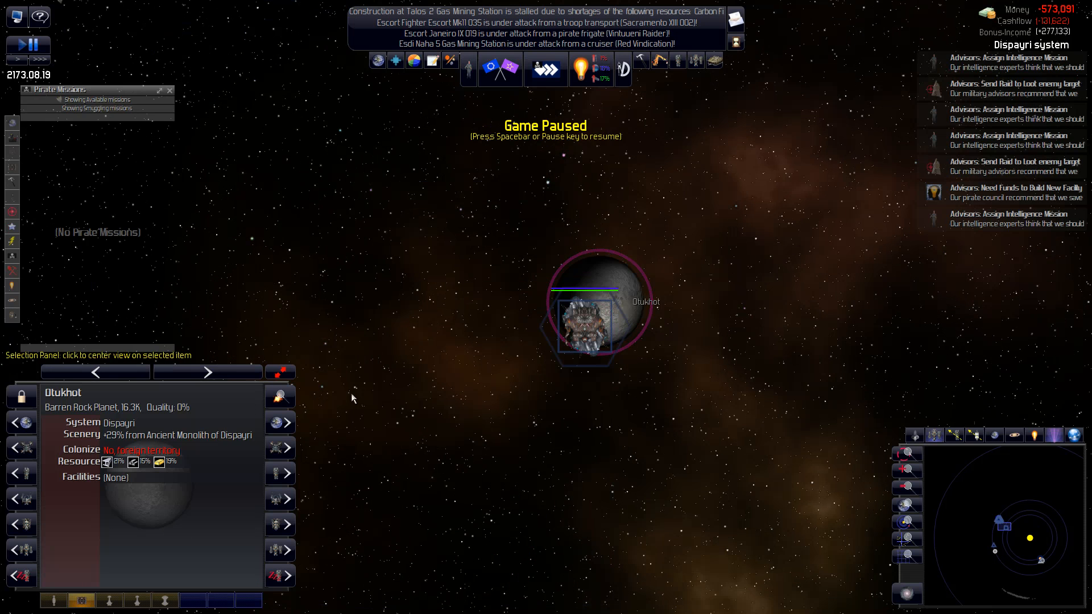
{"action": "scroll", "scroll_direction": "down", "scroll_amount": 3}
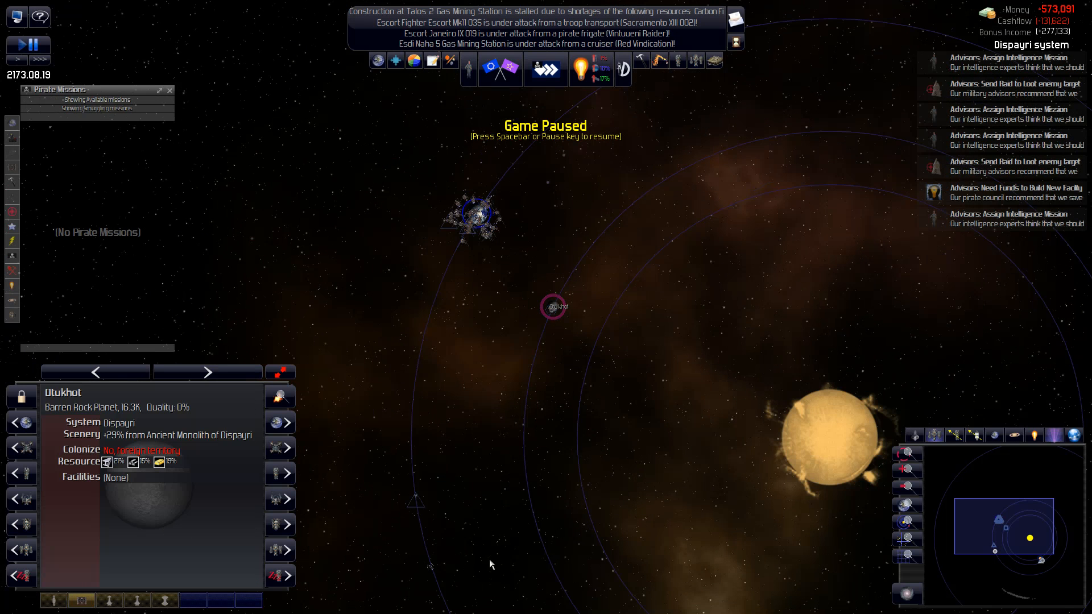
{"action": "left_click", "coordinate": [374, 416]}
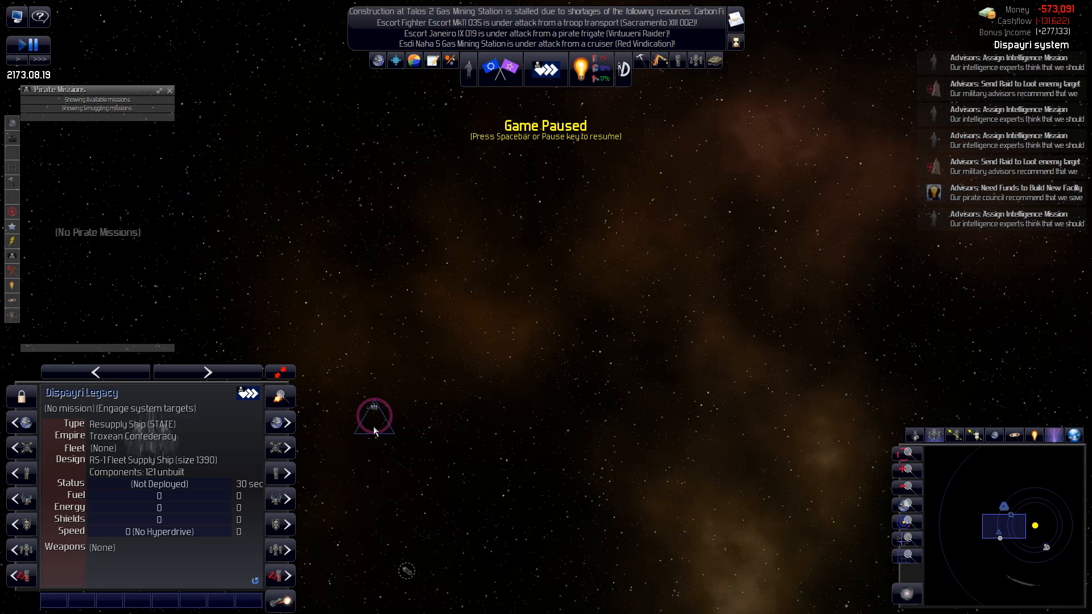
{"action": "mouse_move", "coordinate": [374, 424]}
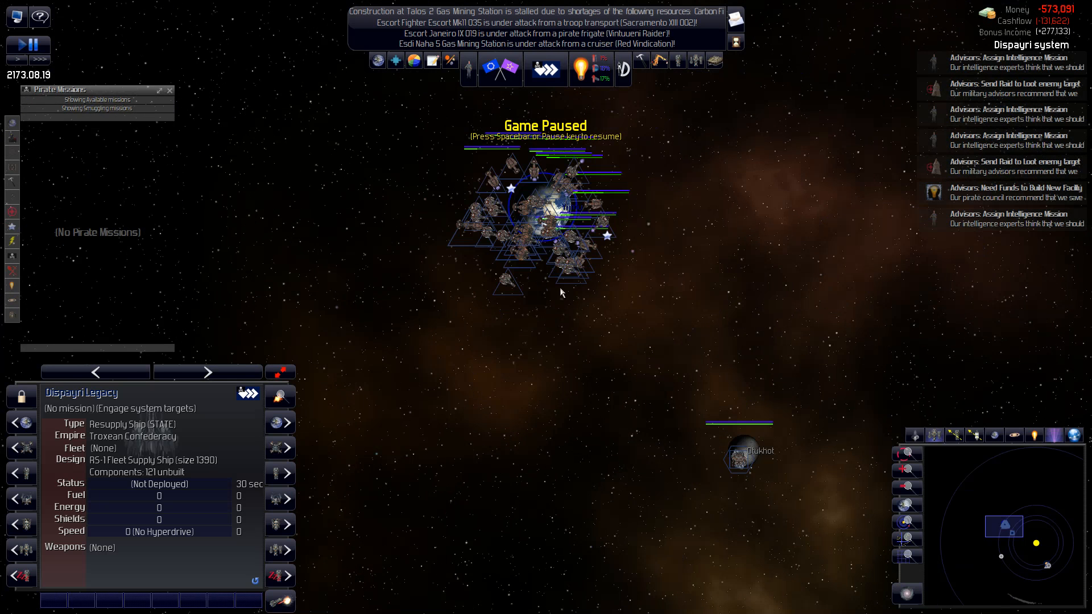
- Scroll to Yijmu and inspect a 1st Fleet fighter escort beside it
{"action": "scroll", "scroll_direction": "down", "scroll_amount": 3}
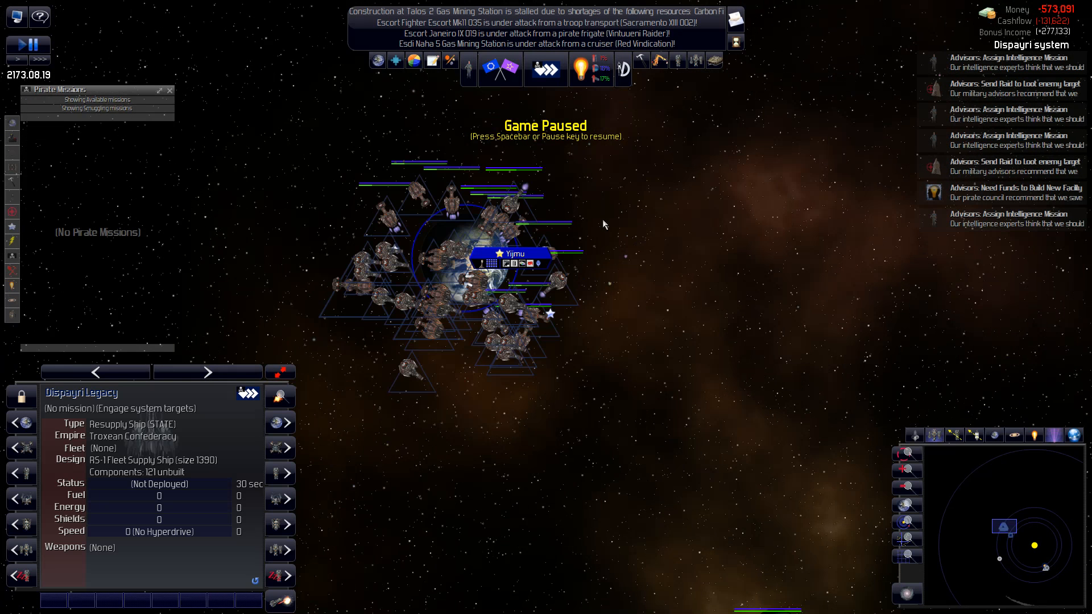
{"action": "mouse_move", "coordinate": [548, 250]}
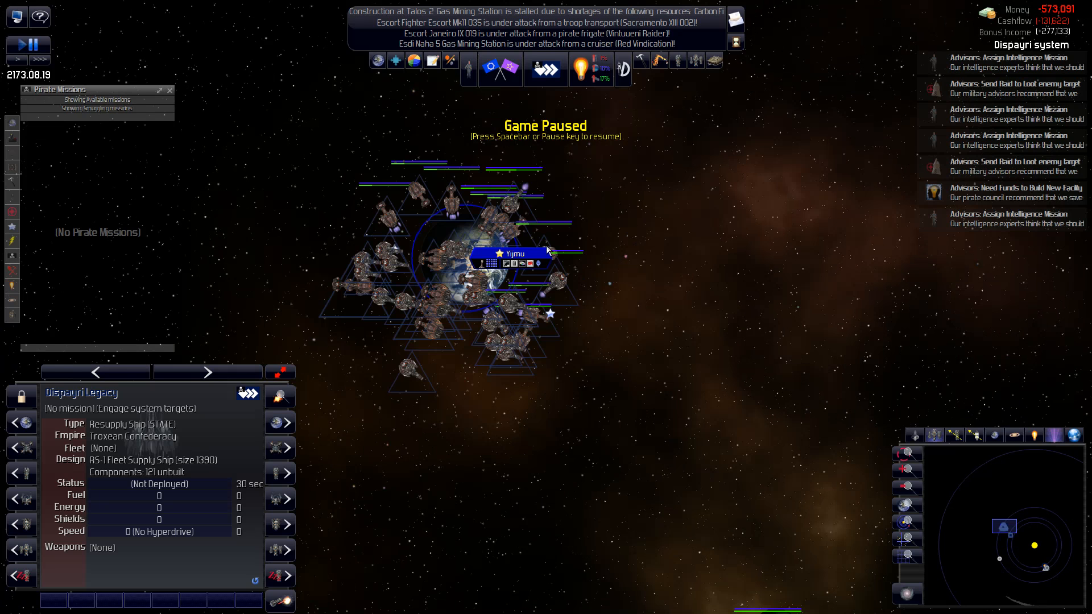
{"action": "left_click", "coordinate": [410, 369]}
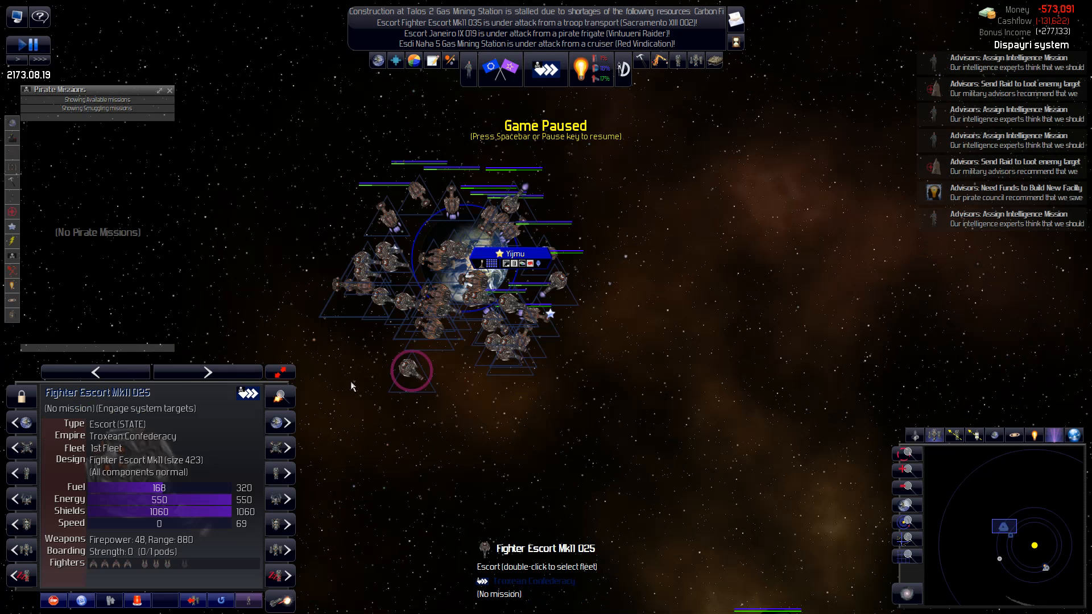
{"action": "mouse_move", "coordinate": [106, 448]}
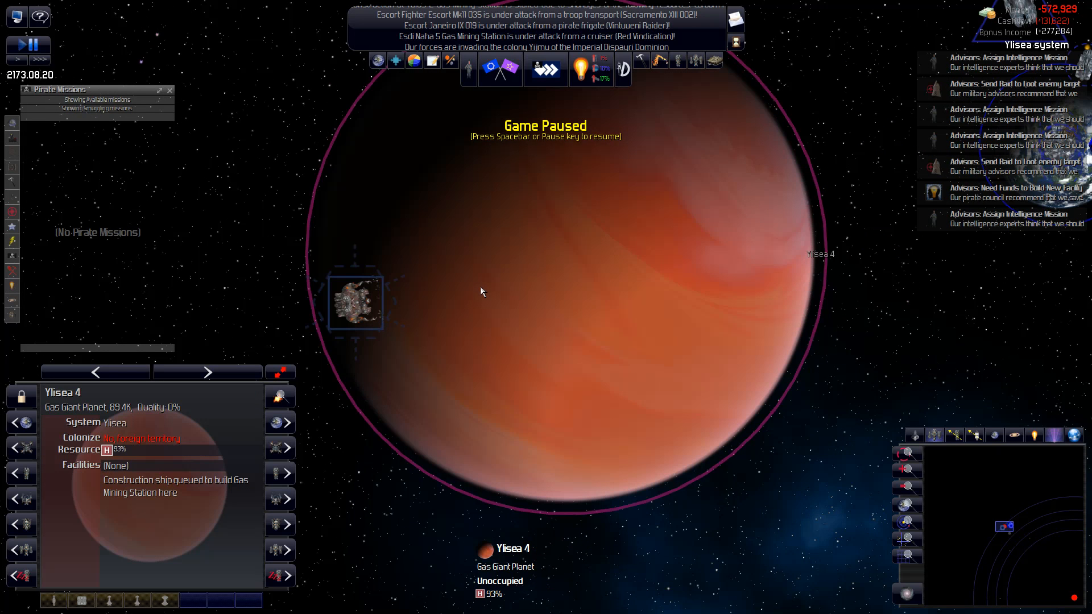
{"action": "mouse_move", "coordinate": [597, 247]}
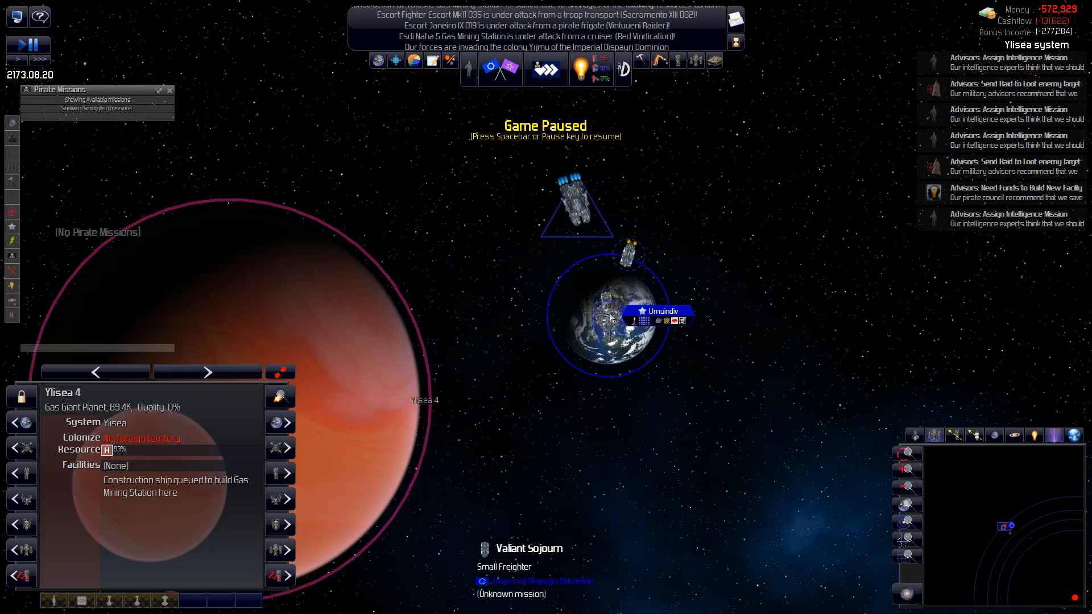
- Select the moon Sheewohe and the 5th Base Killer Fleet at Ylisea 3, then pause after the raid order
{"action": "scroll", "scroll_direction": "down", "scroll_amount": 3}
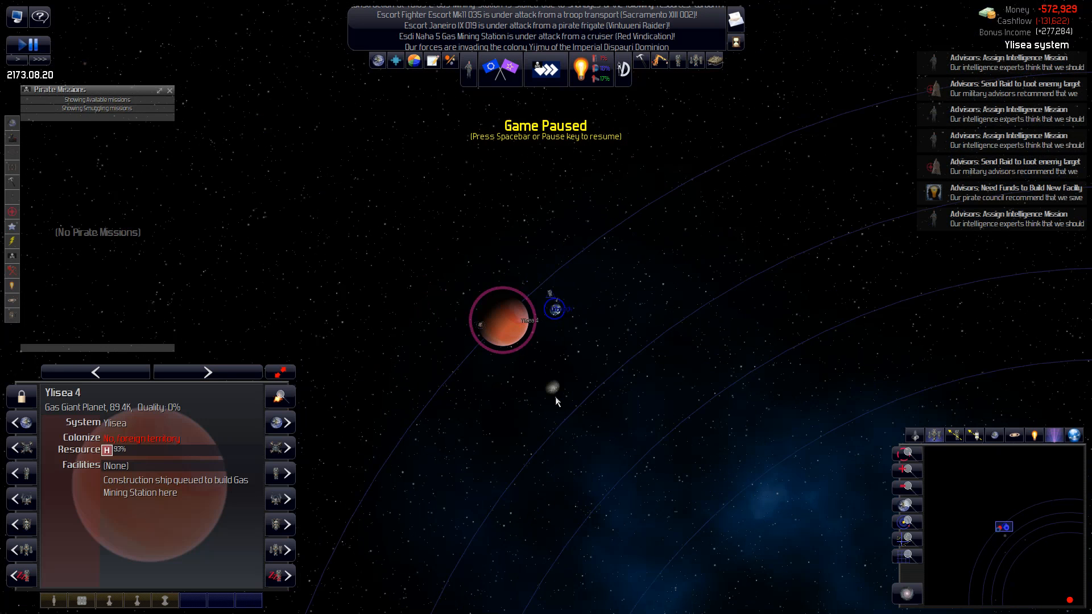
{"action": "left_click", "coordinate": [551, 387]}
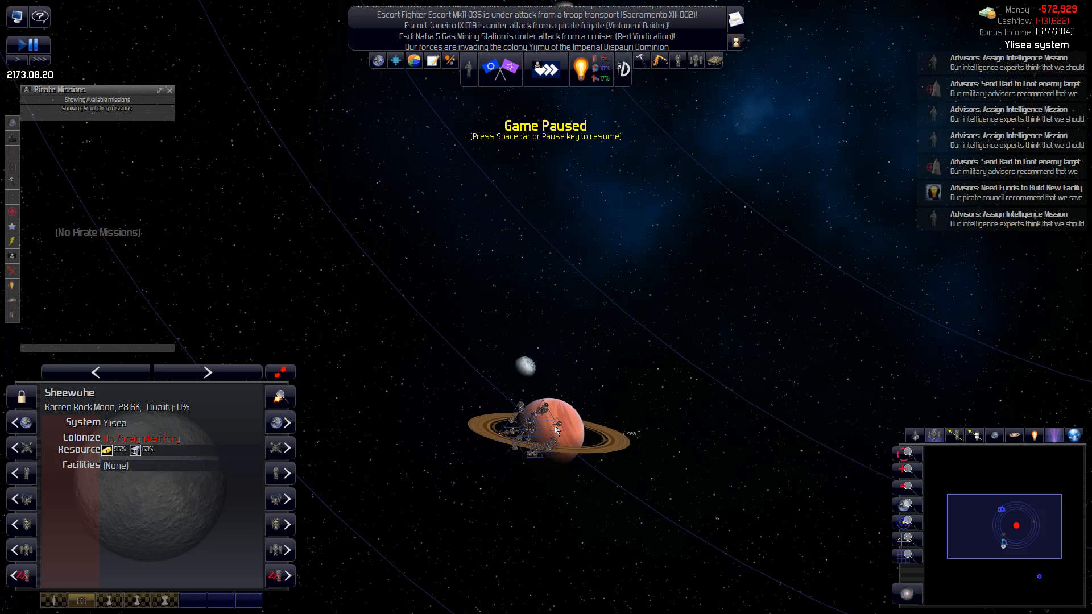
{"action": "left_click", "coordinate": [525, 424]}
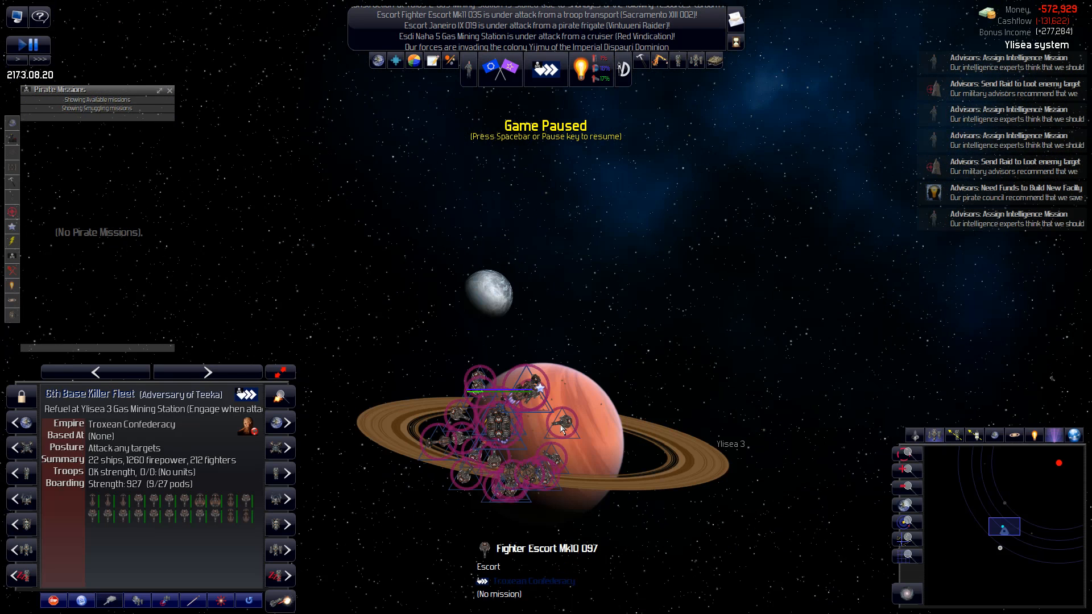
{"action": "scroll", "scroll_direction": "down", "scroll_amount": 3}
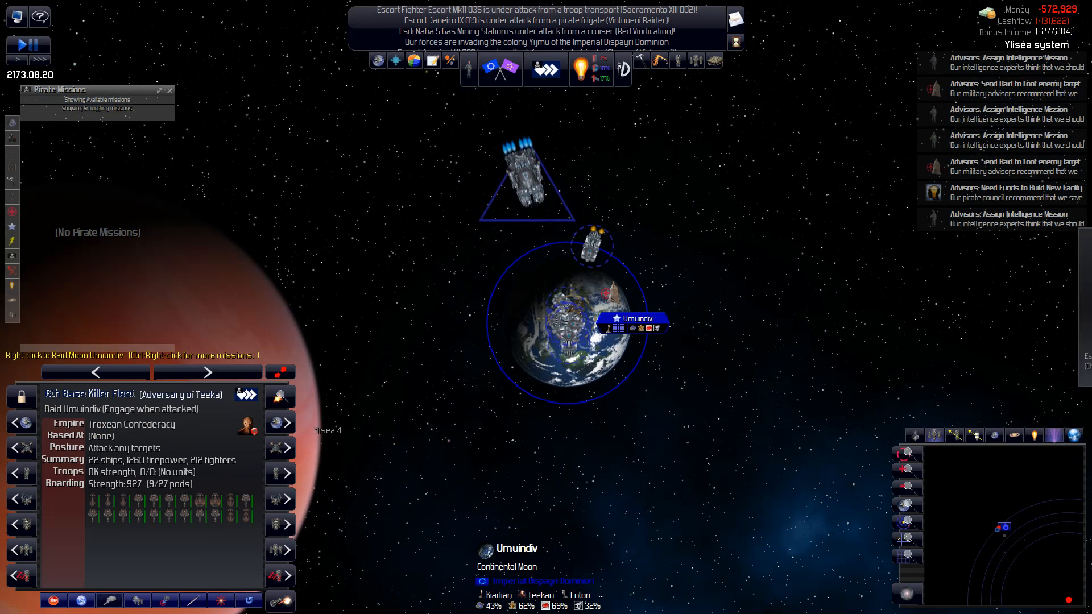
{"action": "key", "text": "space"}
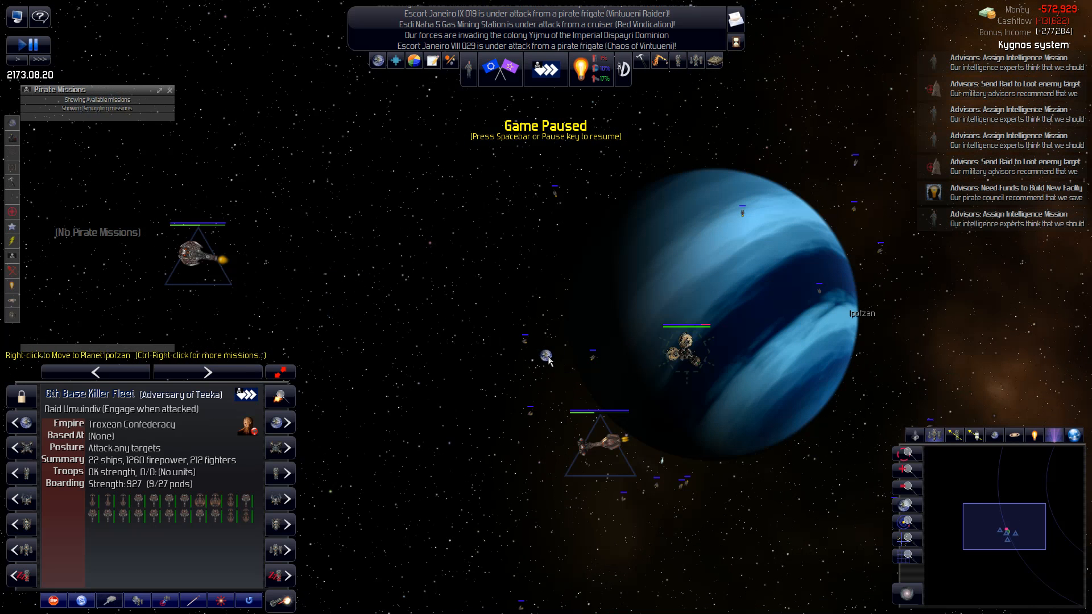
- Inspect the frigate Crimson Guardian and a 7th Base Killer Fleet fighter escort in Kygnos
{"action": "left_click", "coordinate": [600, 445]}
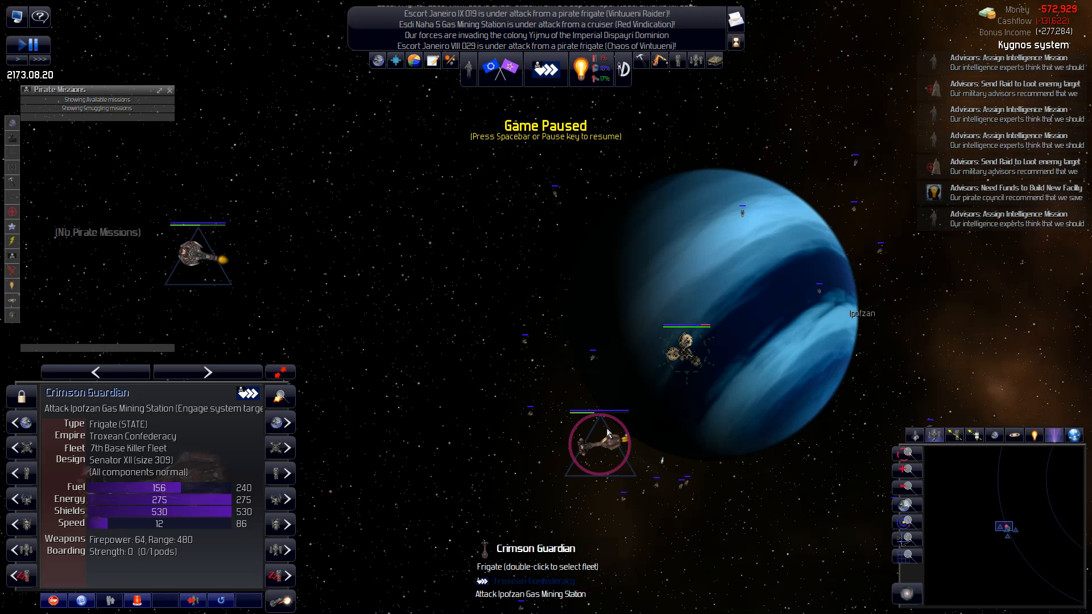
{"action": "mouse_move", "coordinate": [692, 353]}
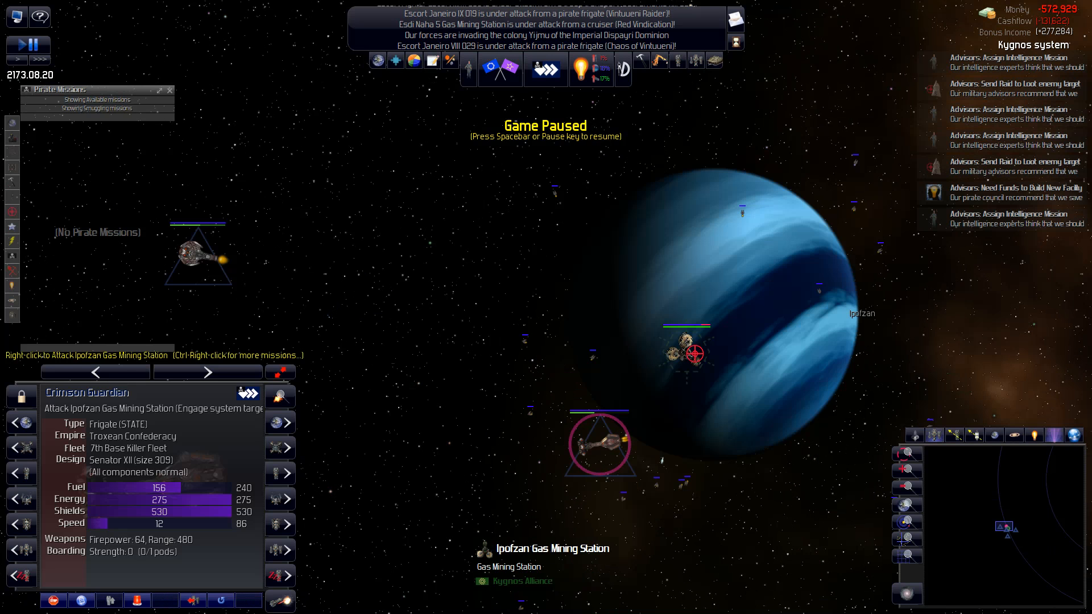
{"action": "left_click", "coordinate": [198, 254]}
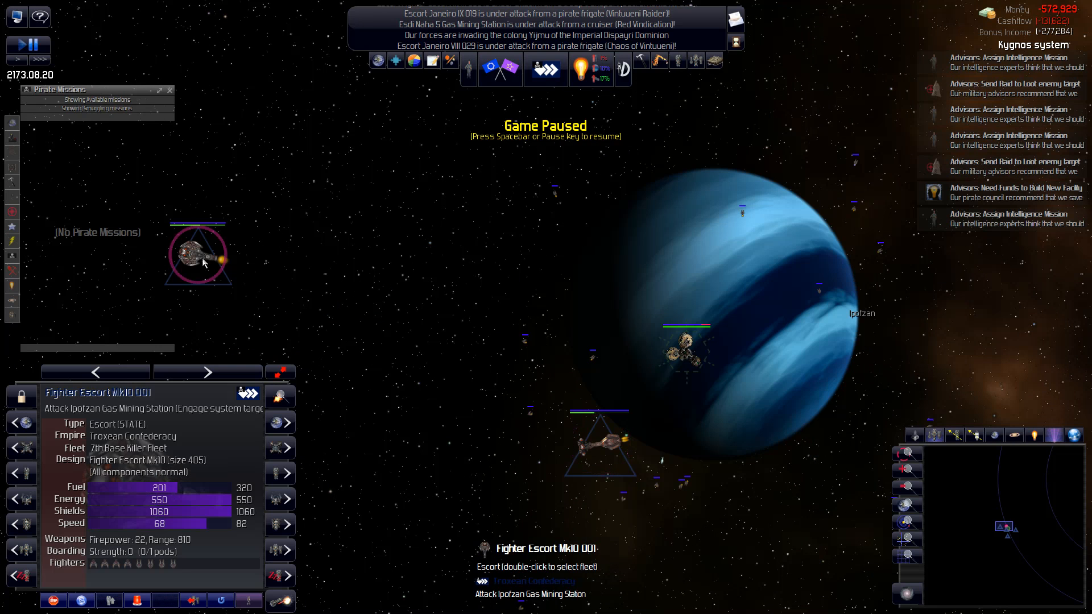
{"action": "left_click", "coordinate": [728, 279]}
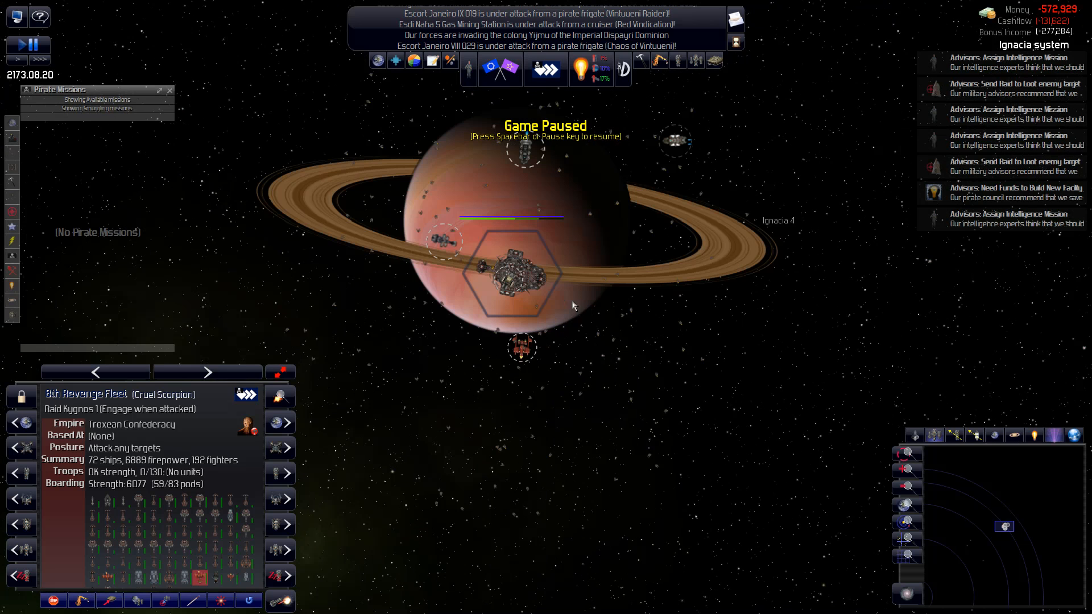
{"action": "mouse_move", "coordinate": [543, 286]}
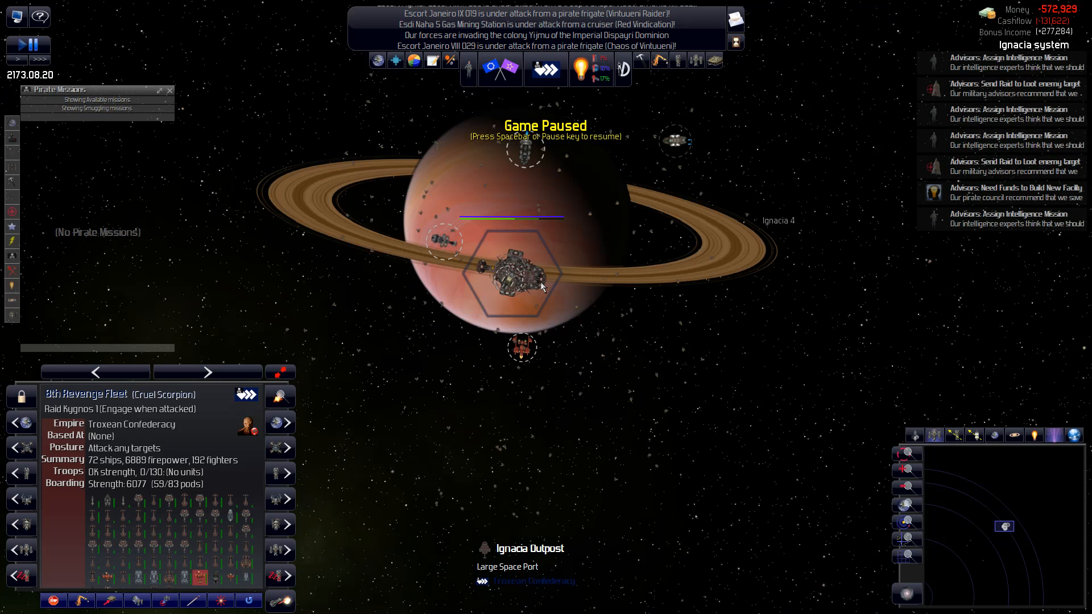
{"action": "mouse_move", "coordinate": [539, 271]}
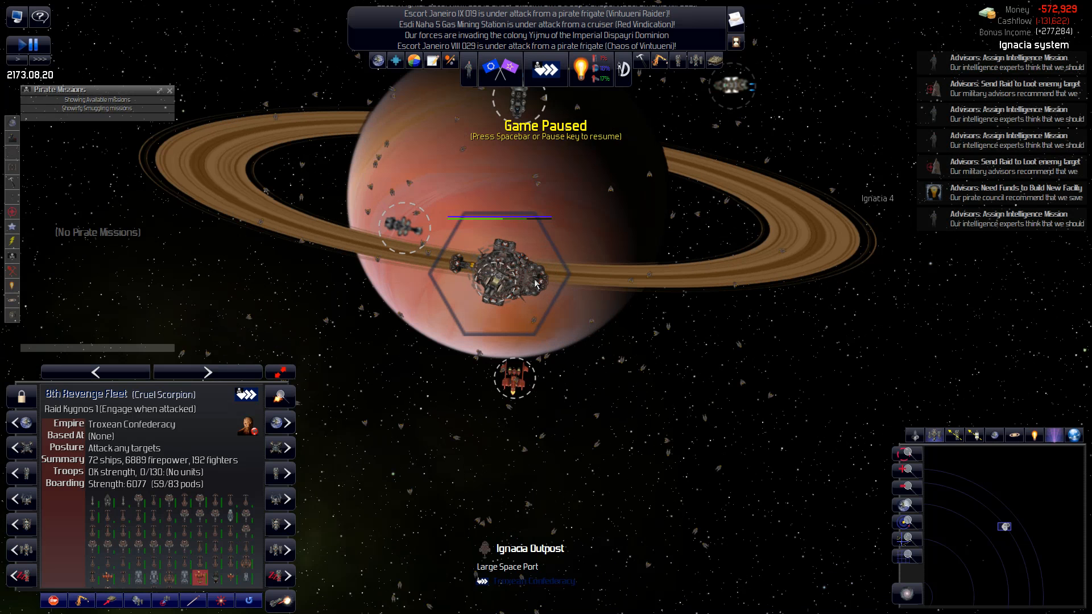
- Resume time and order the 8th Revenge Fleet to repair and refuel at Ignacia Outpost
{"action": "key", "text": "space"}
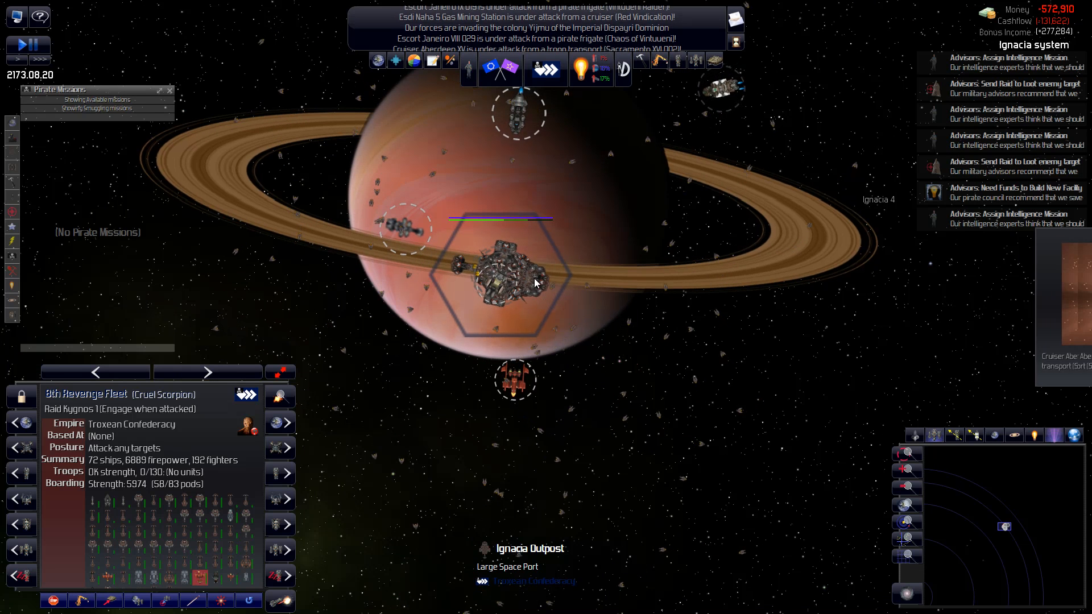
{"action": "right_click", "coordinate": [515, 279]}
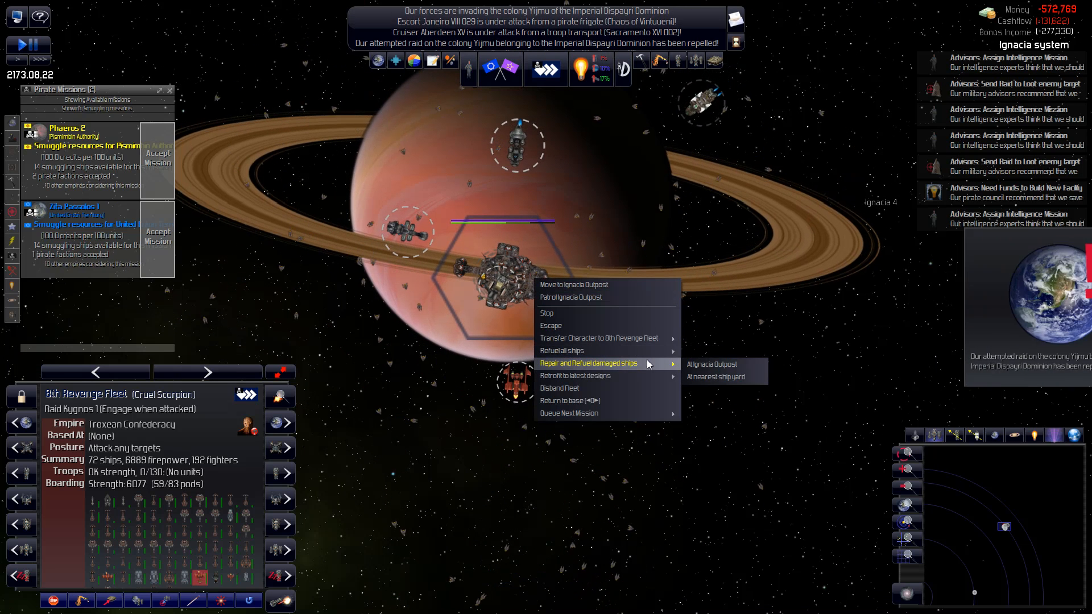
{"action": "left_click", "coordinate": [710, 364]}
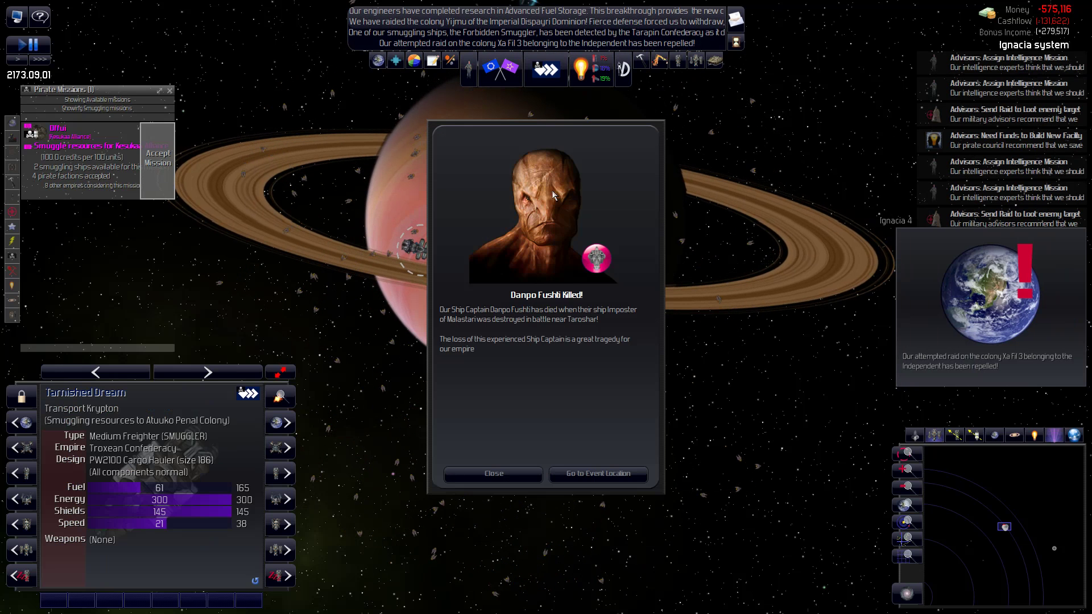
{"action": "mouse_move", "coordinate": [519, 297]}
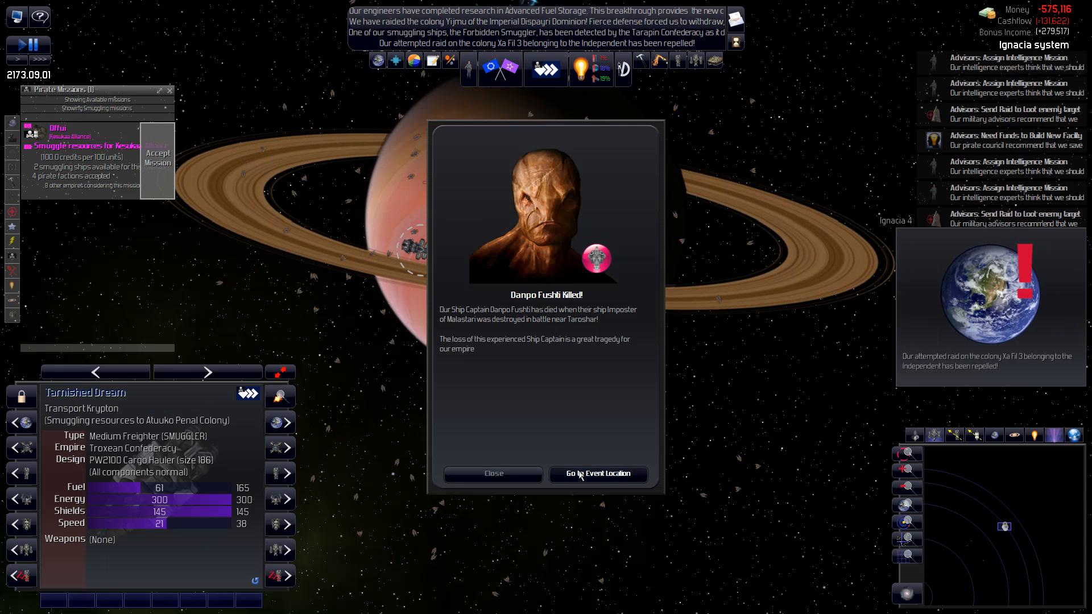
- Go to the event location near Taroshar where Captain Danpo Fushti's ship was destroyed
{"action": "left_click", "coordinate": [597, 475]}
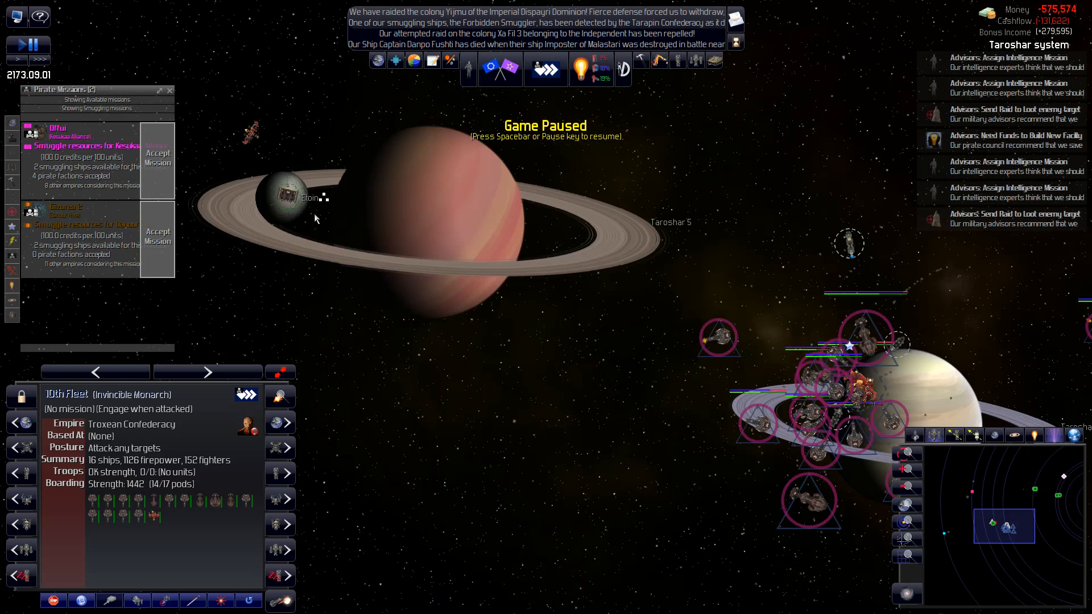
- Order the 10th Fleet to board and capture the Tarapin Etoin Mining Station at Taroshar
{"action": "right_click", "coordinate": [313, 198]}
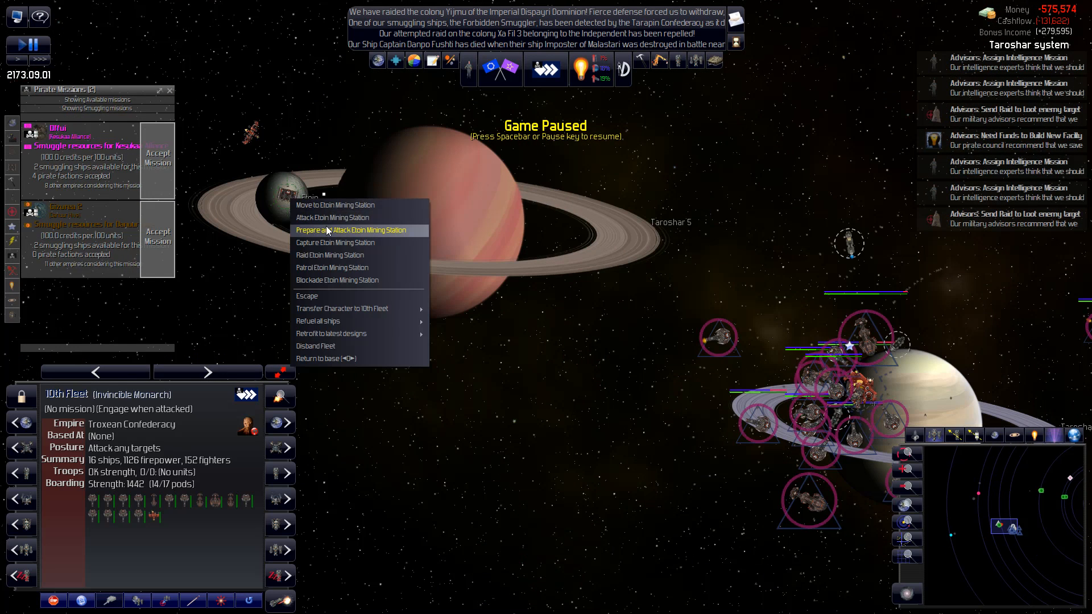
{"action": "left_click", "coordinate": [335, 243]}
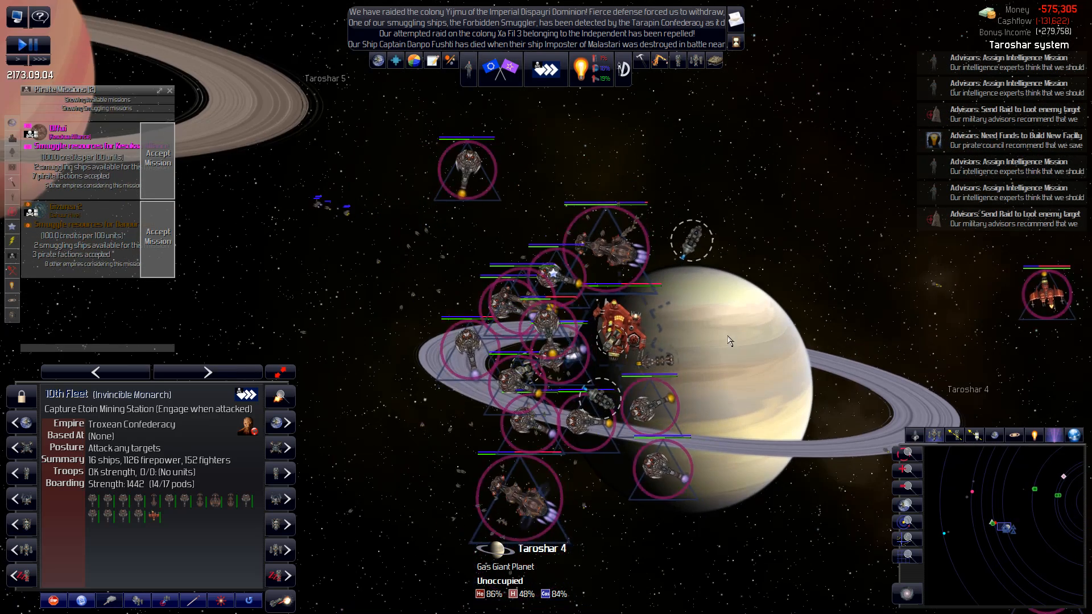
{"action": "left_click", "coordinate": [686, 342]}
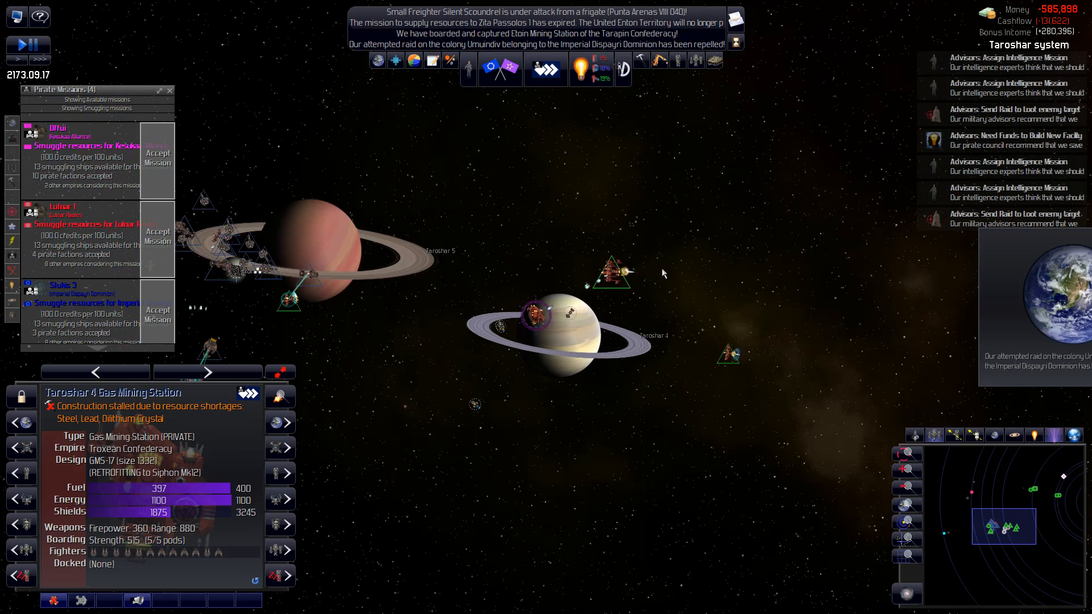
- Pause the Taroshar battle, inspect the captured Etoin Mining Station and the cruiser Night of Taroshar
{"action": "key", "text": "space"}
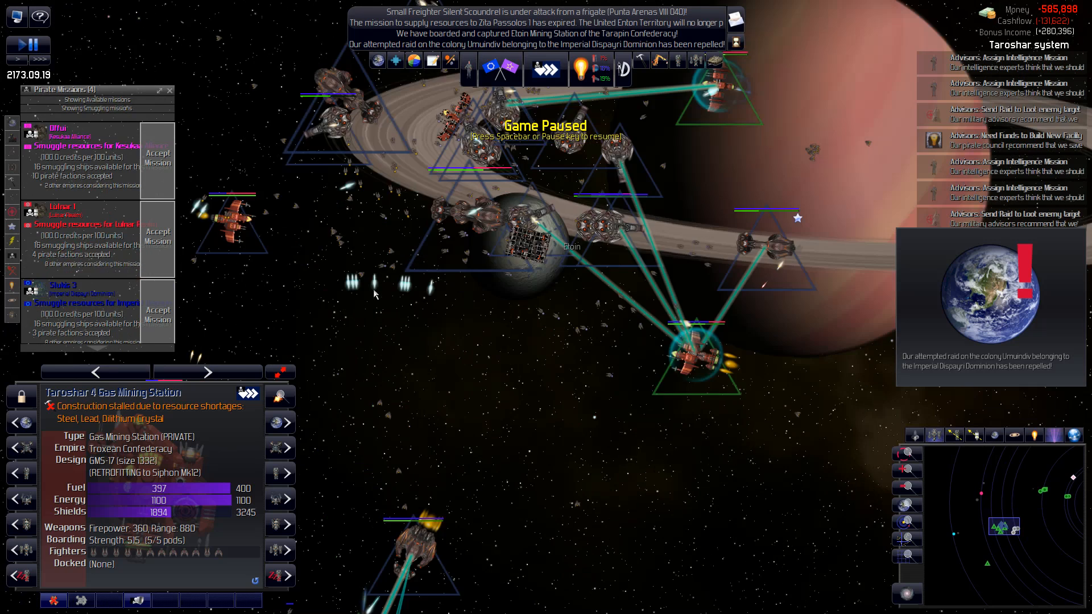
{"action": "key", "text": "space"}
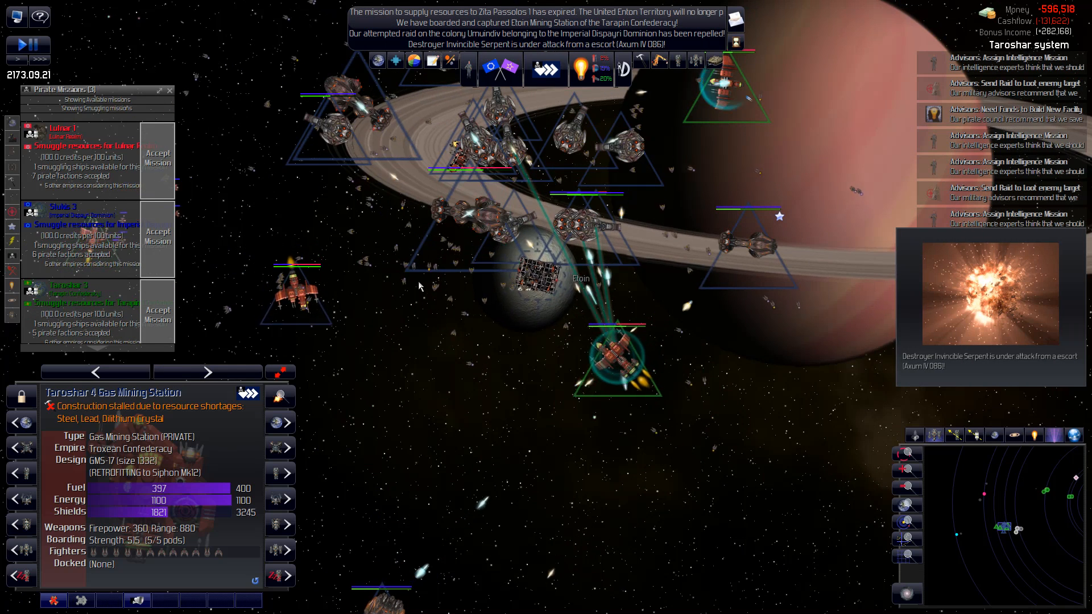
{"action": "key", "text": "space"}
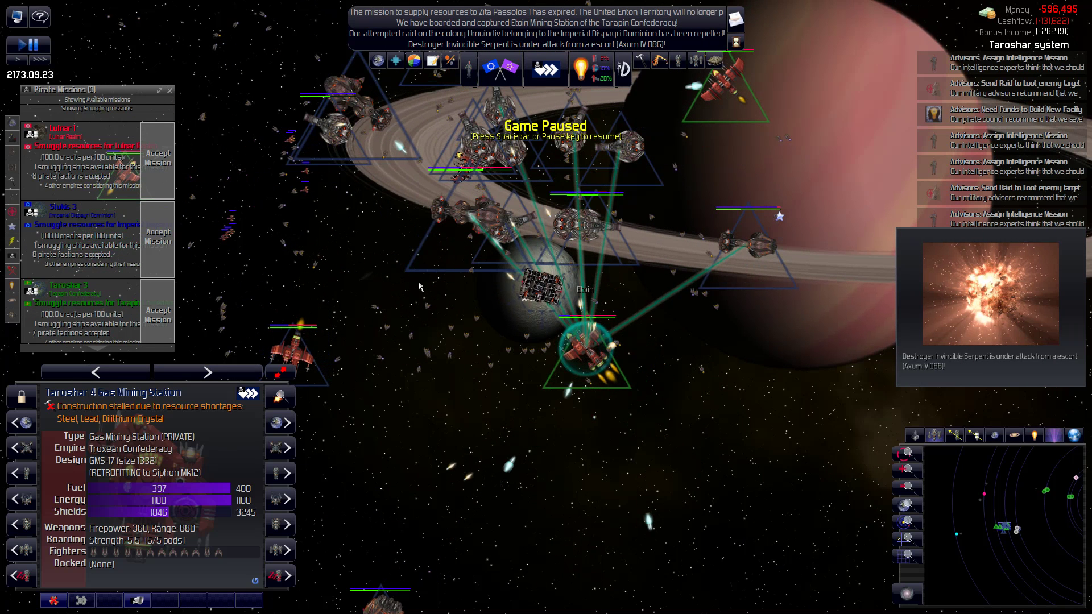
{"action": "left_click", "coordinate": [538, 288]}
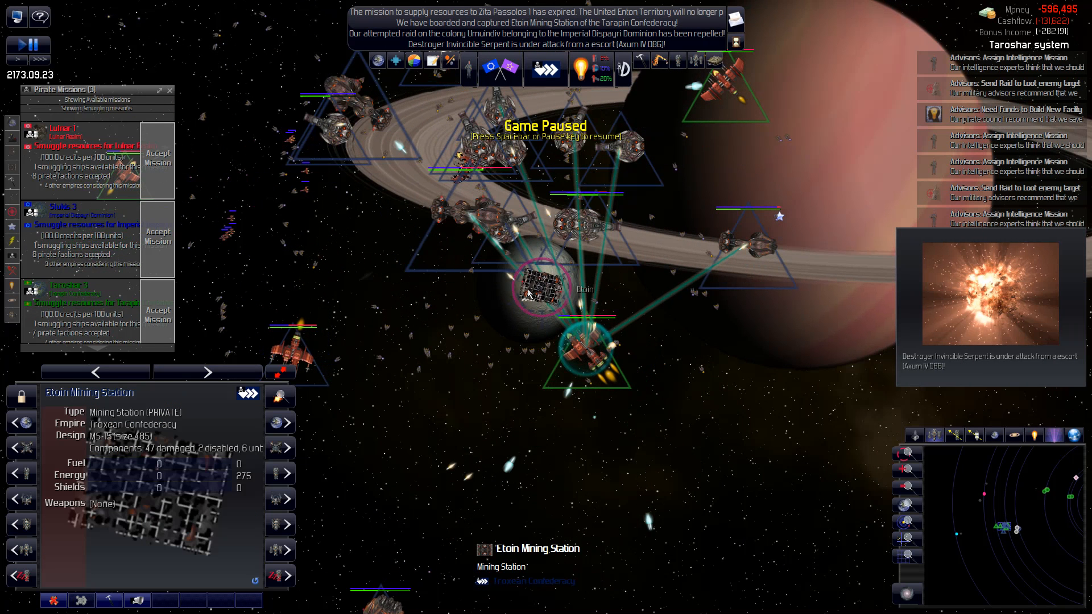
{"action": "mouse_move", "coordinate": [597, 377]}
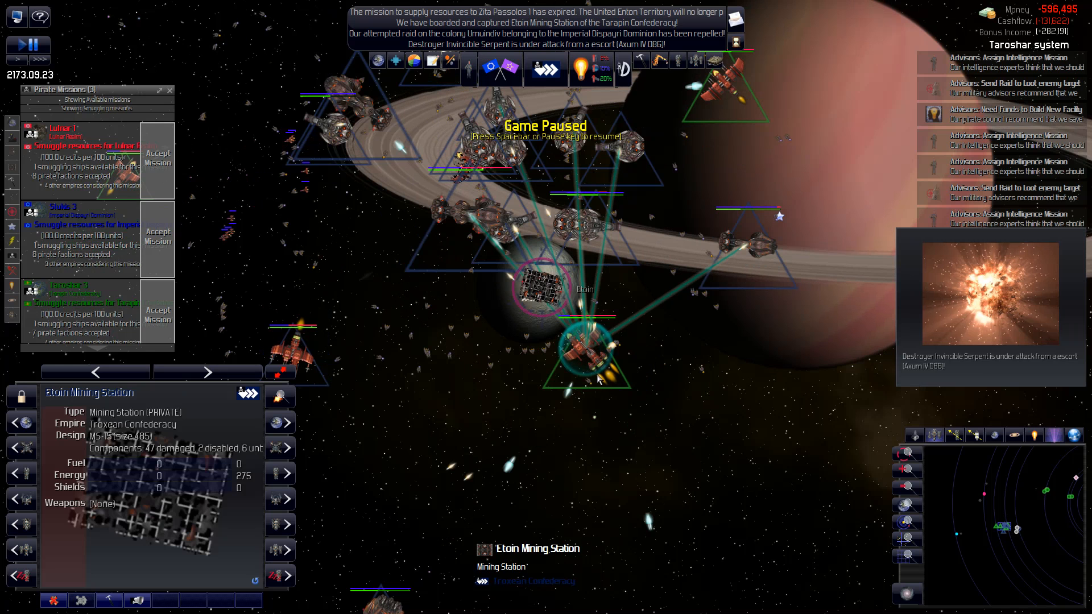
{"action": "mouse_move", "coordinate": [599, 377]}
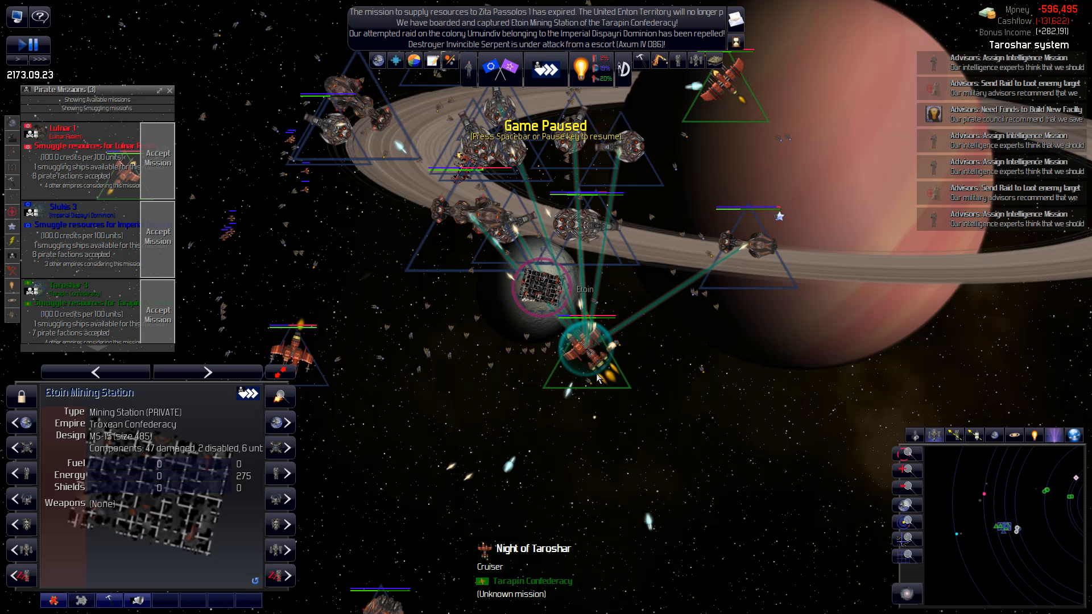
{"action": "mouse_move", "coordinate": [604, 367]}
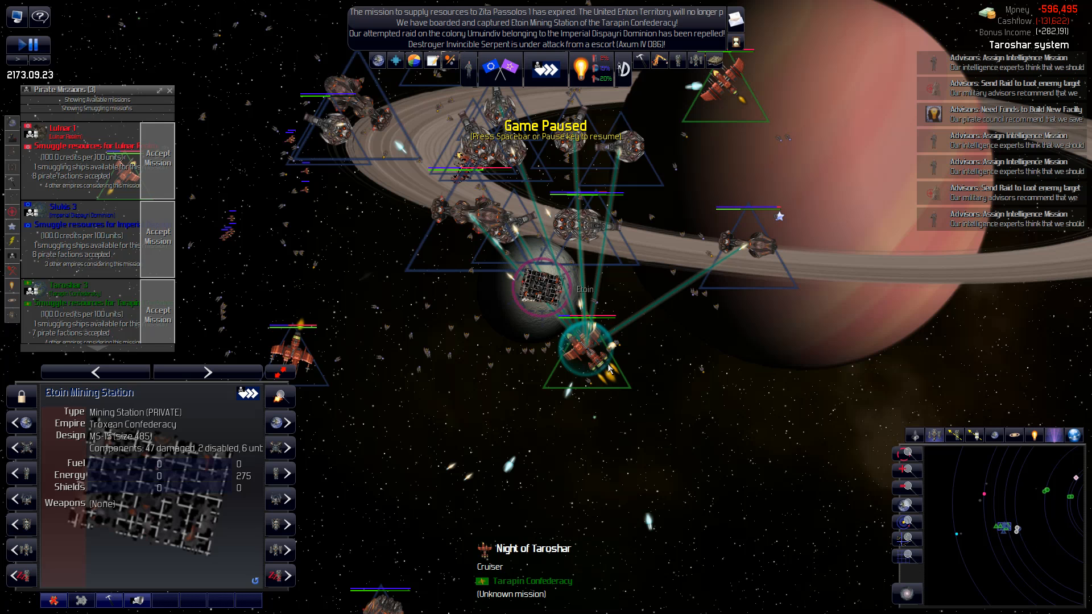
{"action": "left_click", "coordinate": [591, 349]}
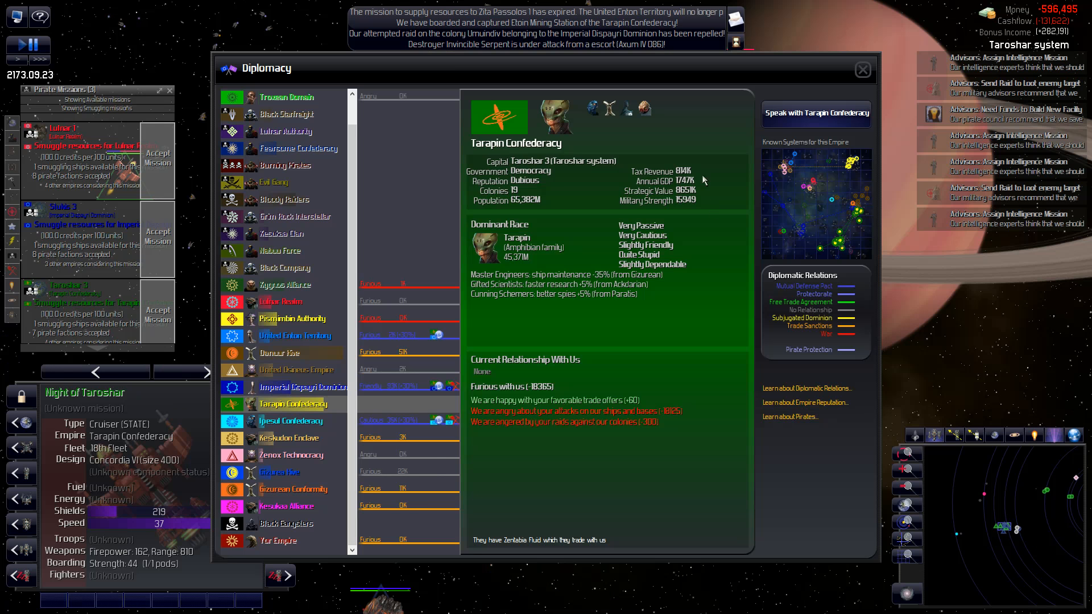
- Trade the Etoin Mining Station to the Tarapin Confederacy for 35,423 credits and return to the map
{"action": "left_click", "coordinate": [814, 114]}
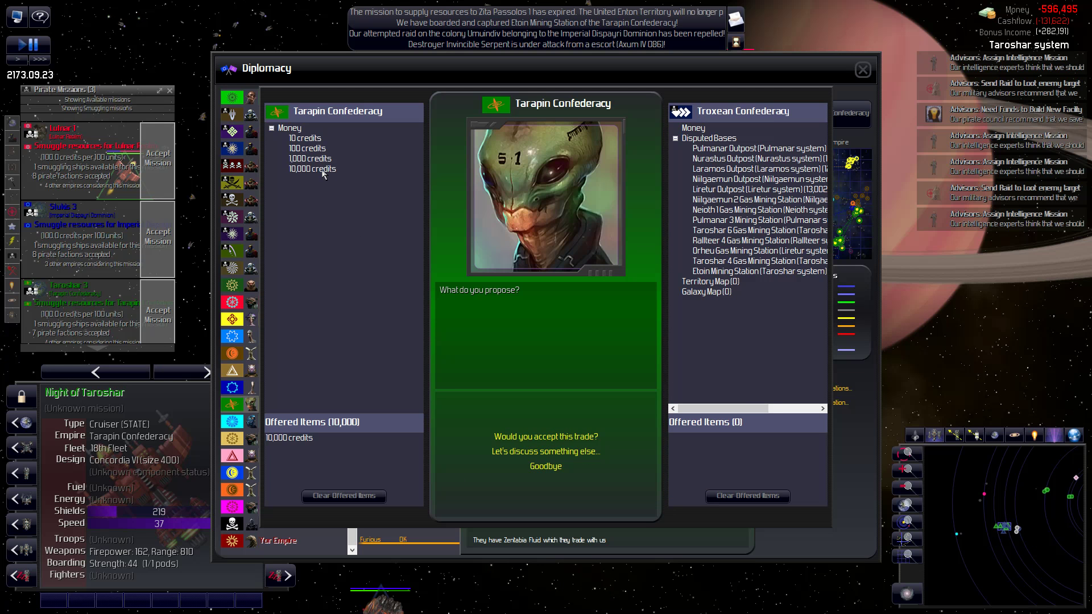
{"action": "left_click", "coordinate": [311, 168]}
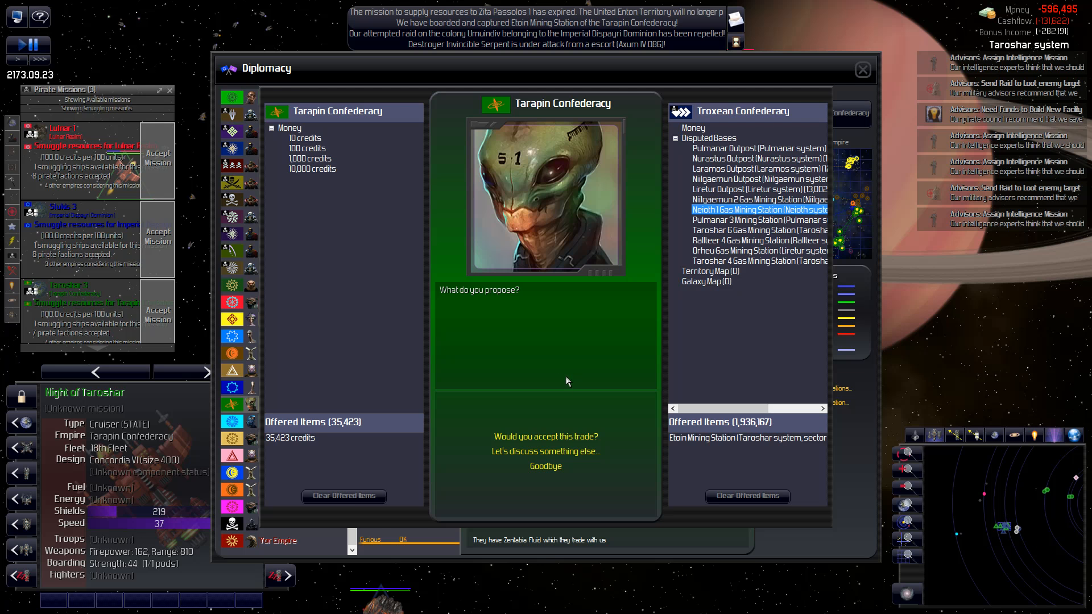
{"action": "left_click", "coordinate": [545, 436]}
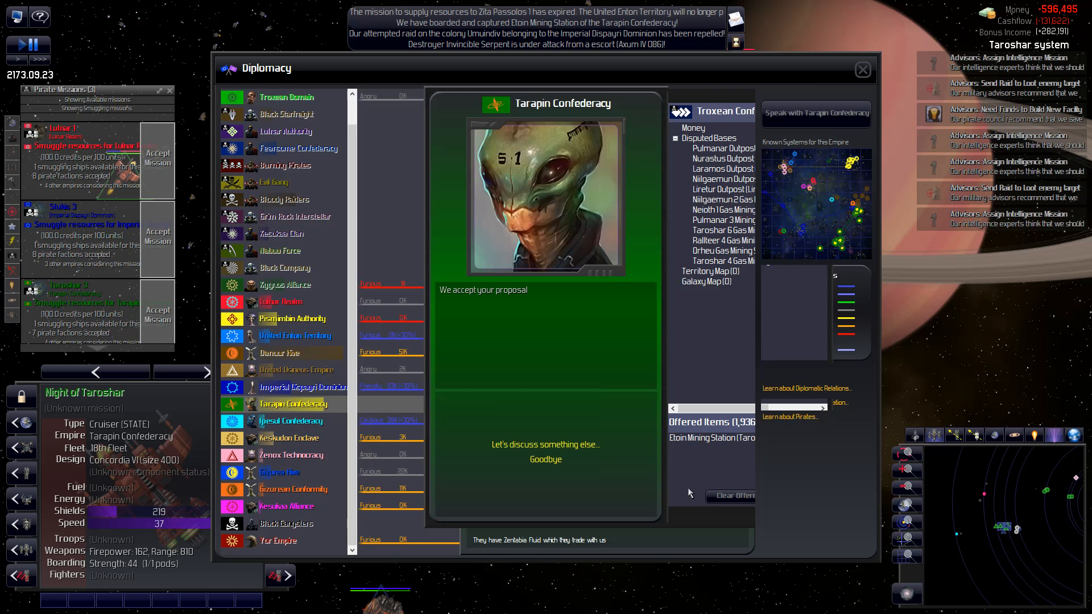
{"action": "left_click", "coordinate": [545, 460]}
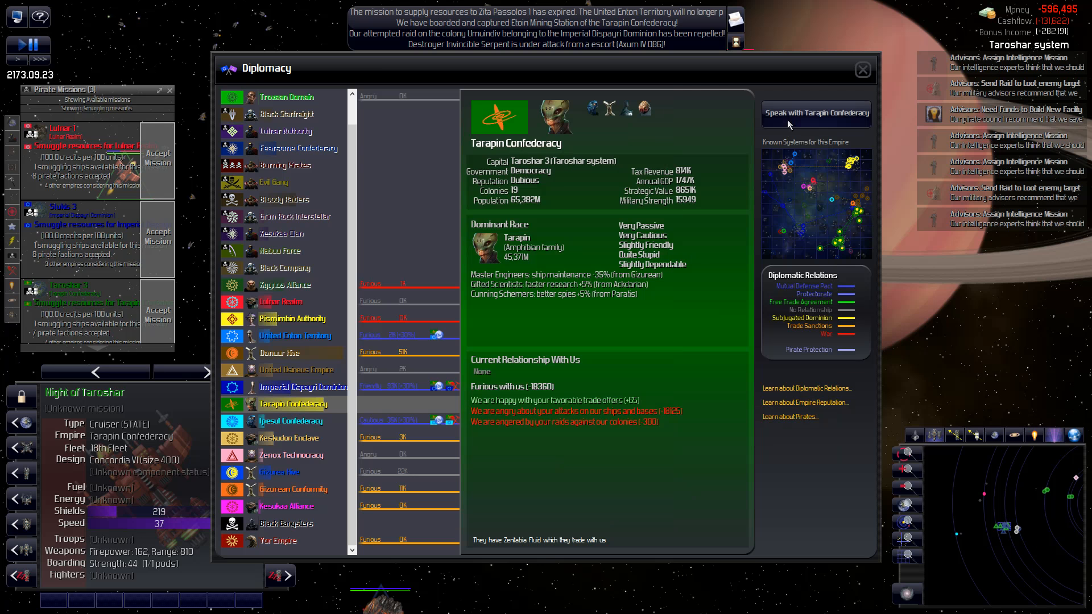
{"action": "left_click", "coordinate": [862, 69]}
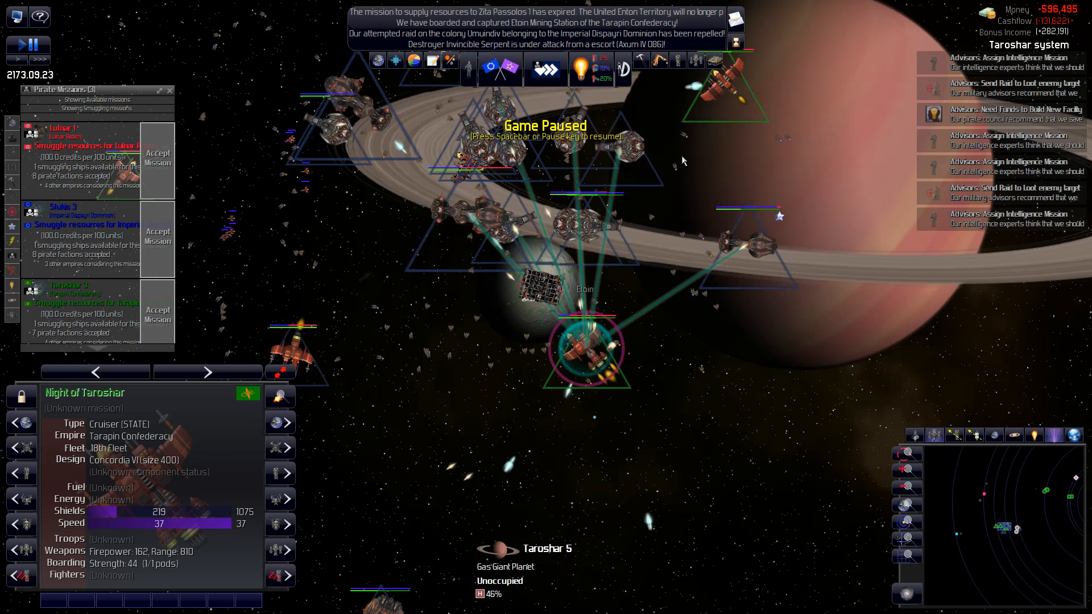
{"action": "mouse_move", "coordinate": [683, 321]}
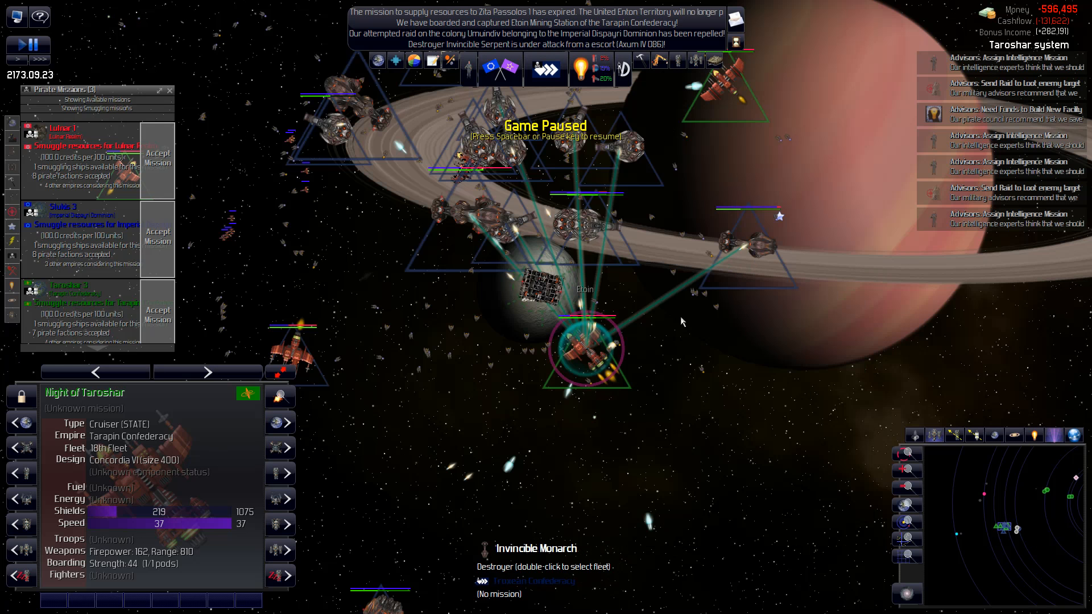
- Unpause so the game runs on to 2173.09.27
{"action": "key", "text": "space"}
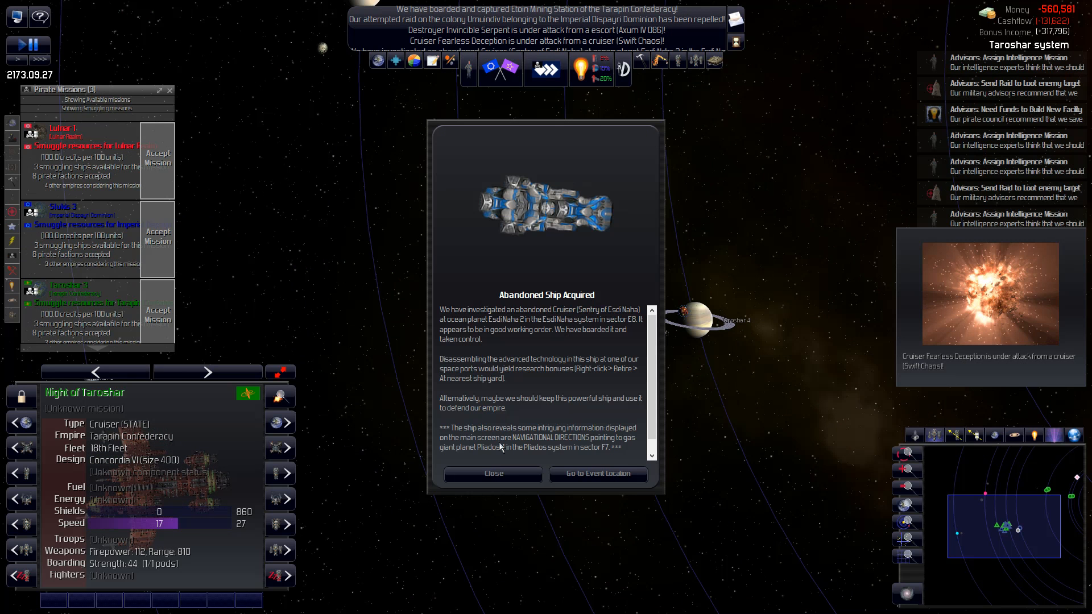
{"action": "mouse_move", "coordinate": [597, 474]}
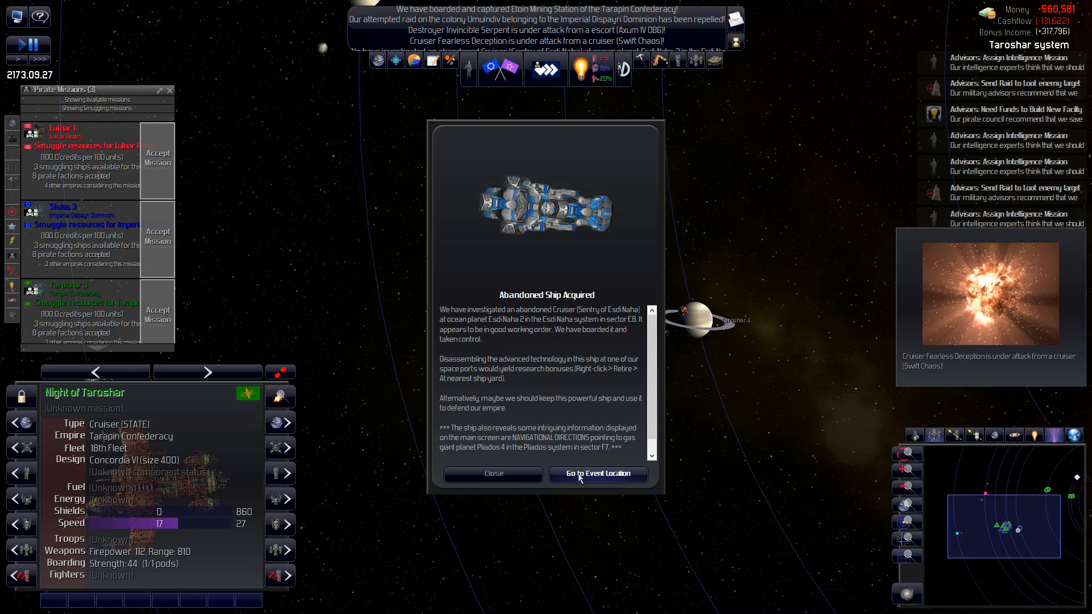
- Assign the abandoned cruiser Sentry of Esdi Naha to the 11th Raider Fleet and review its design
{"action": "left_click", "coordinate": [598, 474]}
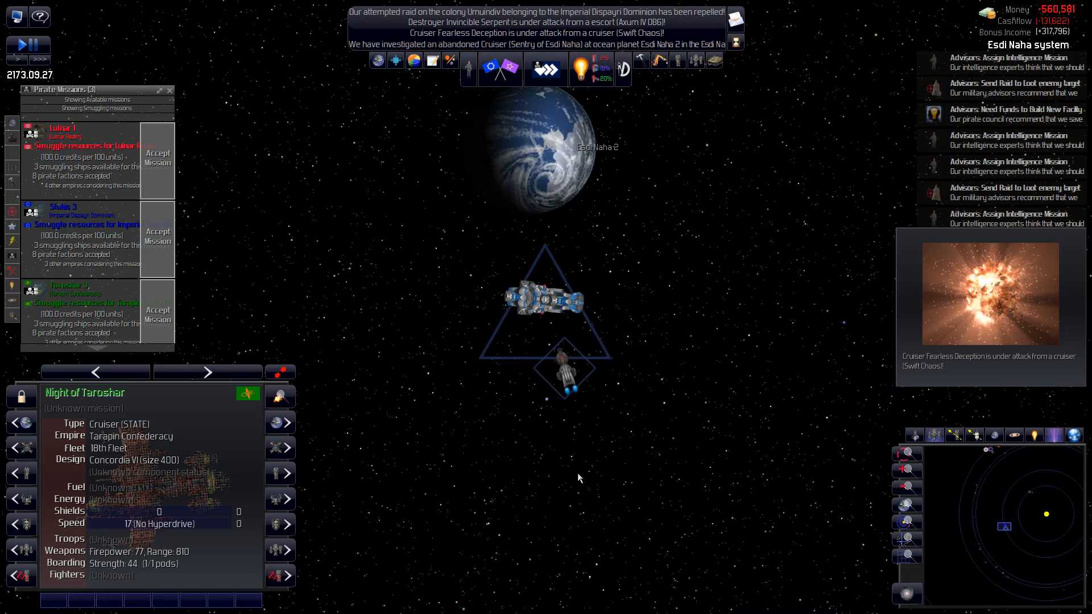
{"action": "left_click", "coordinate": [545, 300]}
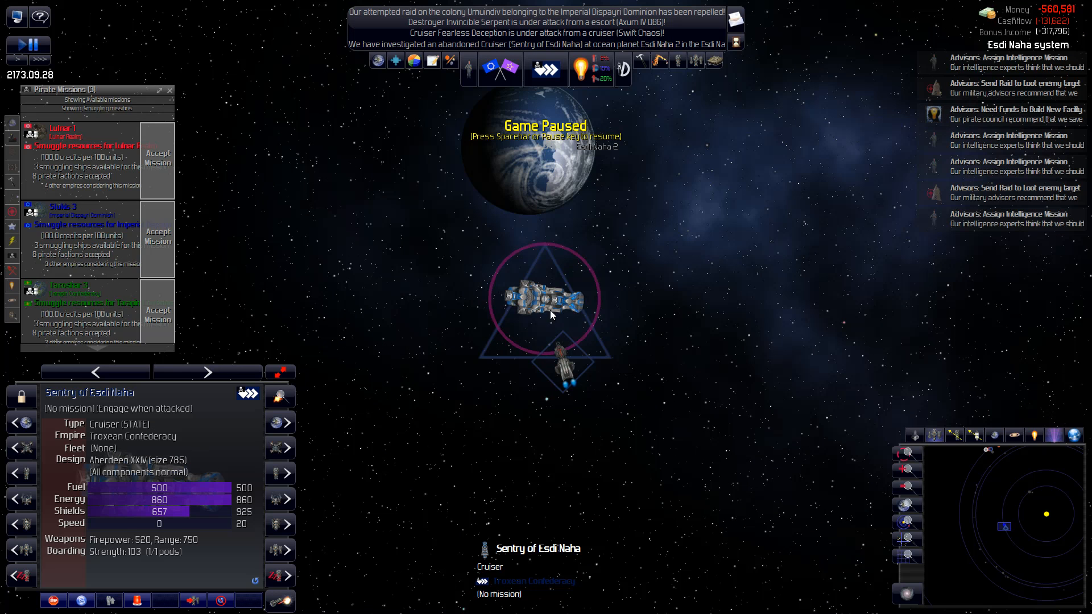
{"action": "right_click", "coordinate": [550, 315]}
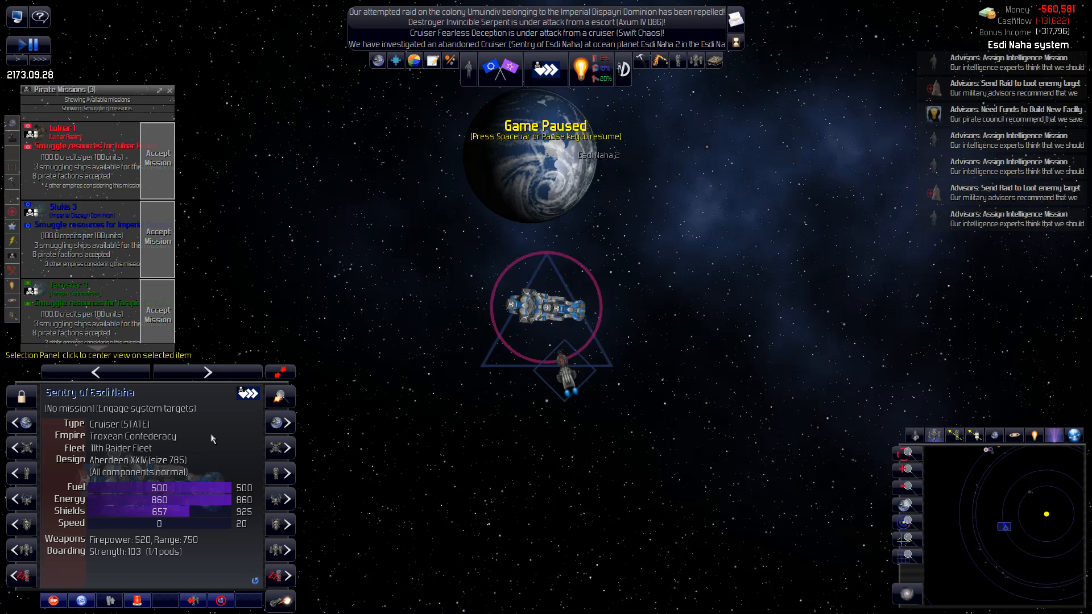
{"action": "mouse_move", "coordinate": [108, 463]}
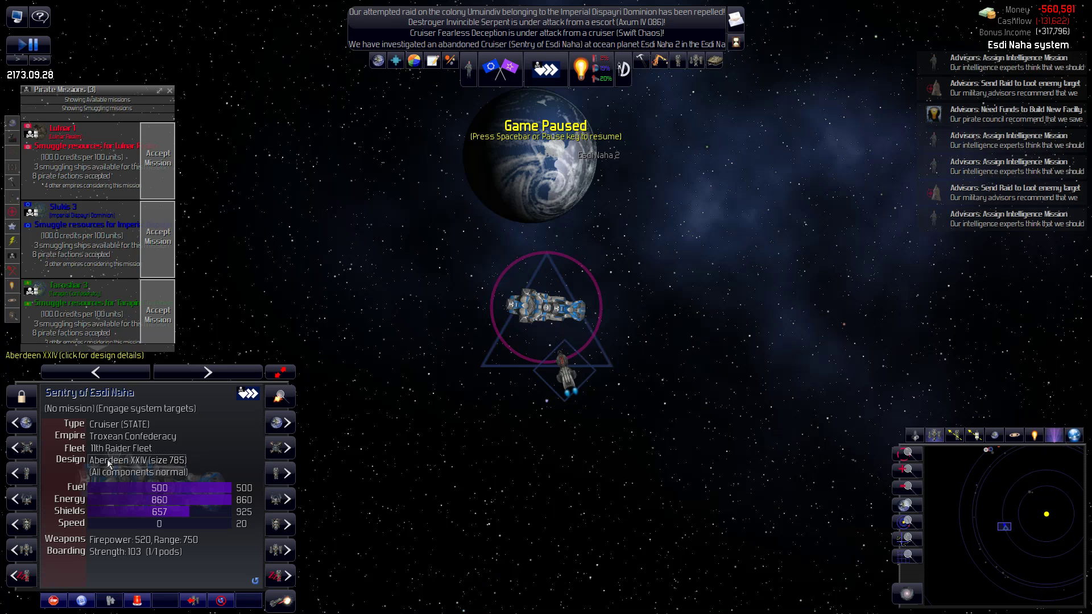
{"action": "left_click", "coordinate": [130, 458]}
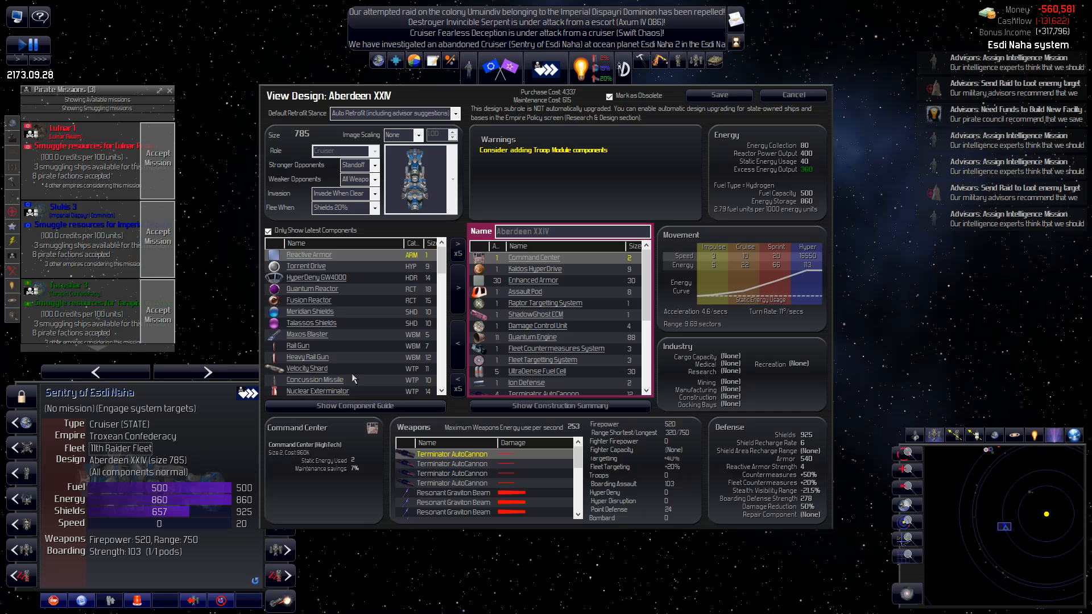
{"action": "mouse_move", "coordinate": [354, 376]}
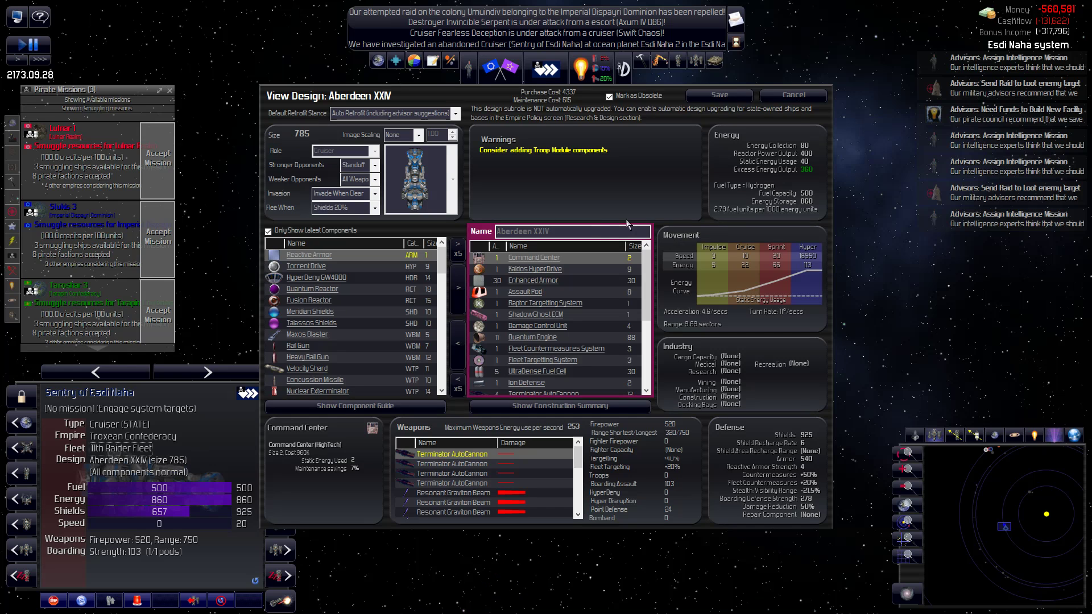
{"action": "left_click", "coordinate": [792, 95]}
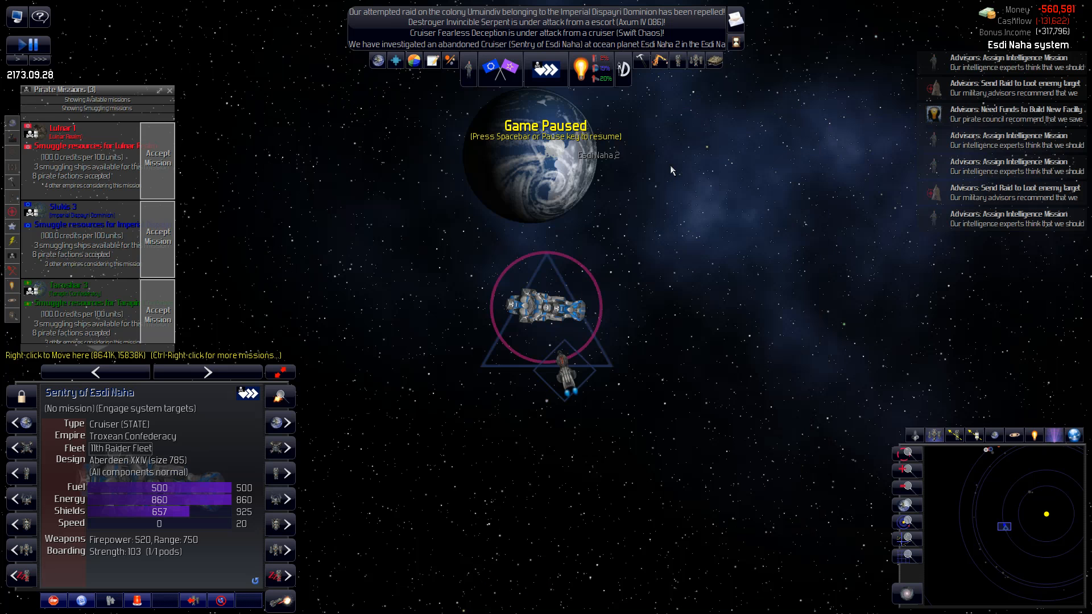
{"action": "mouse_move", "coordinate": [722, 57]}
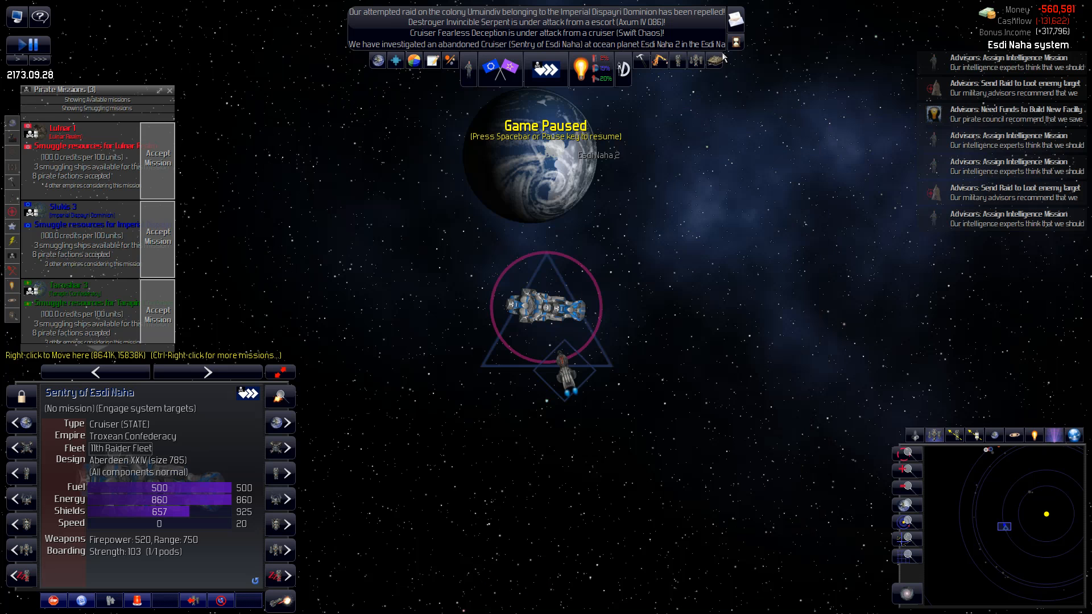
{"action": "mouse_move", "coordinate": [250, 220]}
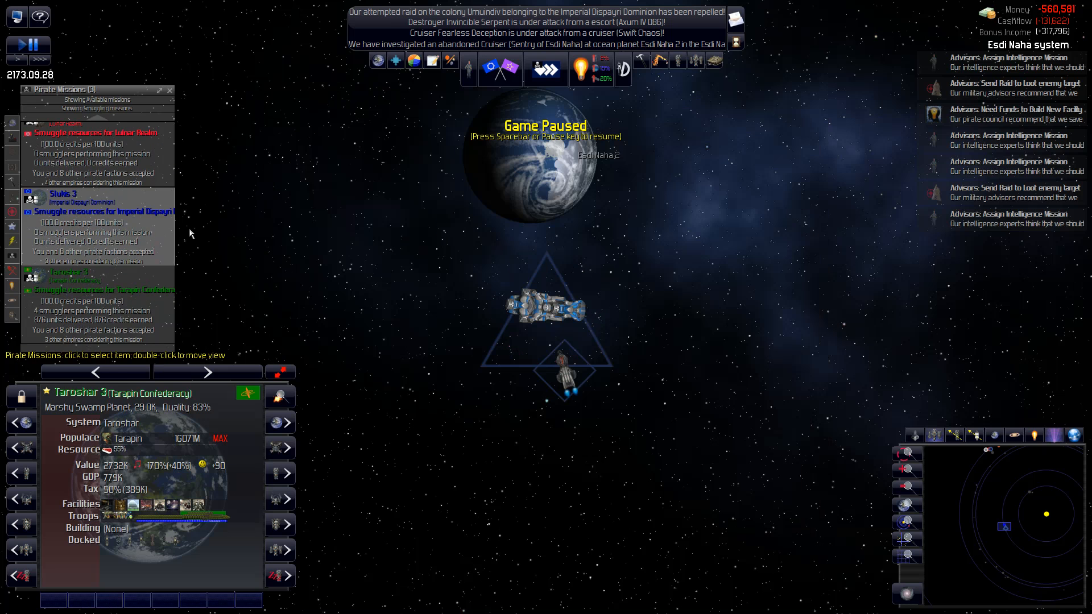
{"action": "mouse_move", "coordinate": [552, 306]}
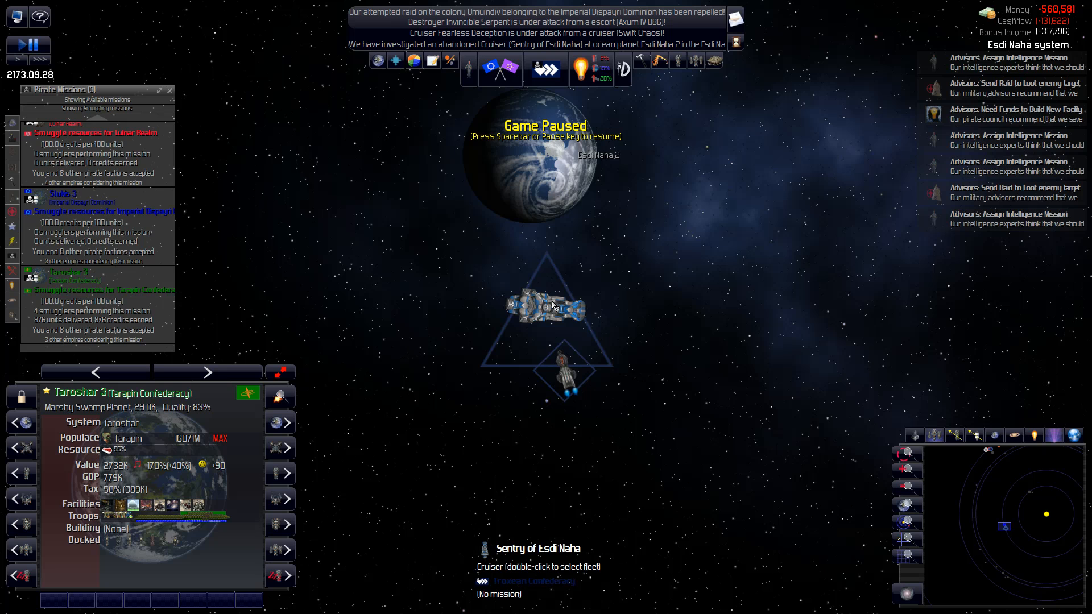
- Inspect the Esdi Naha 5 Gas Mining Station and the continental moon Sloasona's details
{"action": "left_click", "coordinate": [545, 307]}
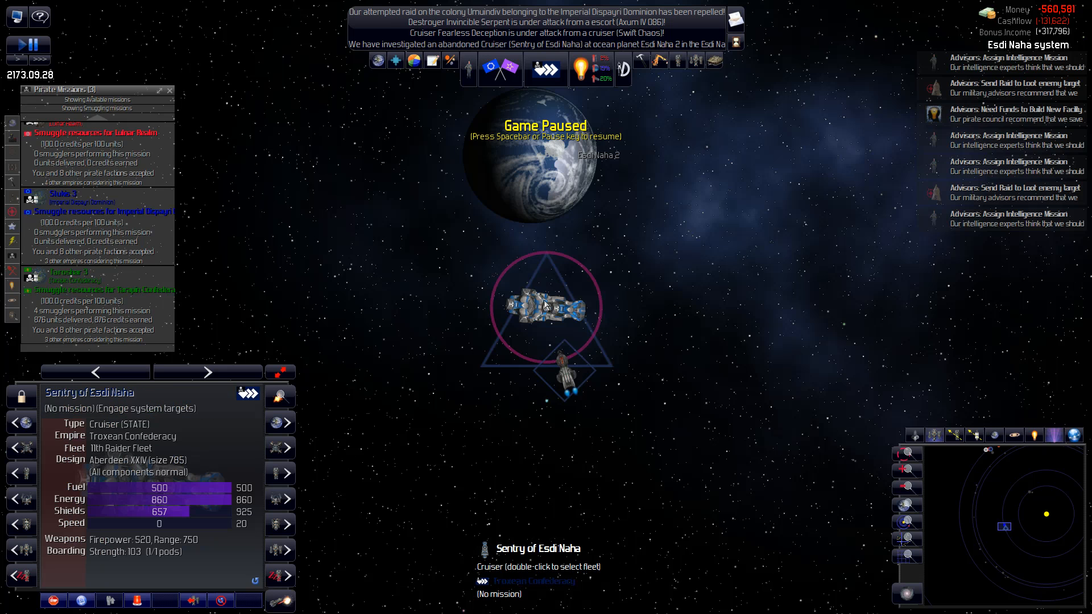
{"action": "mouse_move", "coordinate": [547, 303]}
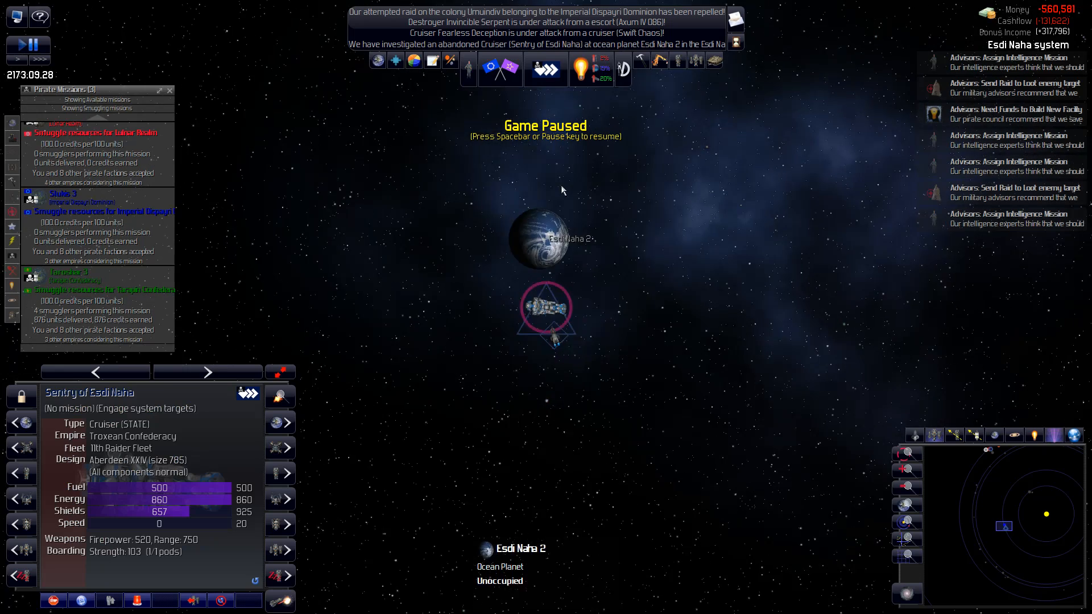
{"action": "scroll", "scroll_direction": "down", "scroll_amount": 3}
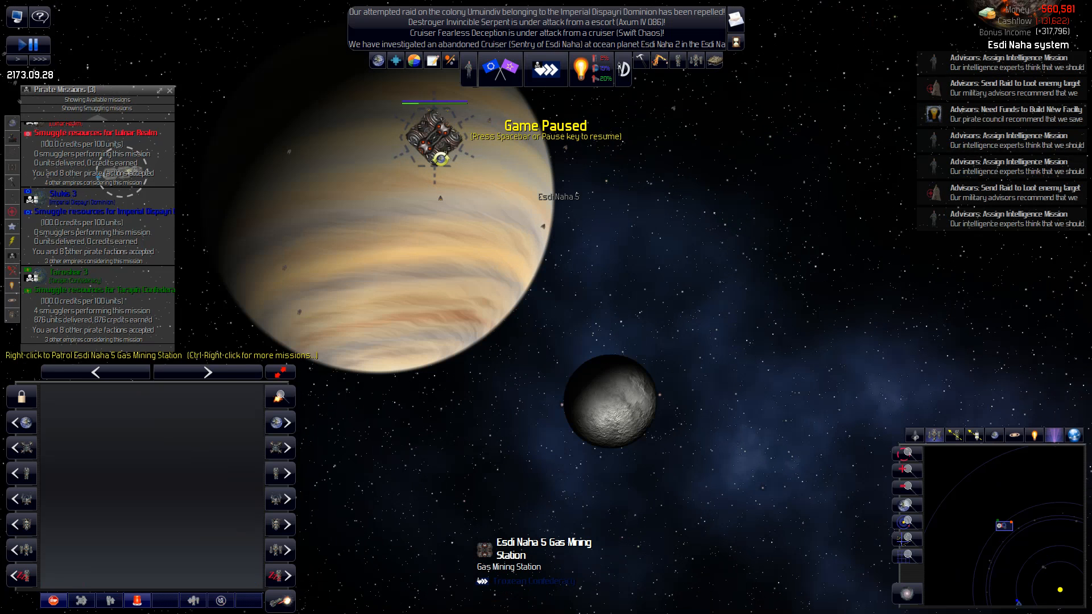
{"action": "left_click", "coordinate": [435, 144]}
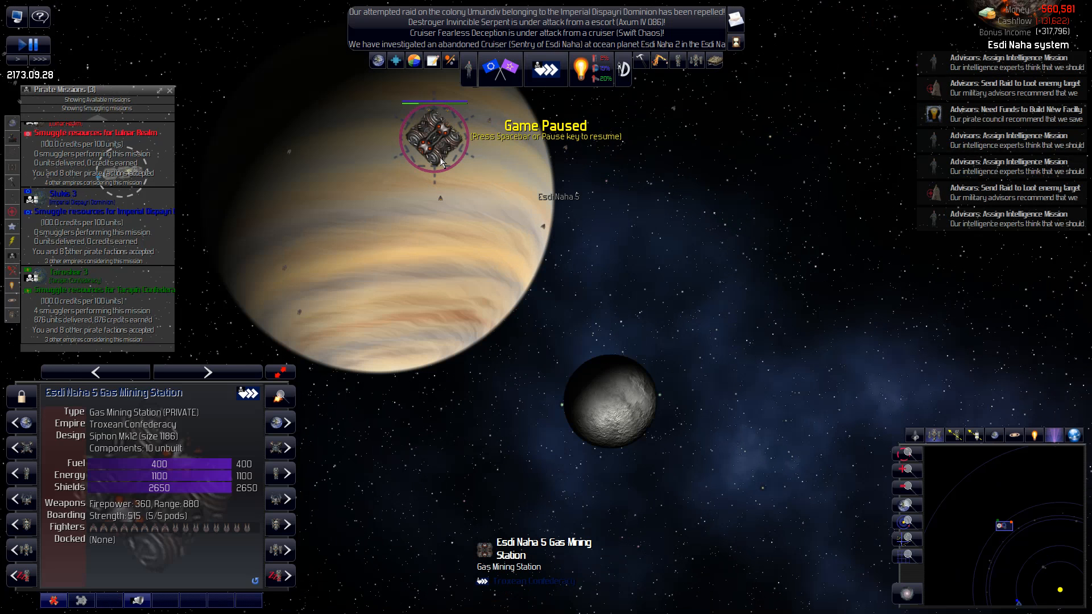
{"action": "mouse_move", "coordinate": [535, 190]}
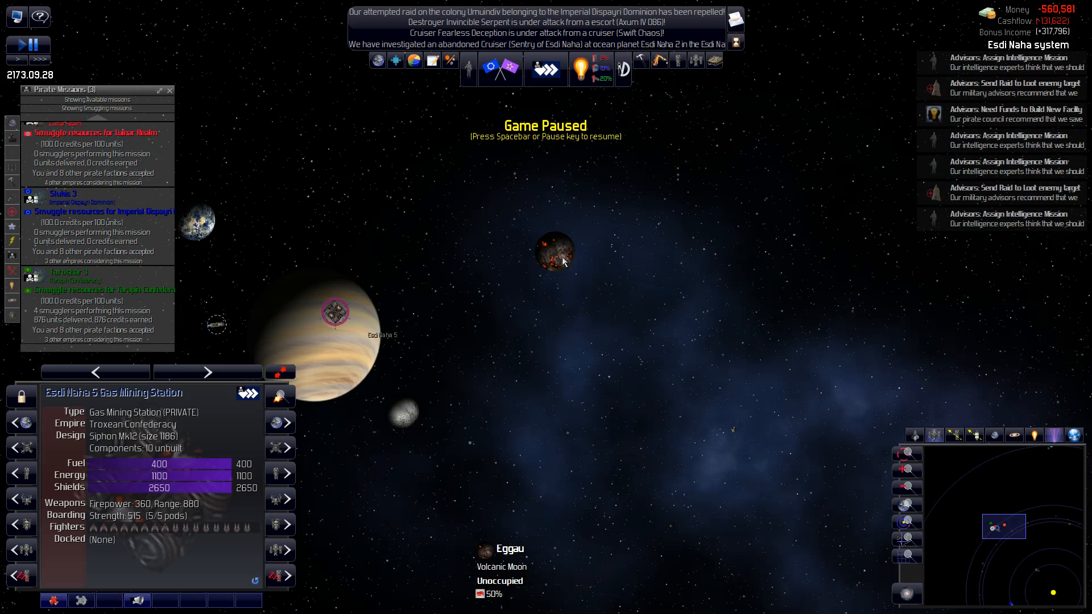
{"action": "left_click", "coordinate": [554, 253]}
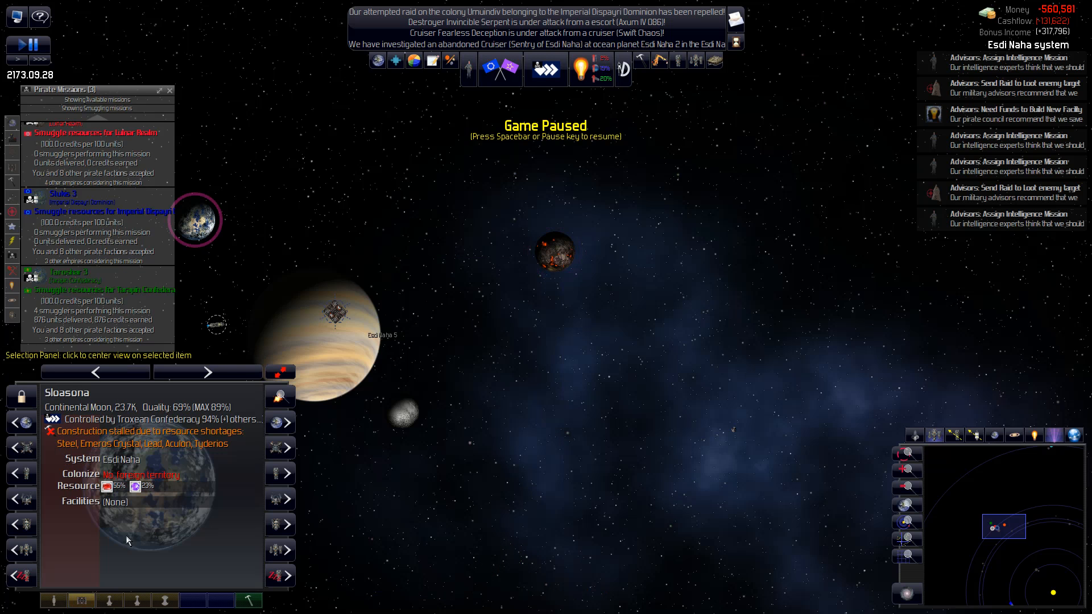
{"action": "mouse_move", "coordinate": [82, 601]}
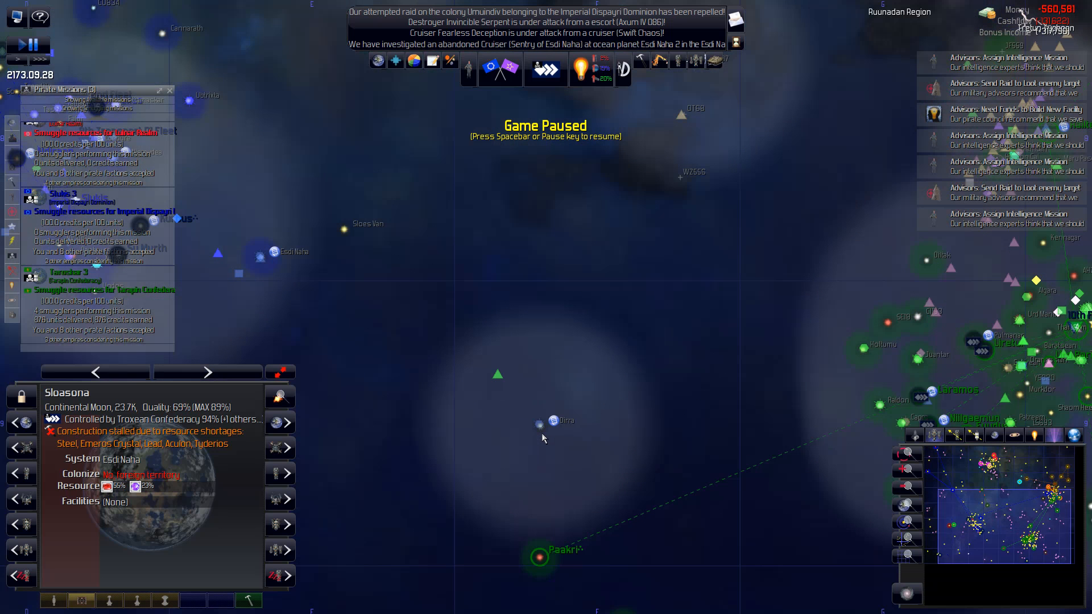
- Move Wily Escapade to Planet Pliados 4, pause, and jump to the retrofitted Nurastus Outpost
{"action": "left_click", "coordinate": [96, 373]}
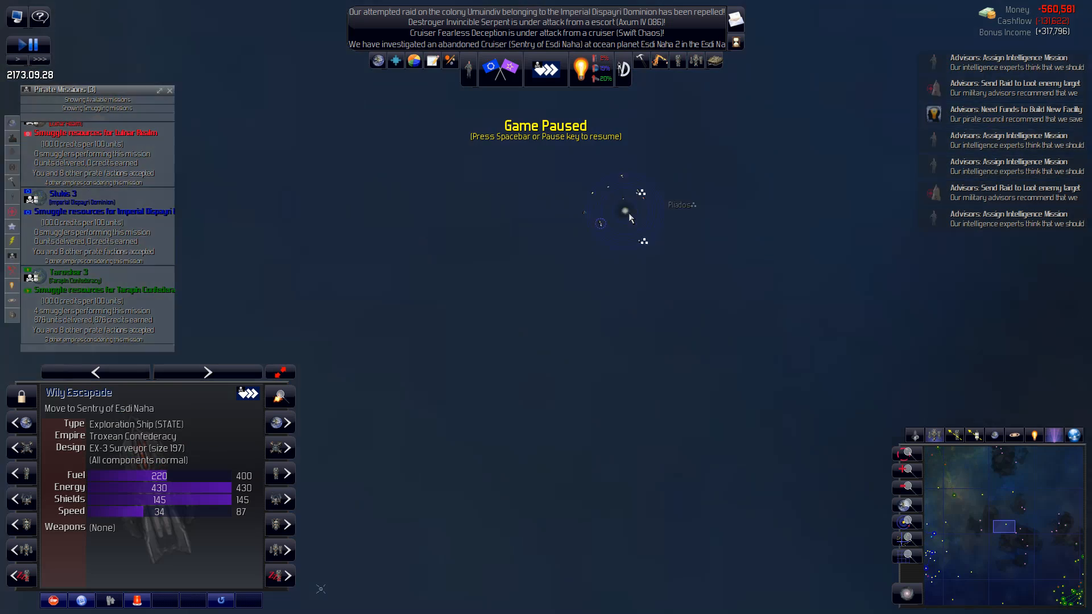
{"action": "right_click", "coordinate": [433, 269]}
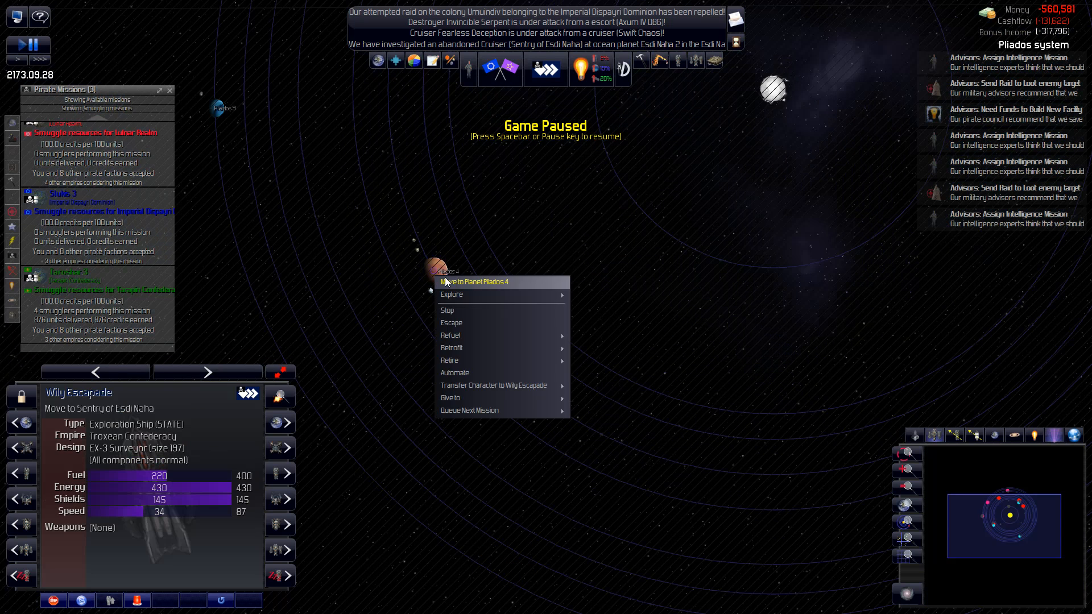
{"action": "left_click", "coordinate": [480, 282]}
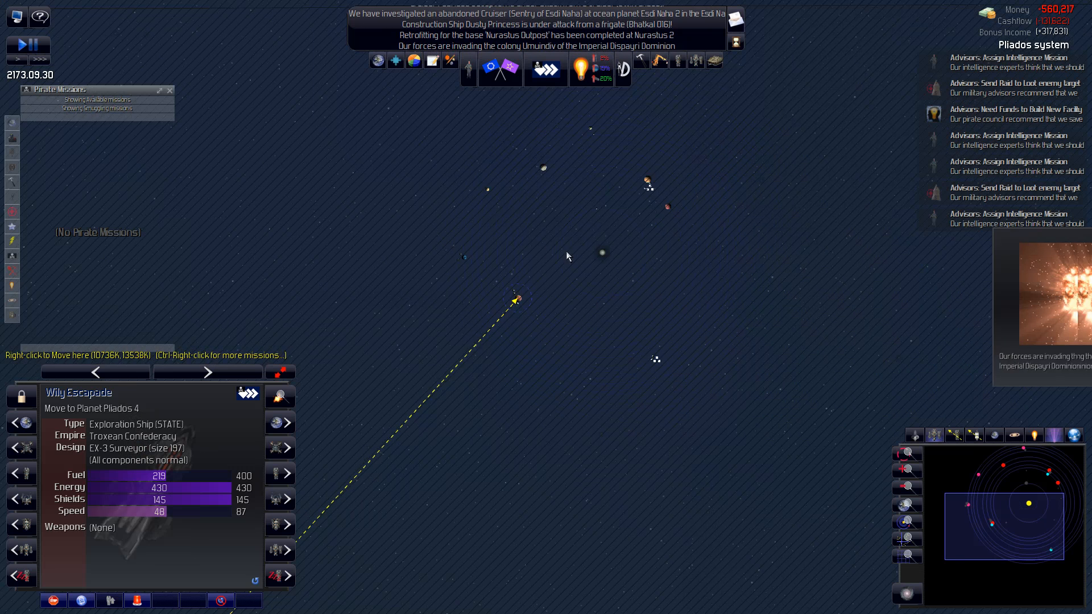
{"action": "key", "text": "space"}
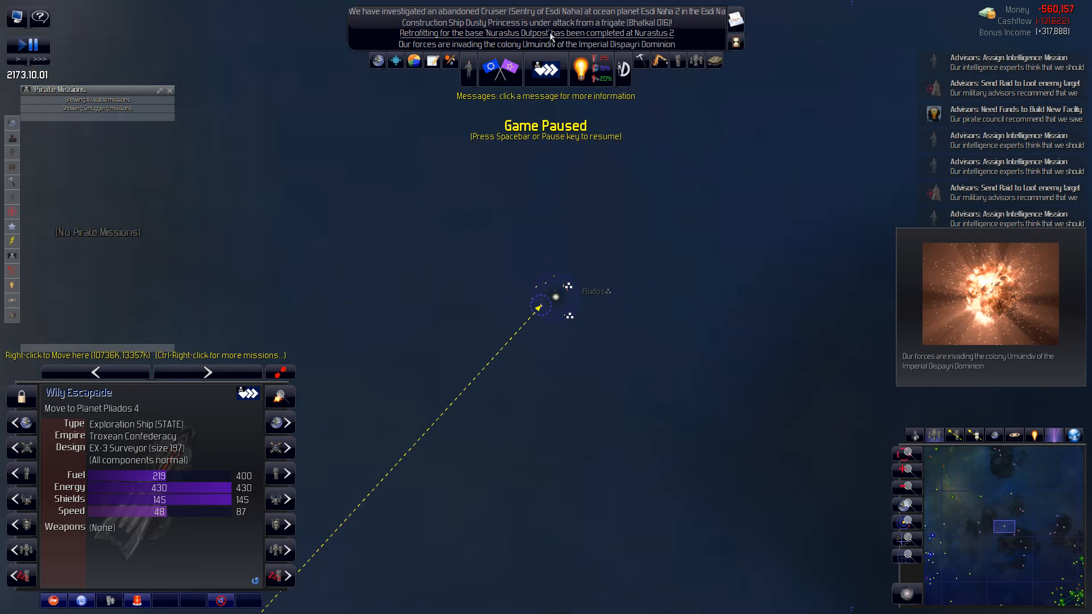
{"action": "left_click", "coordinate": [535, 33]}
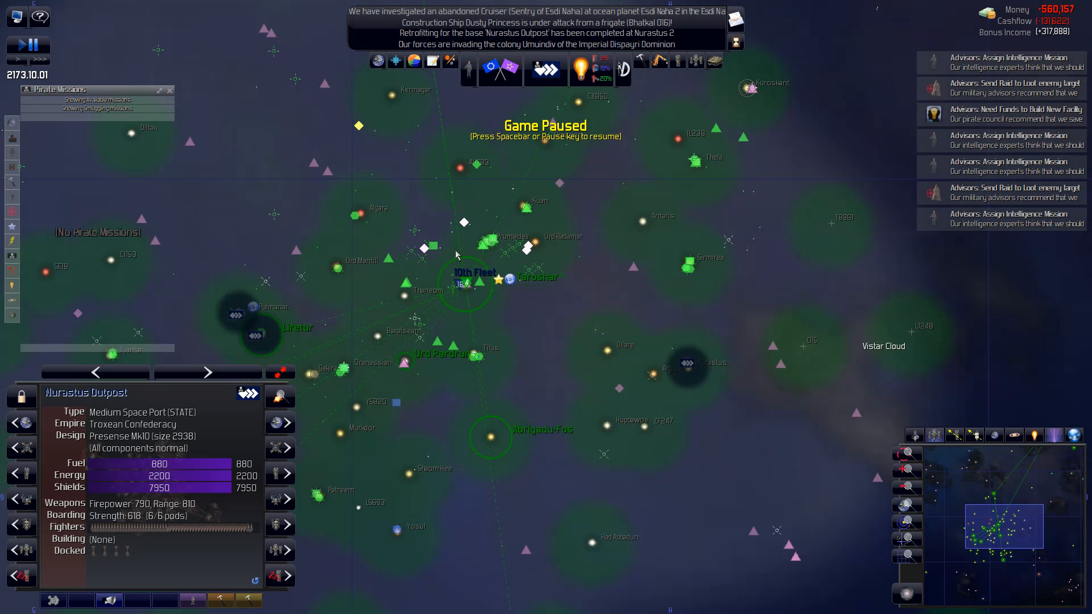
- Select the 16-ship 10th Fleet and view it beside Taroshar 4 and its gas mining station
{"action": "left_click", "coordinate": [466, 282]}
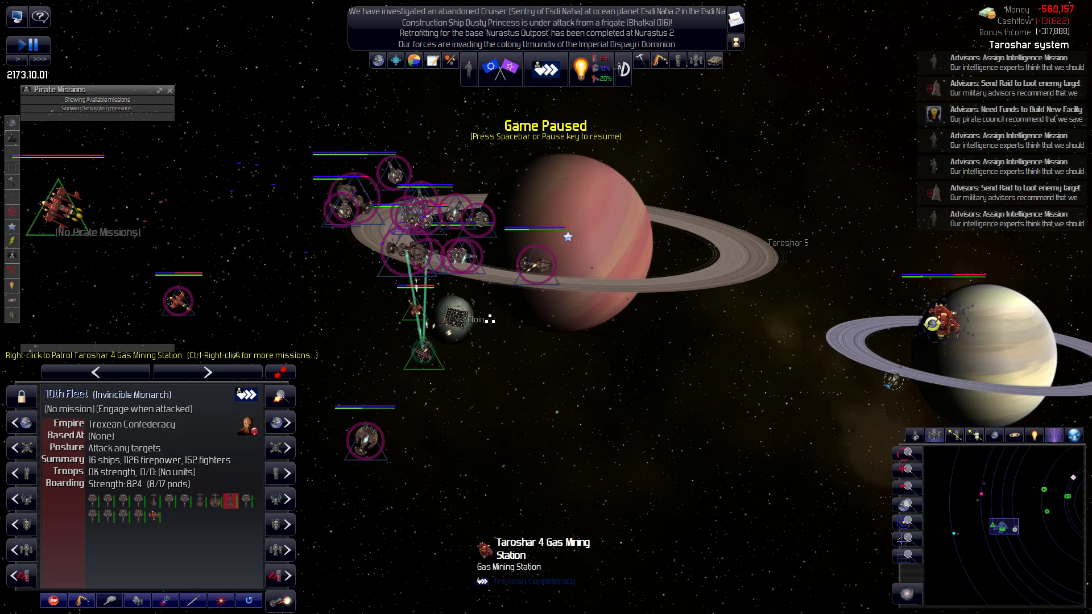
{"action": "right_click", "coordinate": [944, 322]}
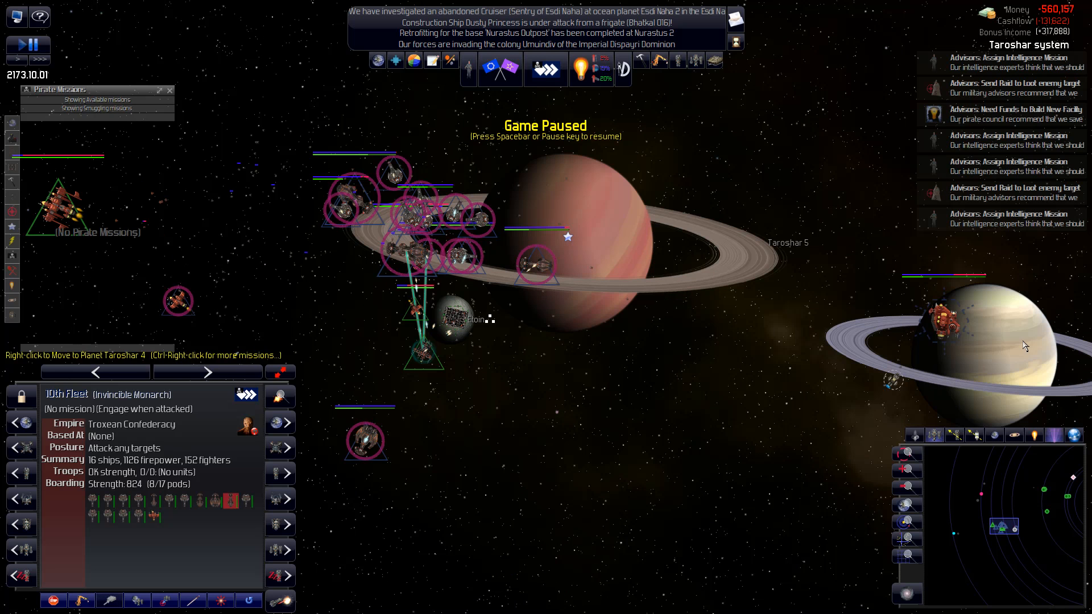
{"action": "mouse_move", "coordinate": [916, 307]}
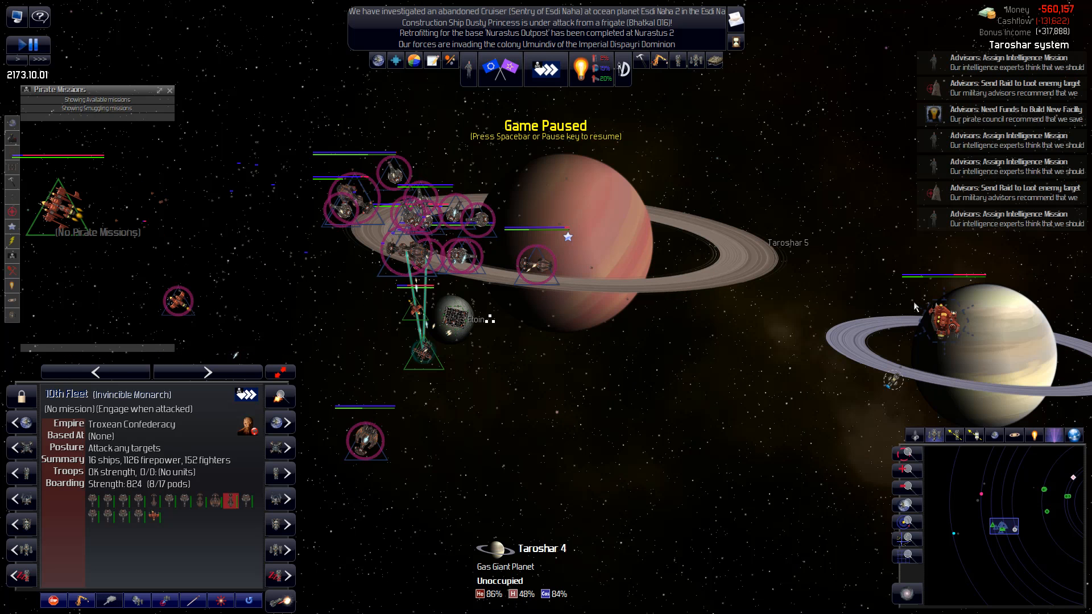
{"action": "mouse_move", "coordinate": [880, 290]}
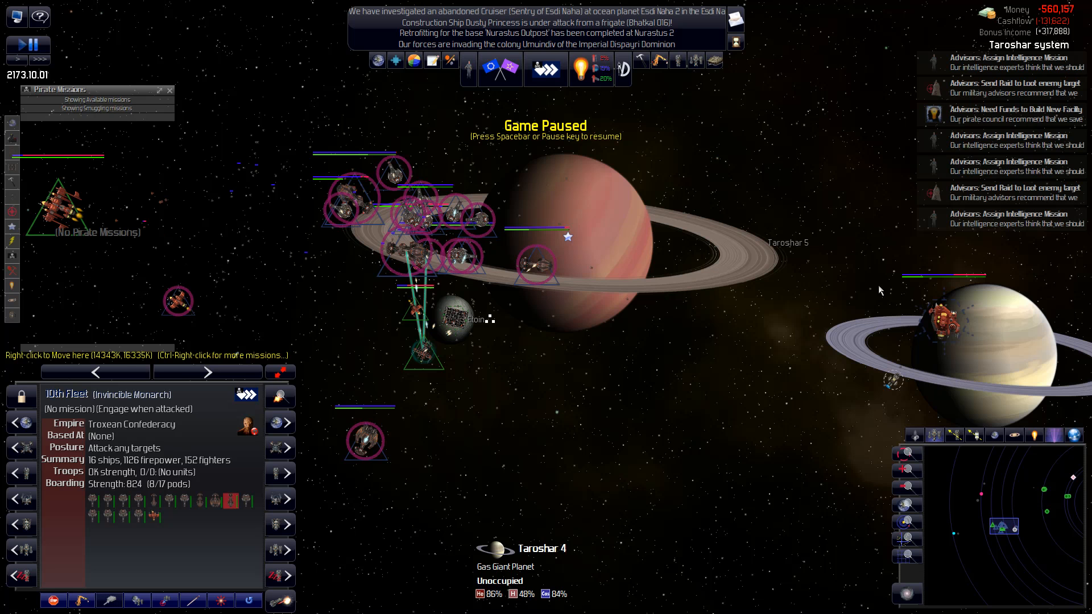
{"action": "mouse_move", "coordinate": [736, 156]}
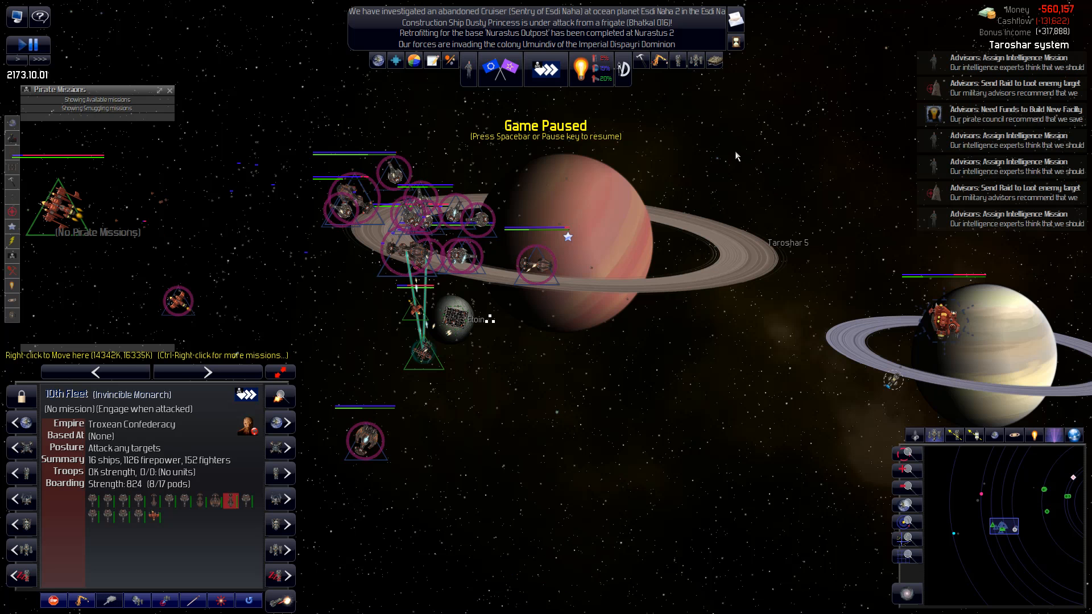
{"action": "mouse_move", "coordinate": [733, 147]}
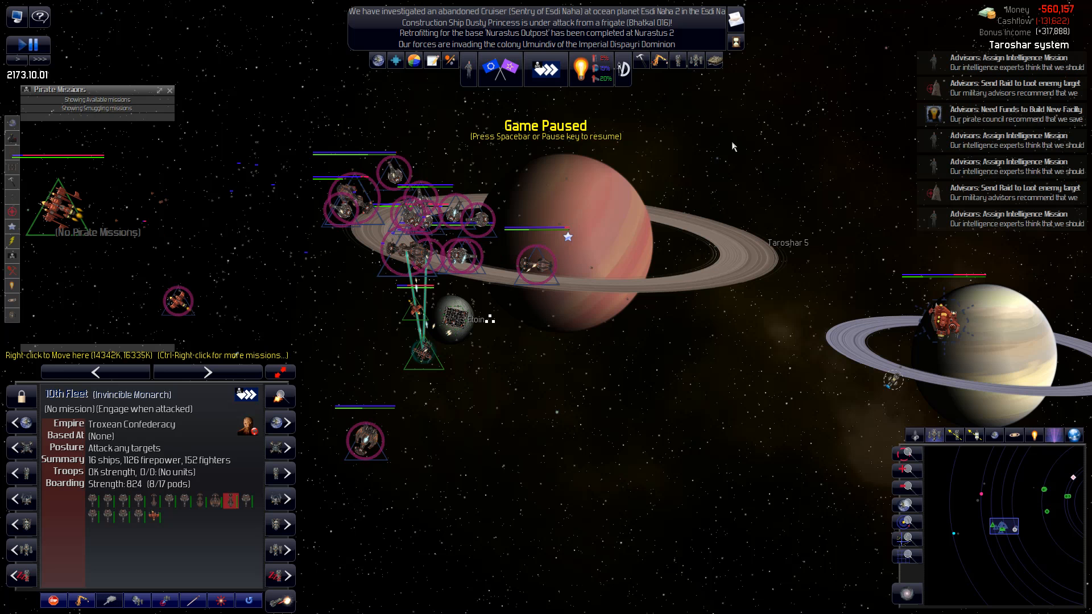
{"action": "mouse_move", "coordinate": [841, 93]}
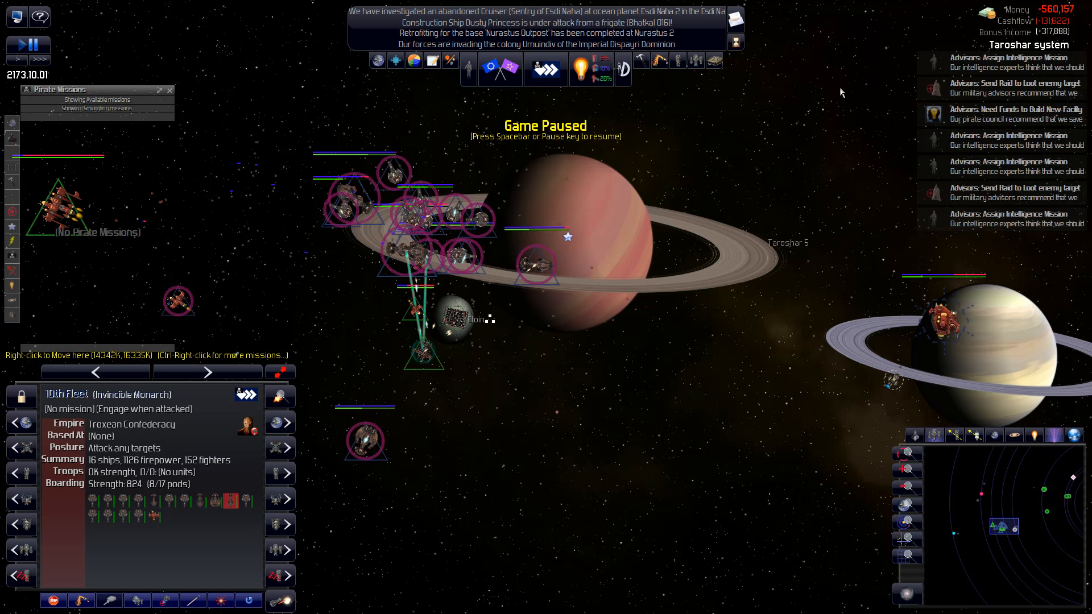
{"action": "mouse_move", "coordinate": [792, 86]}
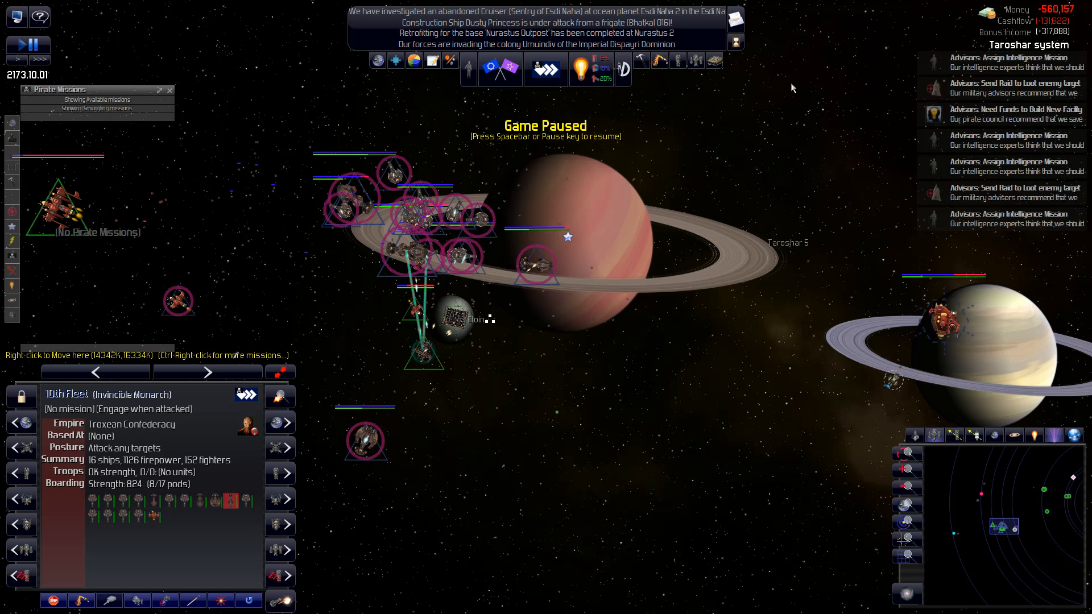
{"action": "mouse_move", "coordinate": [595, 102]}
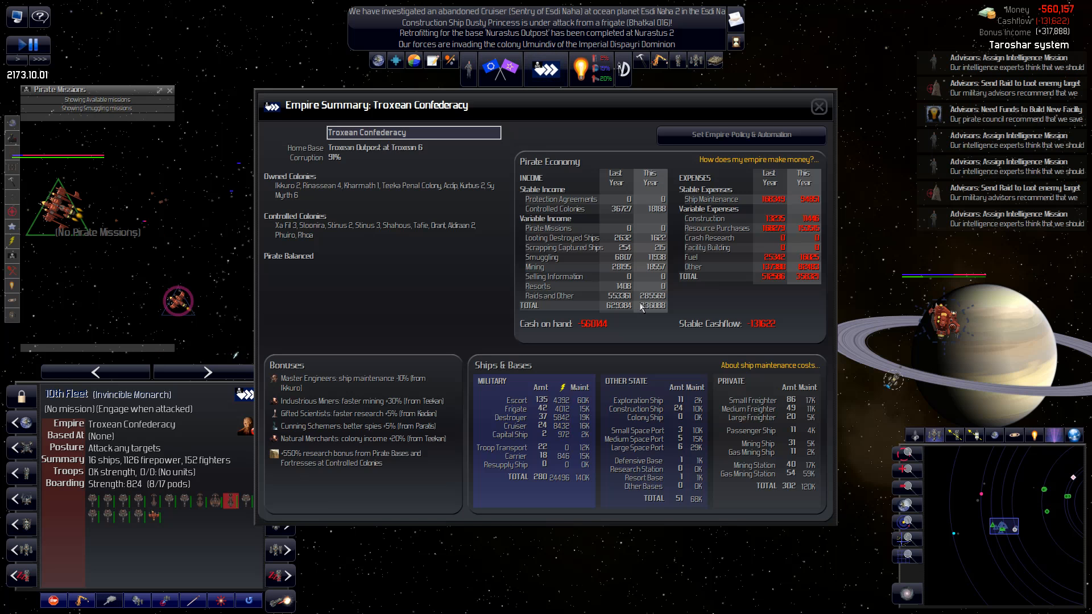
{"action": "mouse_move", "coordinate": [648, 314]}
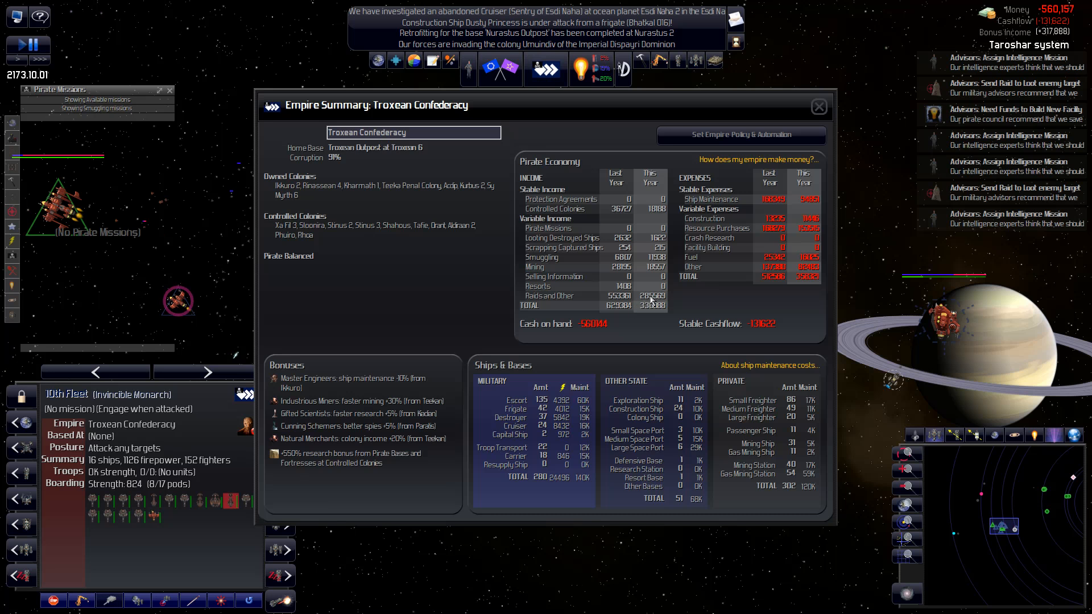
{"action": "mouse_move", "coordinate": [791, 203]}
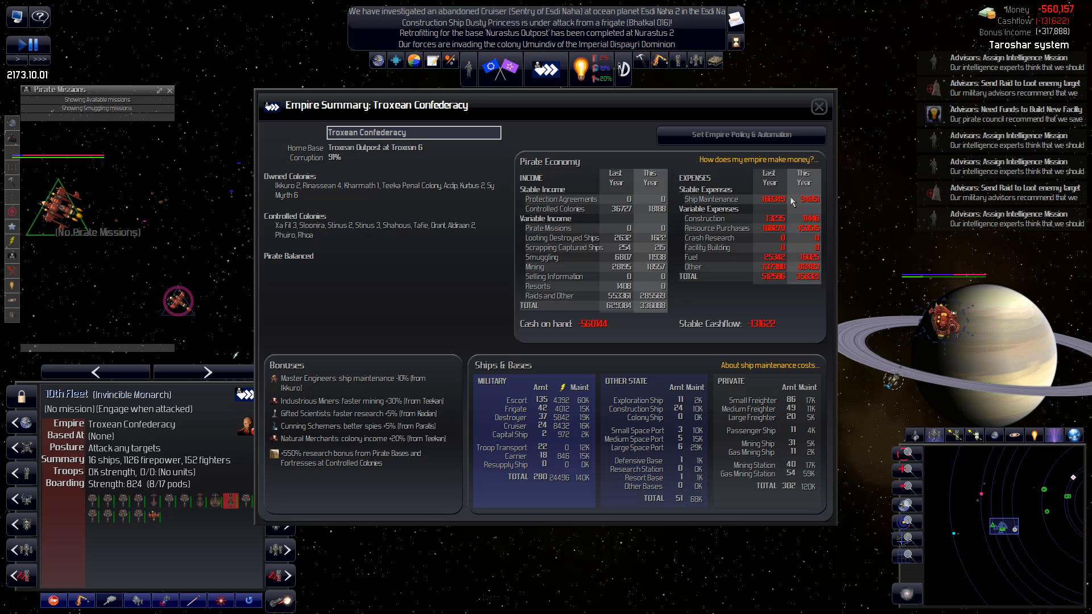
{"action": "mouse_move", "coordinate": [790, 202]}
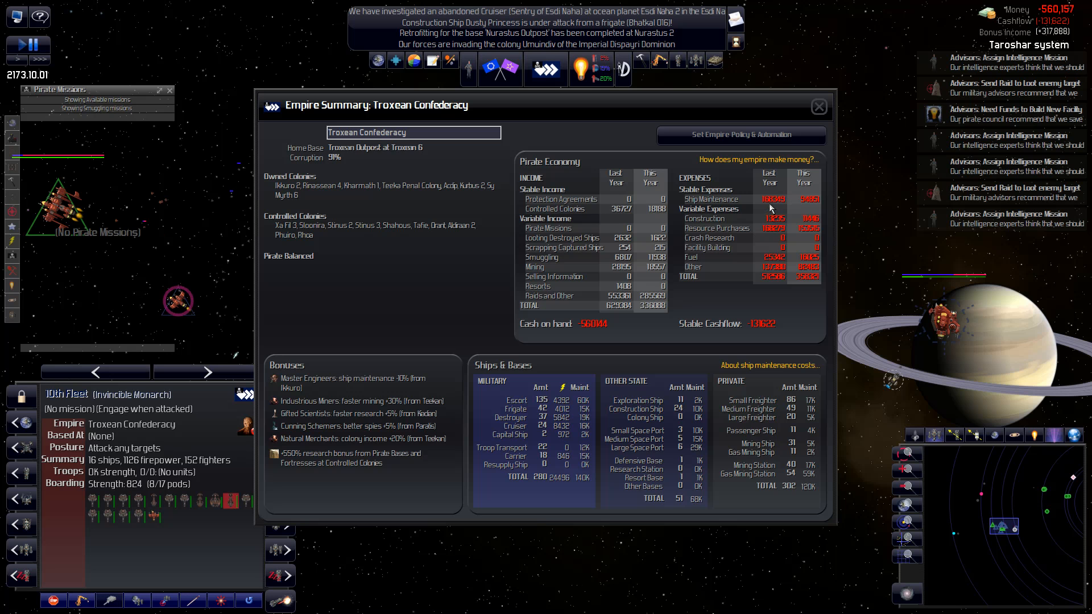
{"action": "mouse_move", "coordinate": [803, 238]}
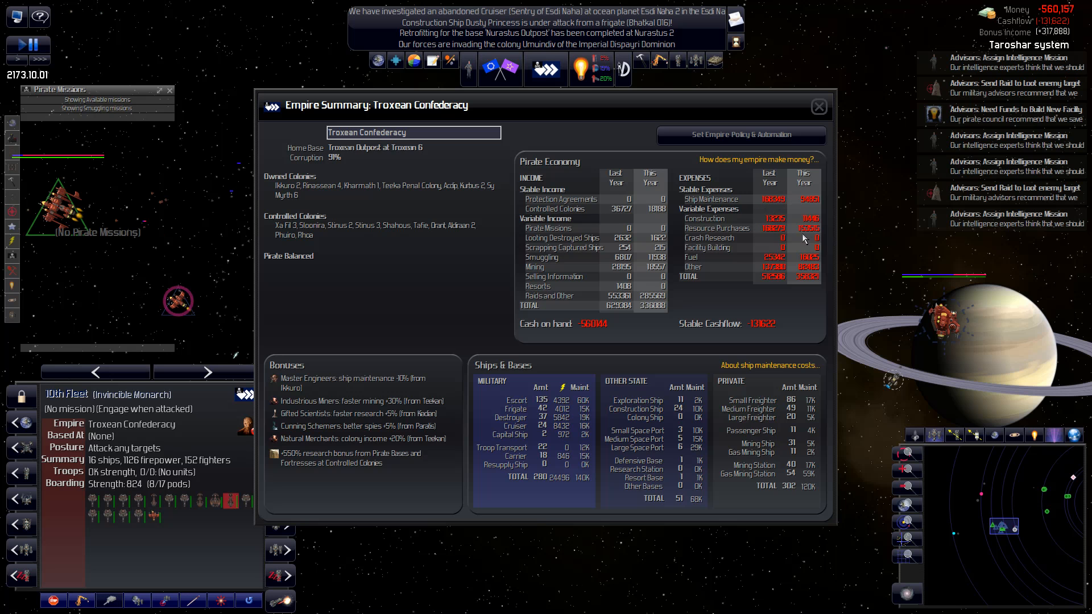
{"action": "mouse_move", "coordinate": [777, 233]}
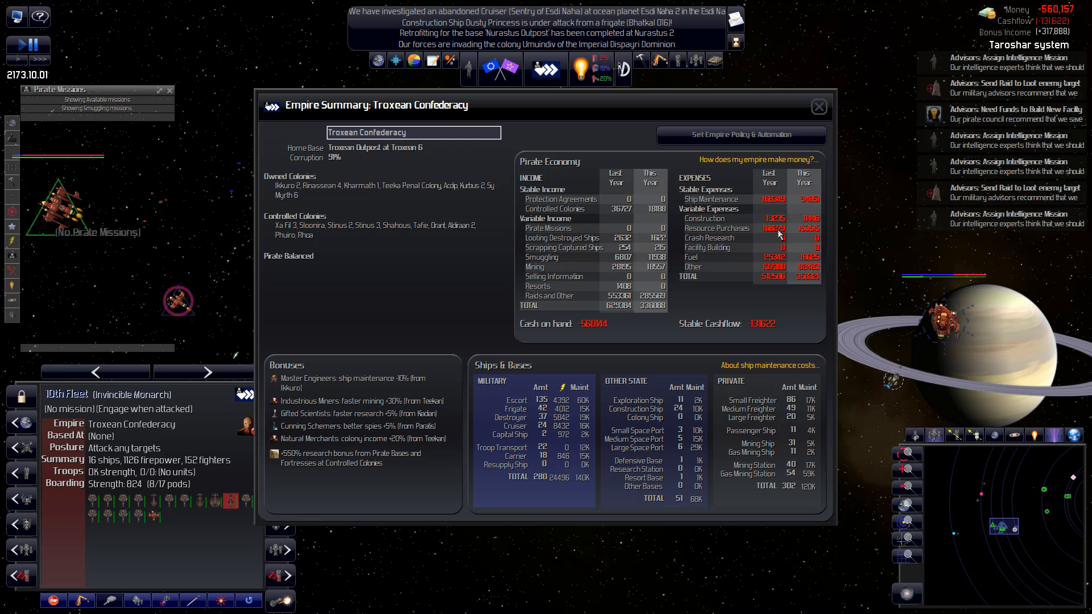
{"action": "key", "text": "Escape"}
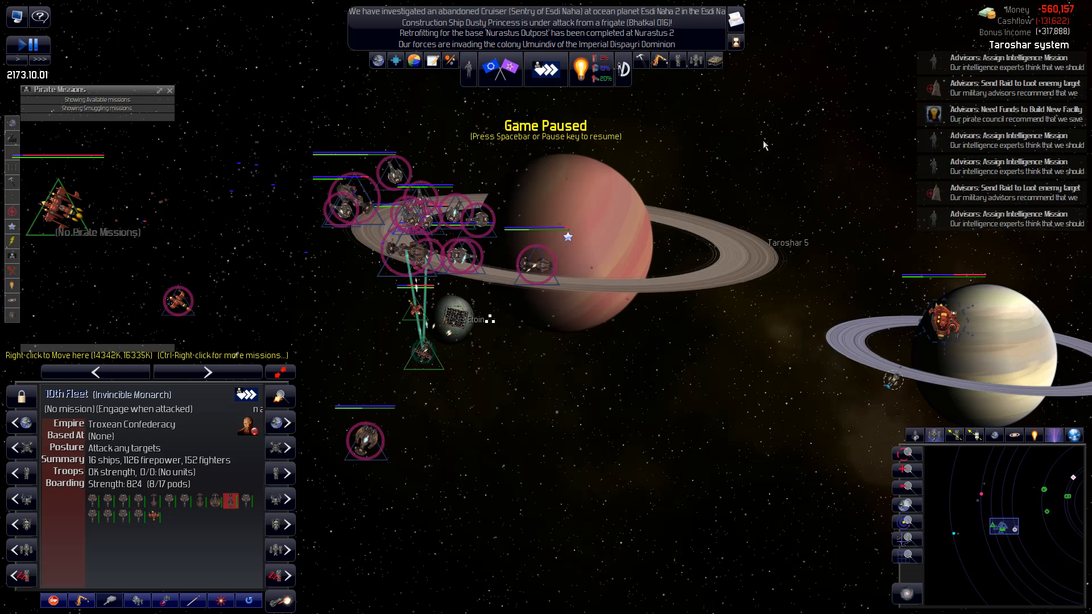
{"action": "mouse_move", "coordinate": [933, 36]}
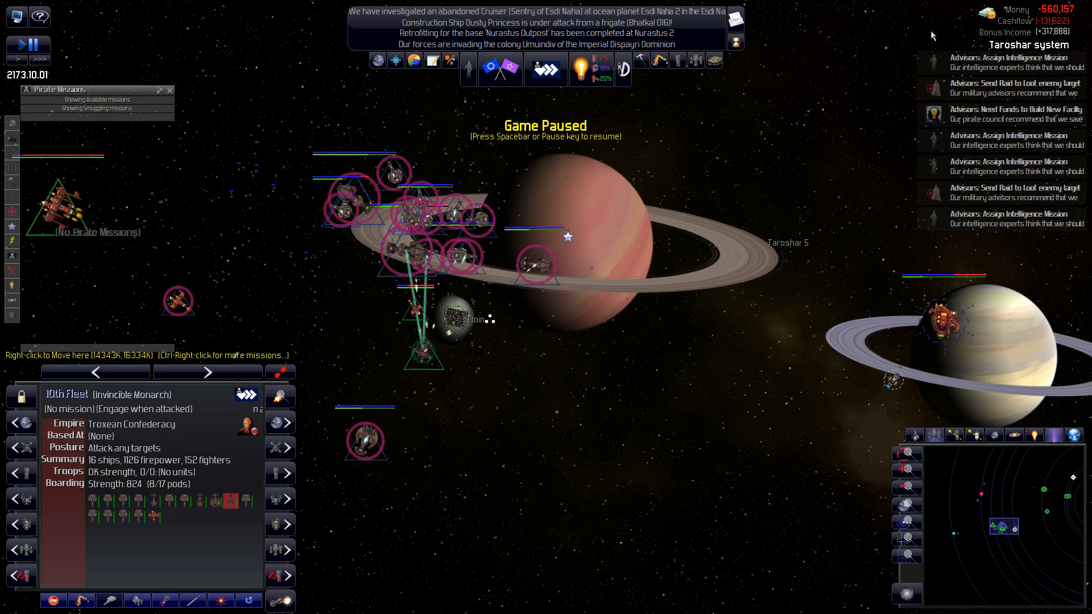